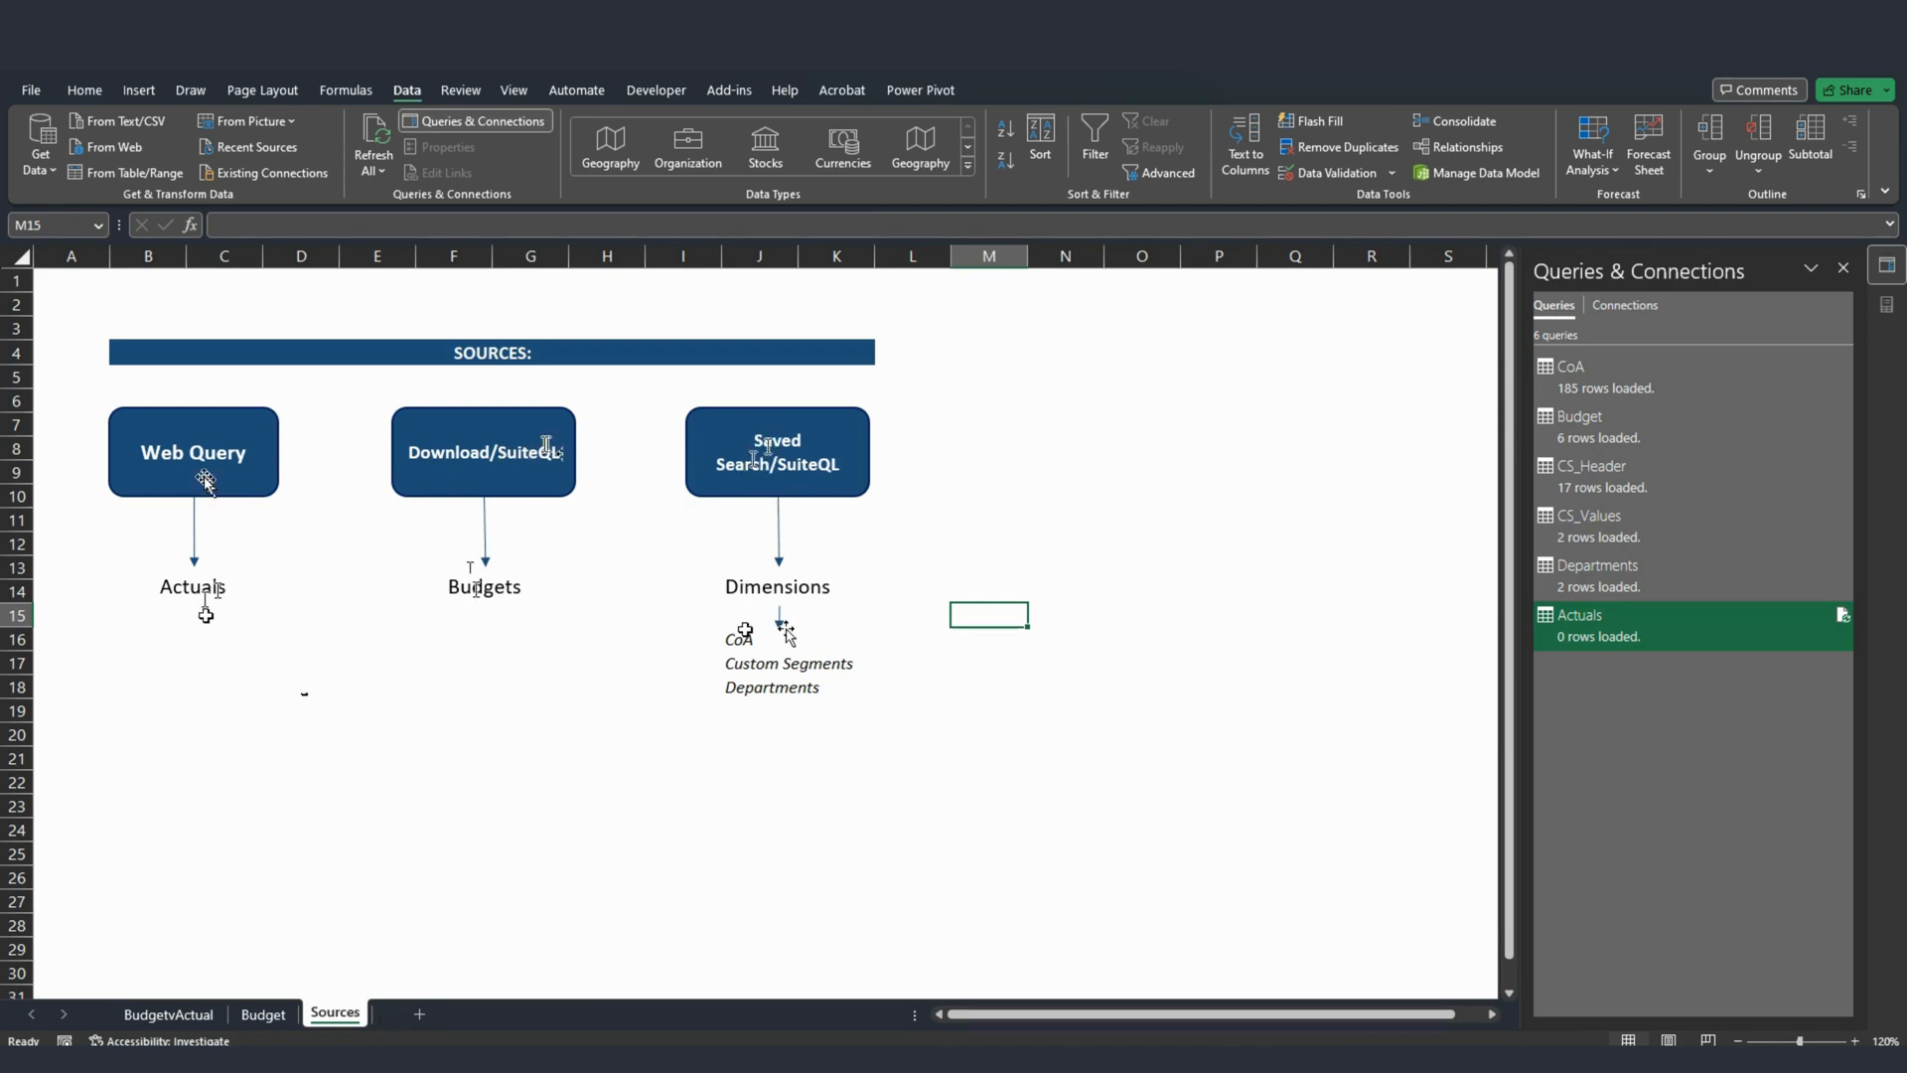
mouse_move(746, 701)
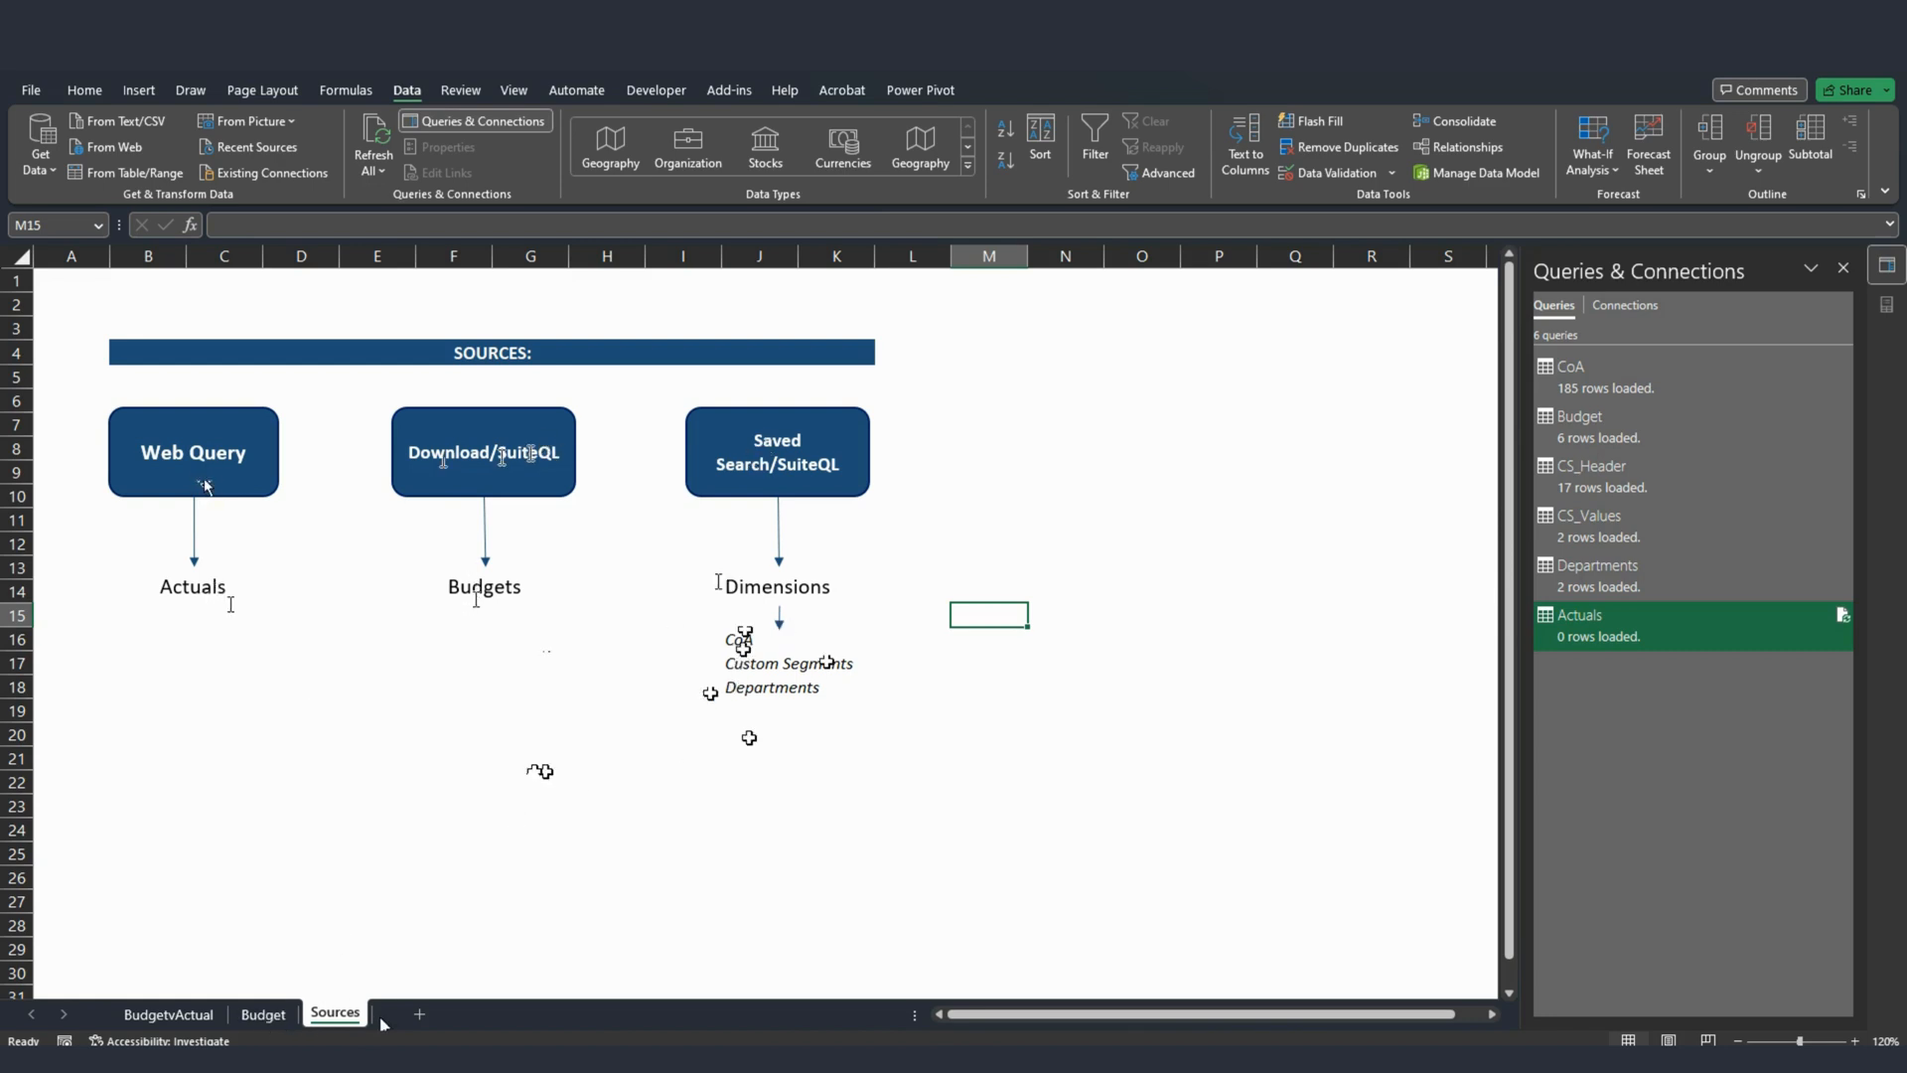
Switch to the Budget sheet showing income and expenses by department and segment.
click(262, 1012)
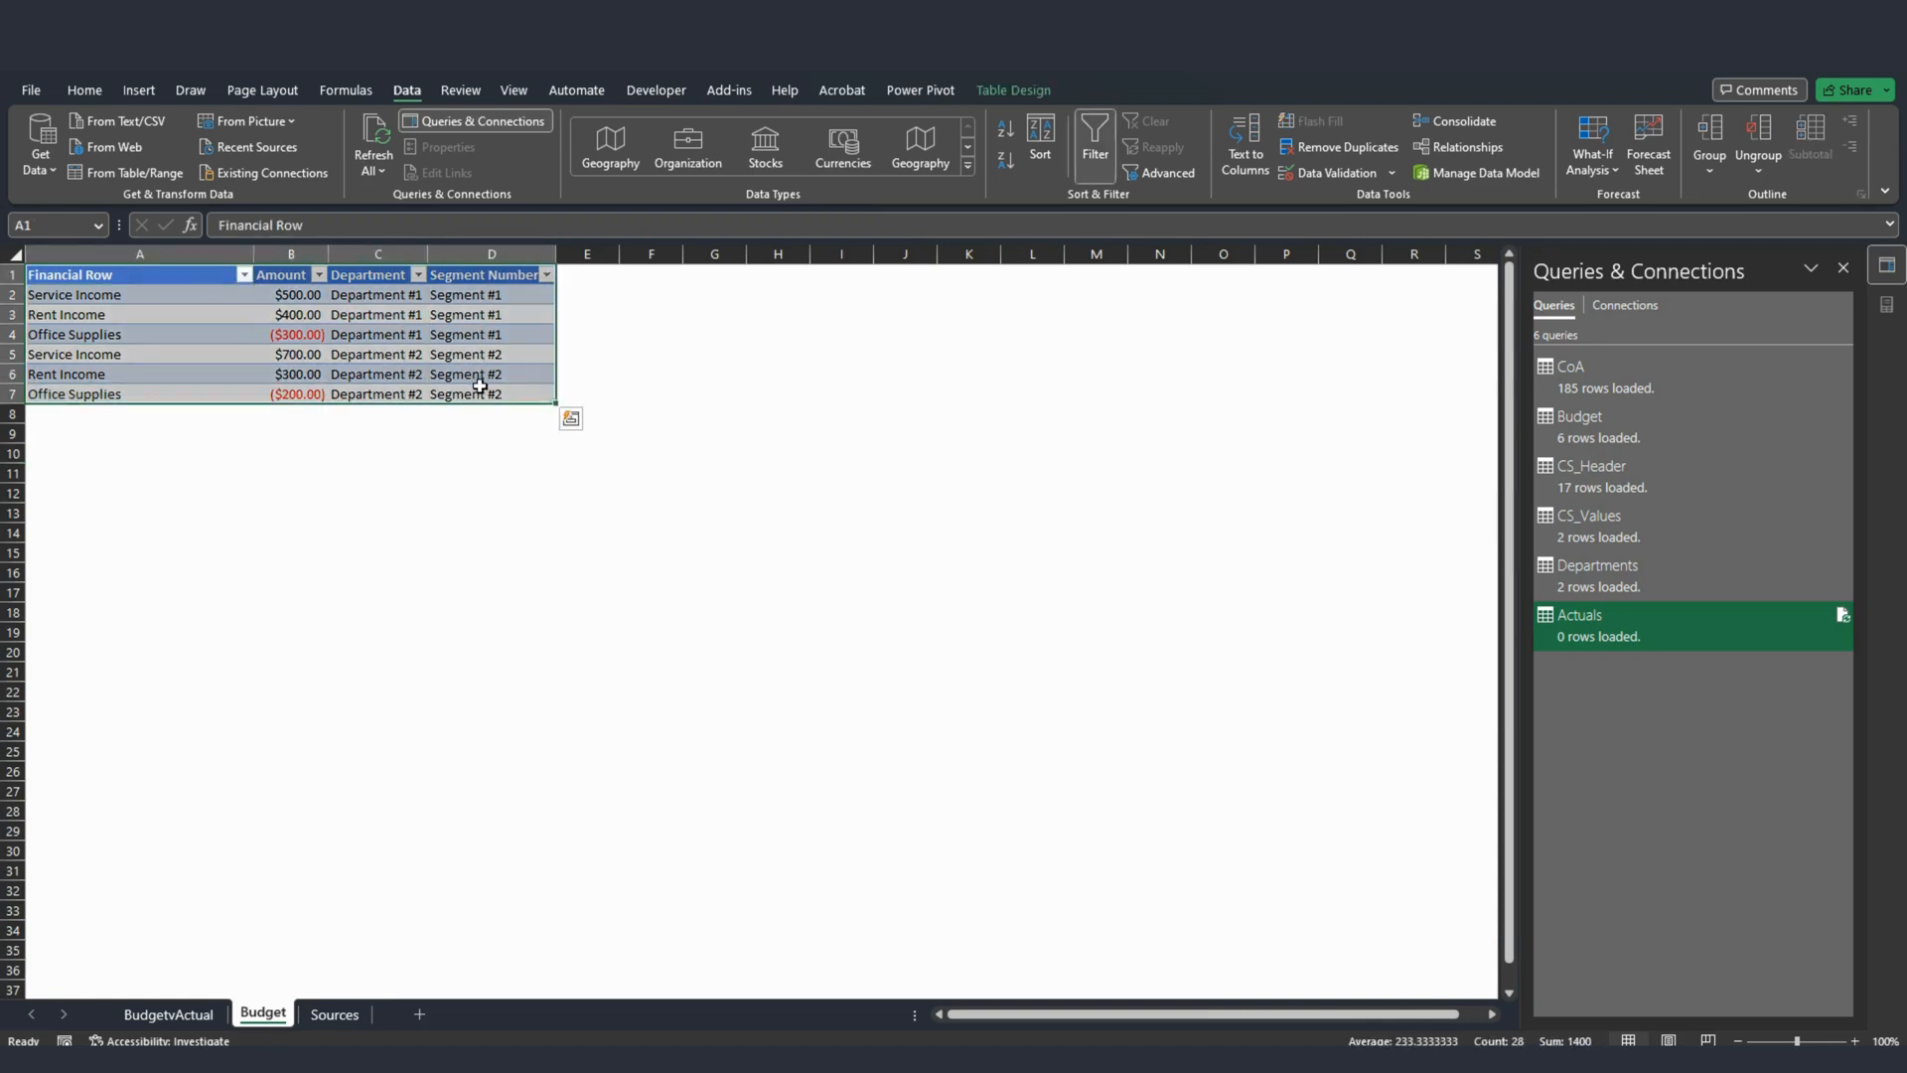
mouse_move(713, 499)
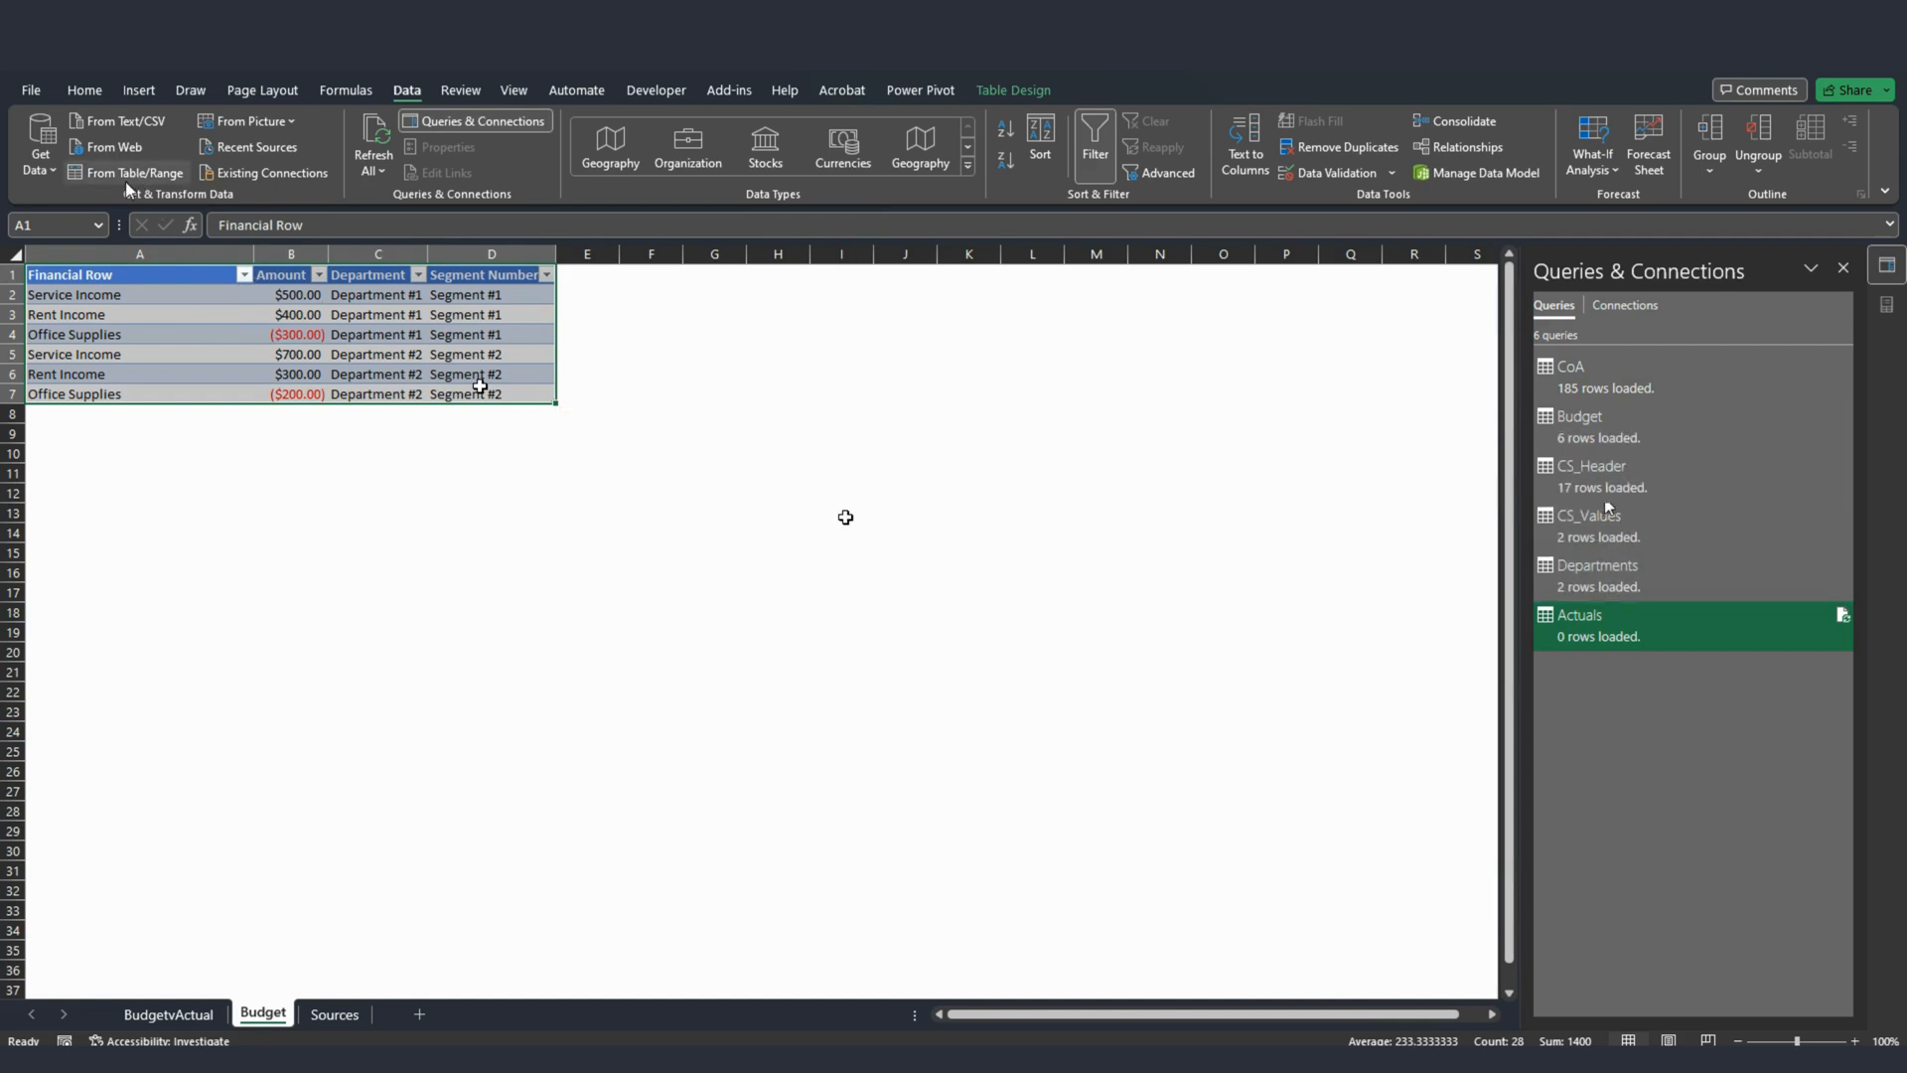
mouse_move(122, 187)
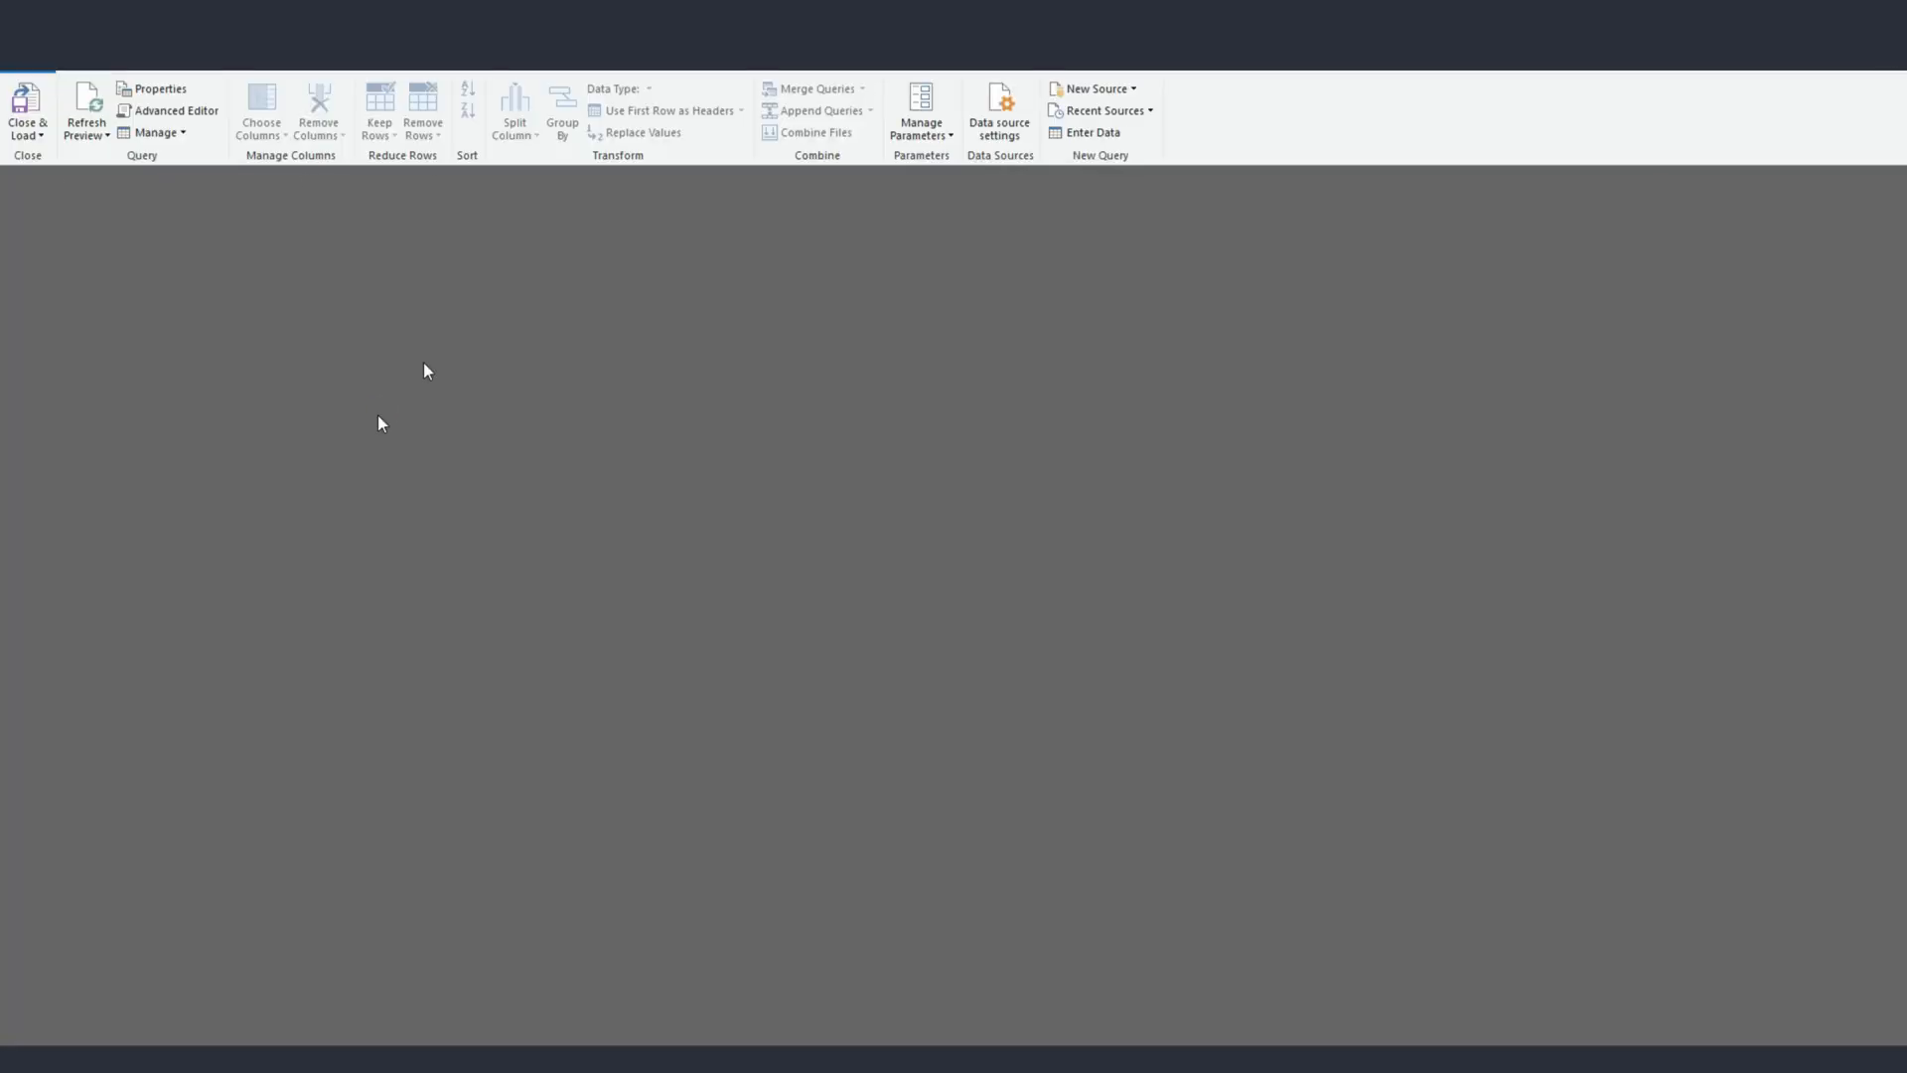
Preview the Budget (2) query's six rows and its Changed Type step.
click(64, 349)
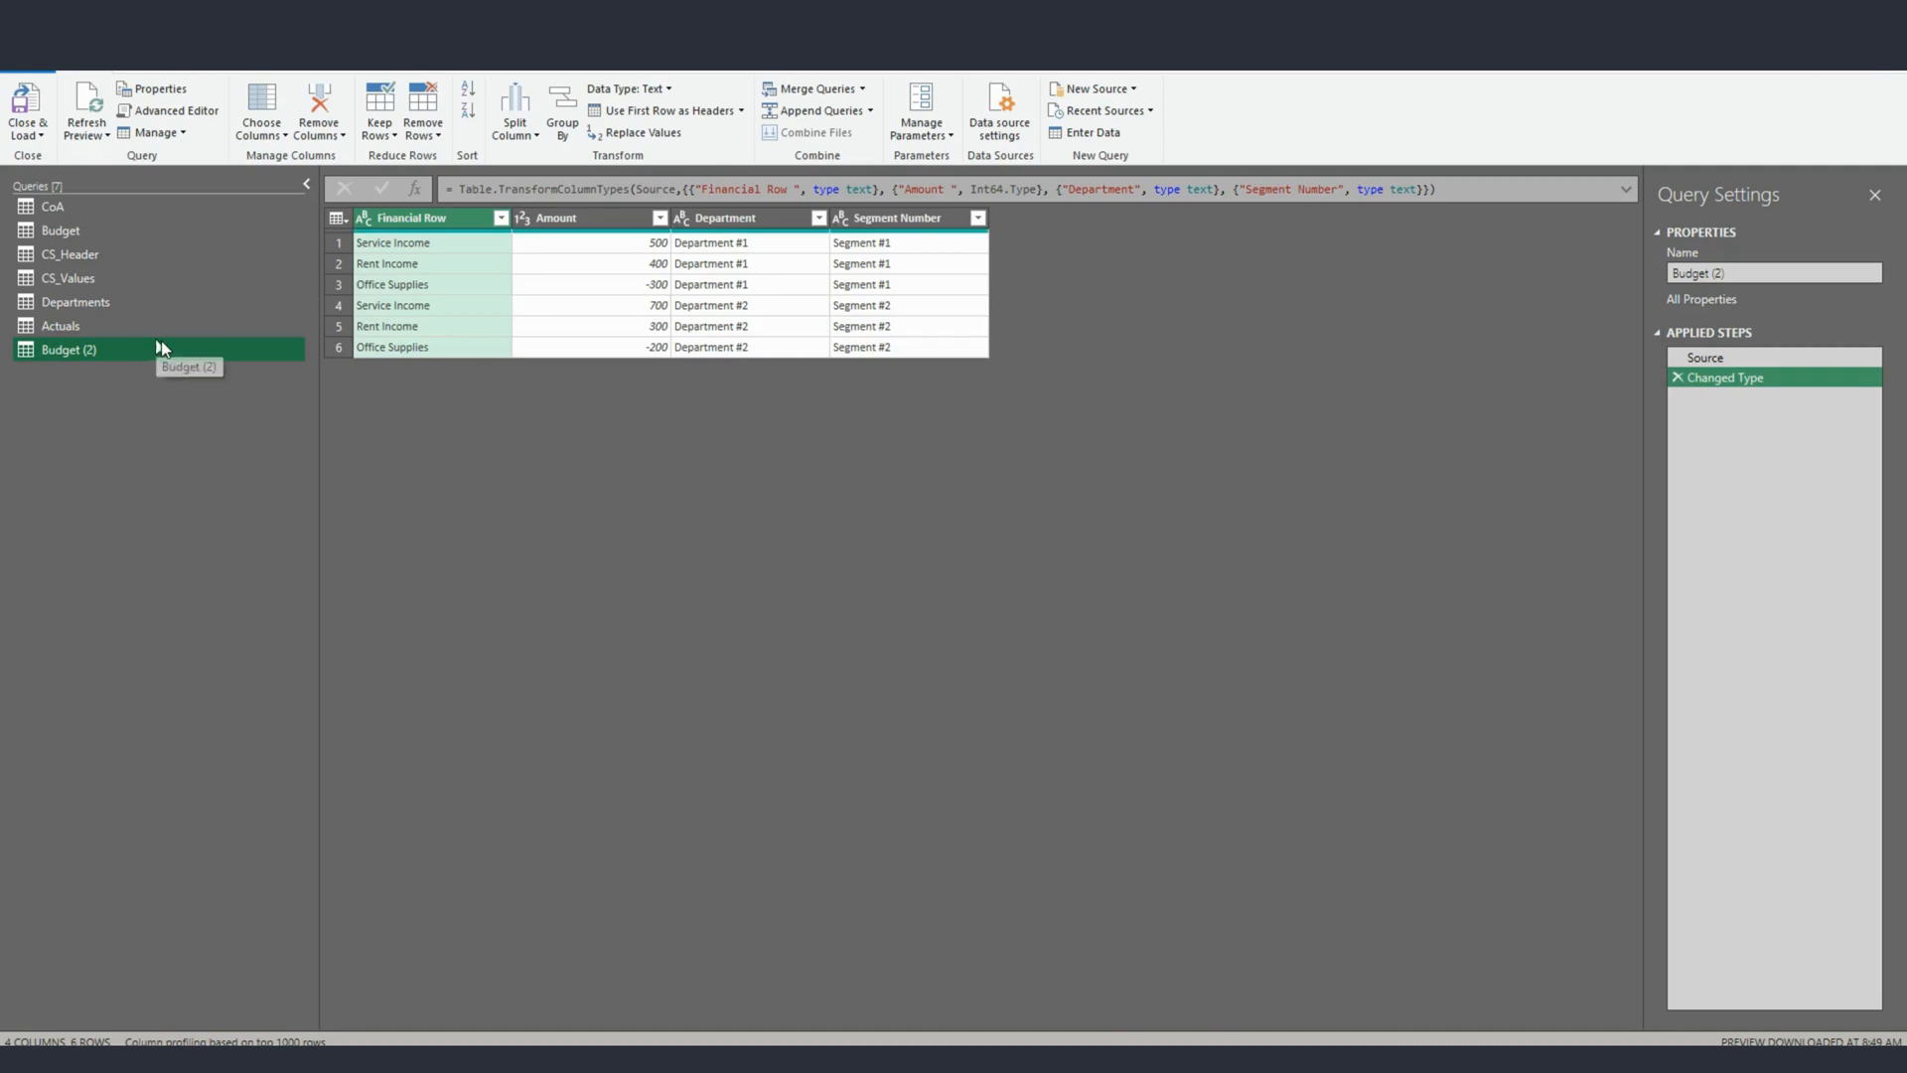
mouse_move(172, 317)
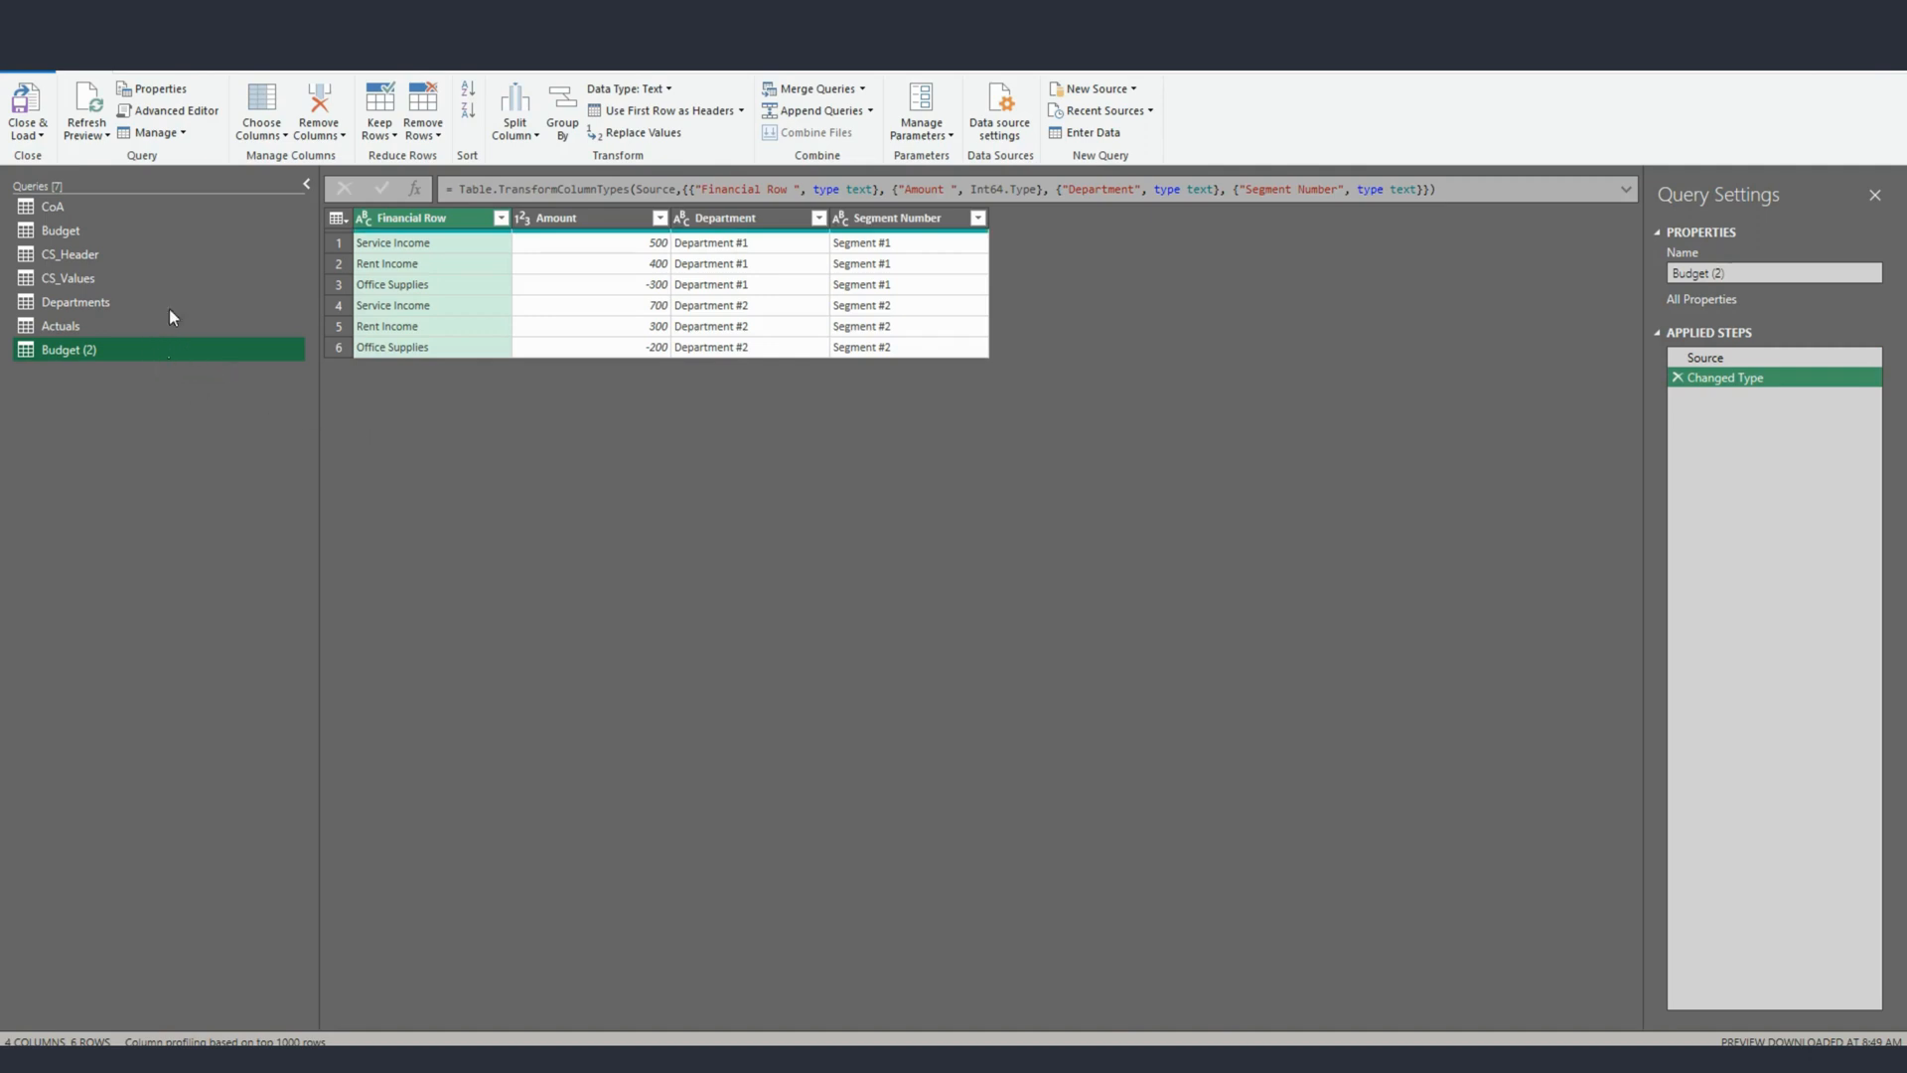
mouse_move(180, 369)
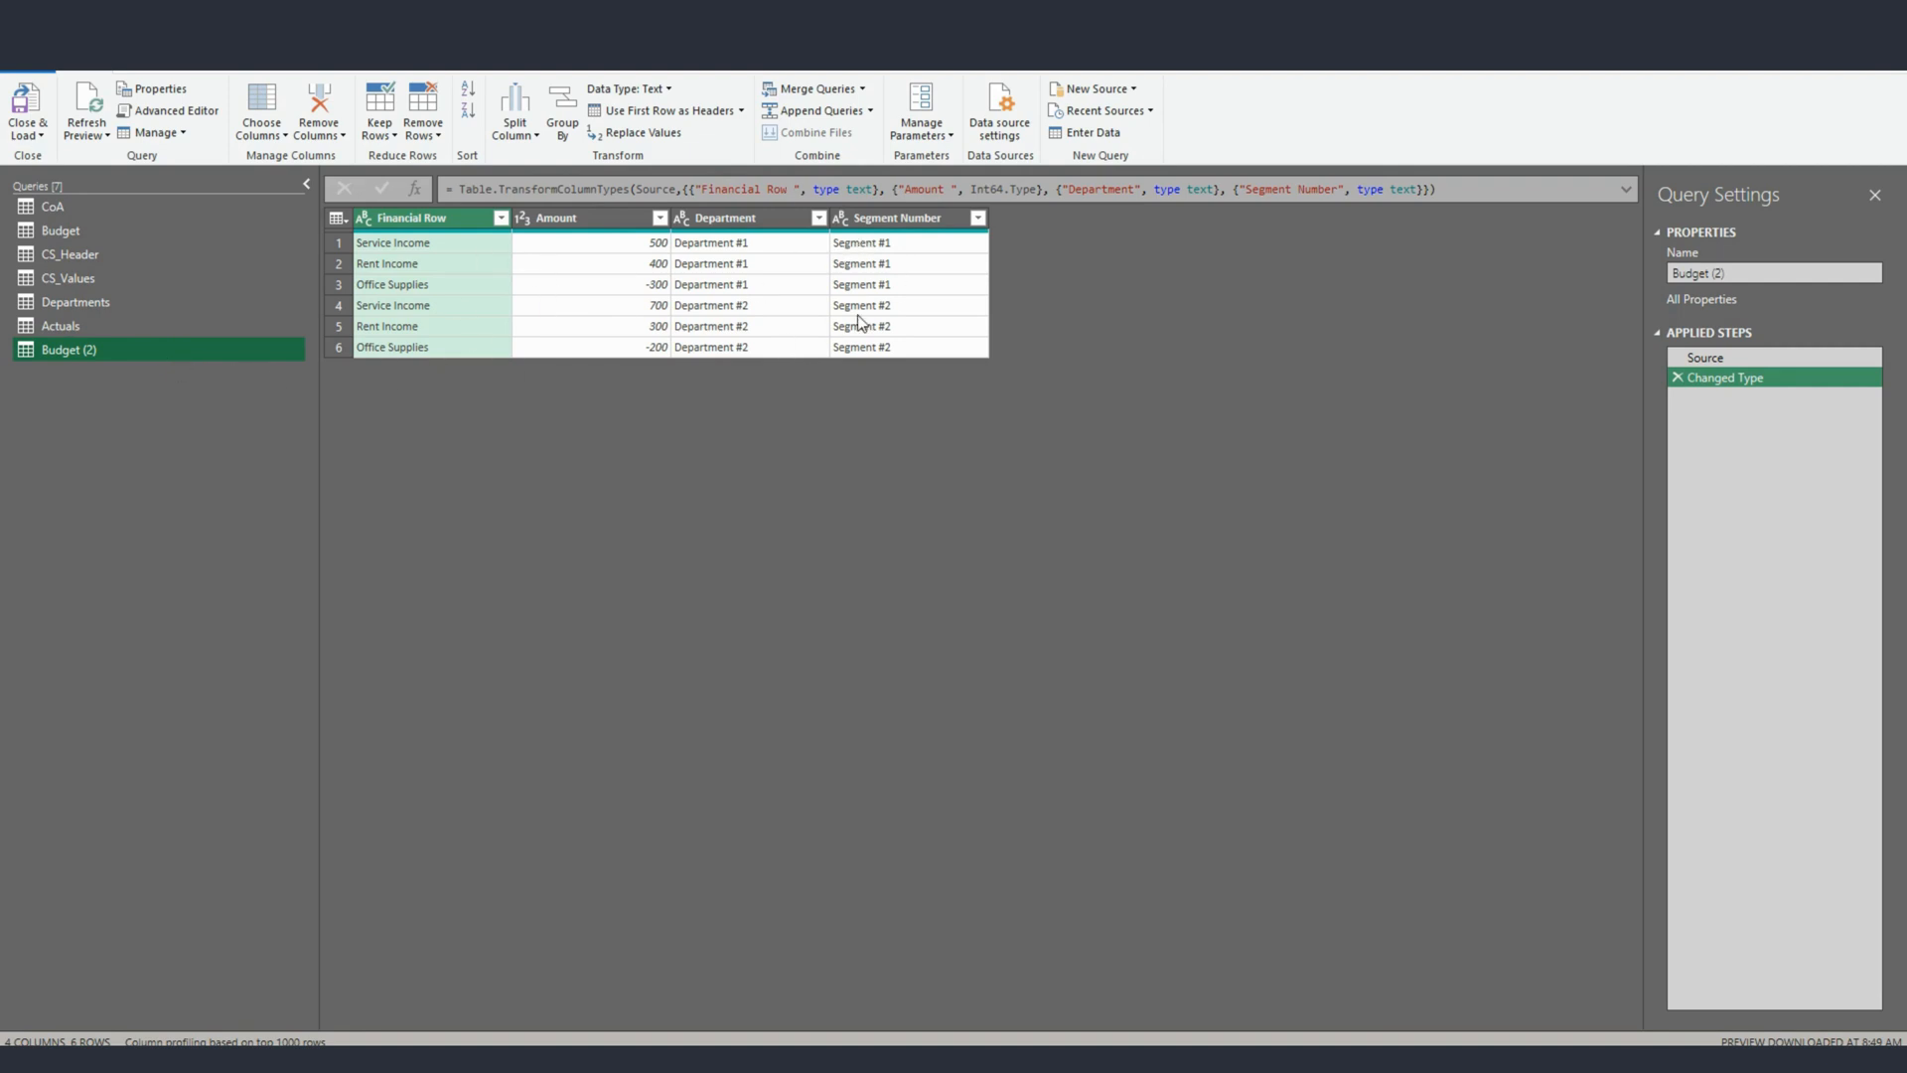
mouse_move(629, 296)
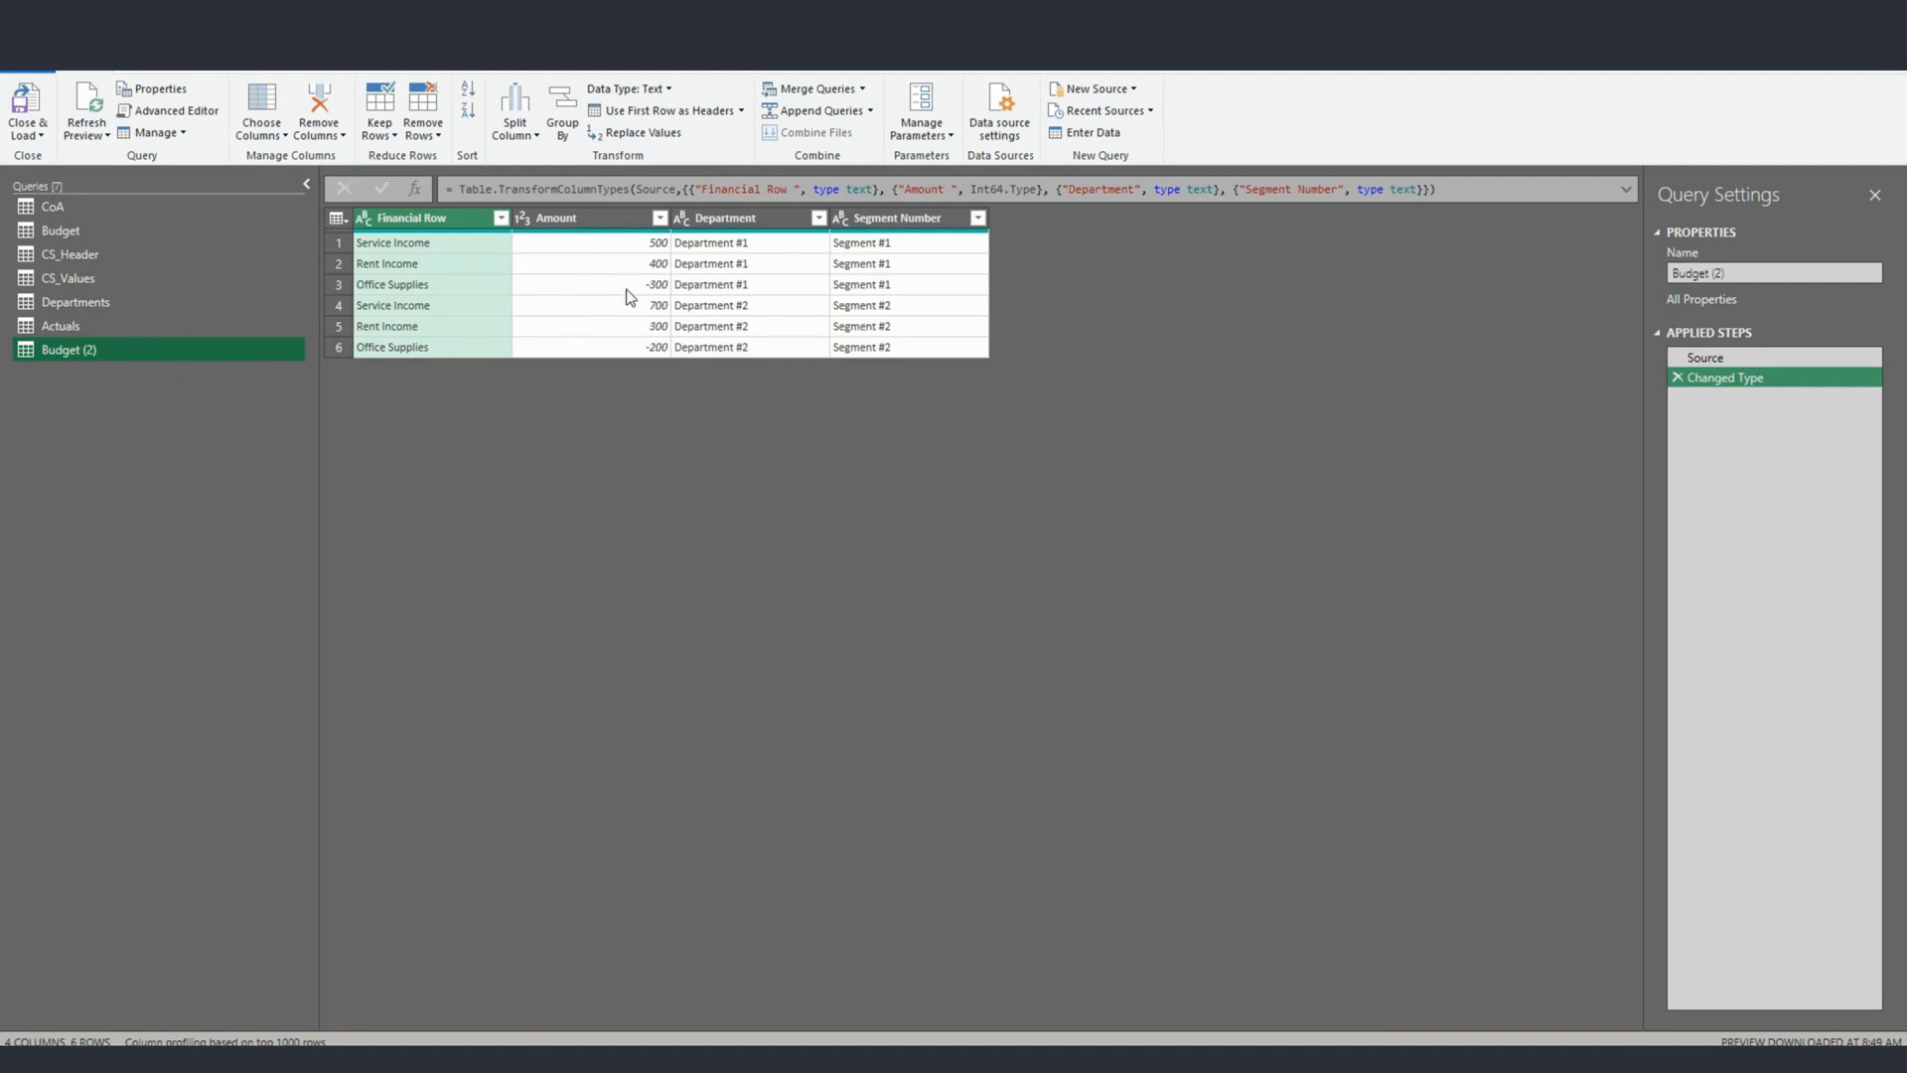
mouse_move(587, 235)
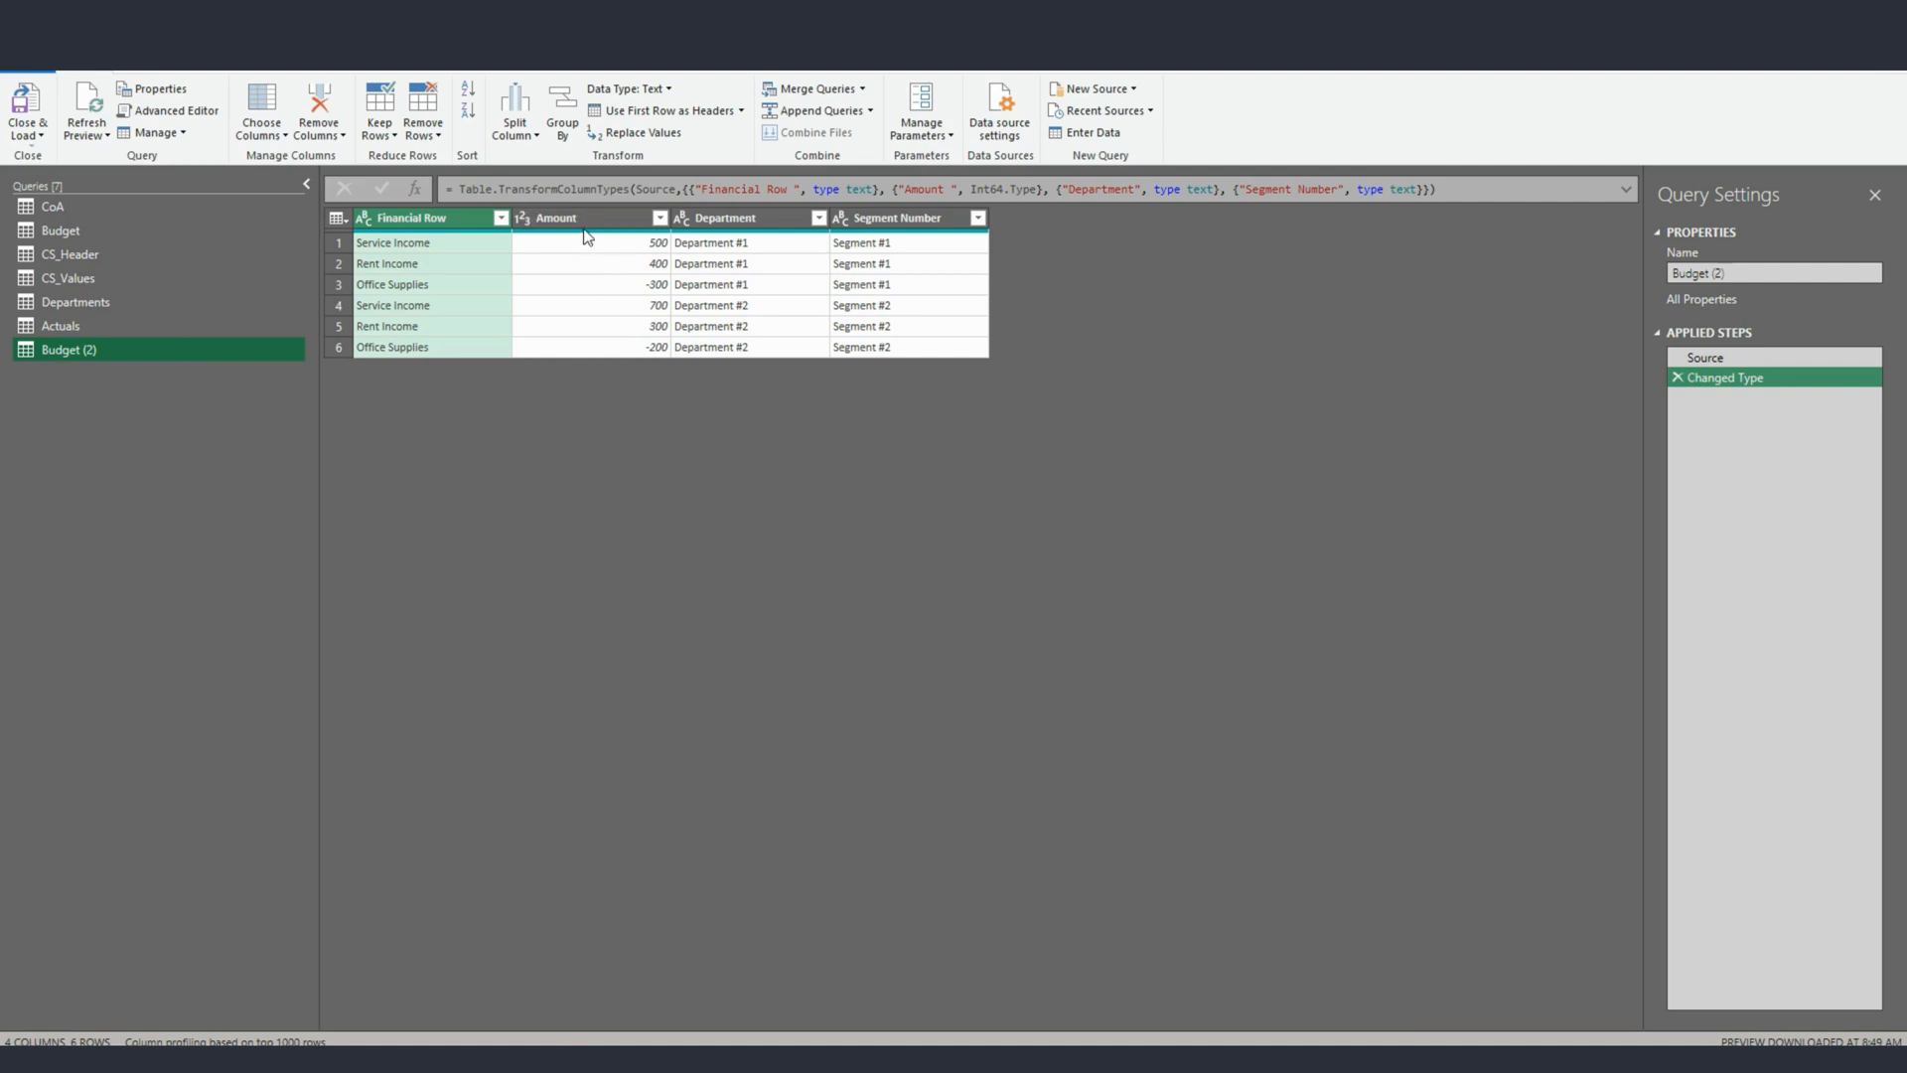
mouse_move(525, 243)
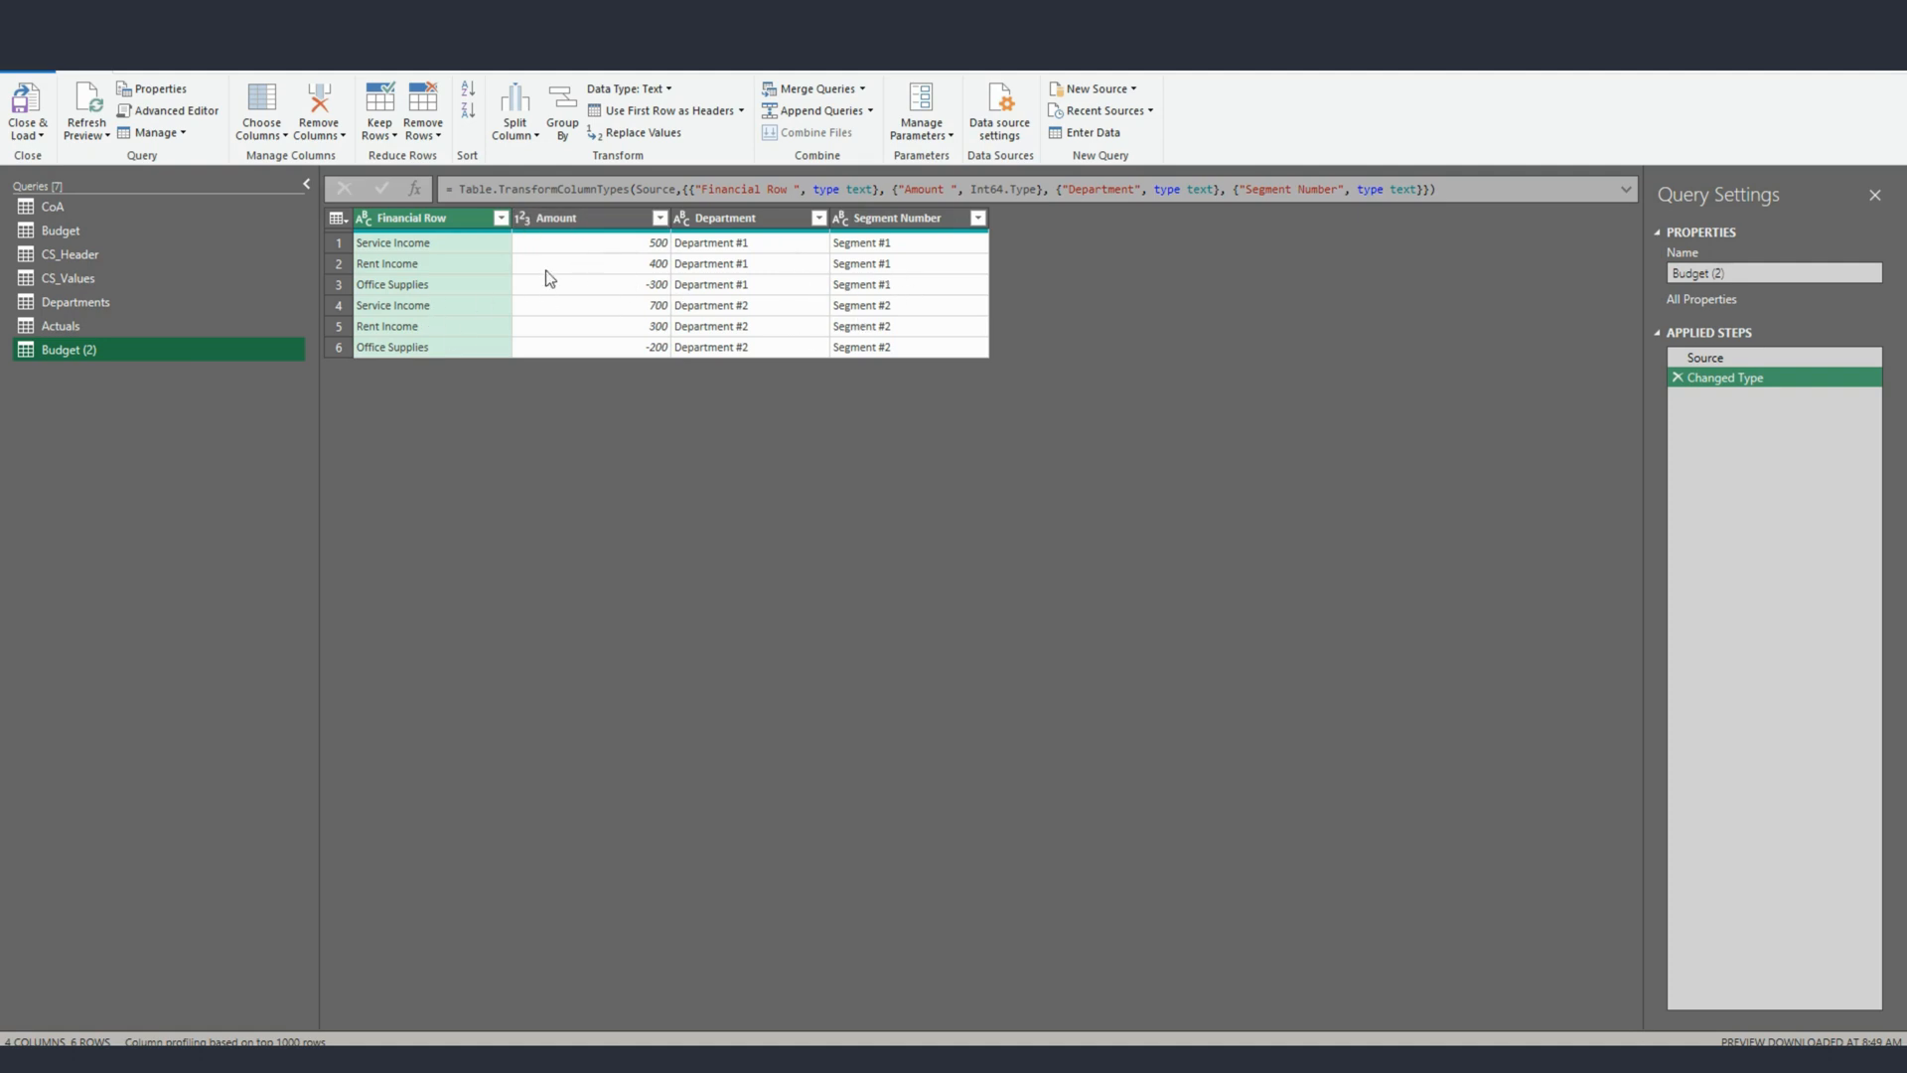
mouse_move(443, 377)
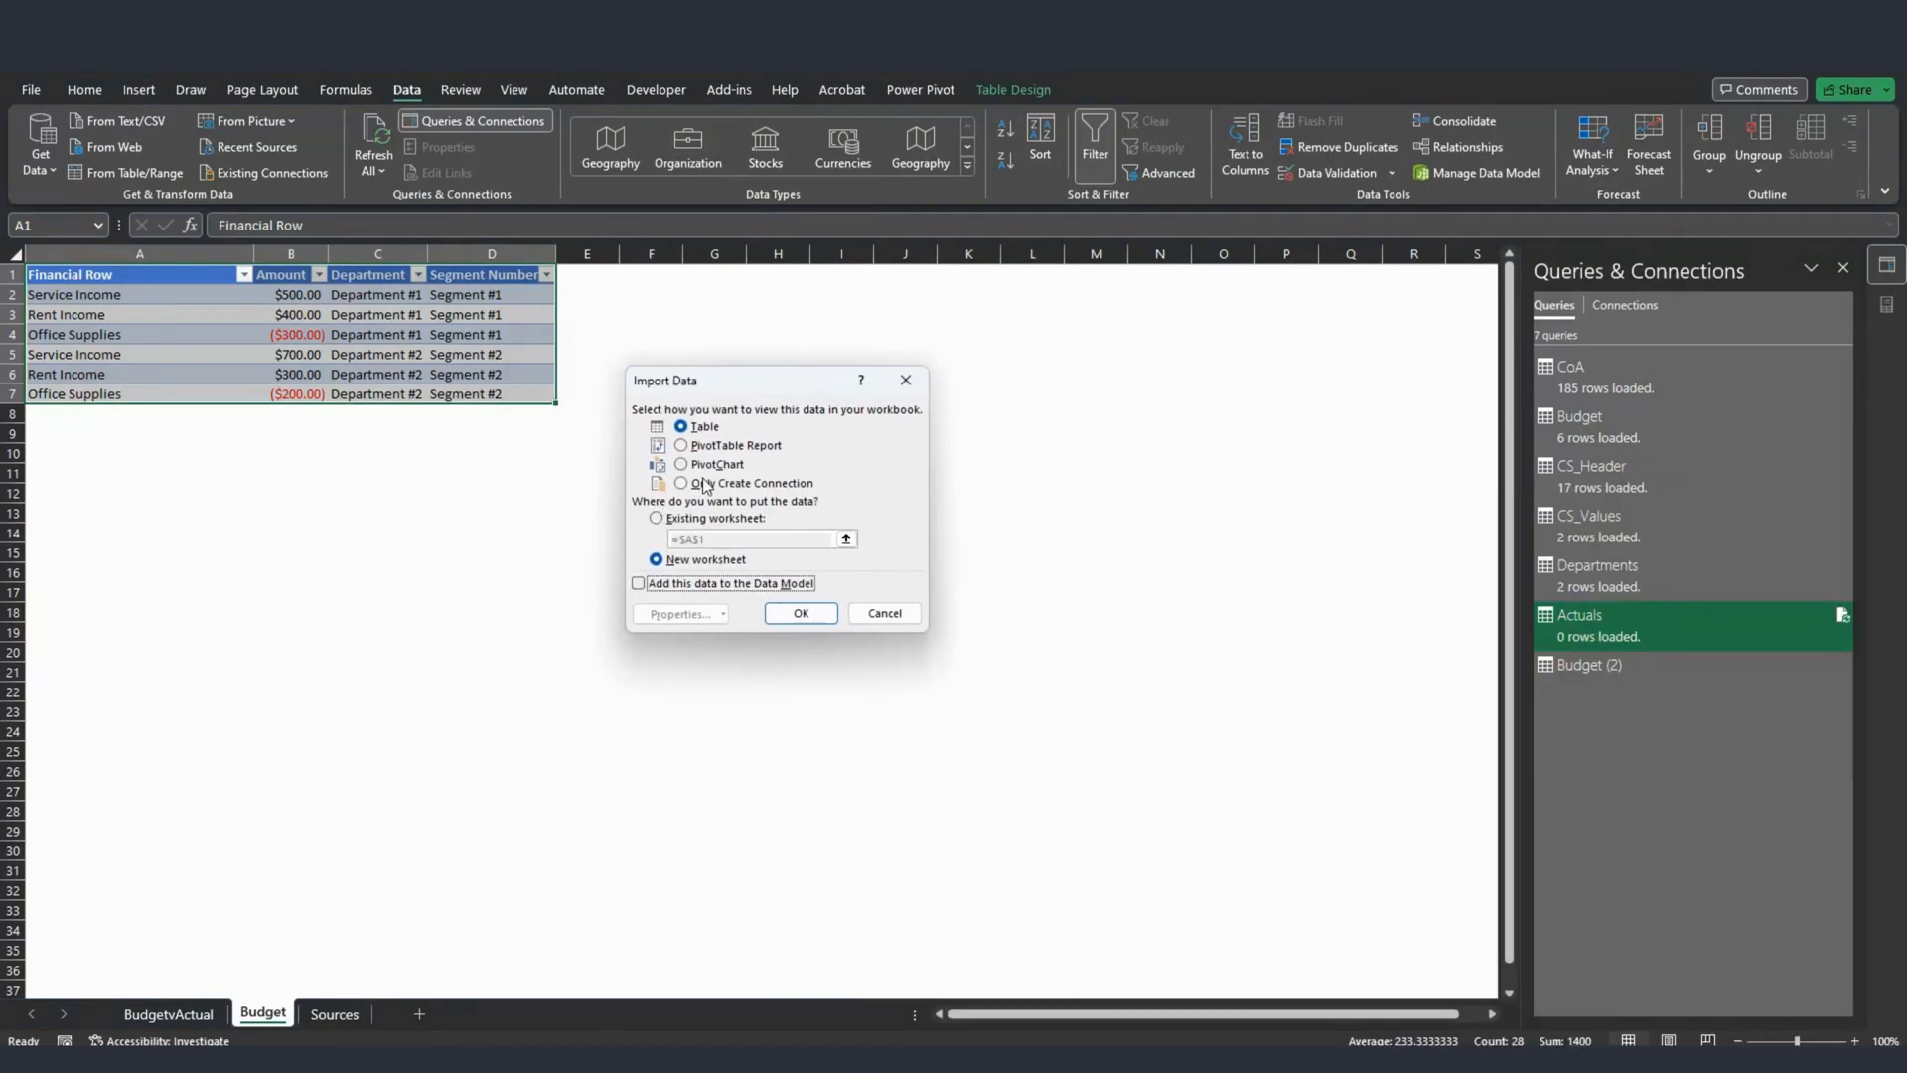
mouse_move(753, 391)
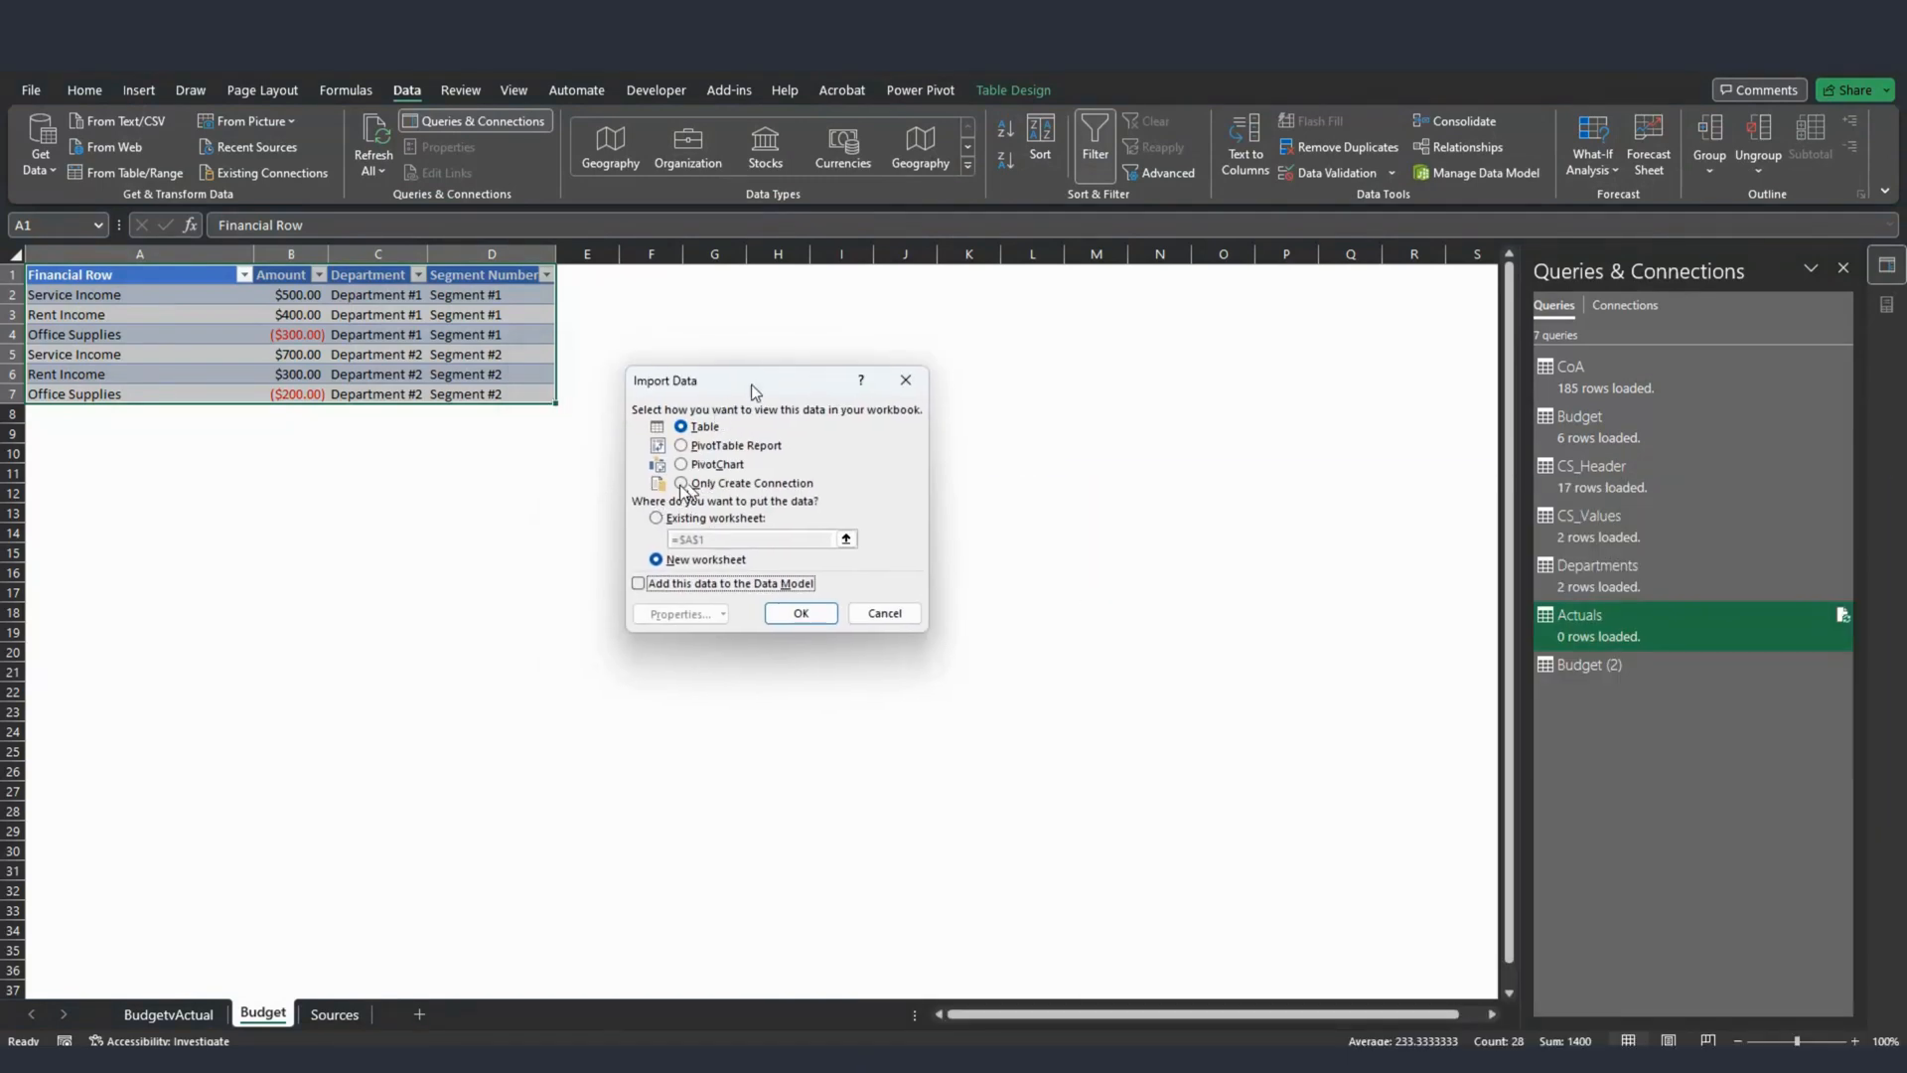
Pick Only Create Connection with Add to Data Model, then cancel the Budget (2) import.
click(680, 482)
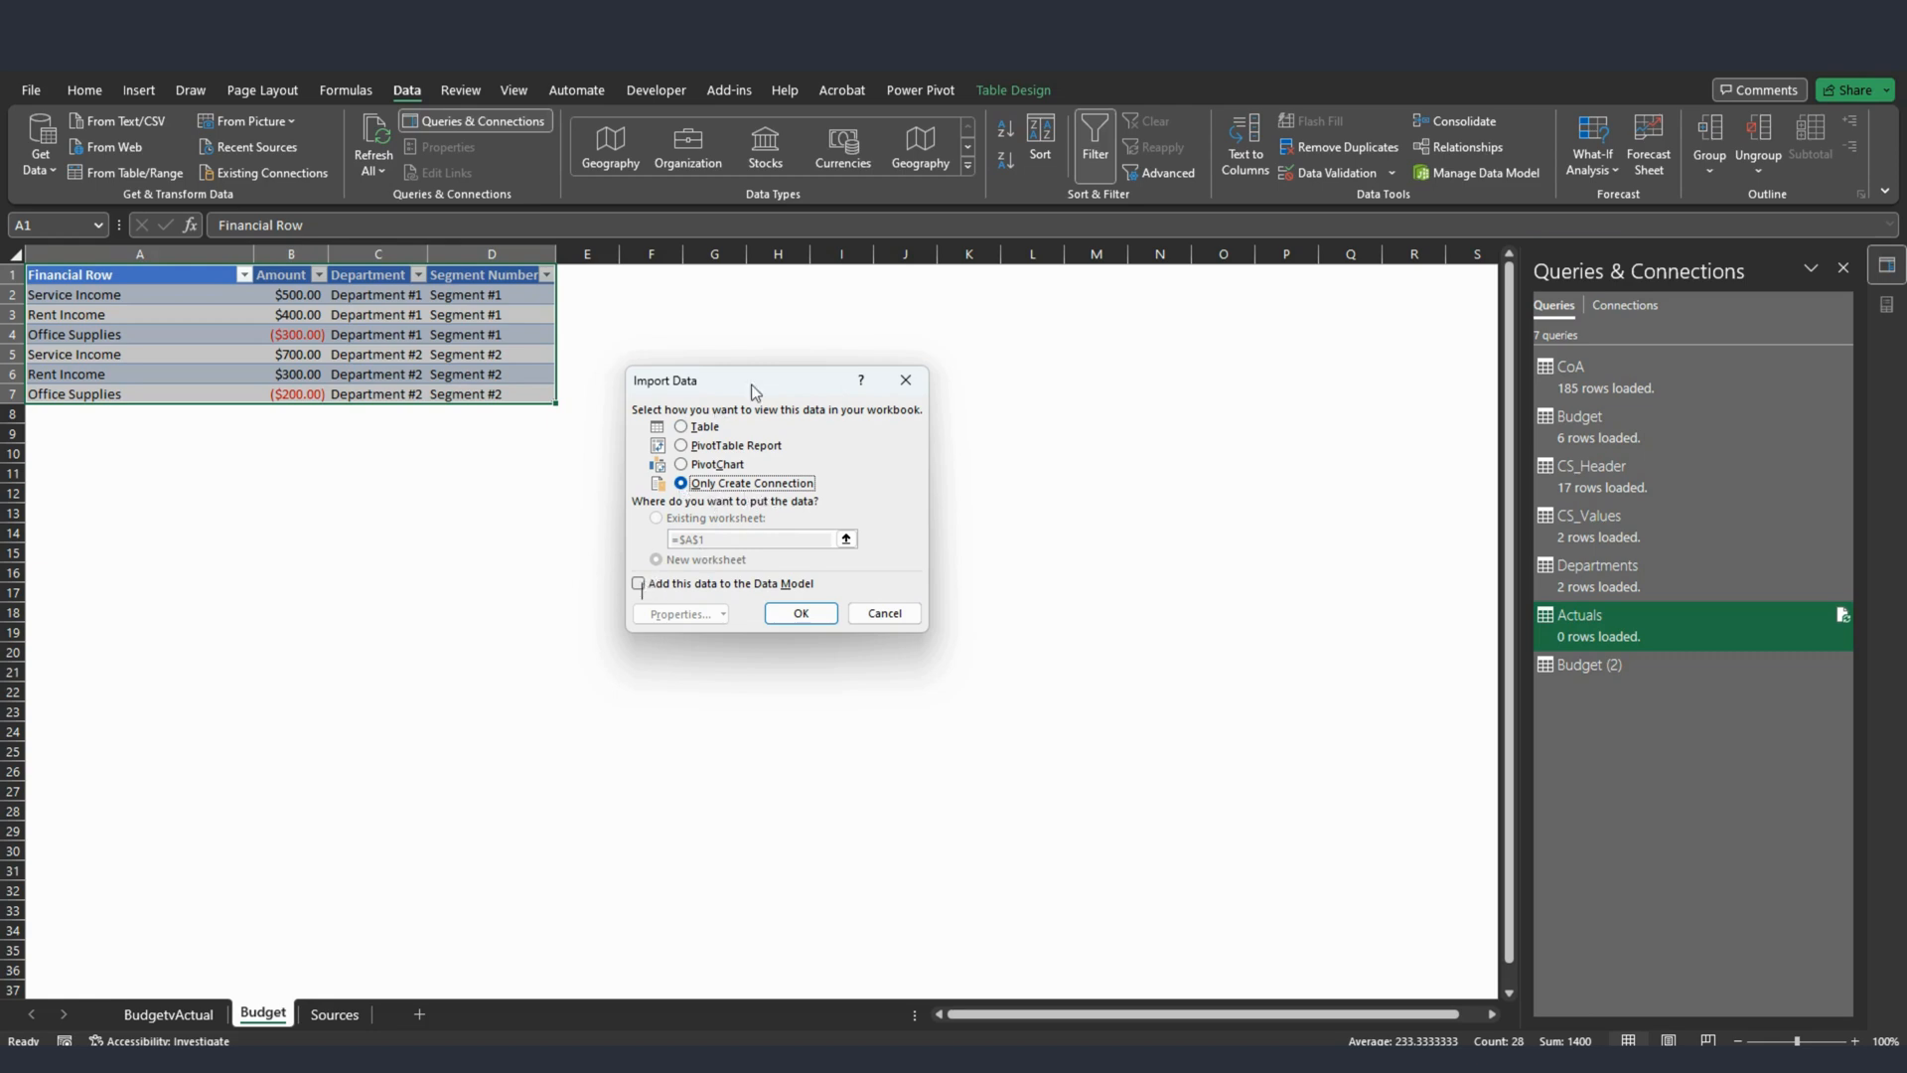
click(637, 584)
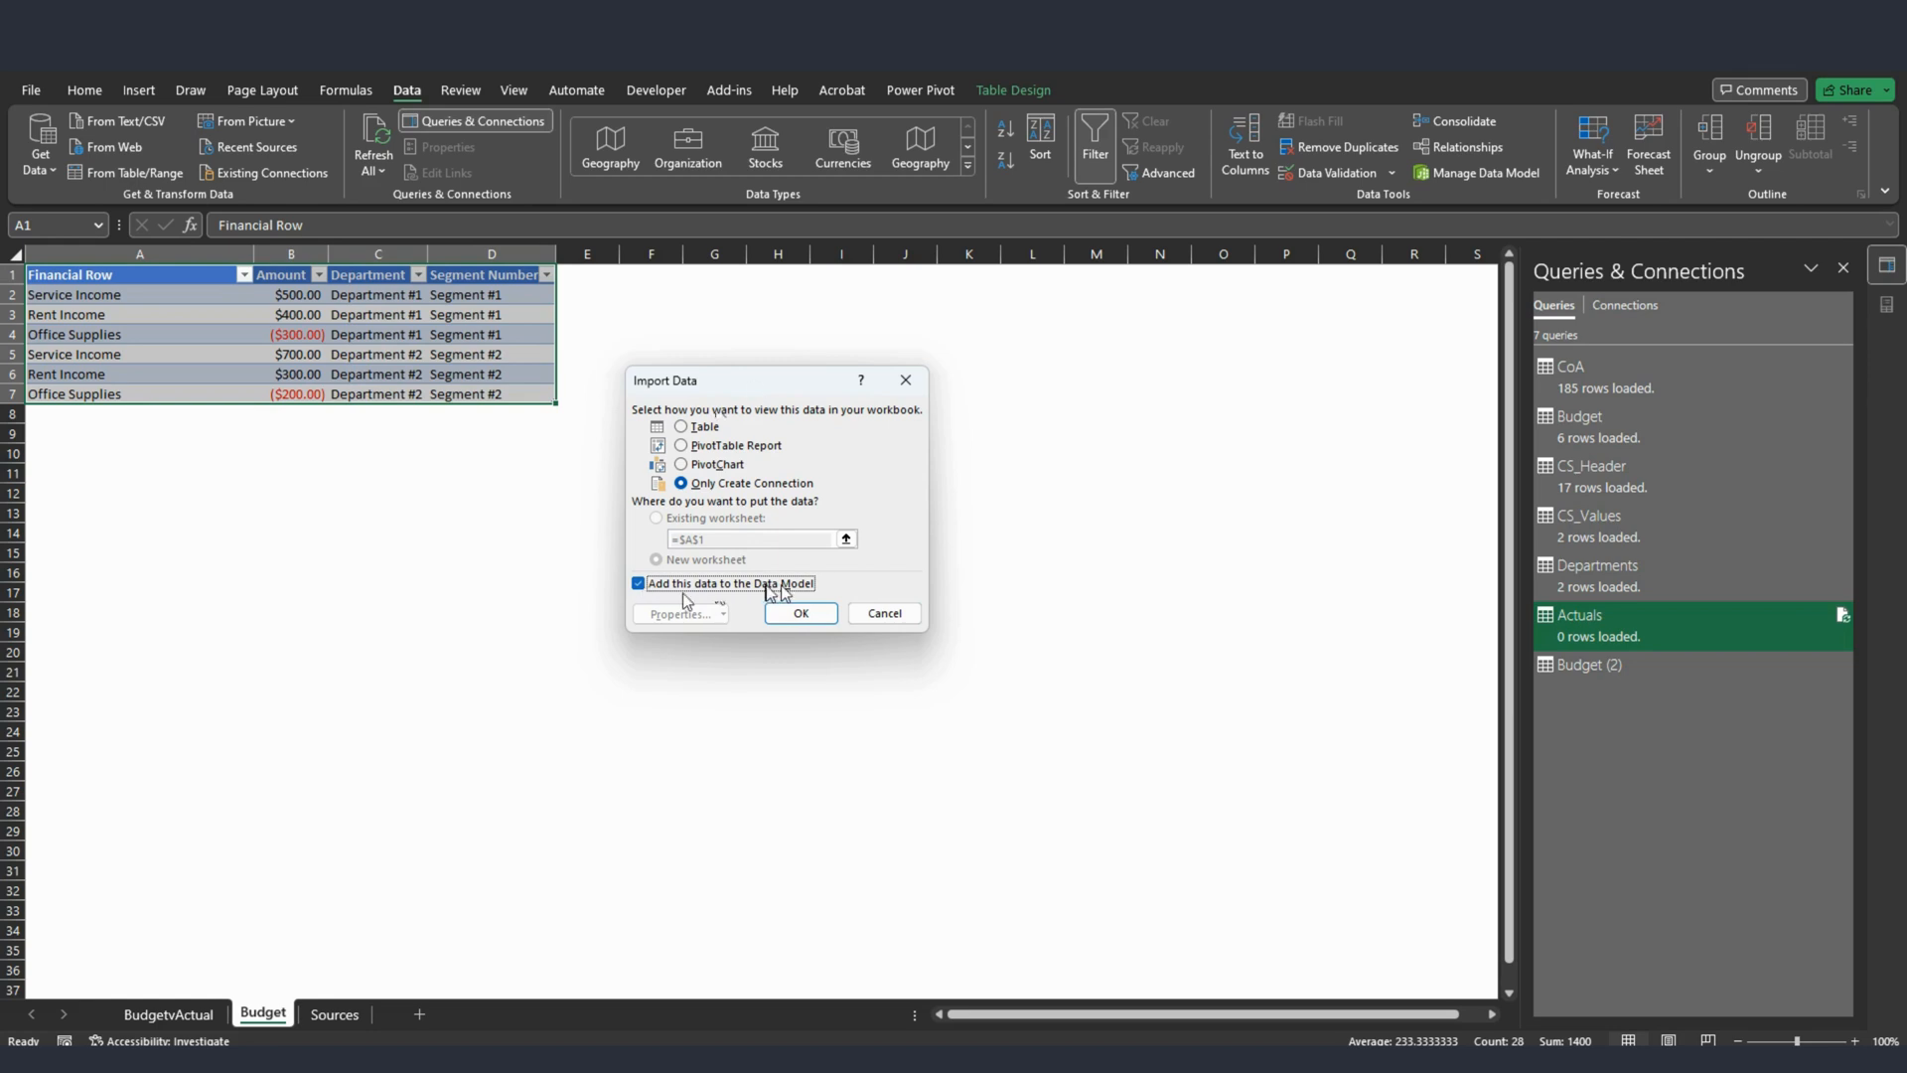
mouse_move(754, 390)
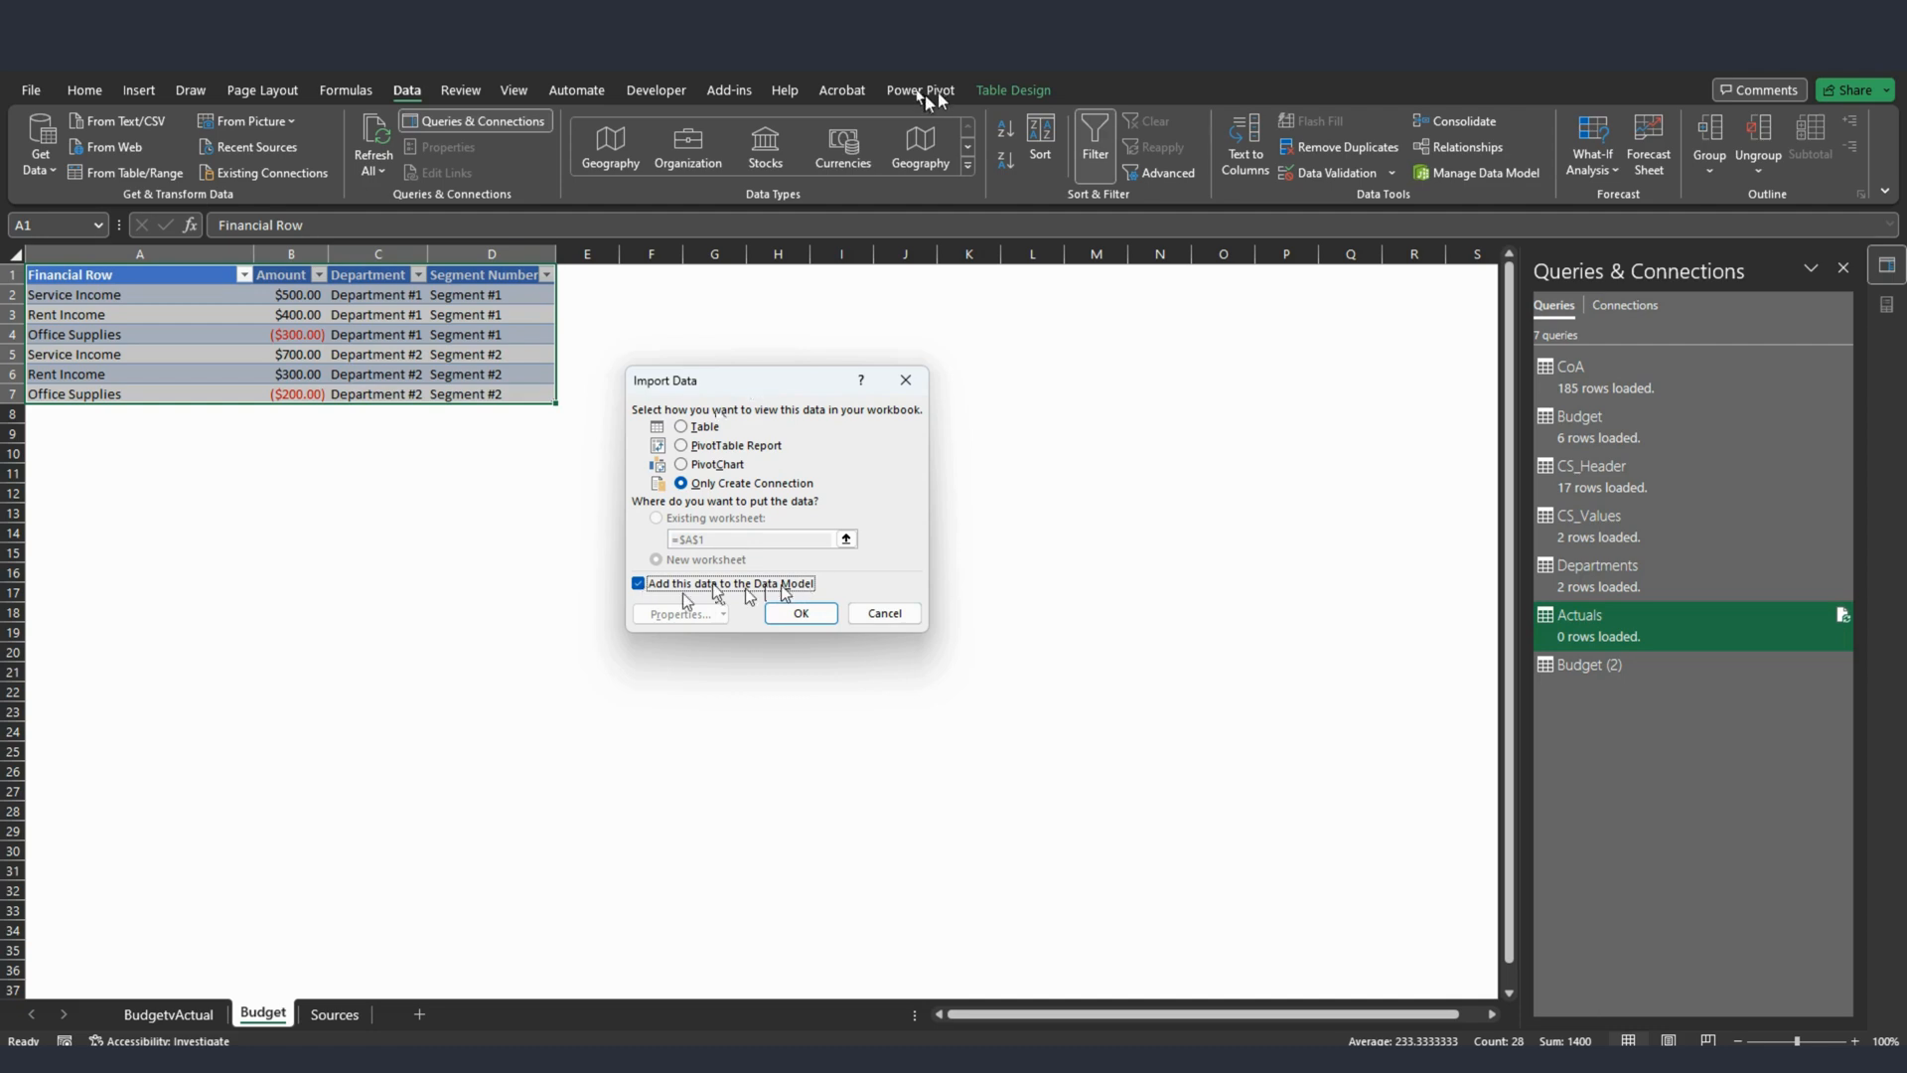
mouse_move(803, 590)
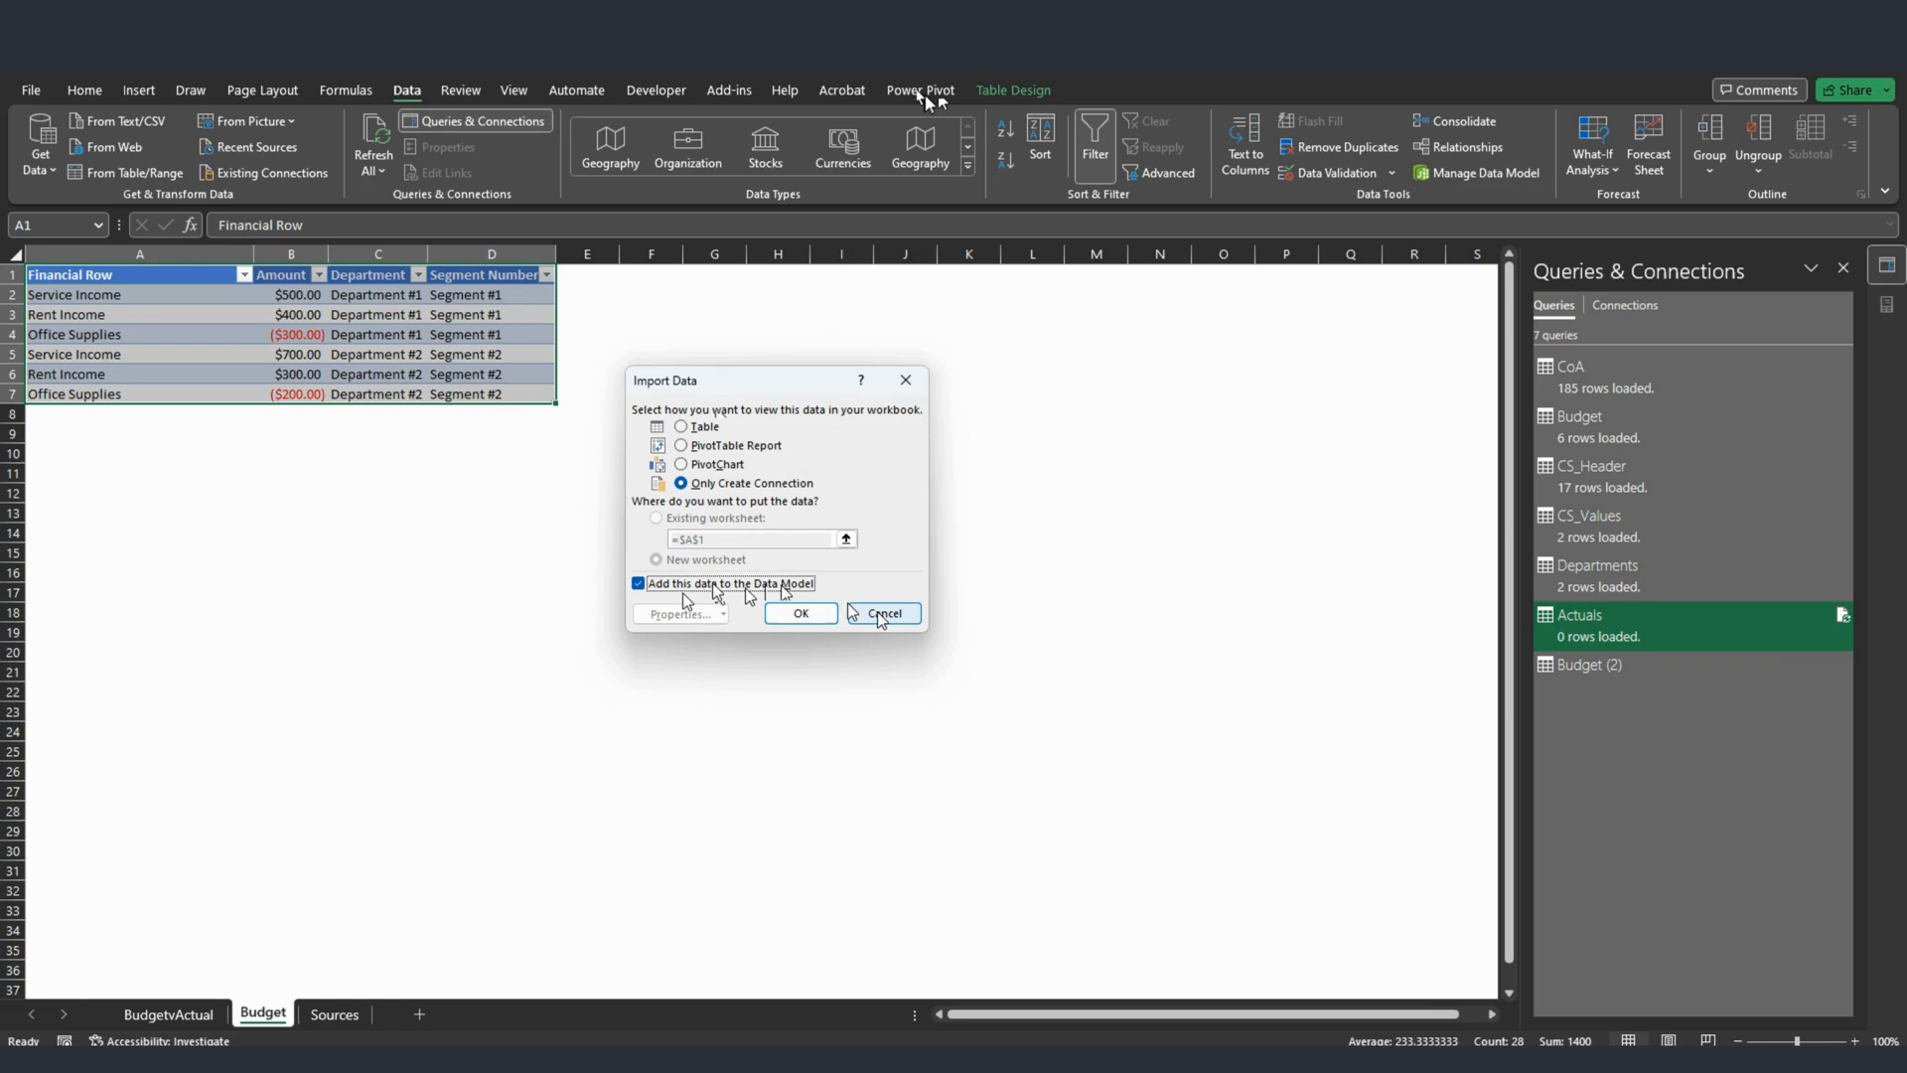
click(884, 613)
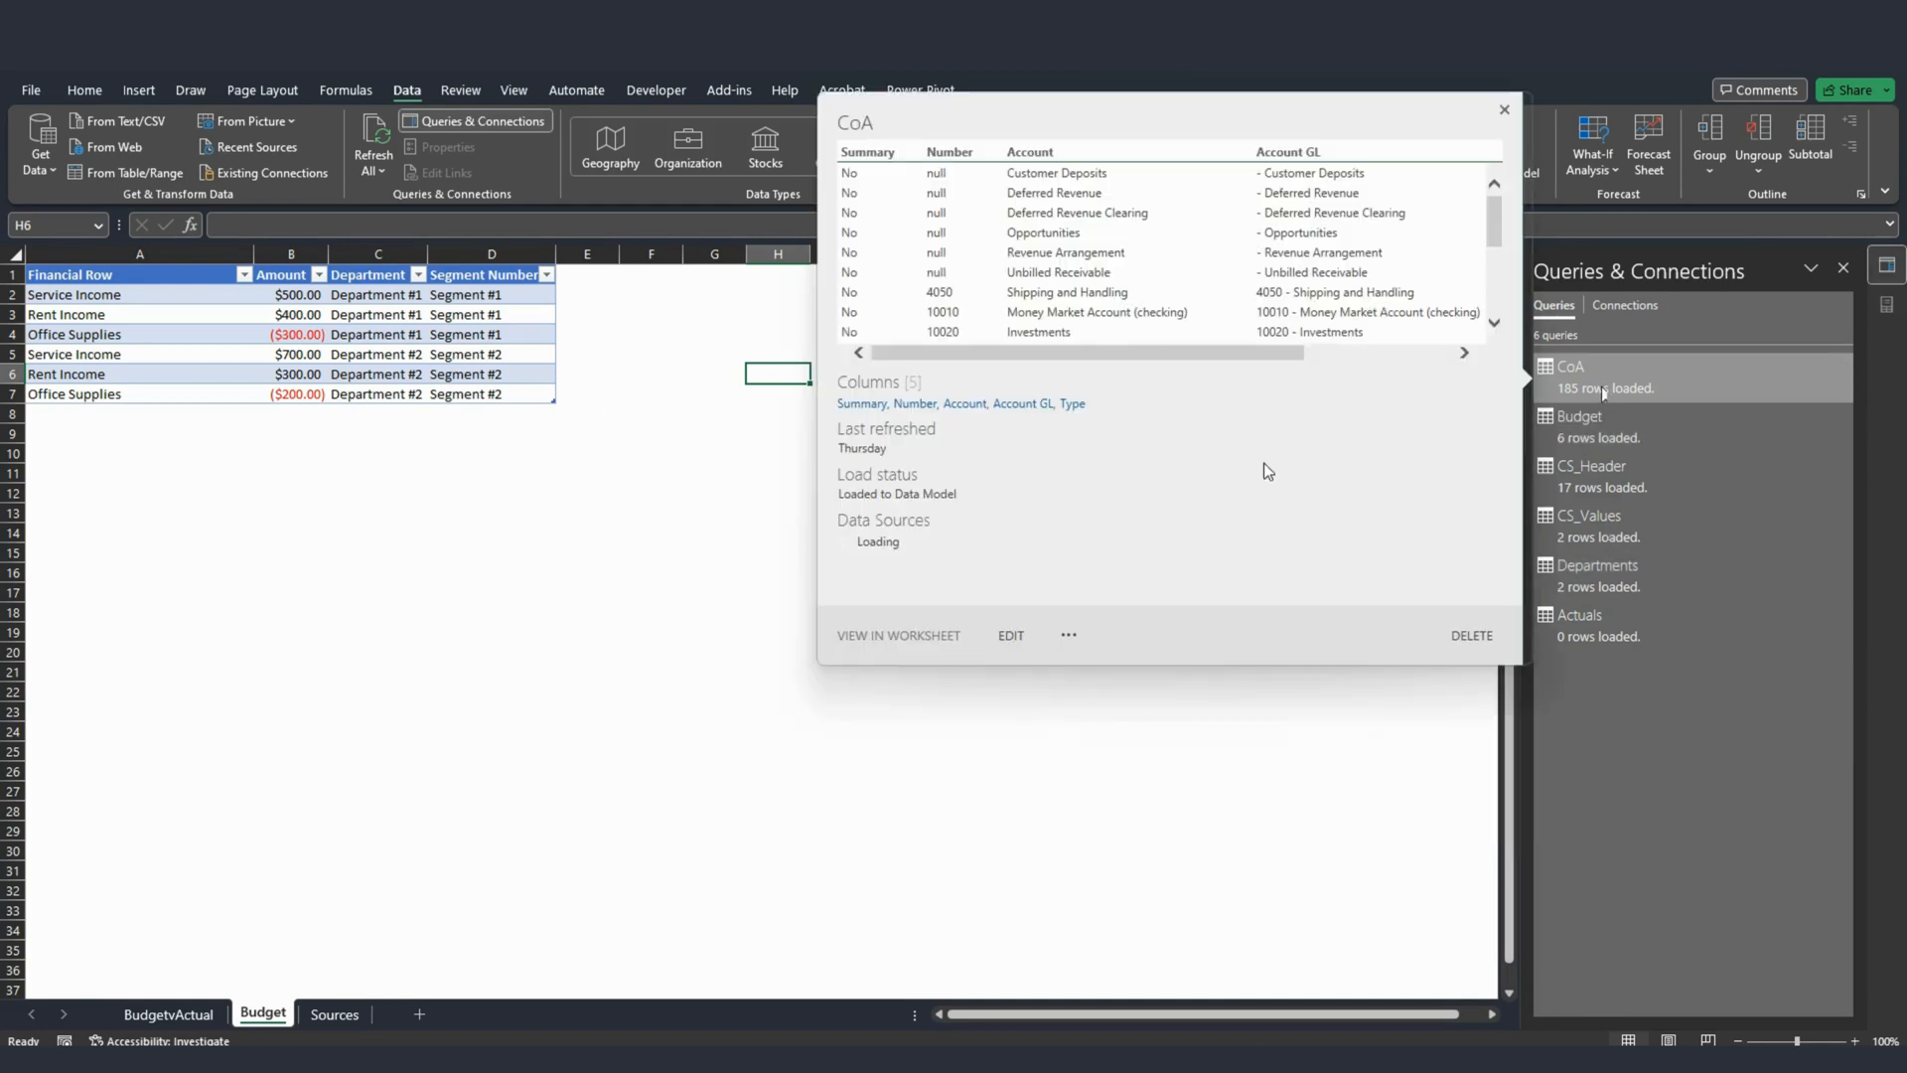
Close the CoA query preview and open Power Pivot Manage showing 185 CoA rows.
click(1500, 107)
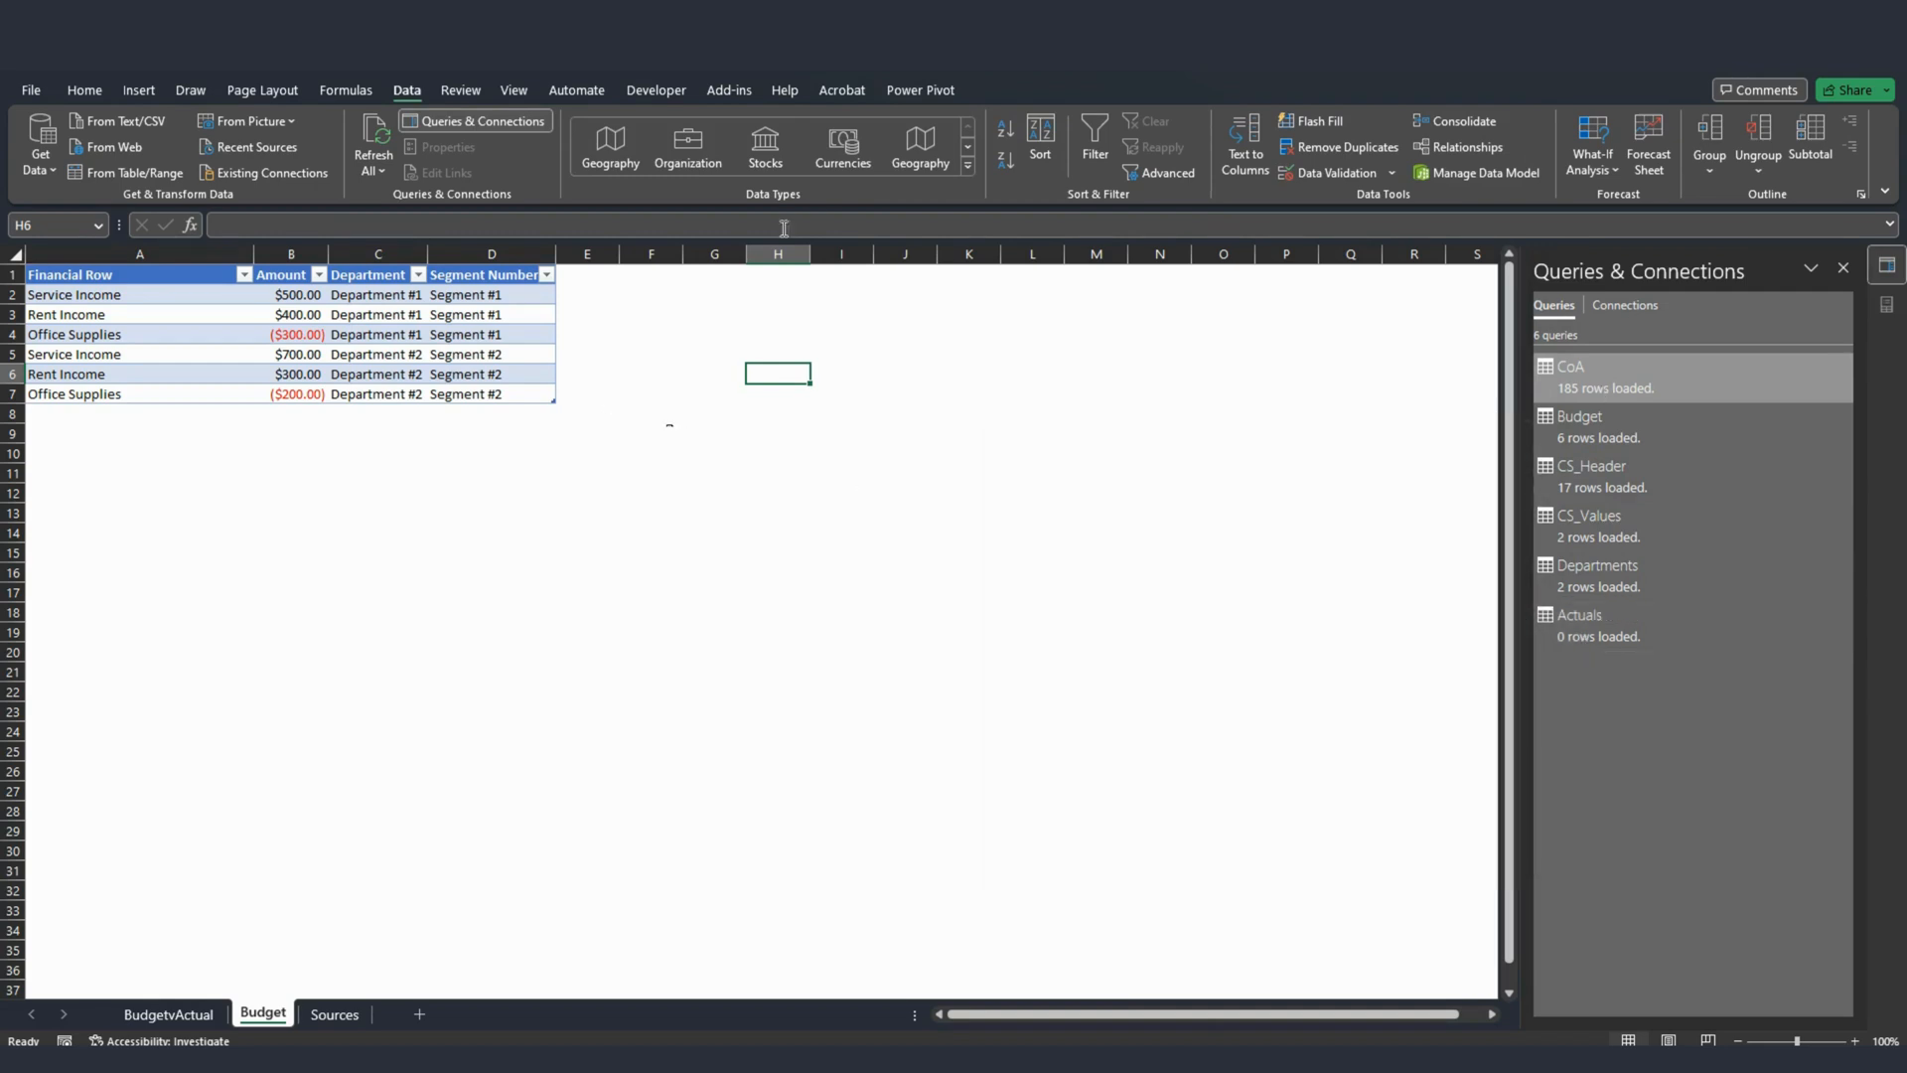
click(920, 89)
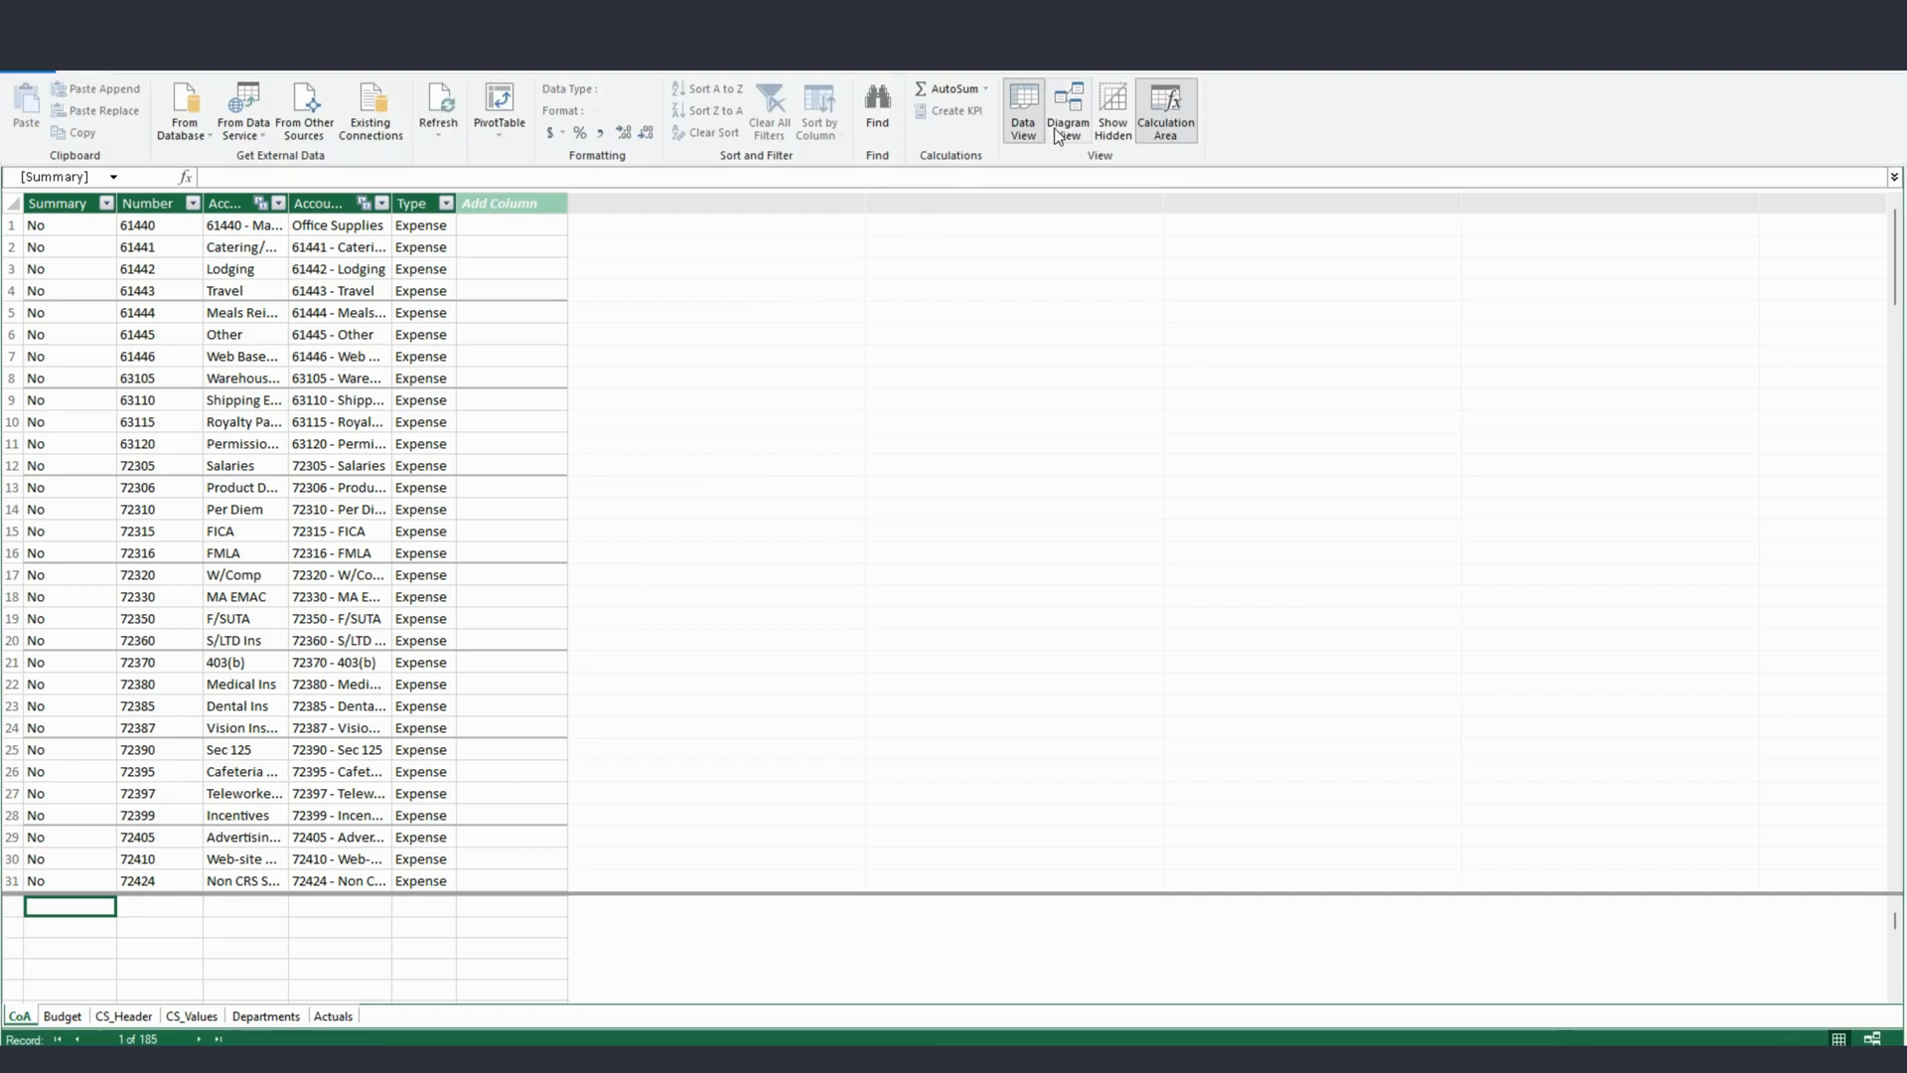
Switch Power Pivot to Diagram View to see the six tables' relationships.
click(1067, 109)
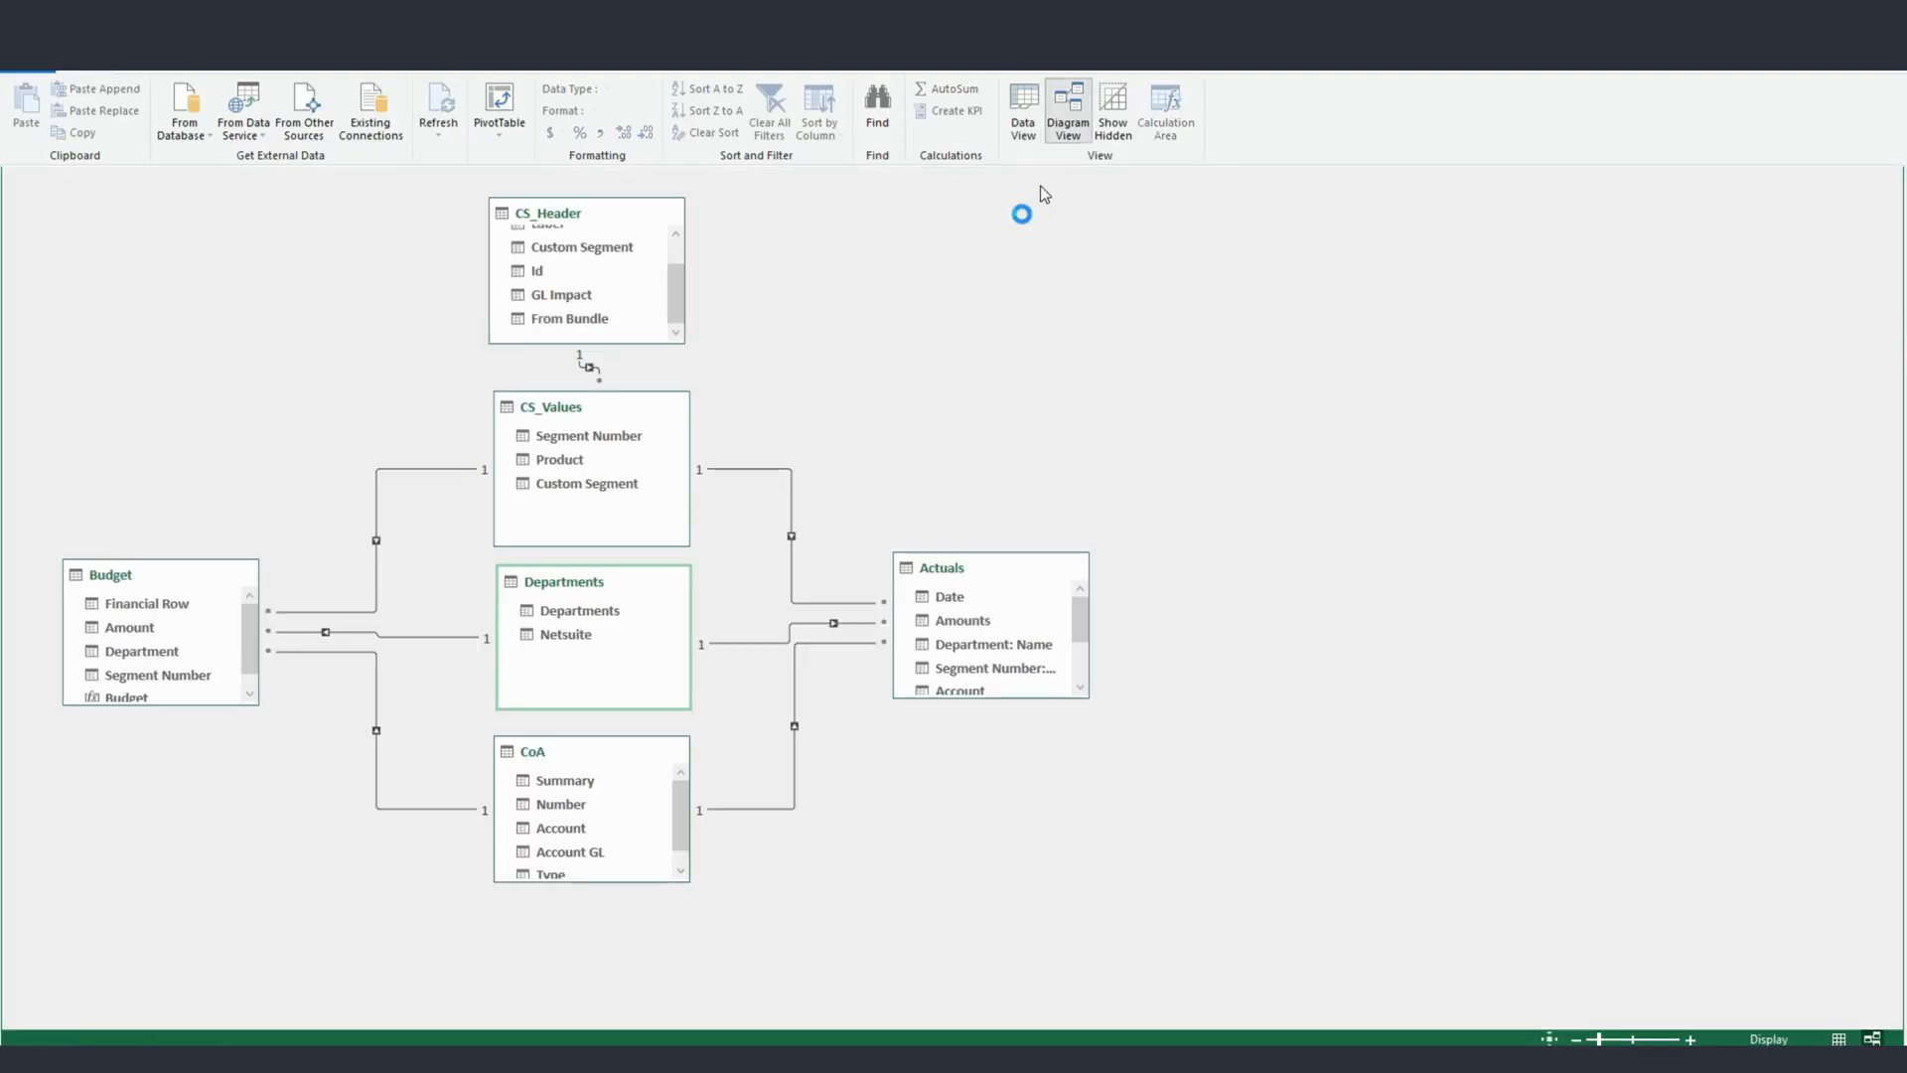
mouse_move(1043, 189)
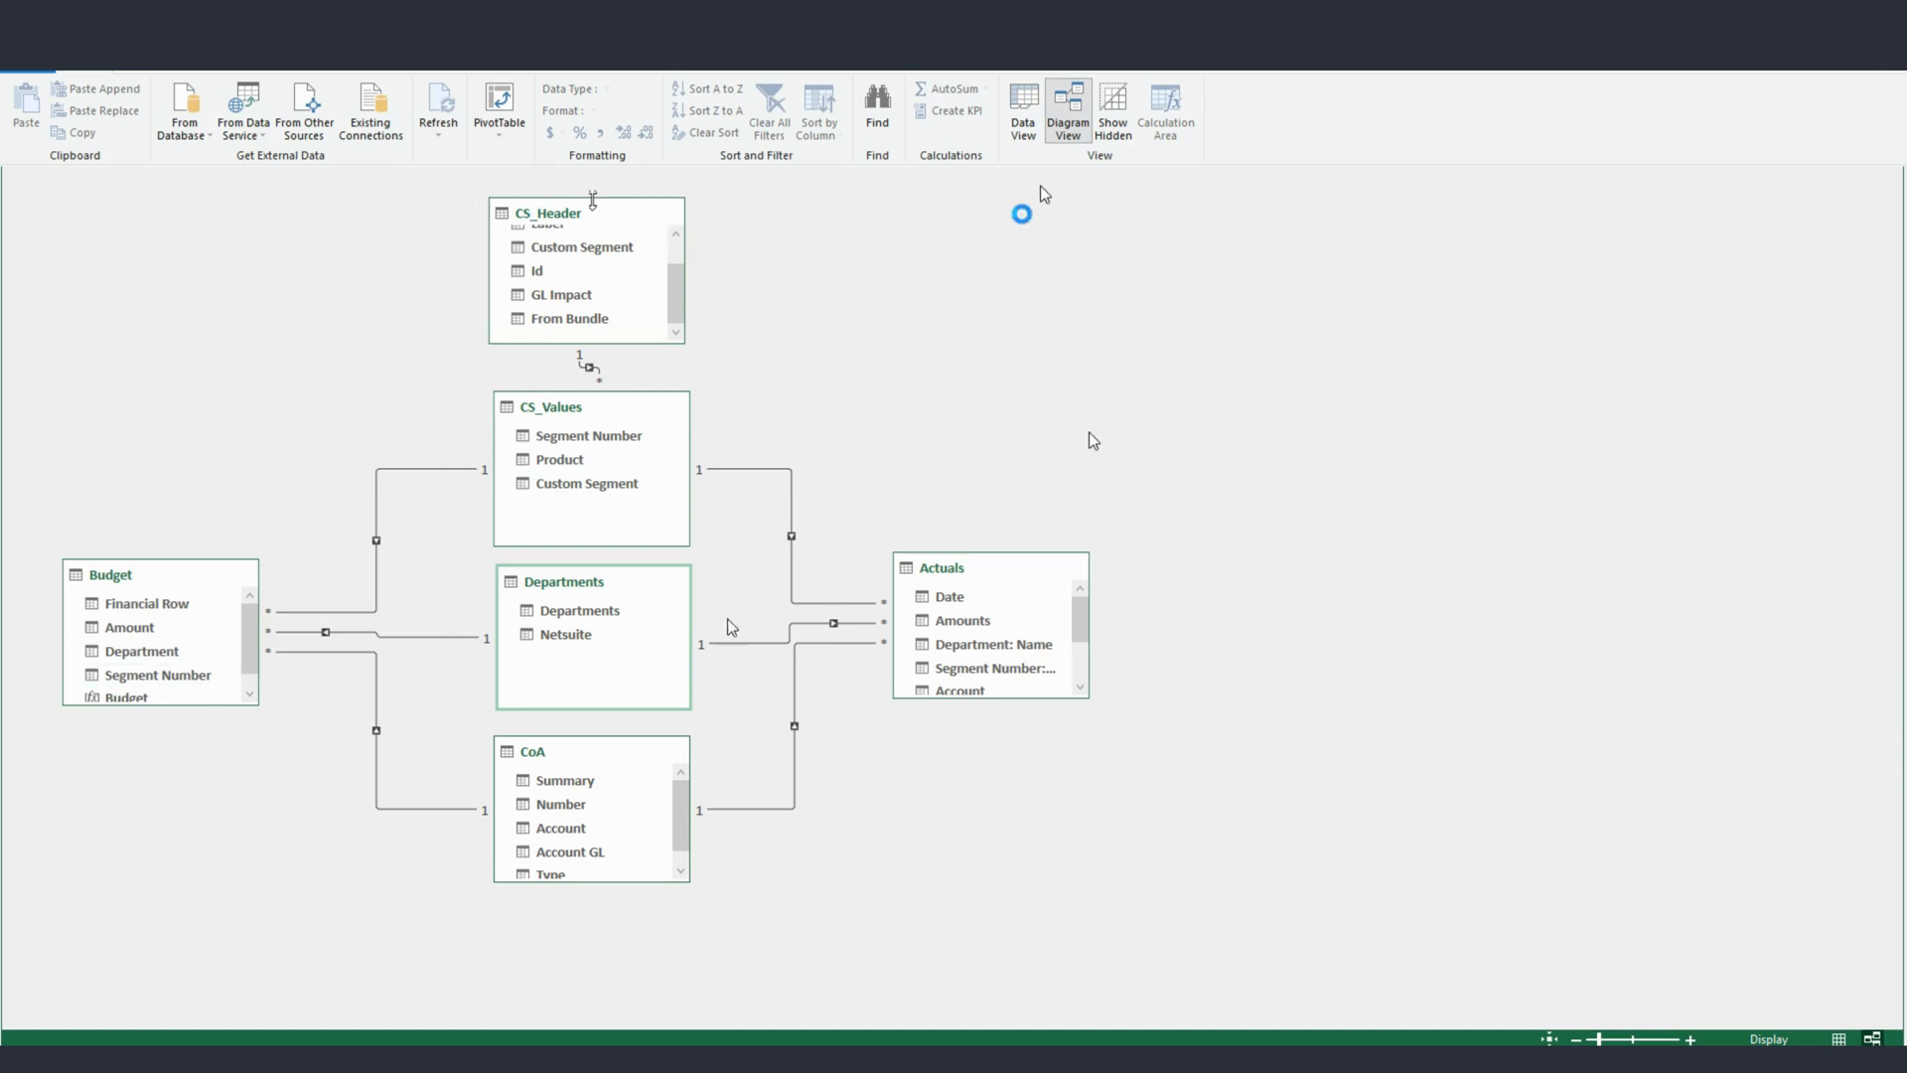
mouse_move(561, 588)
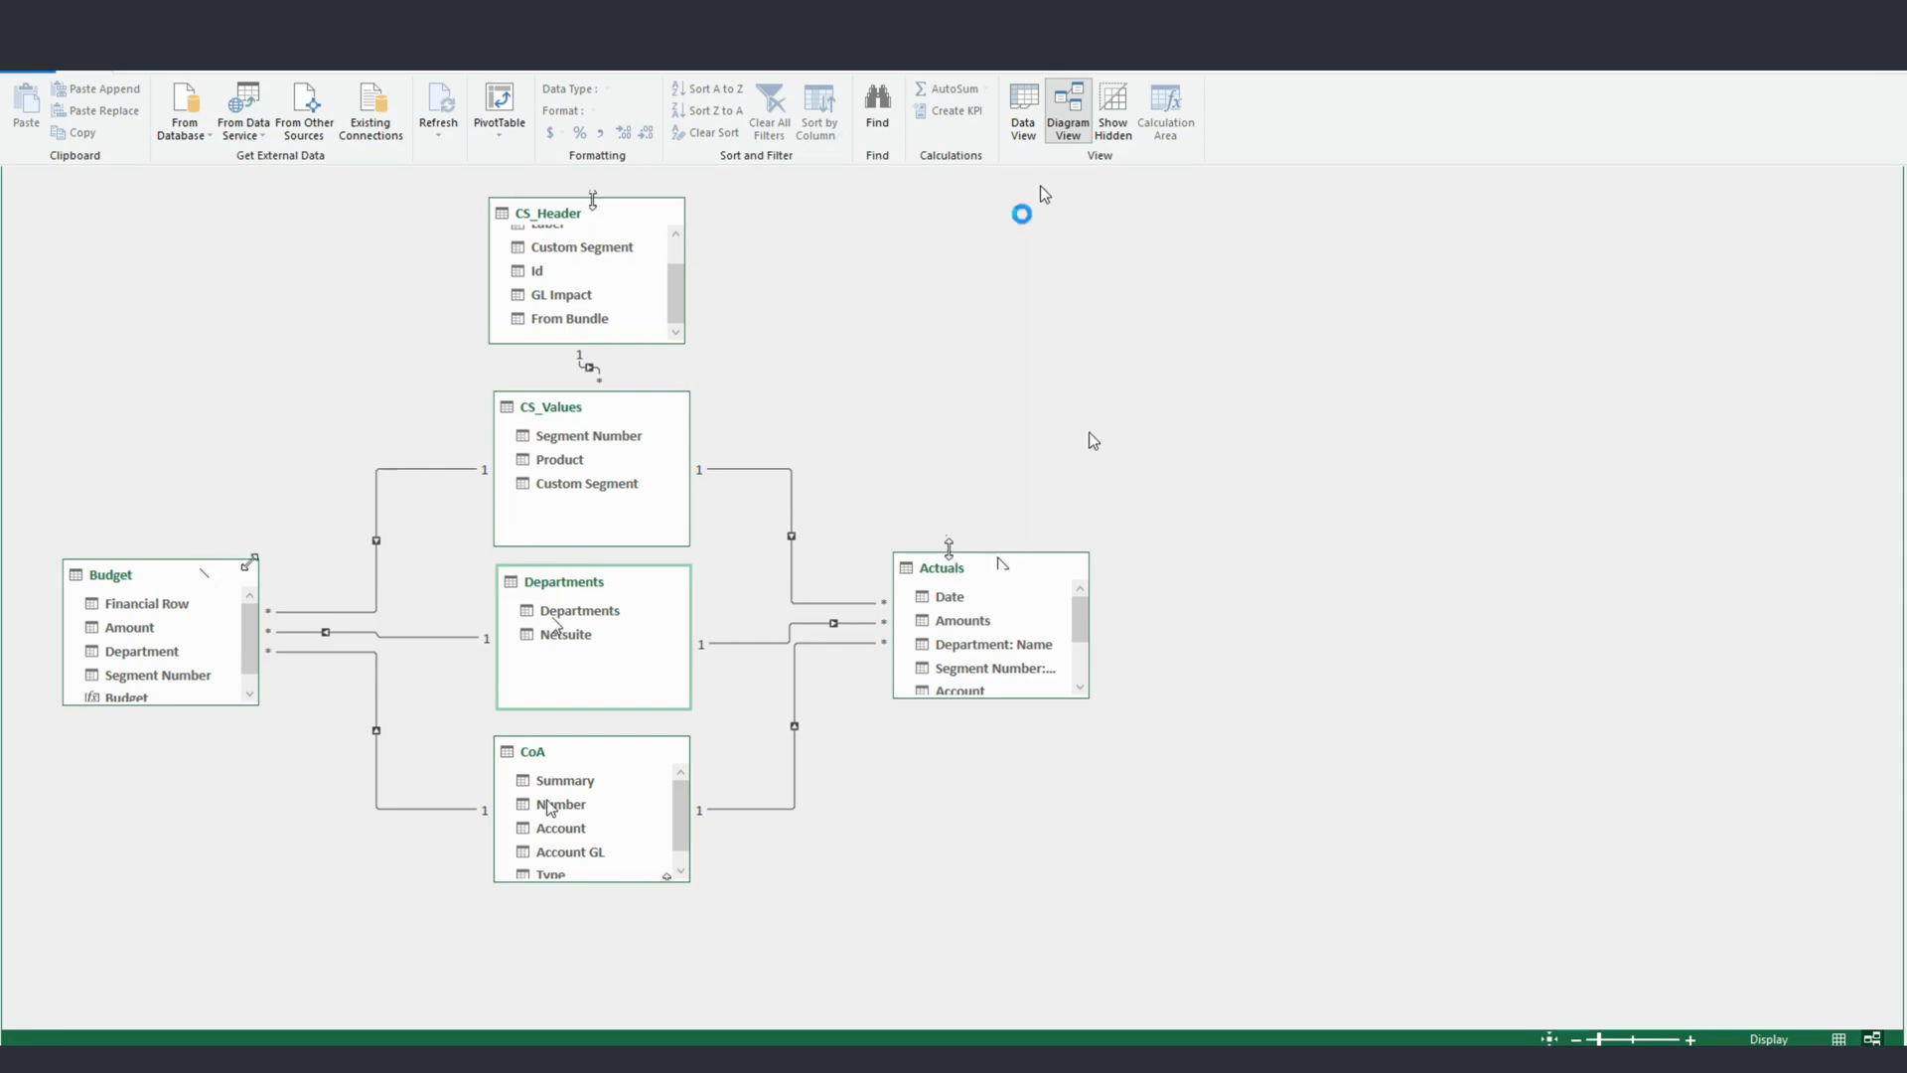
mouse_move(299, 527)
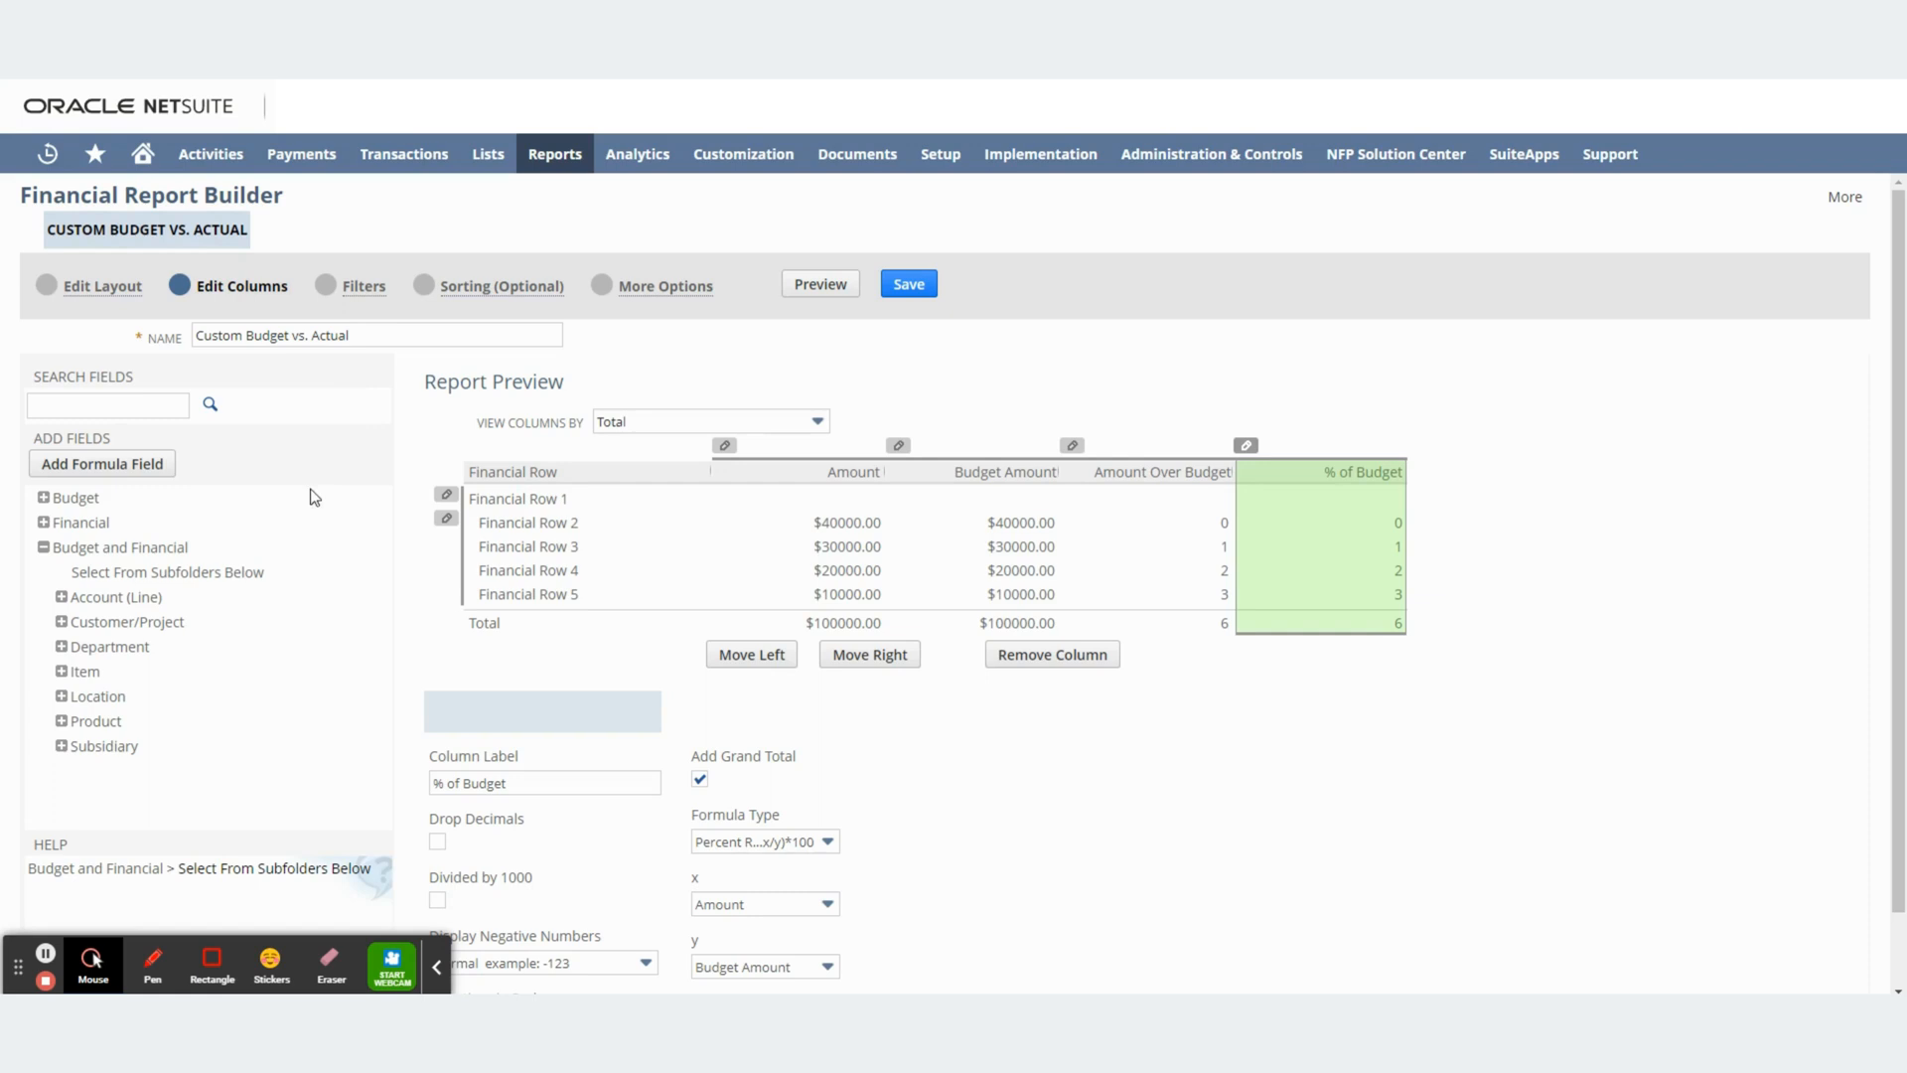
mouse_move(395, 467)
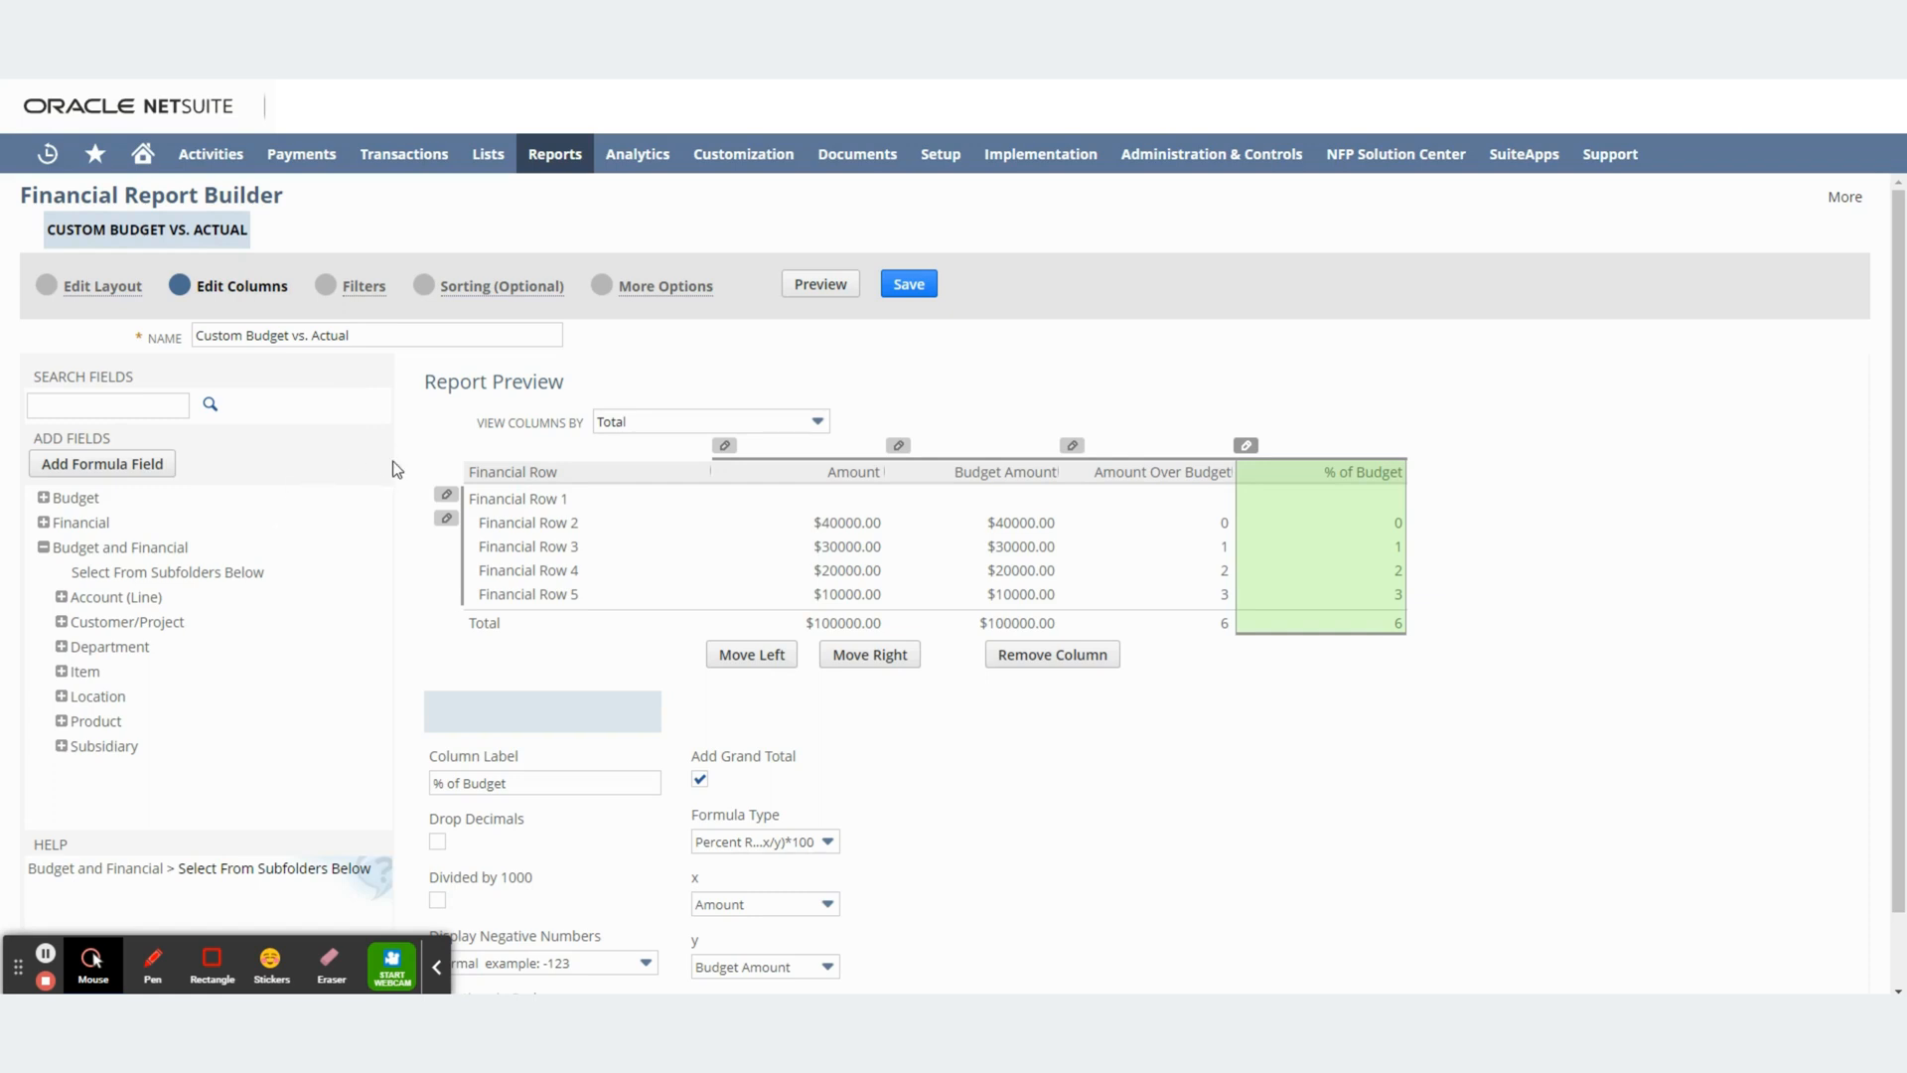
mouse_move(400, 412)
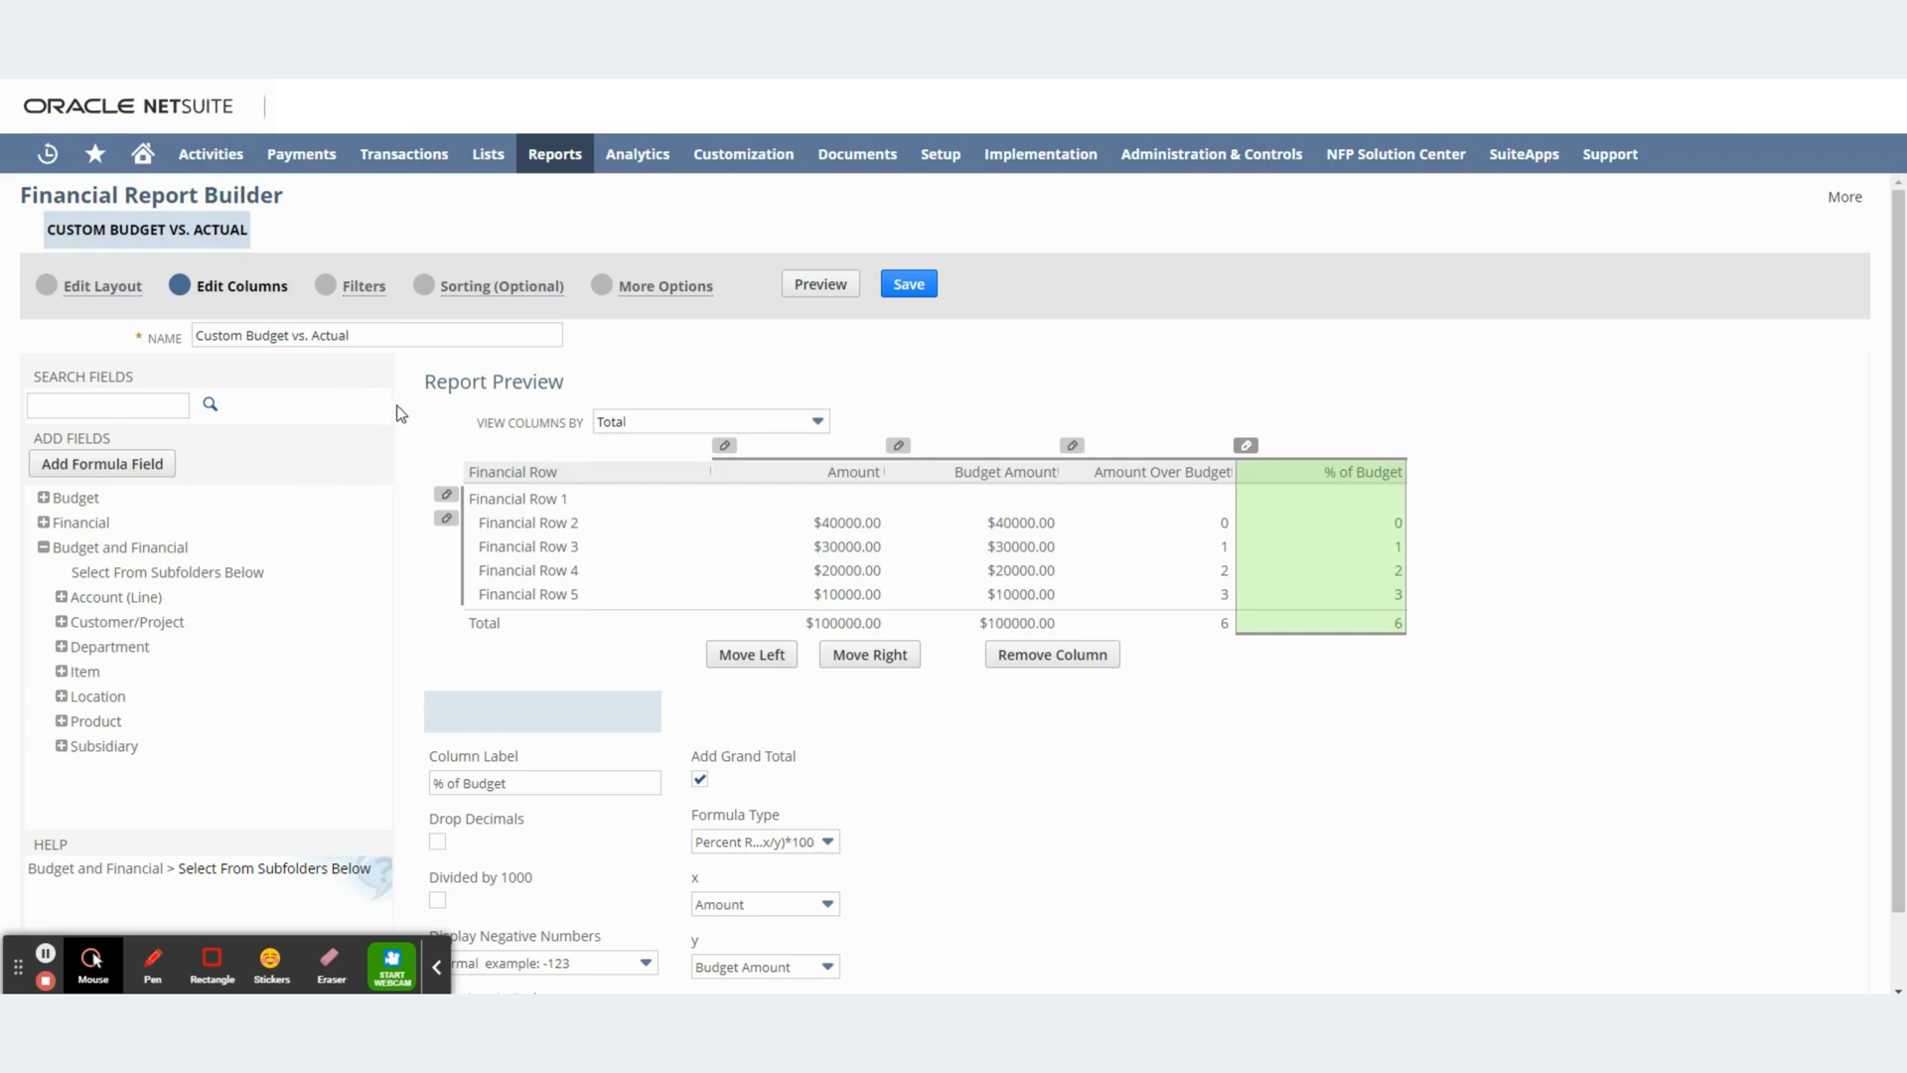
mouse_move(374, 538)
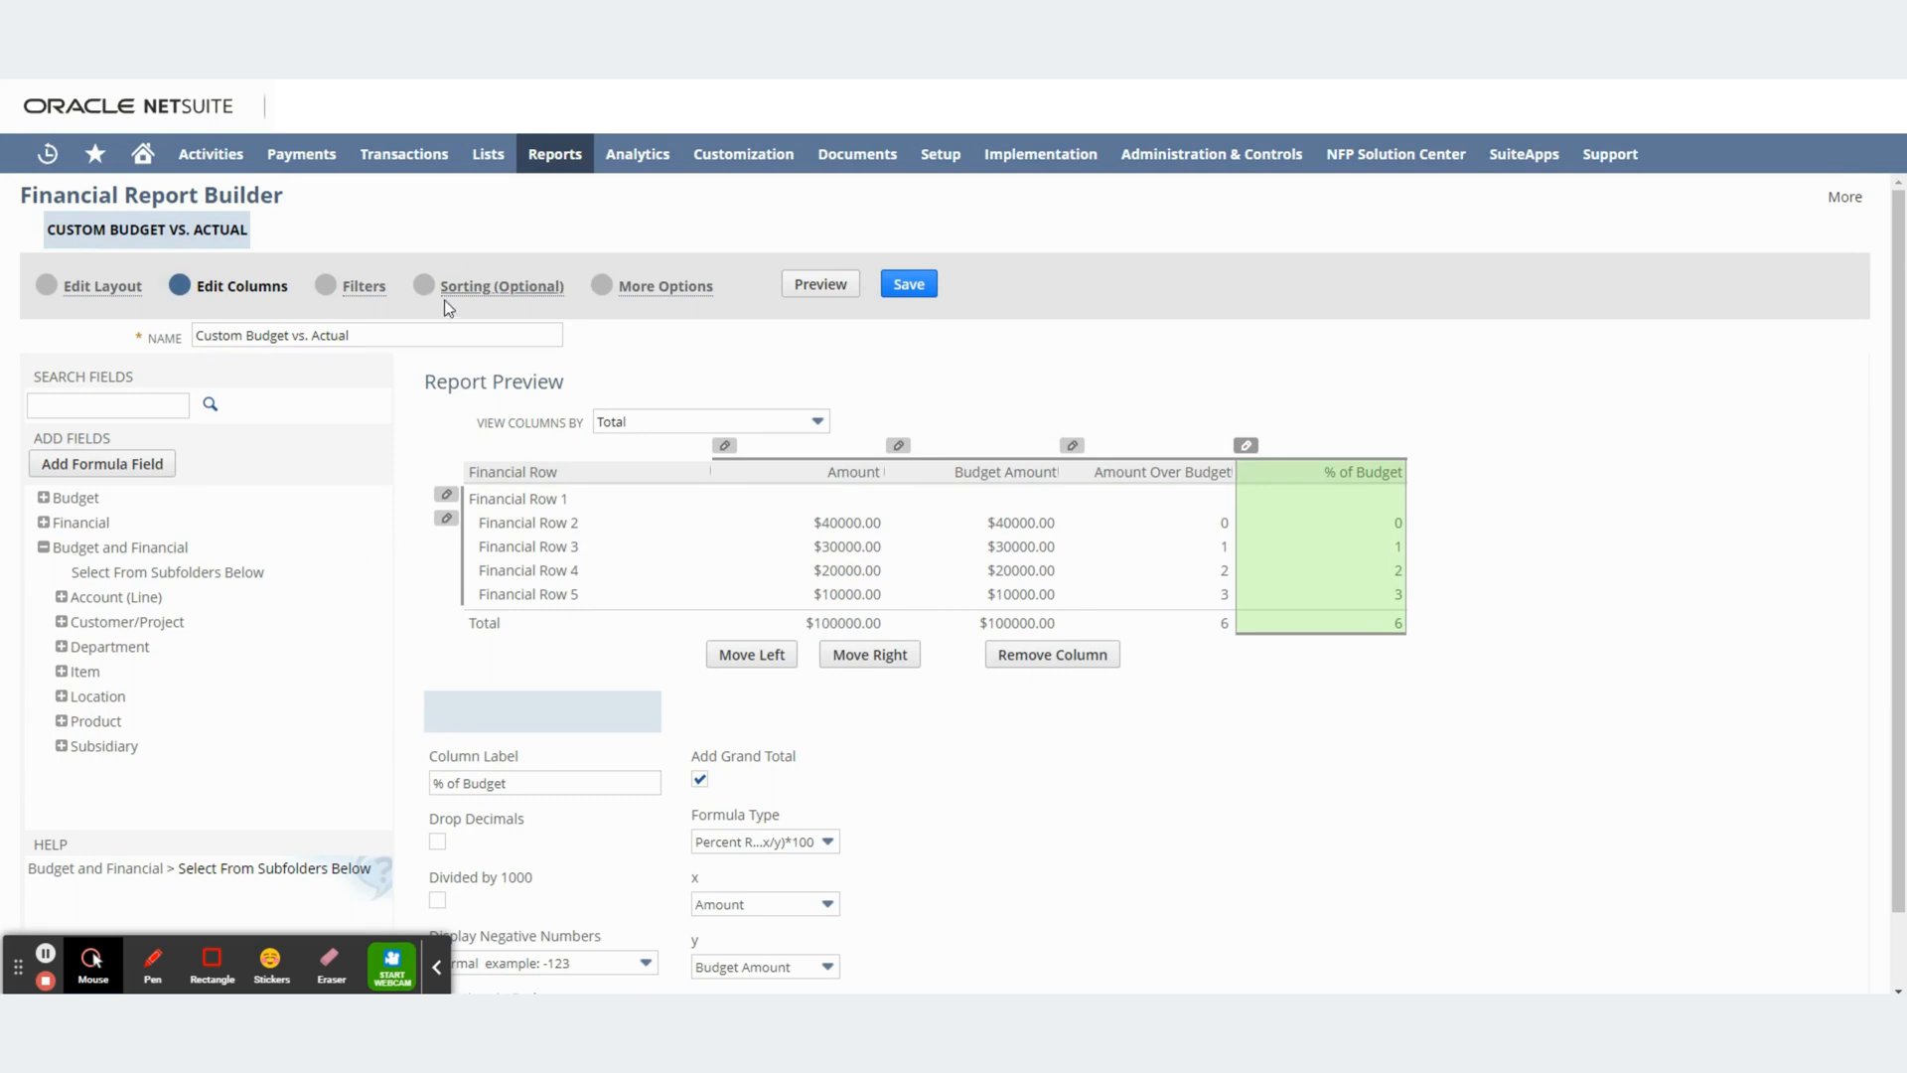
click(554, 154)
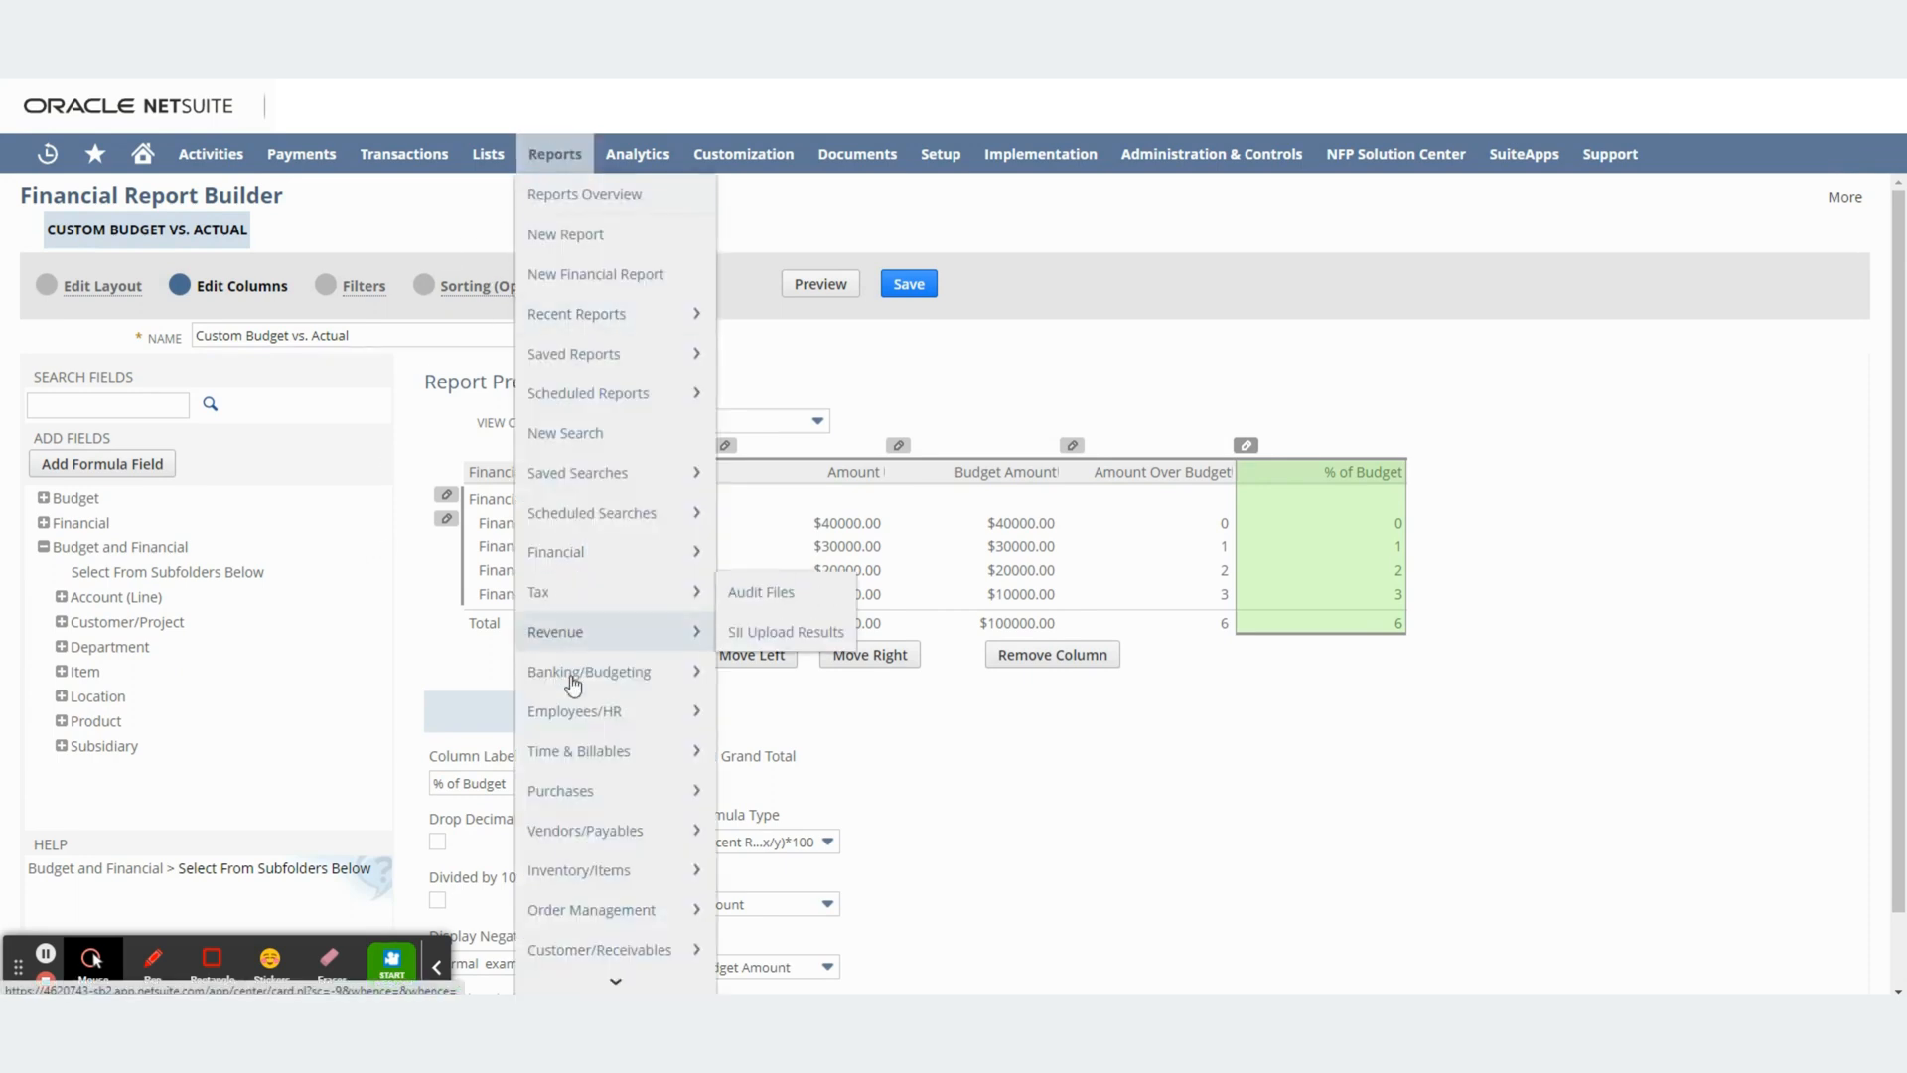
mouse_move(589, 671)
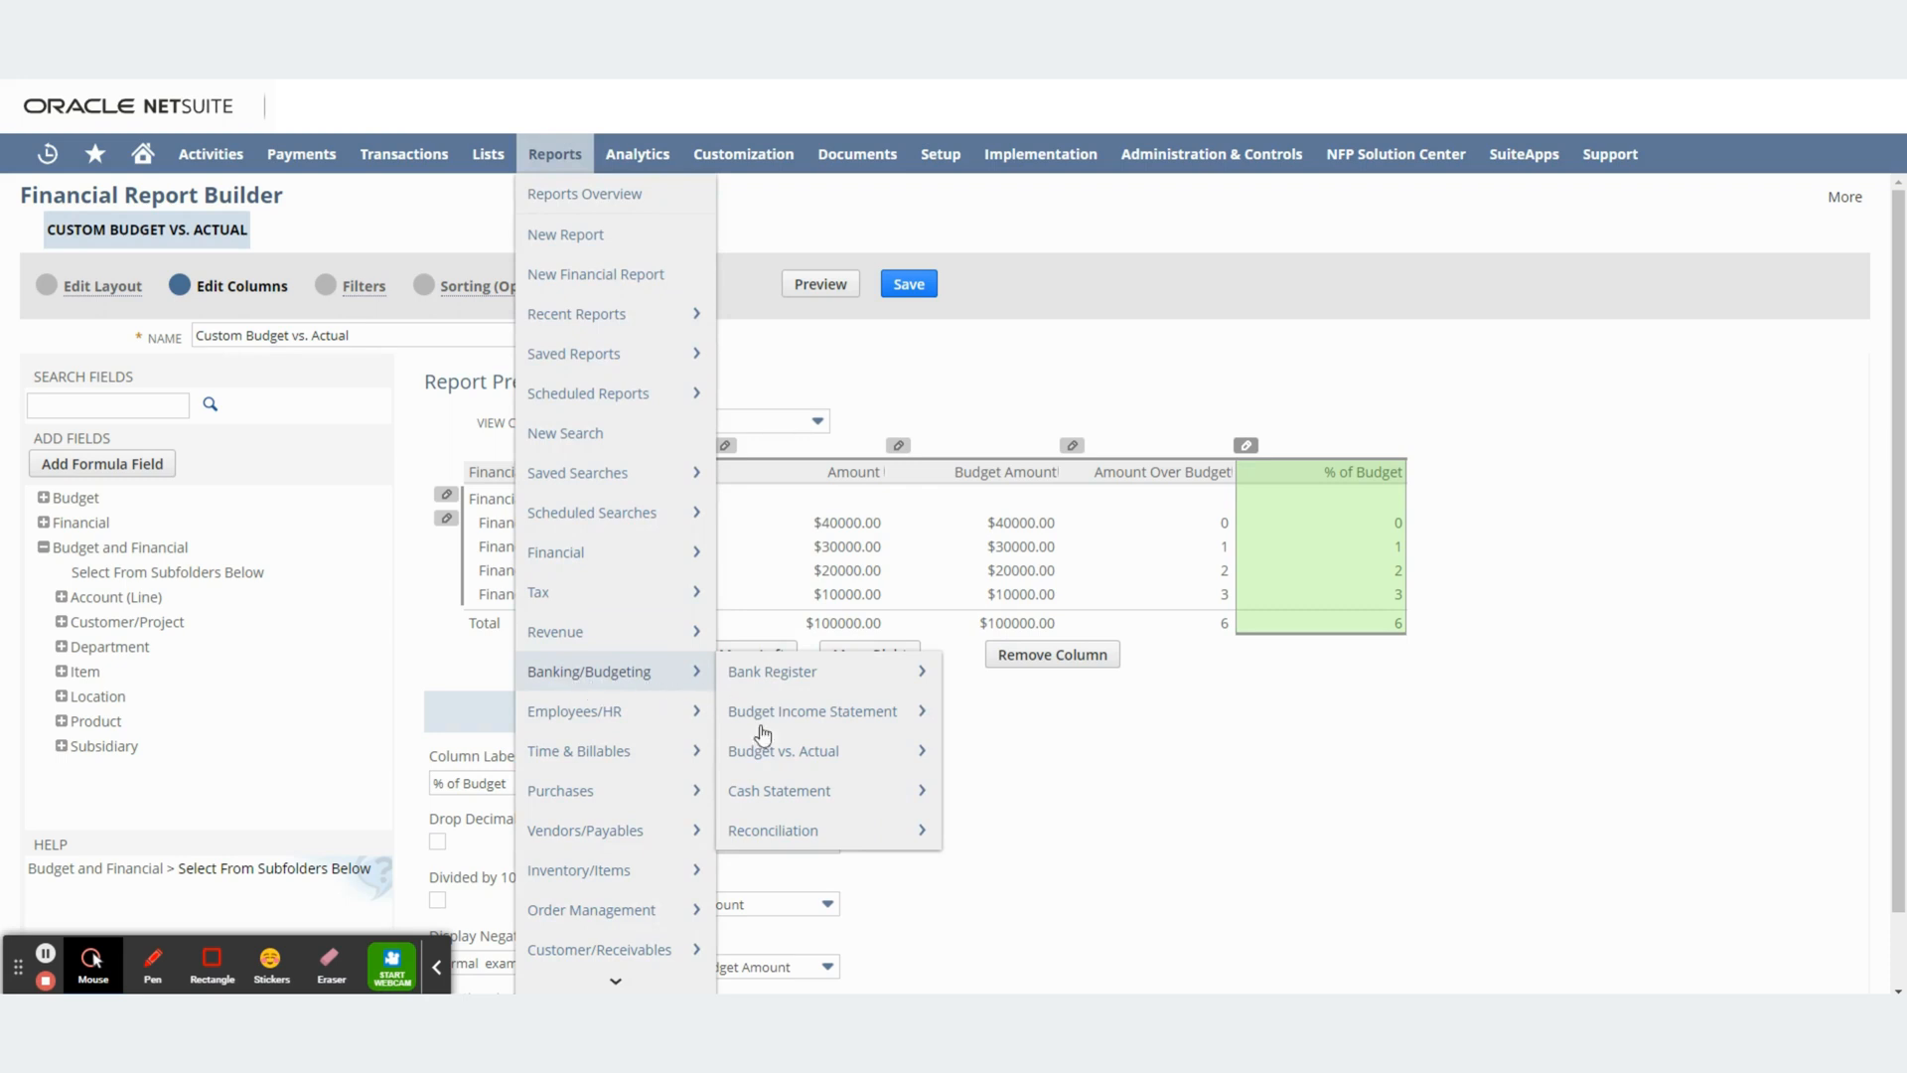
mouse_move(807, 751)
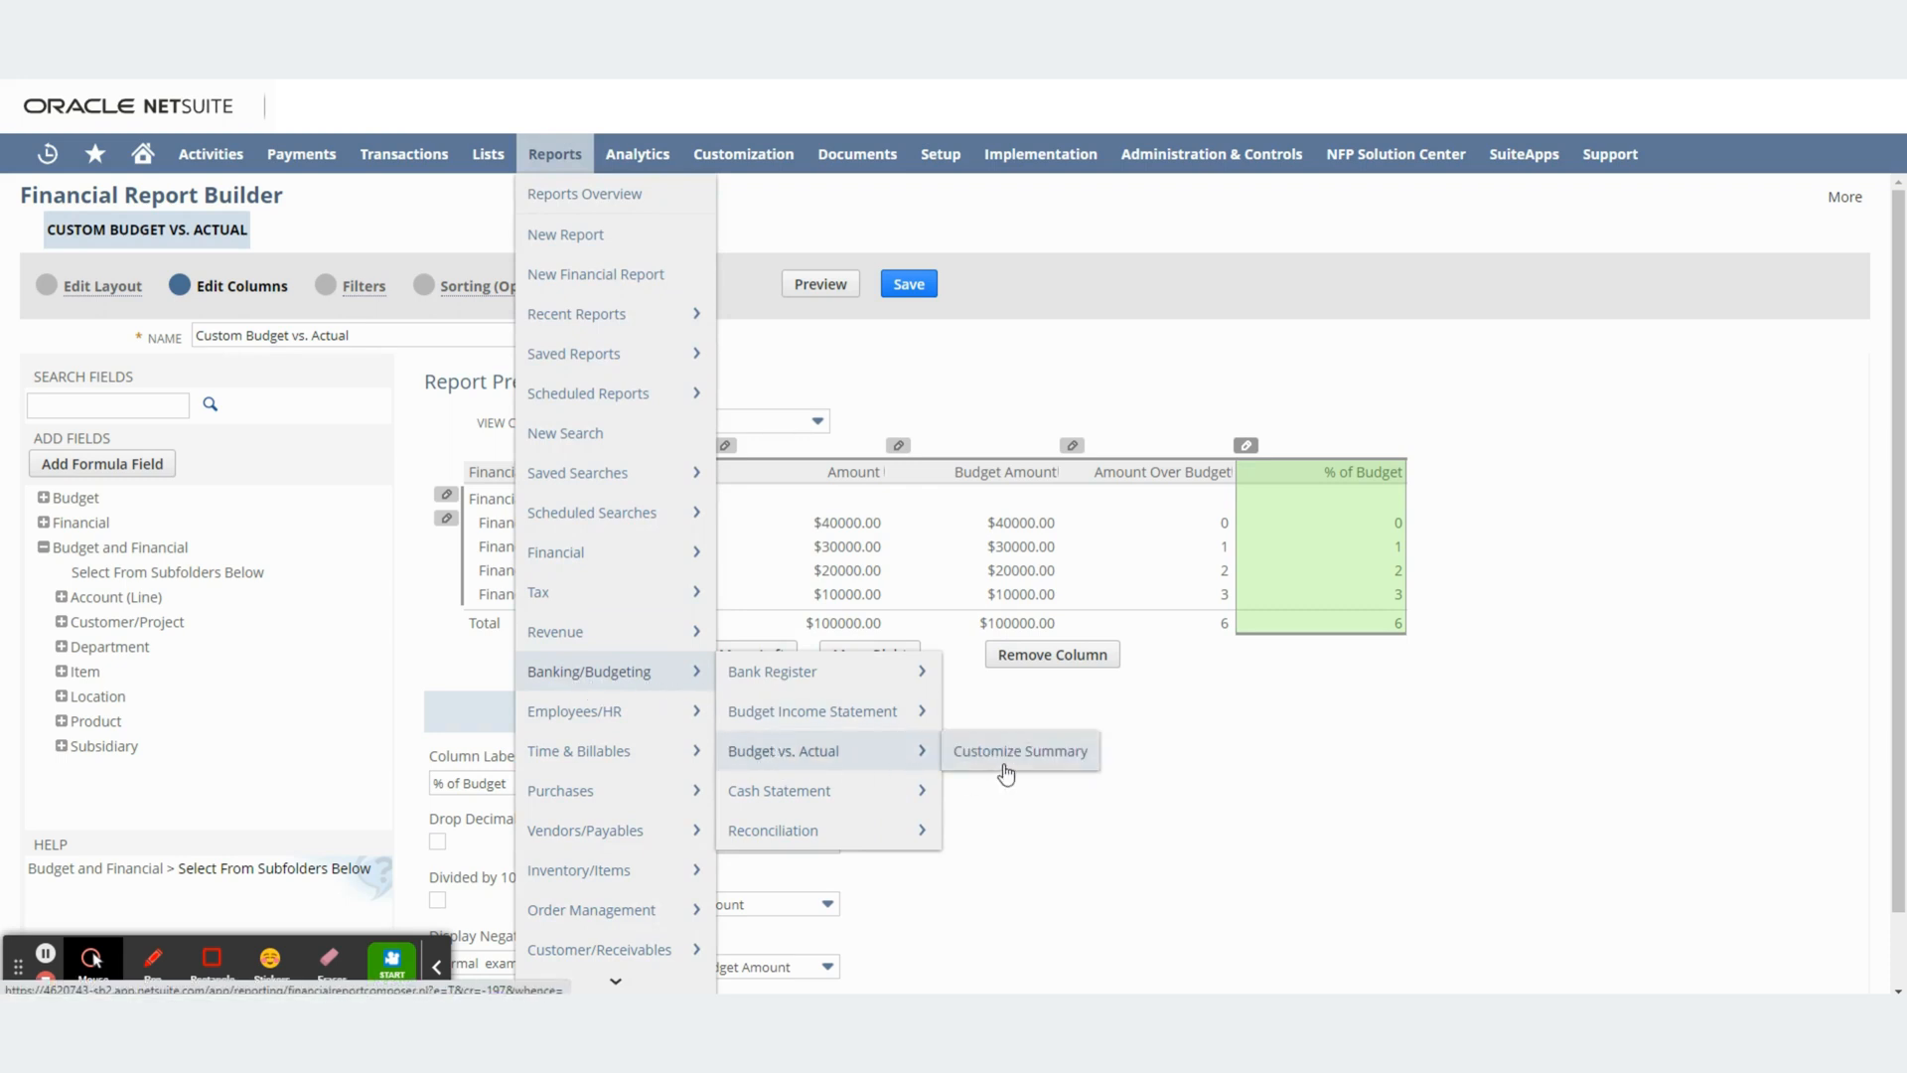
click(424, 445)
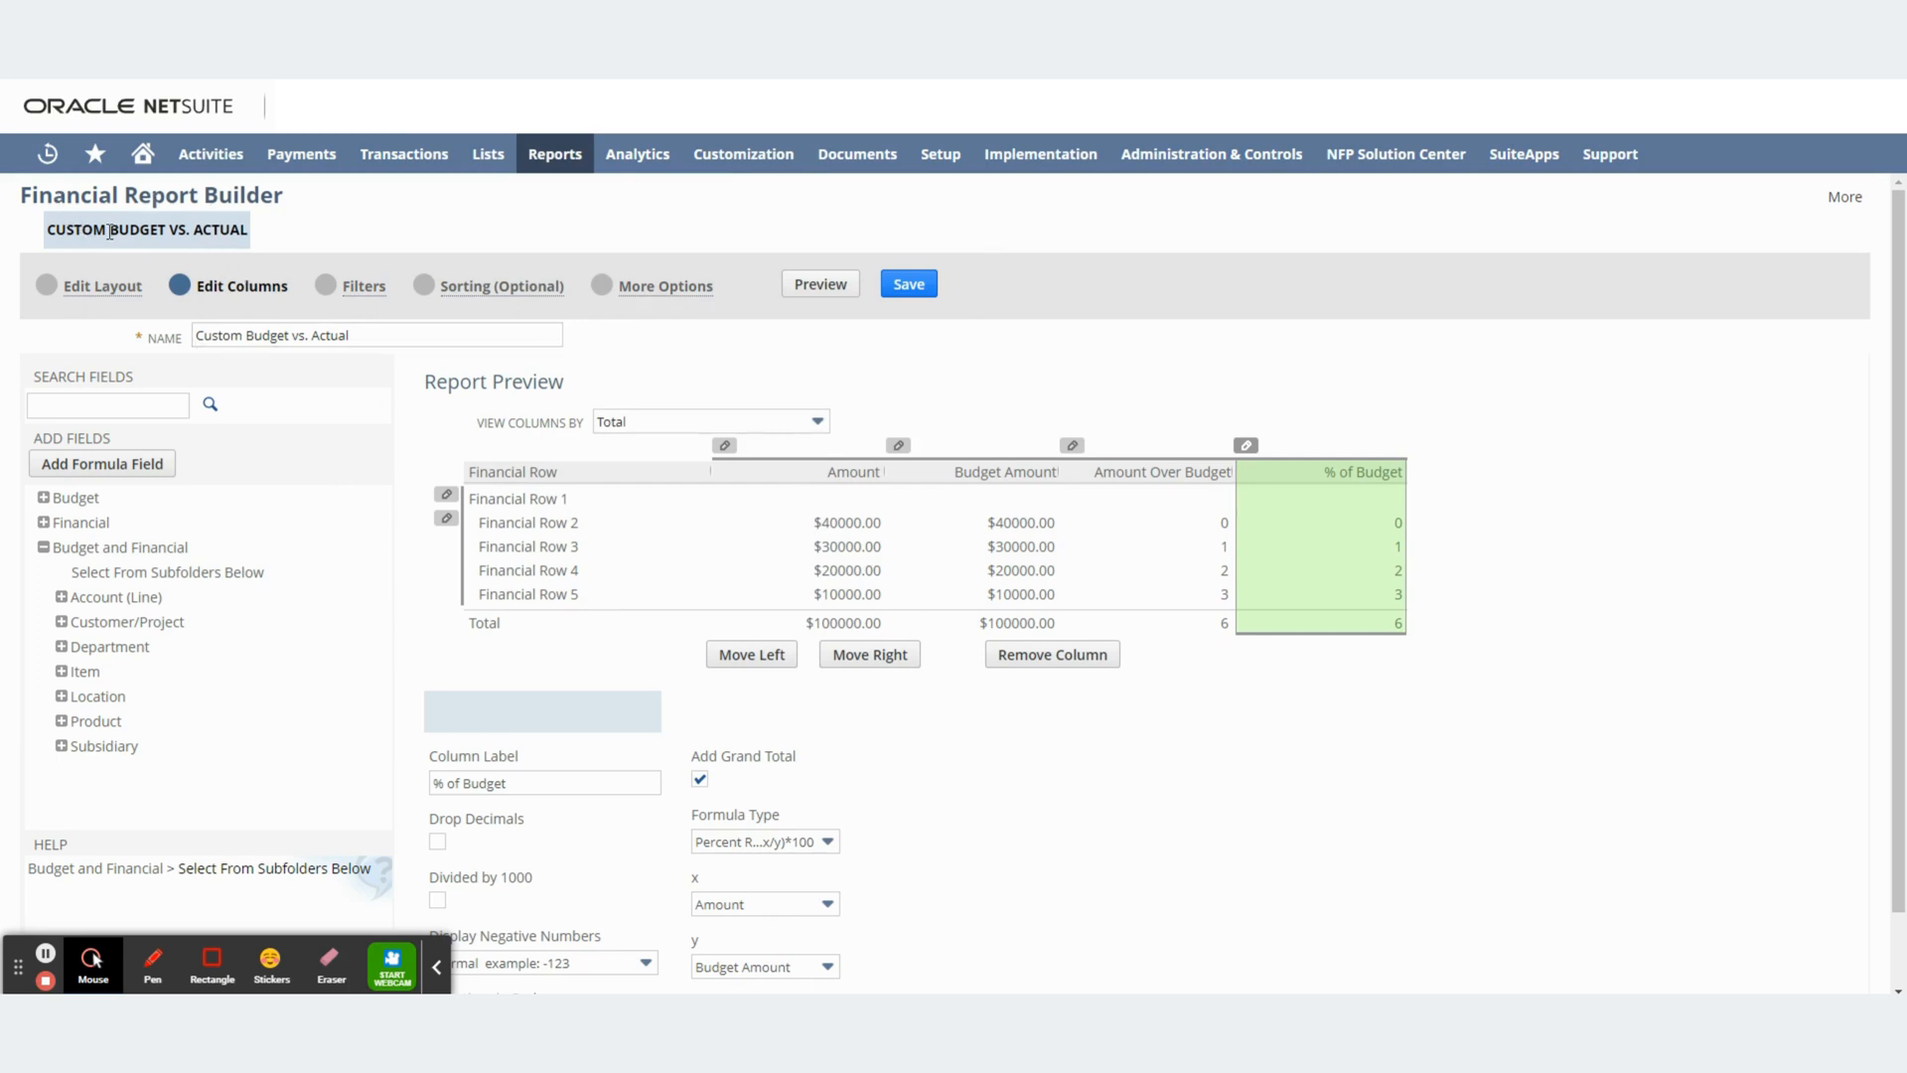
mouse_move(305, 619)
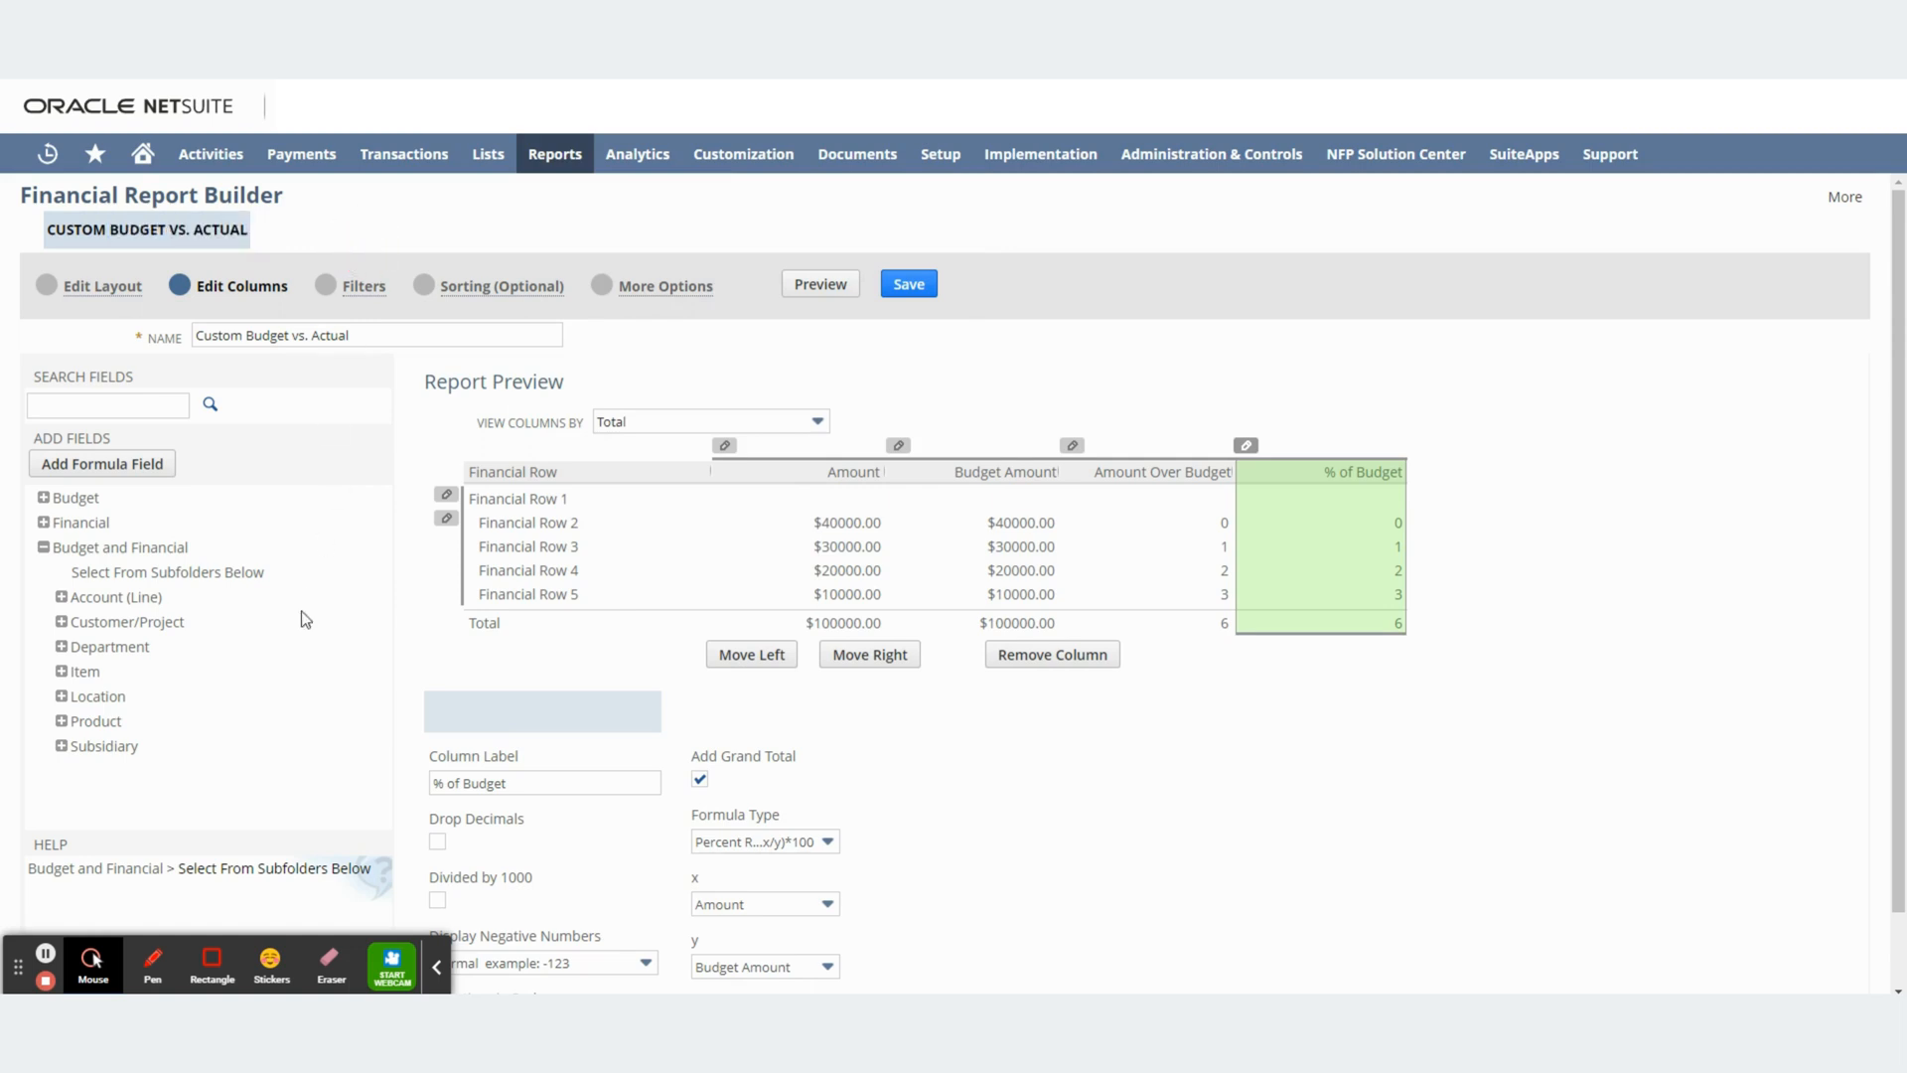
scroll(down, 3)
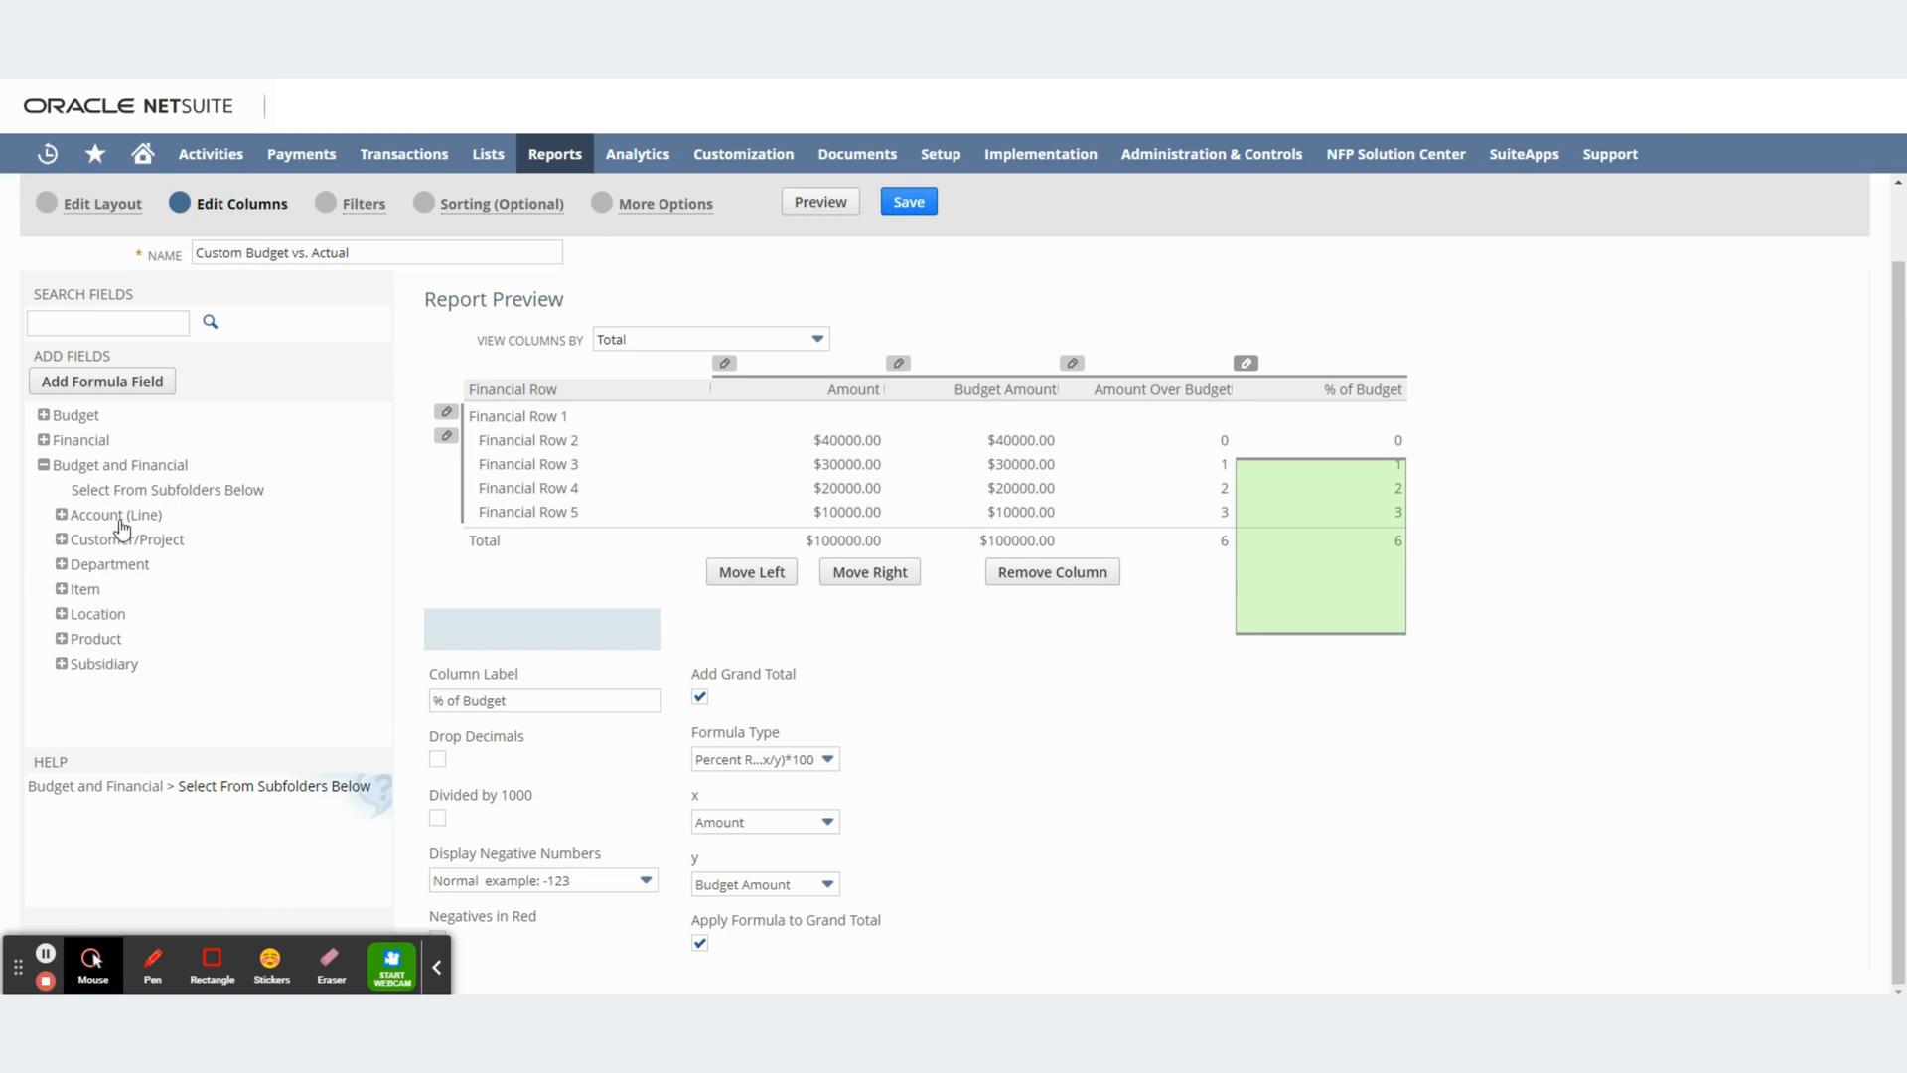
mouse_move(105, 592)
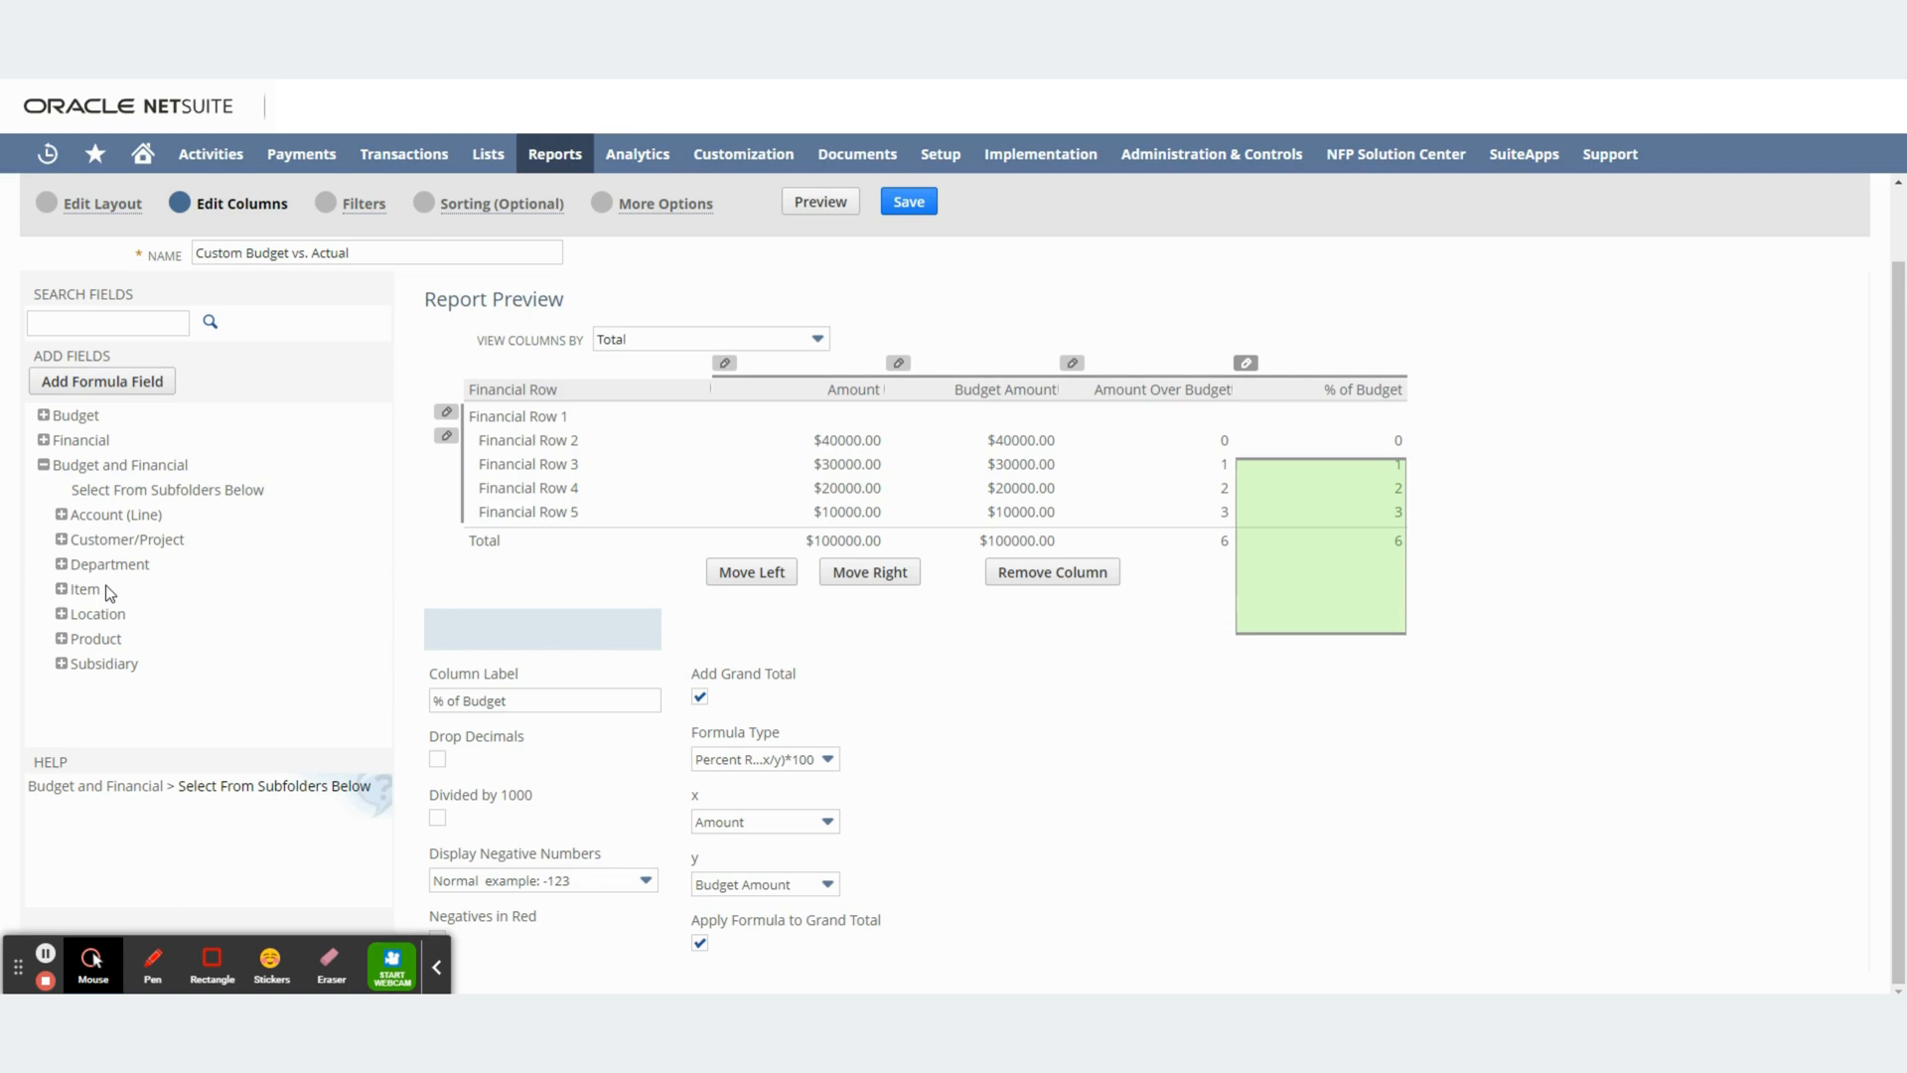
mouse_move(218, 640)
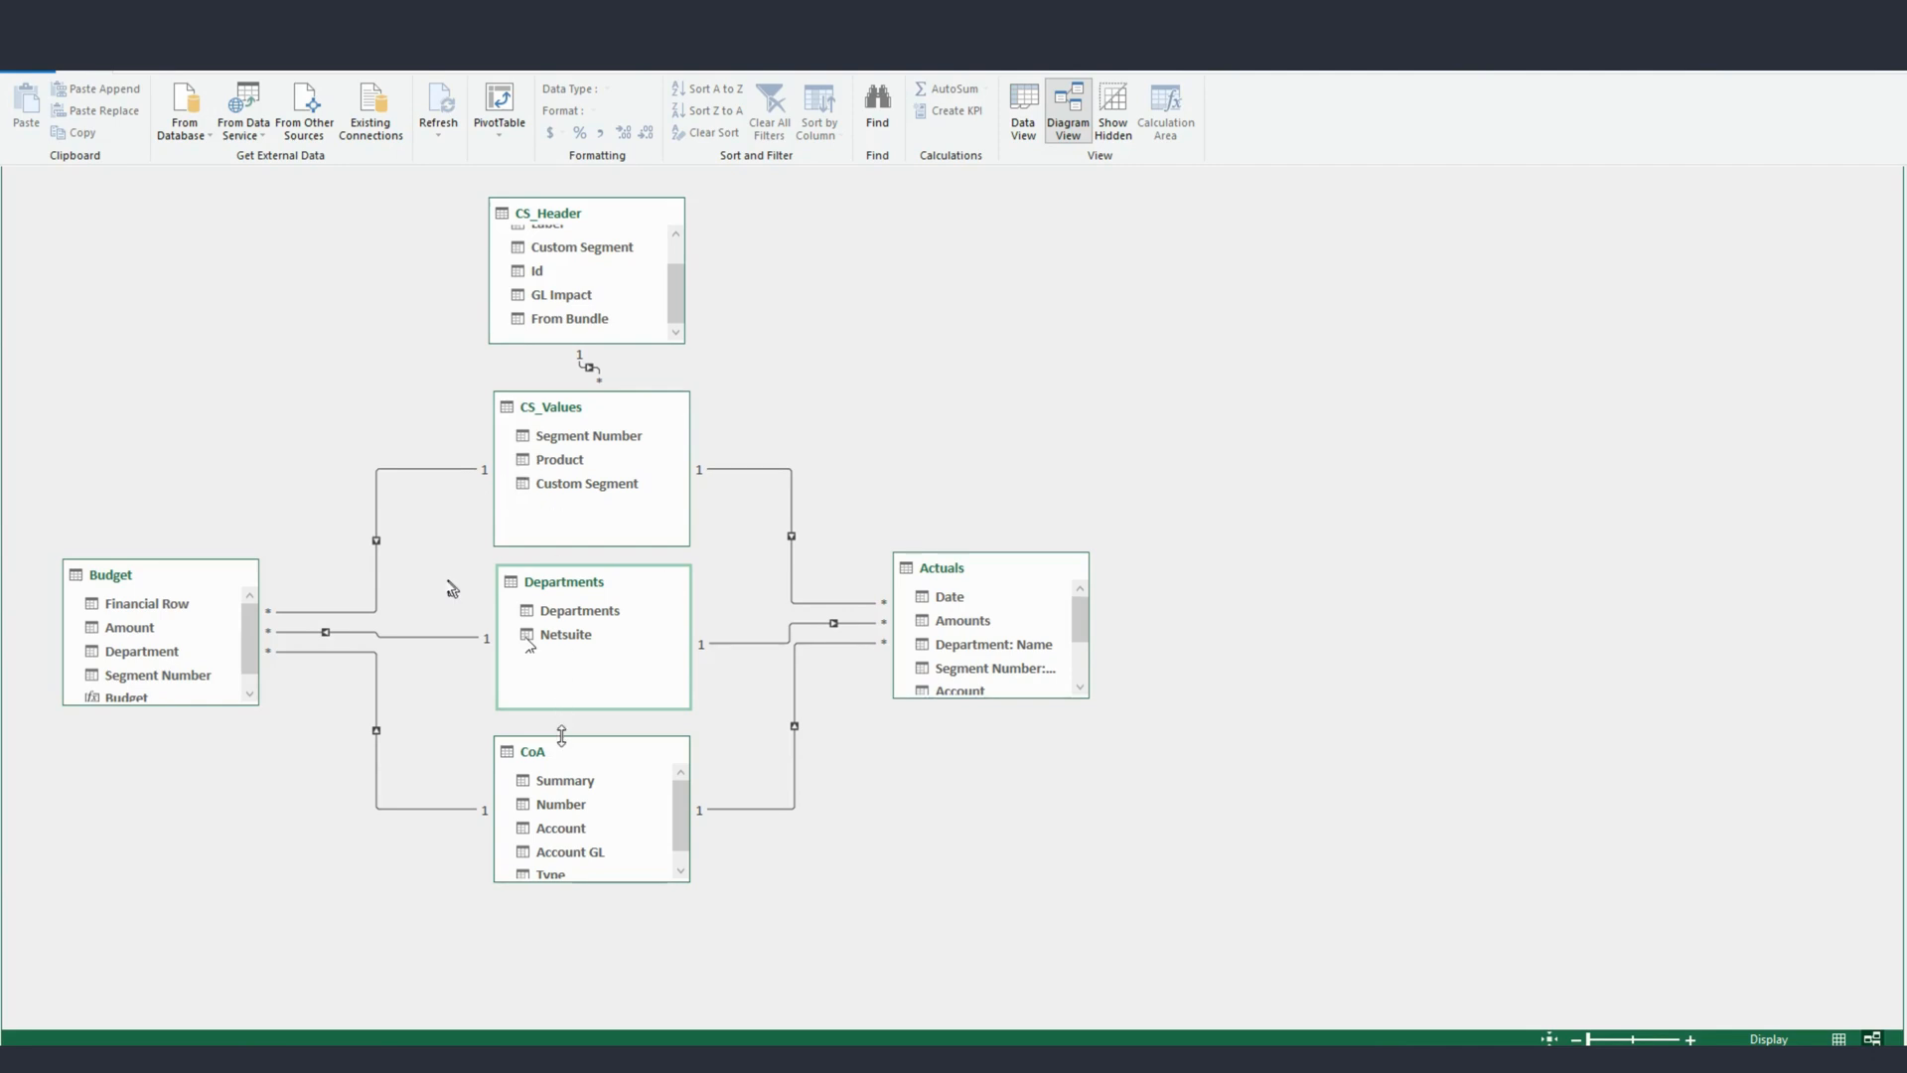
mouse_move(137, 613)
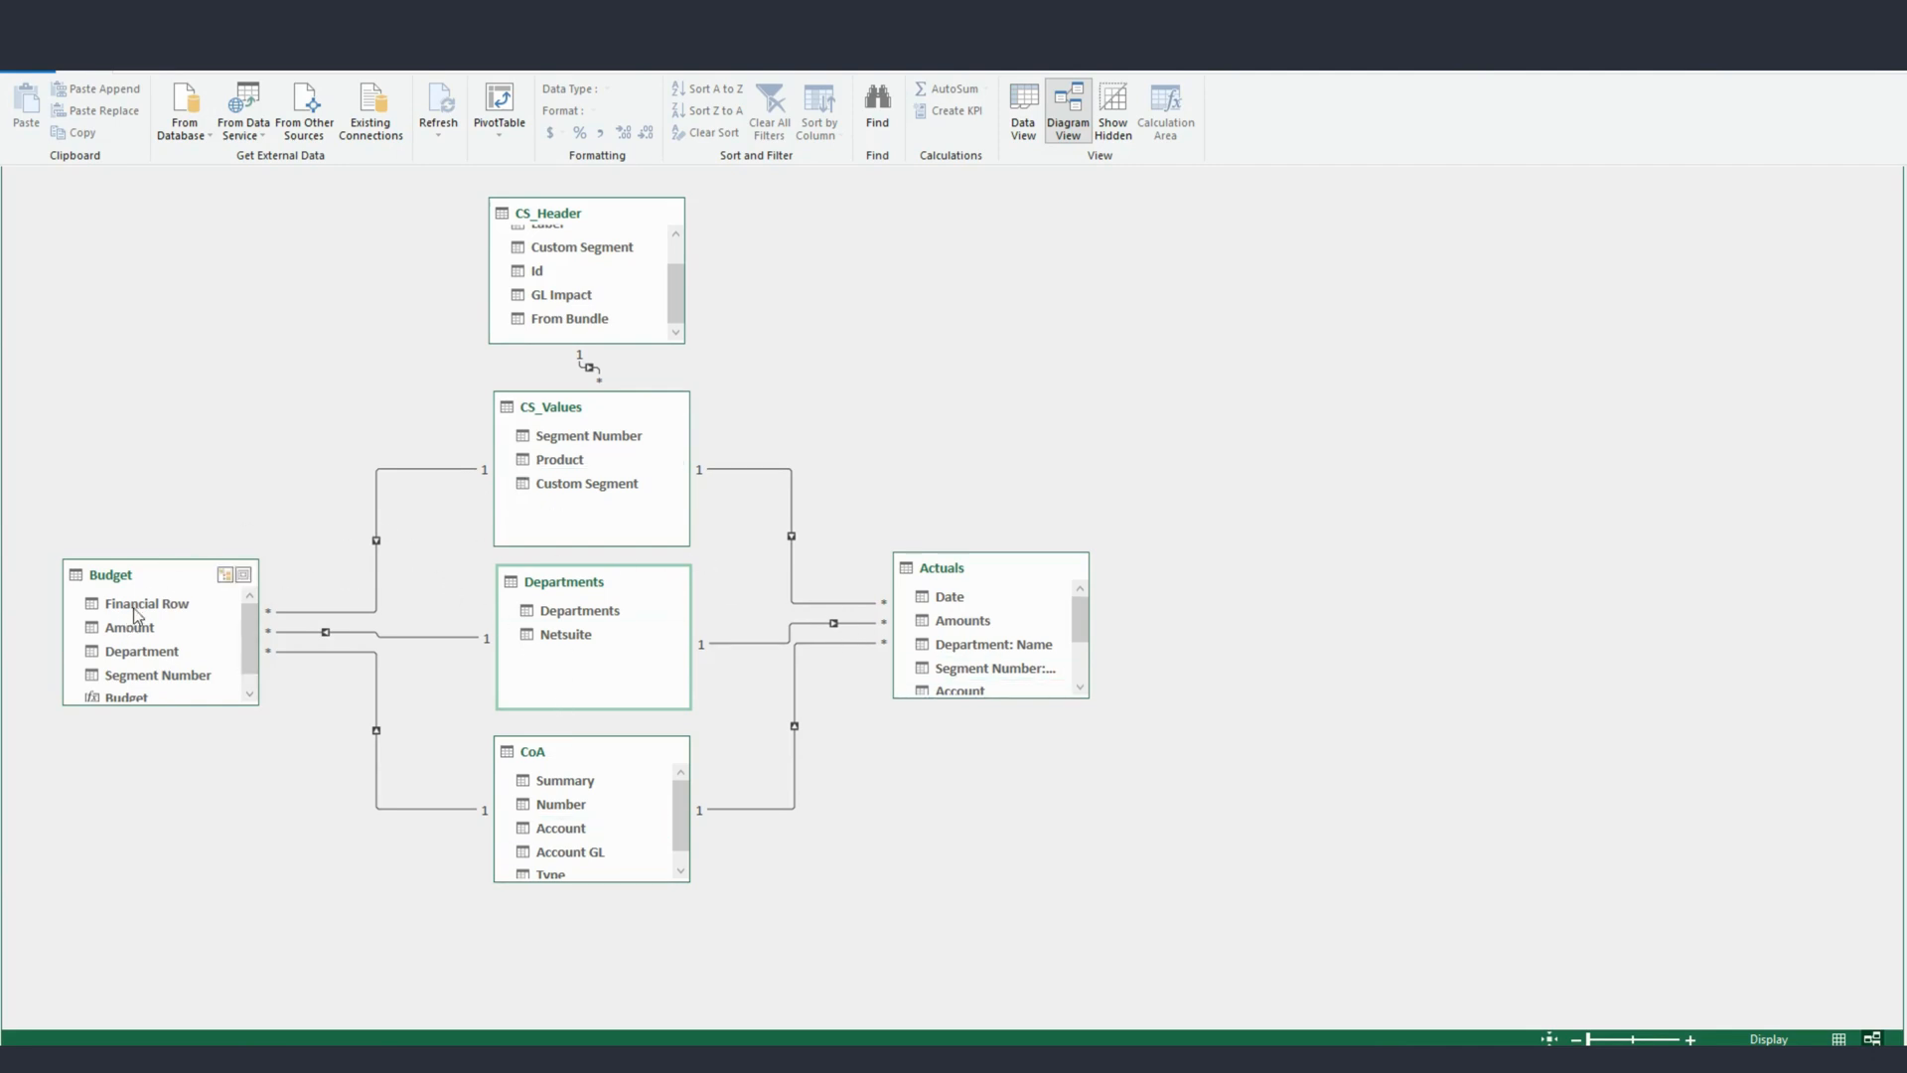
mouse_move(738, 631)
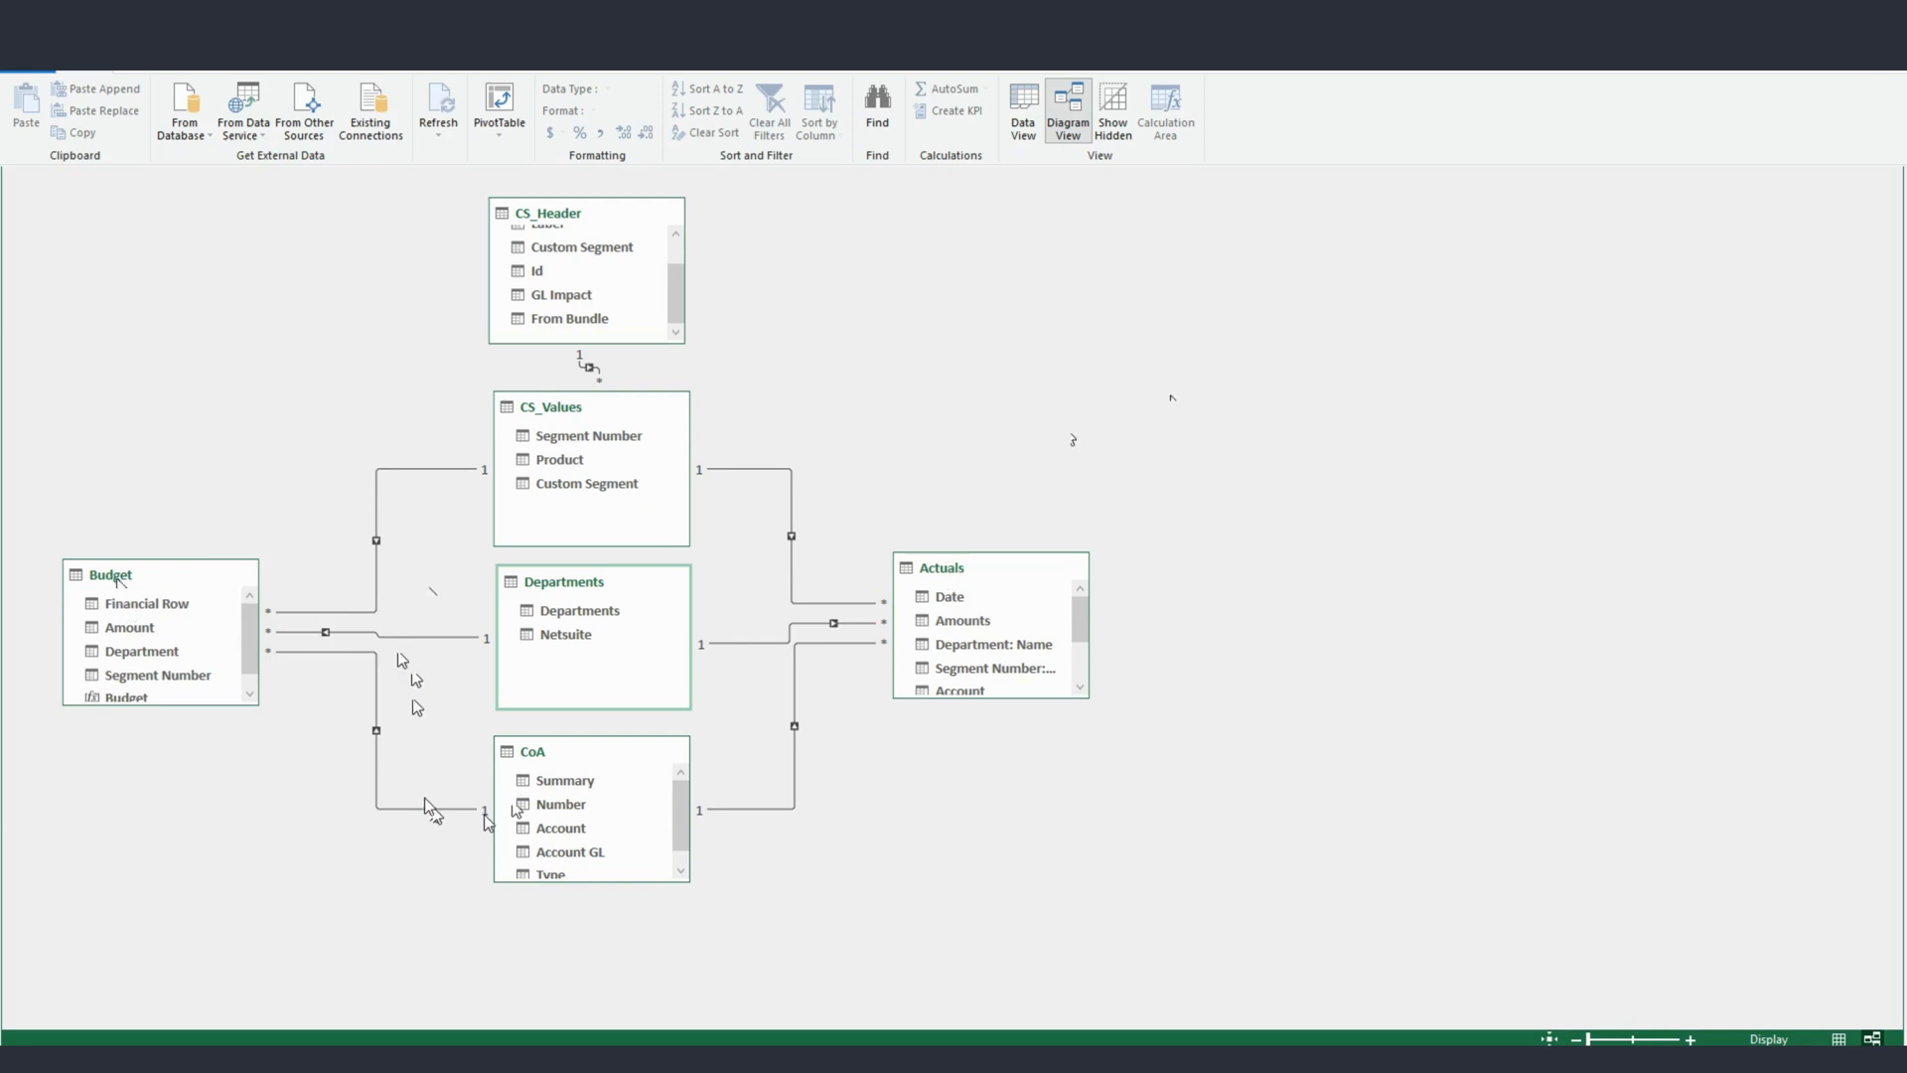
mouse_move(474, 650)
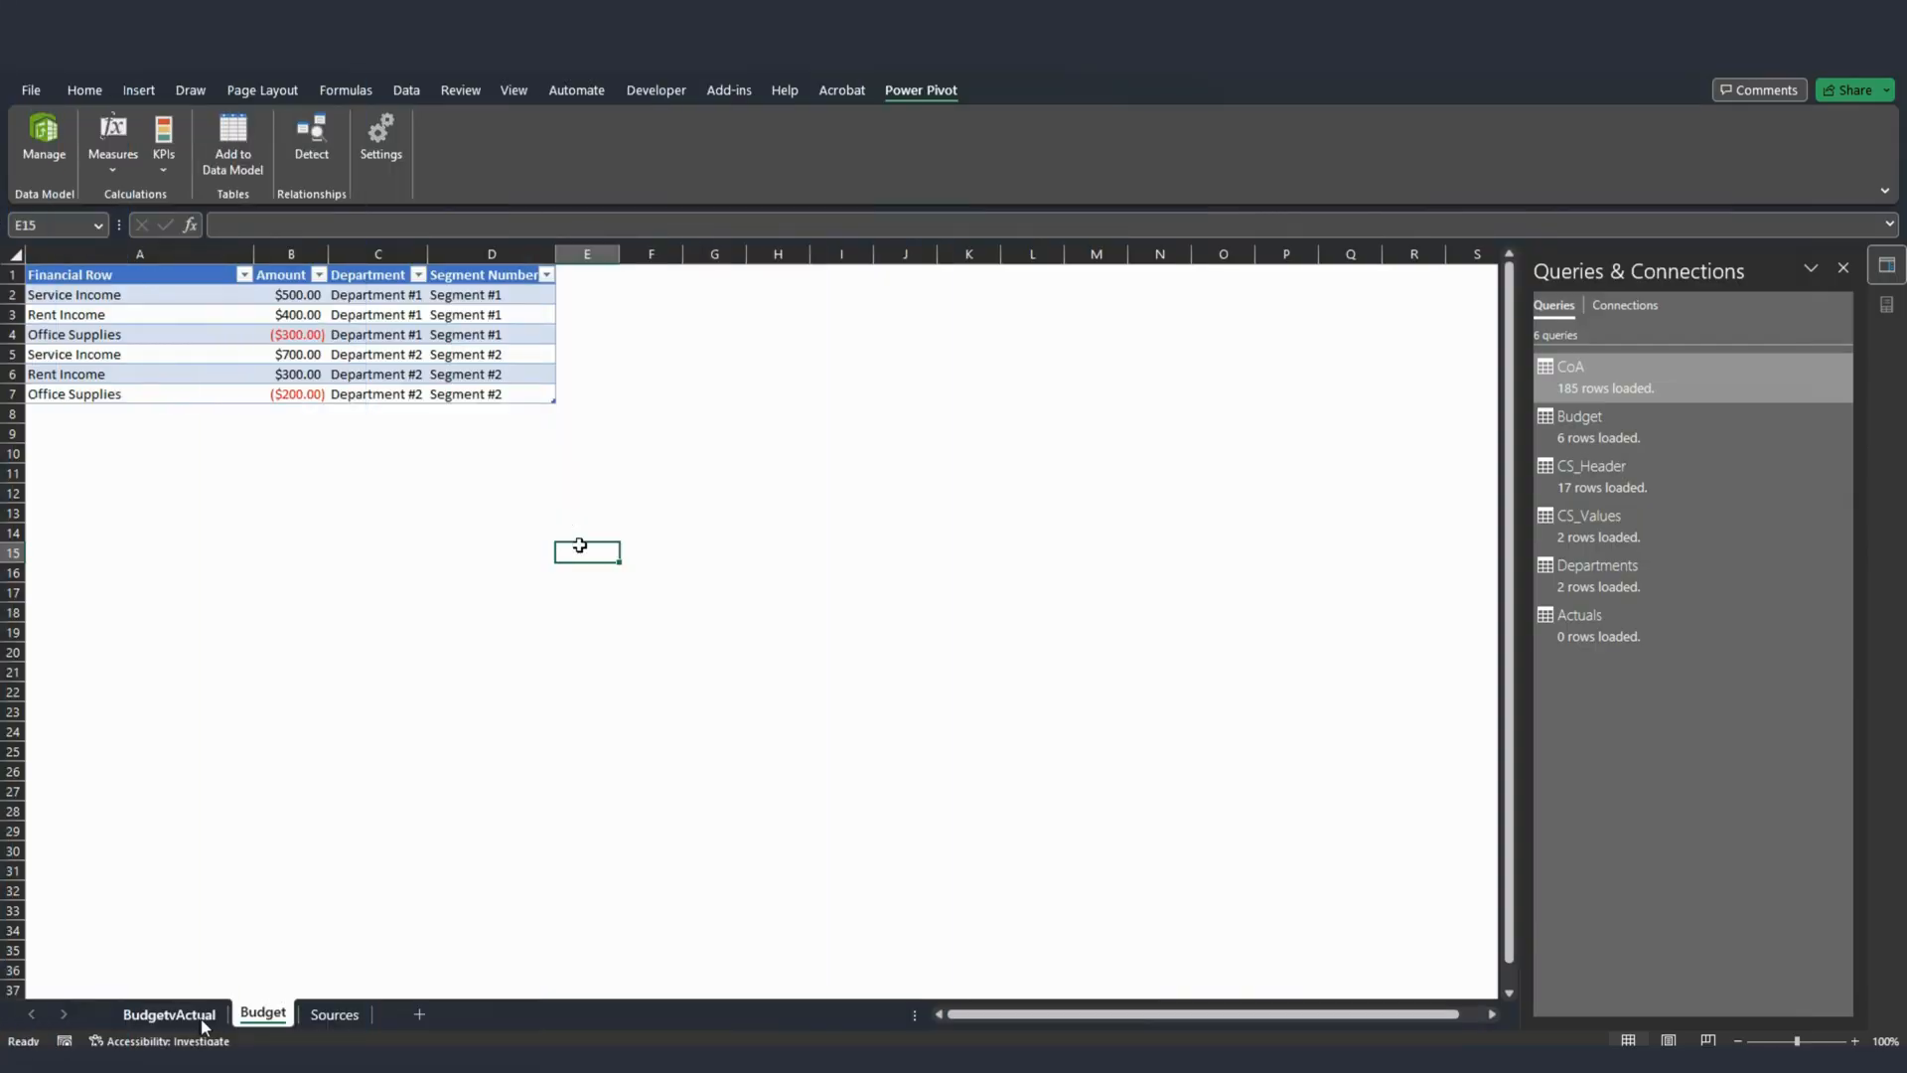
On BudgetvActual, inspect the Office Supplies rows and expand the Budget table's fields.
click(185, 1013)
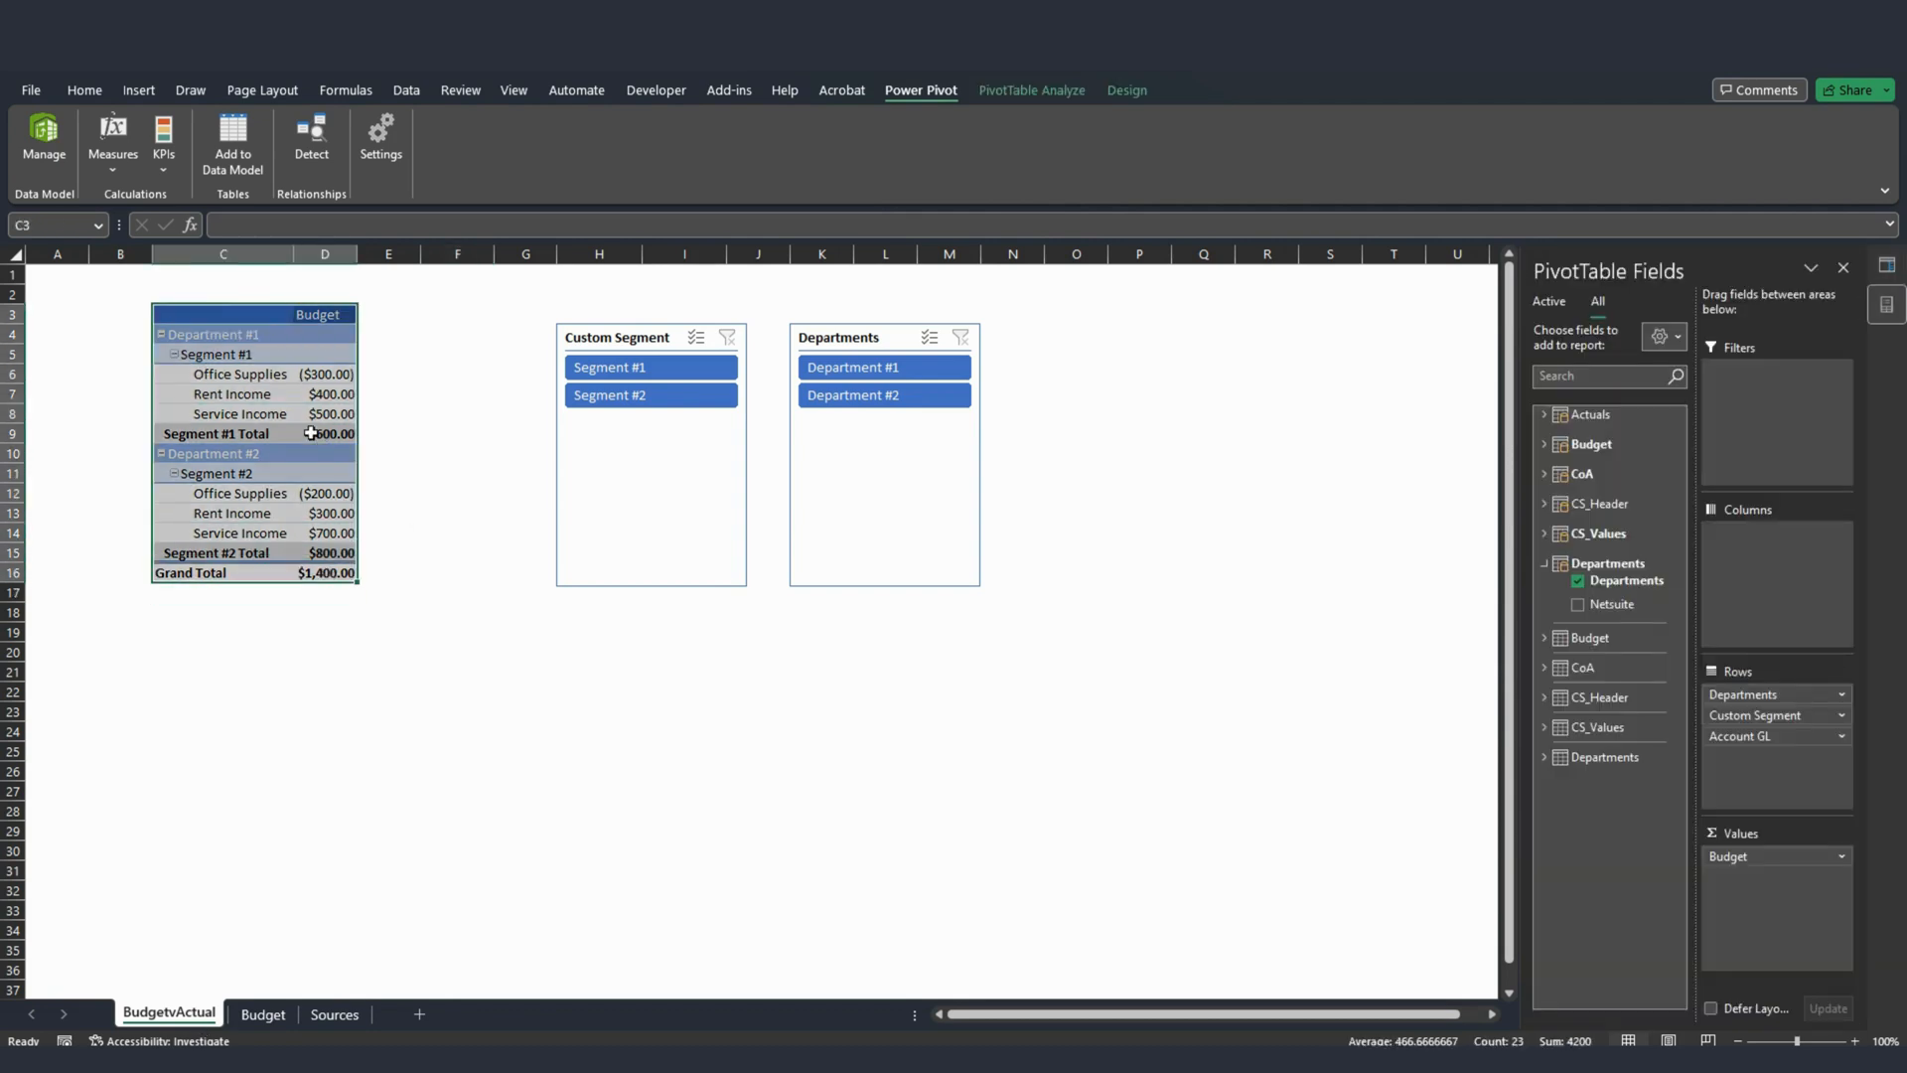
click(239, 413)
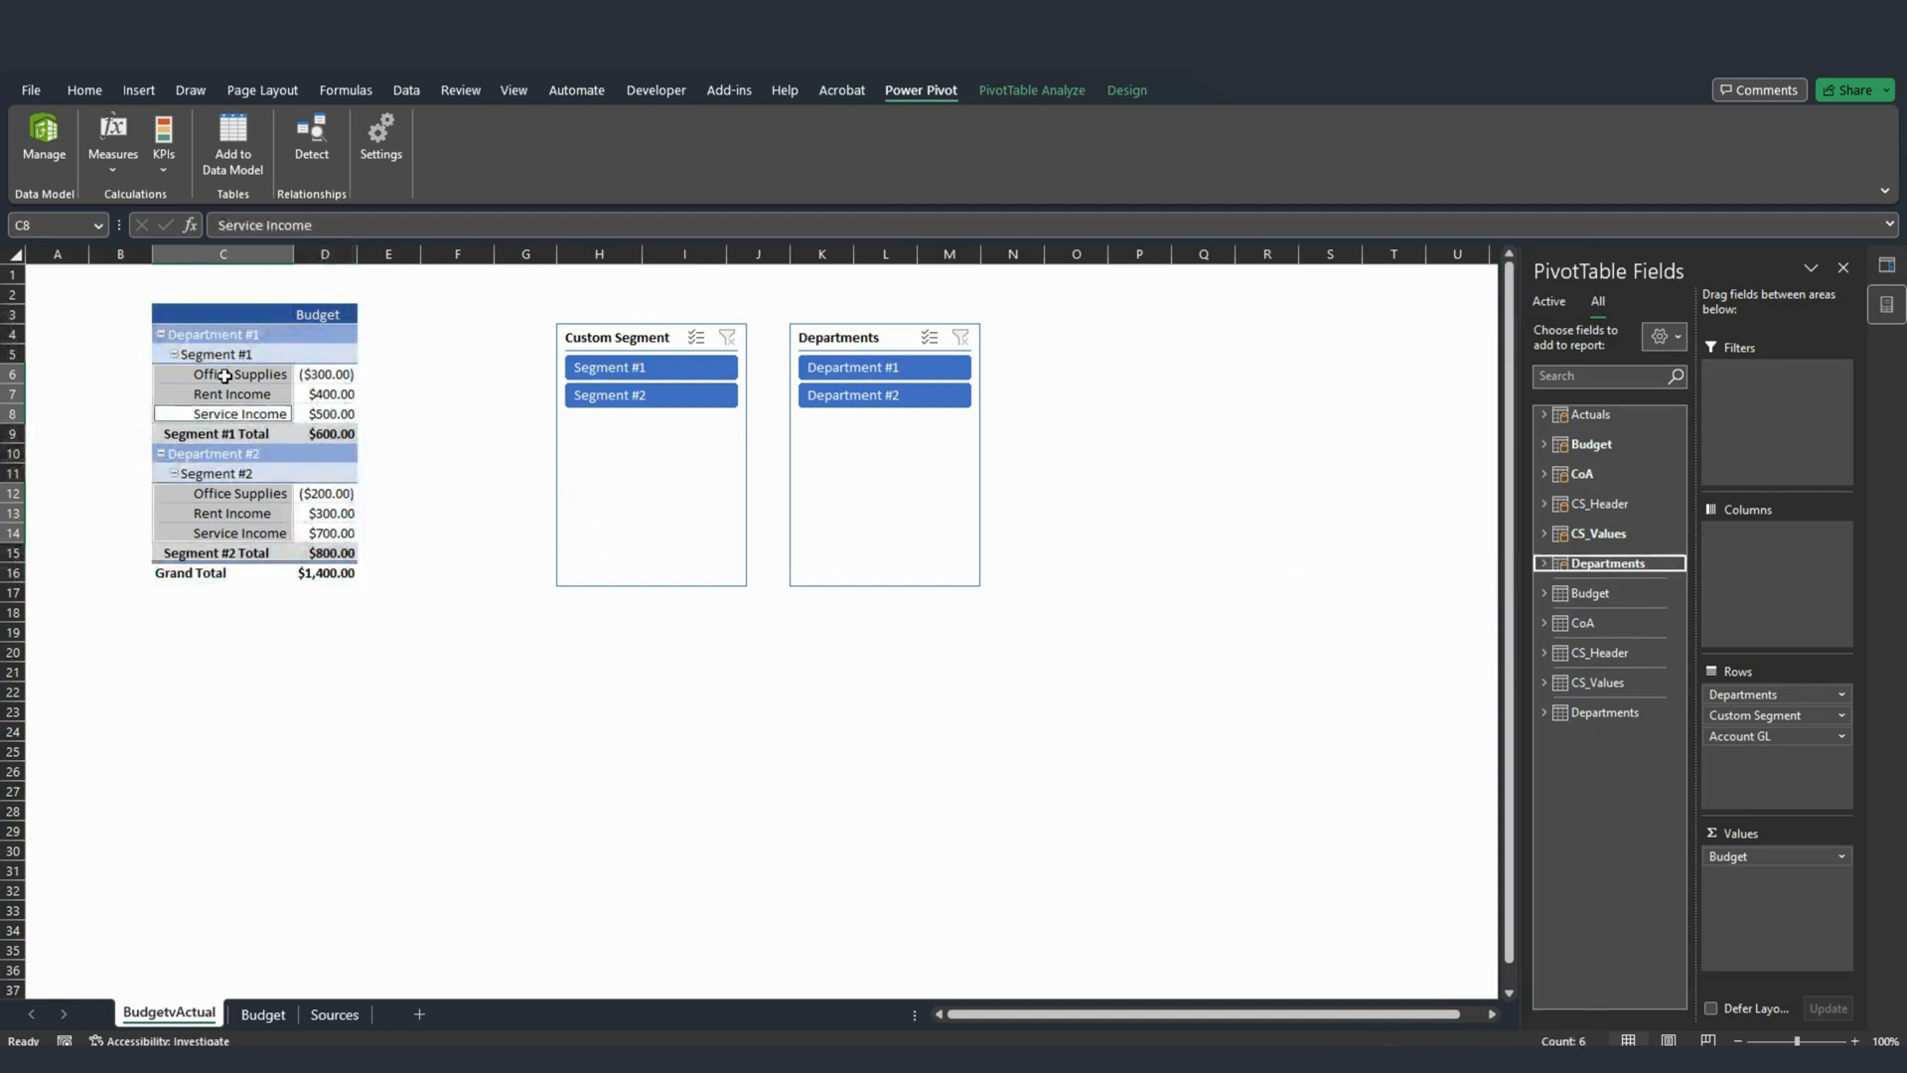
mouse_move(1399, 494)
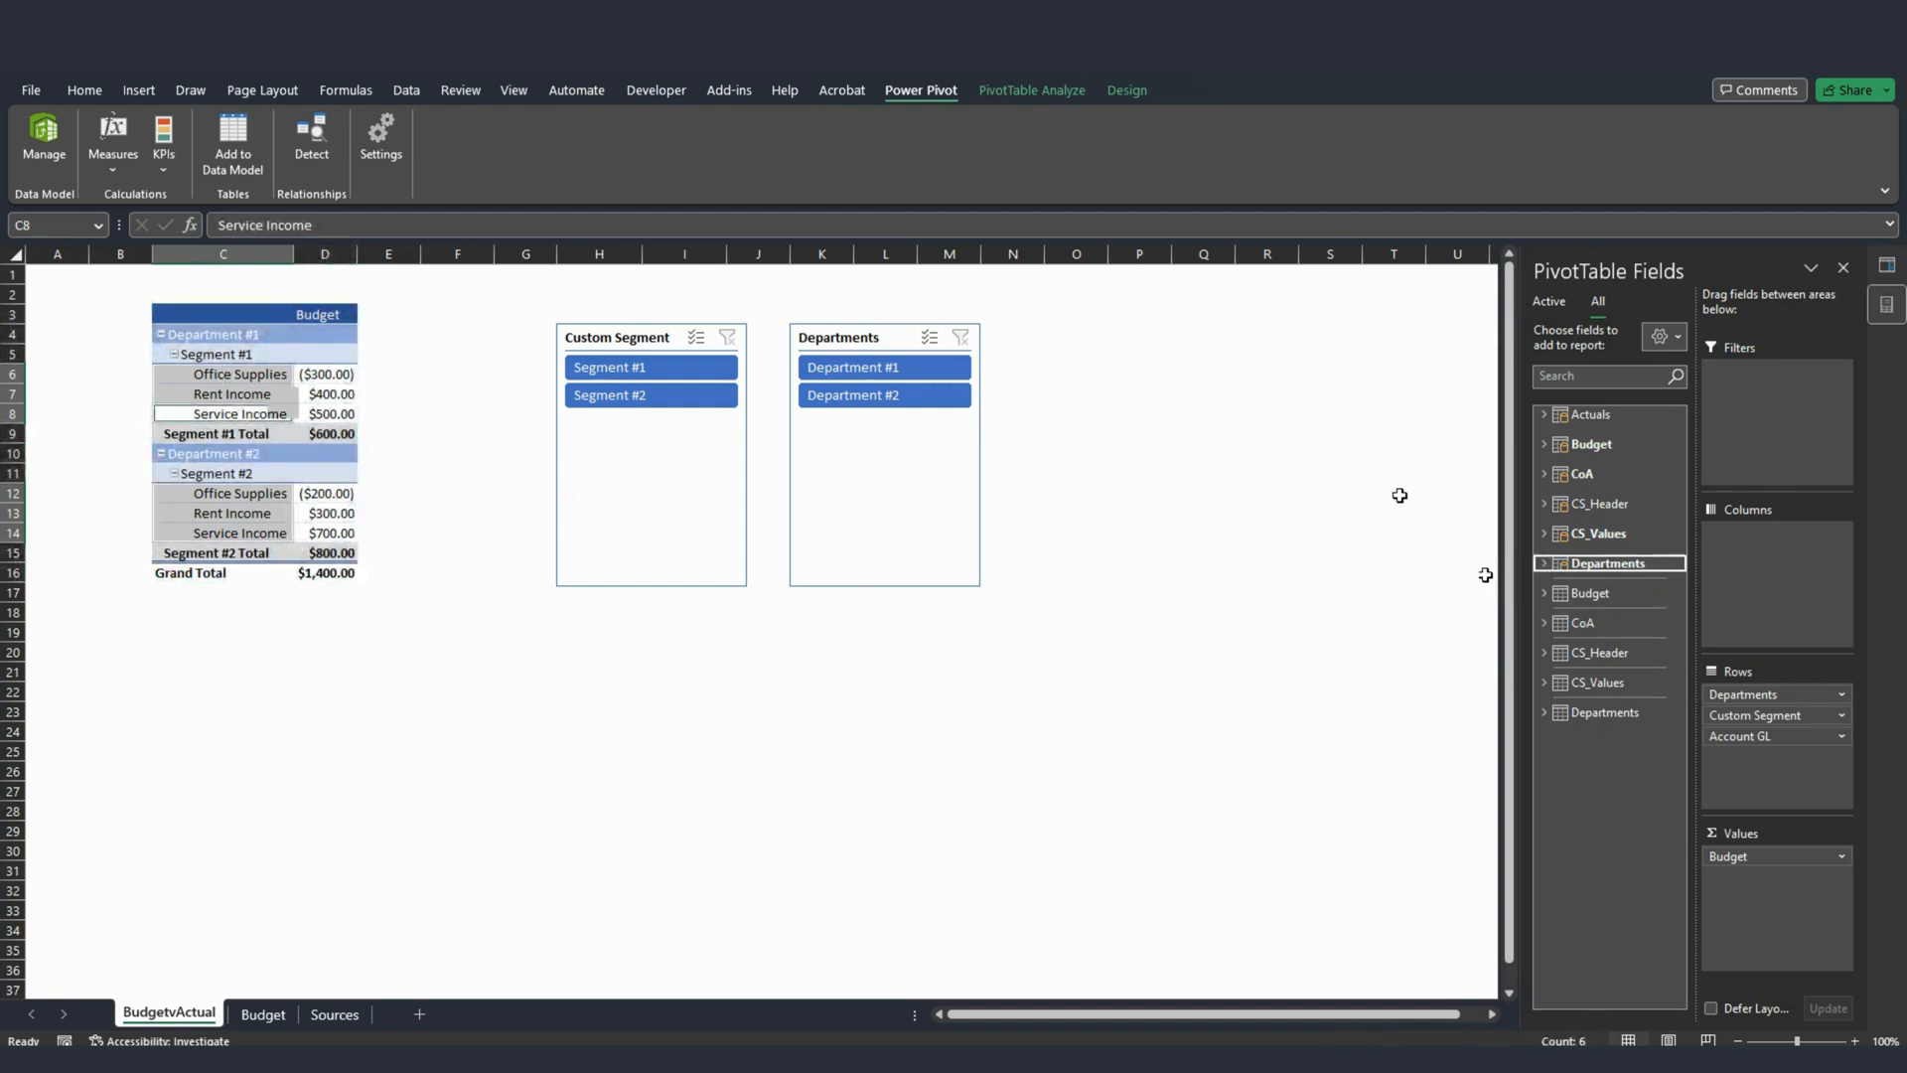
click(239, 374)
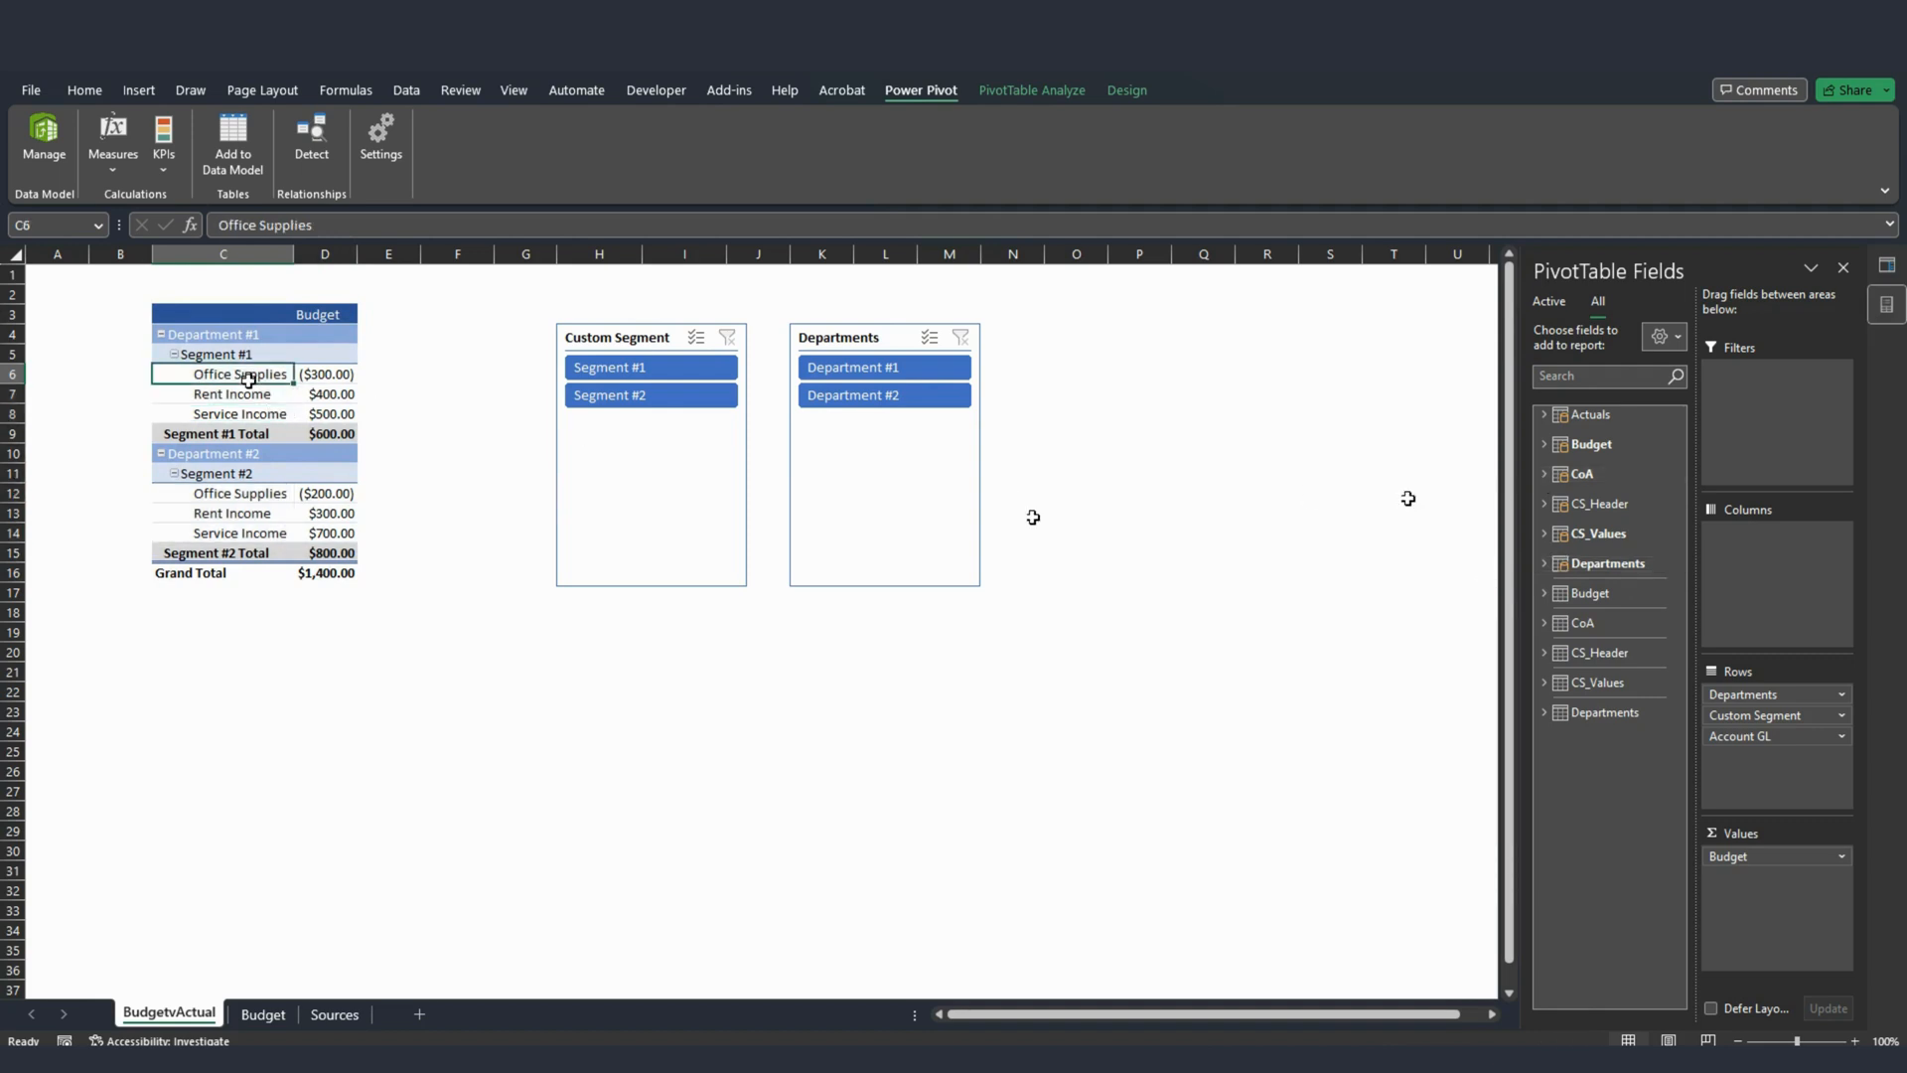
click(222, 492)
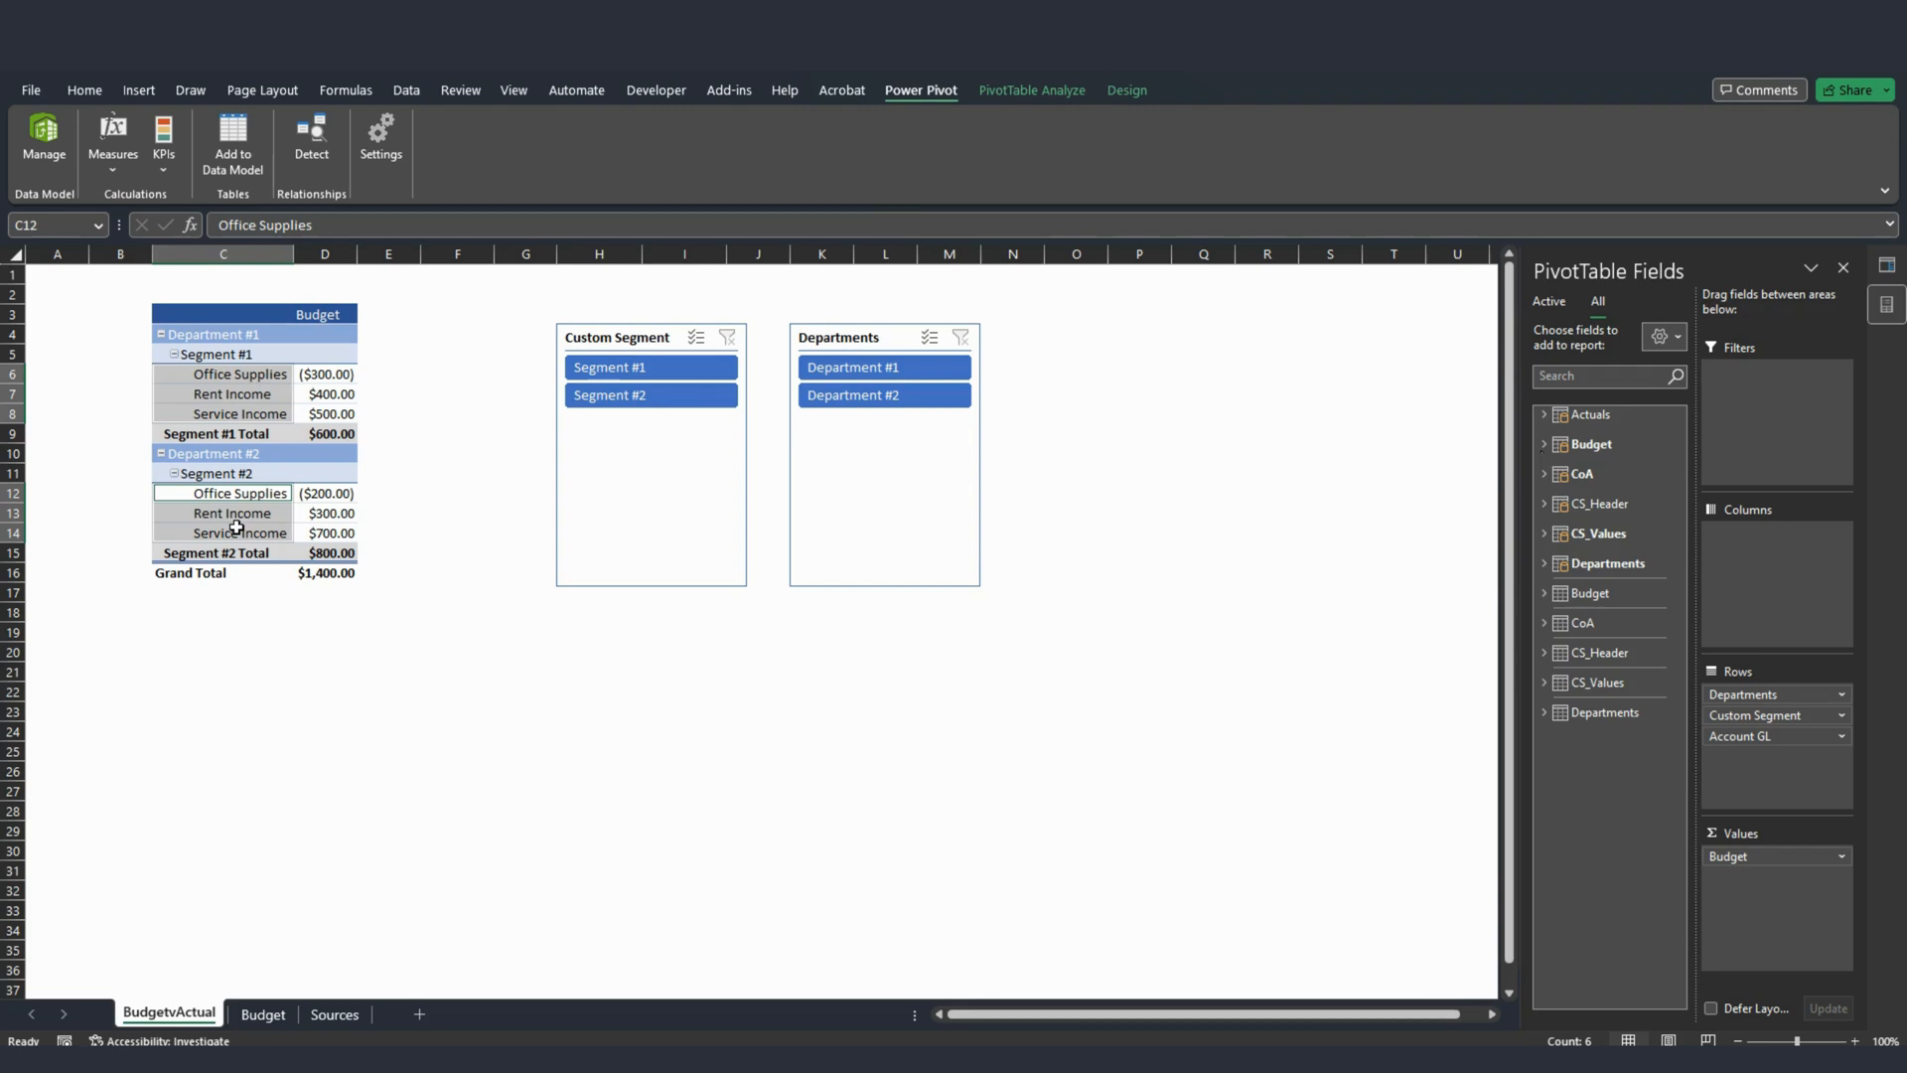
click(1544, 444)
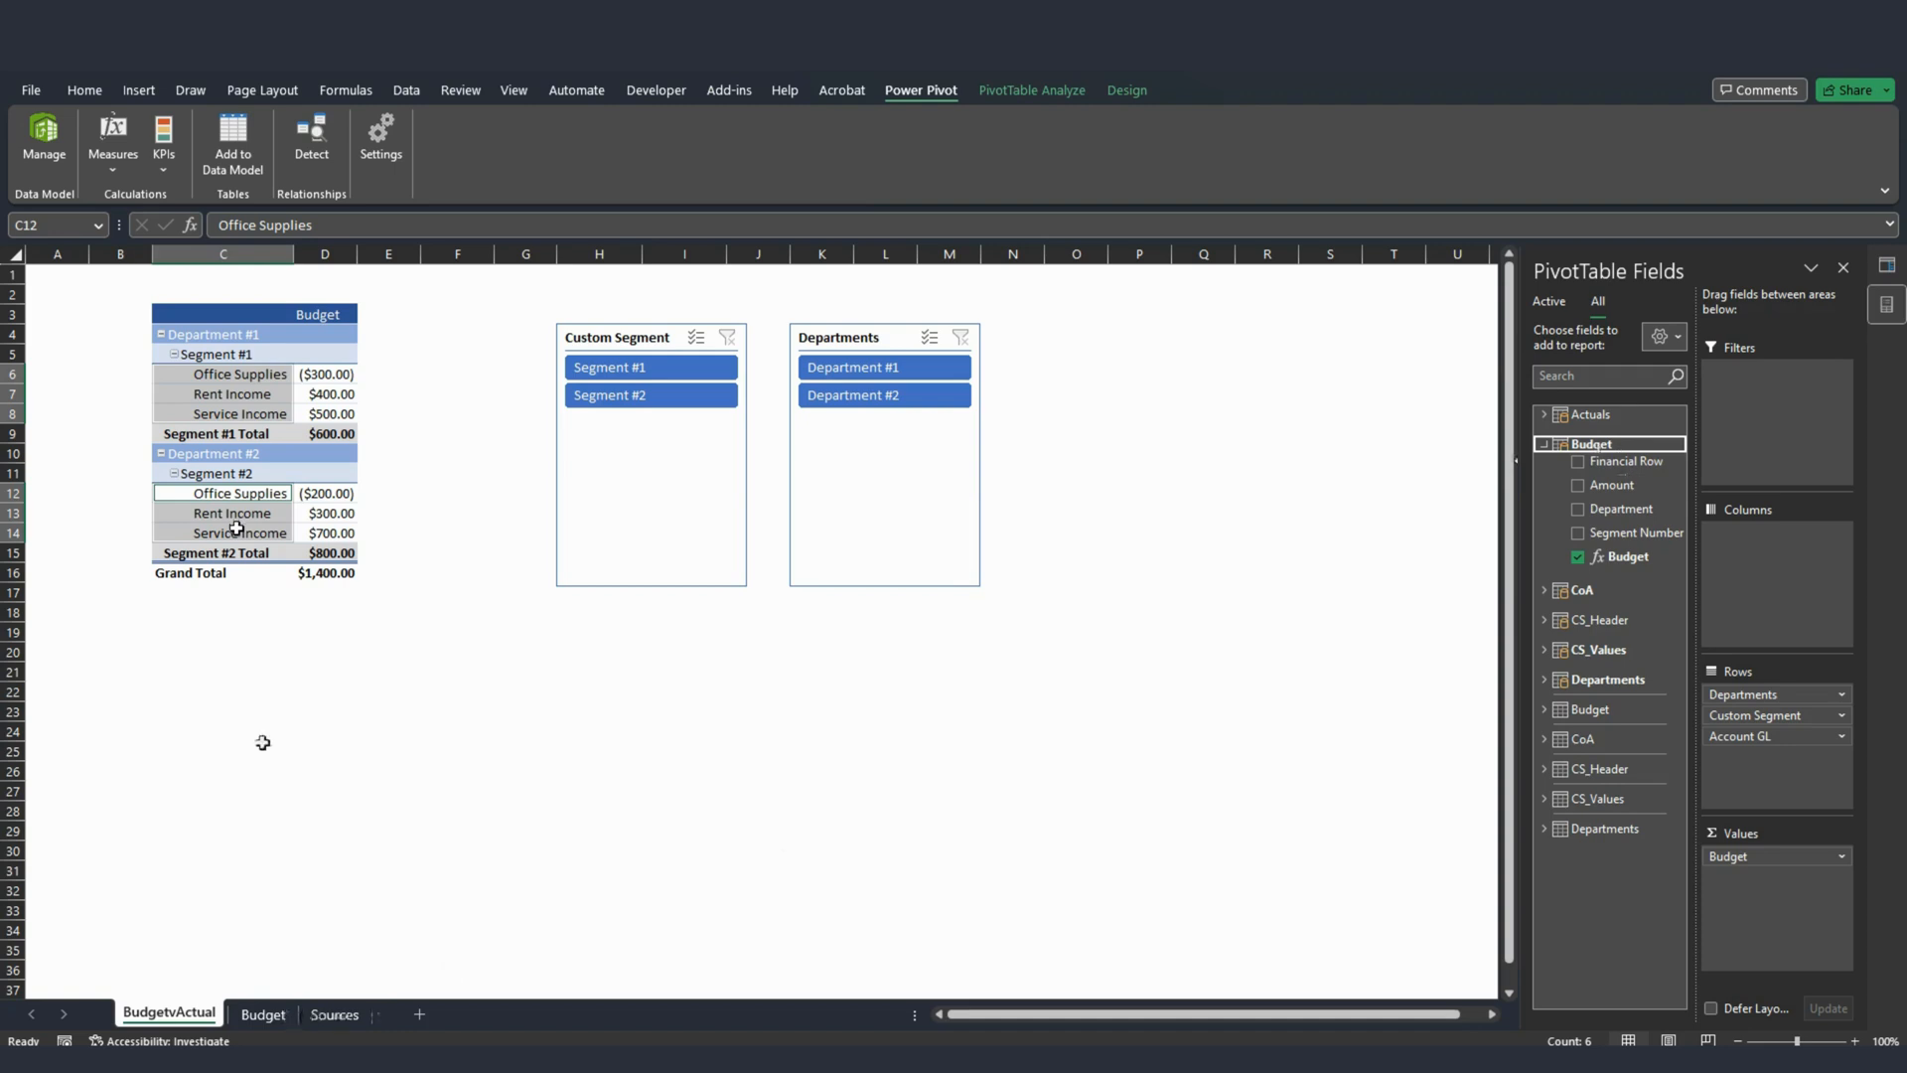
Check the Budget sheet, then review the pivot's segment and account labels.
click(260, 1014)
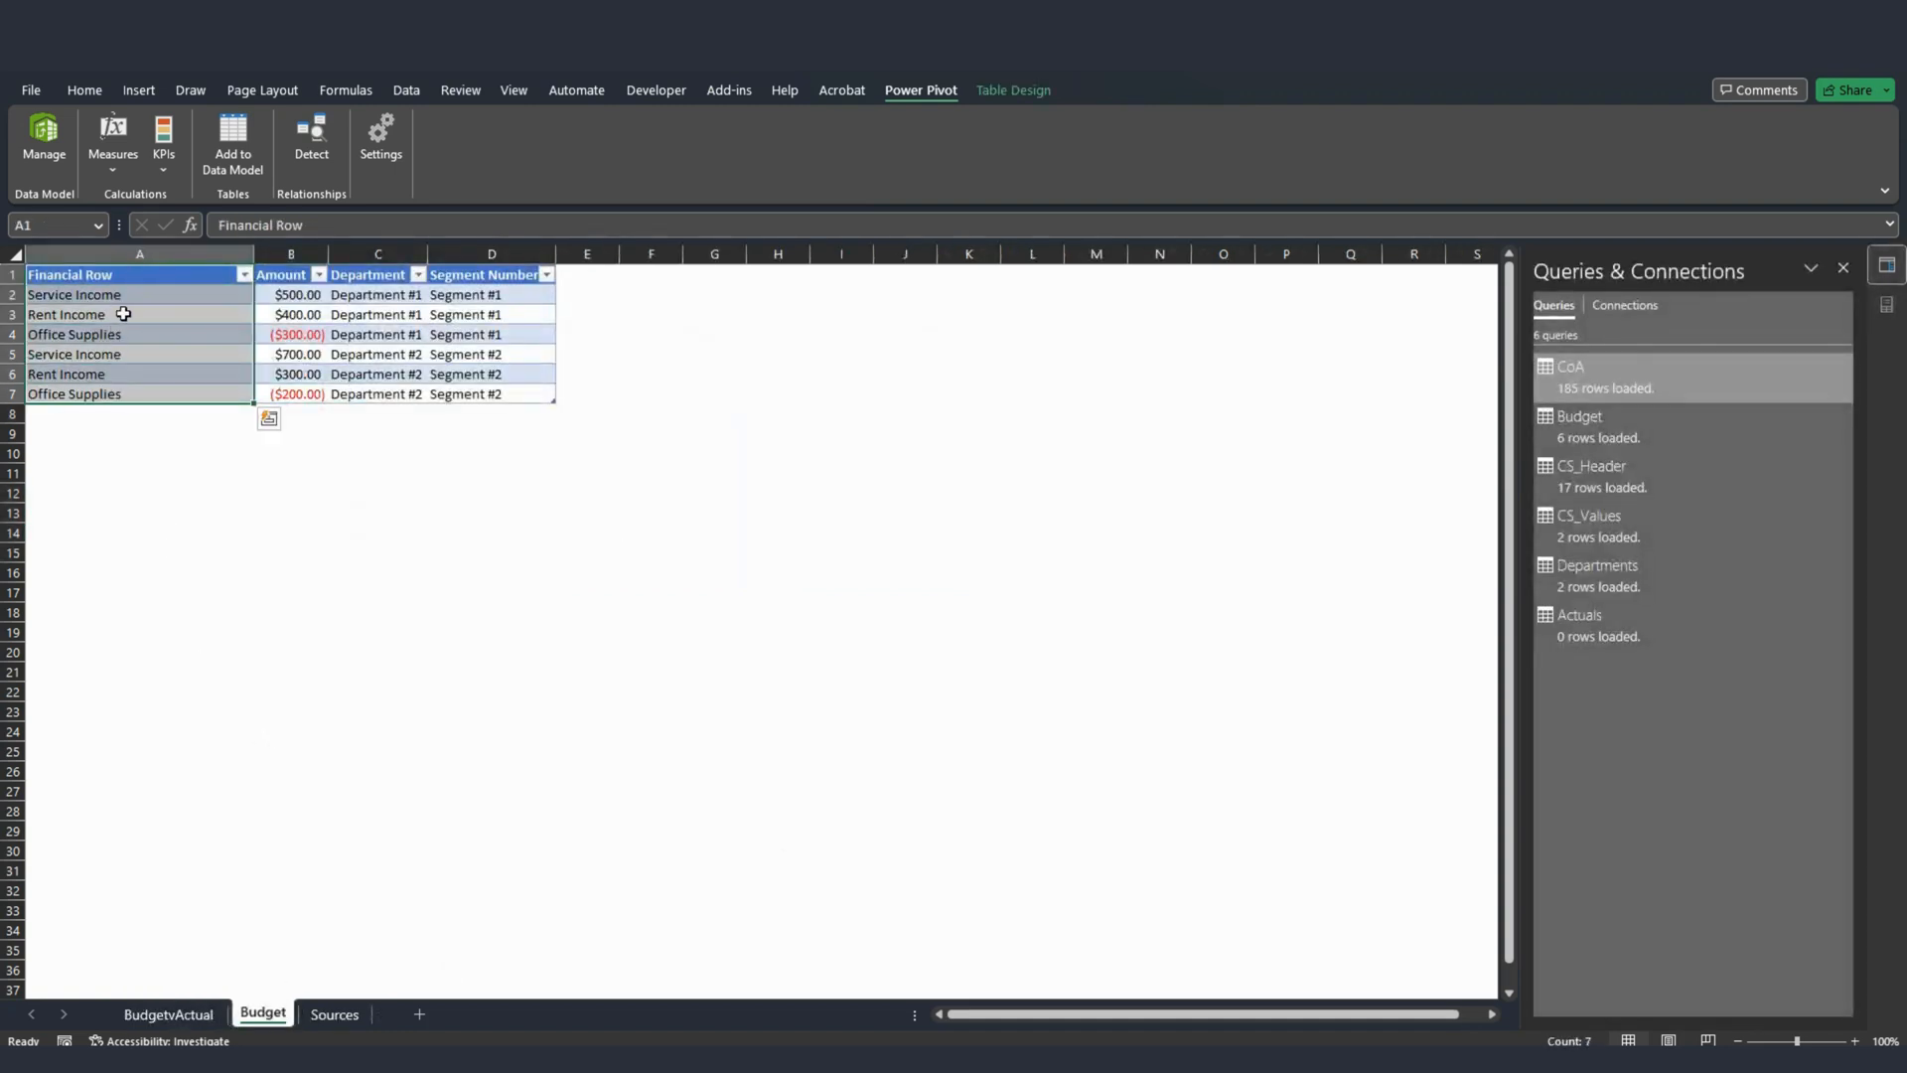
click(173, 1014)
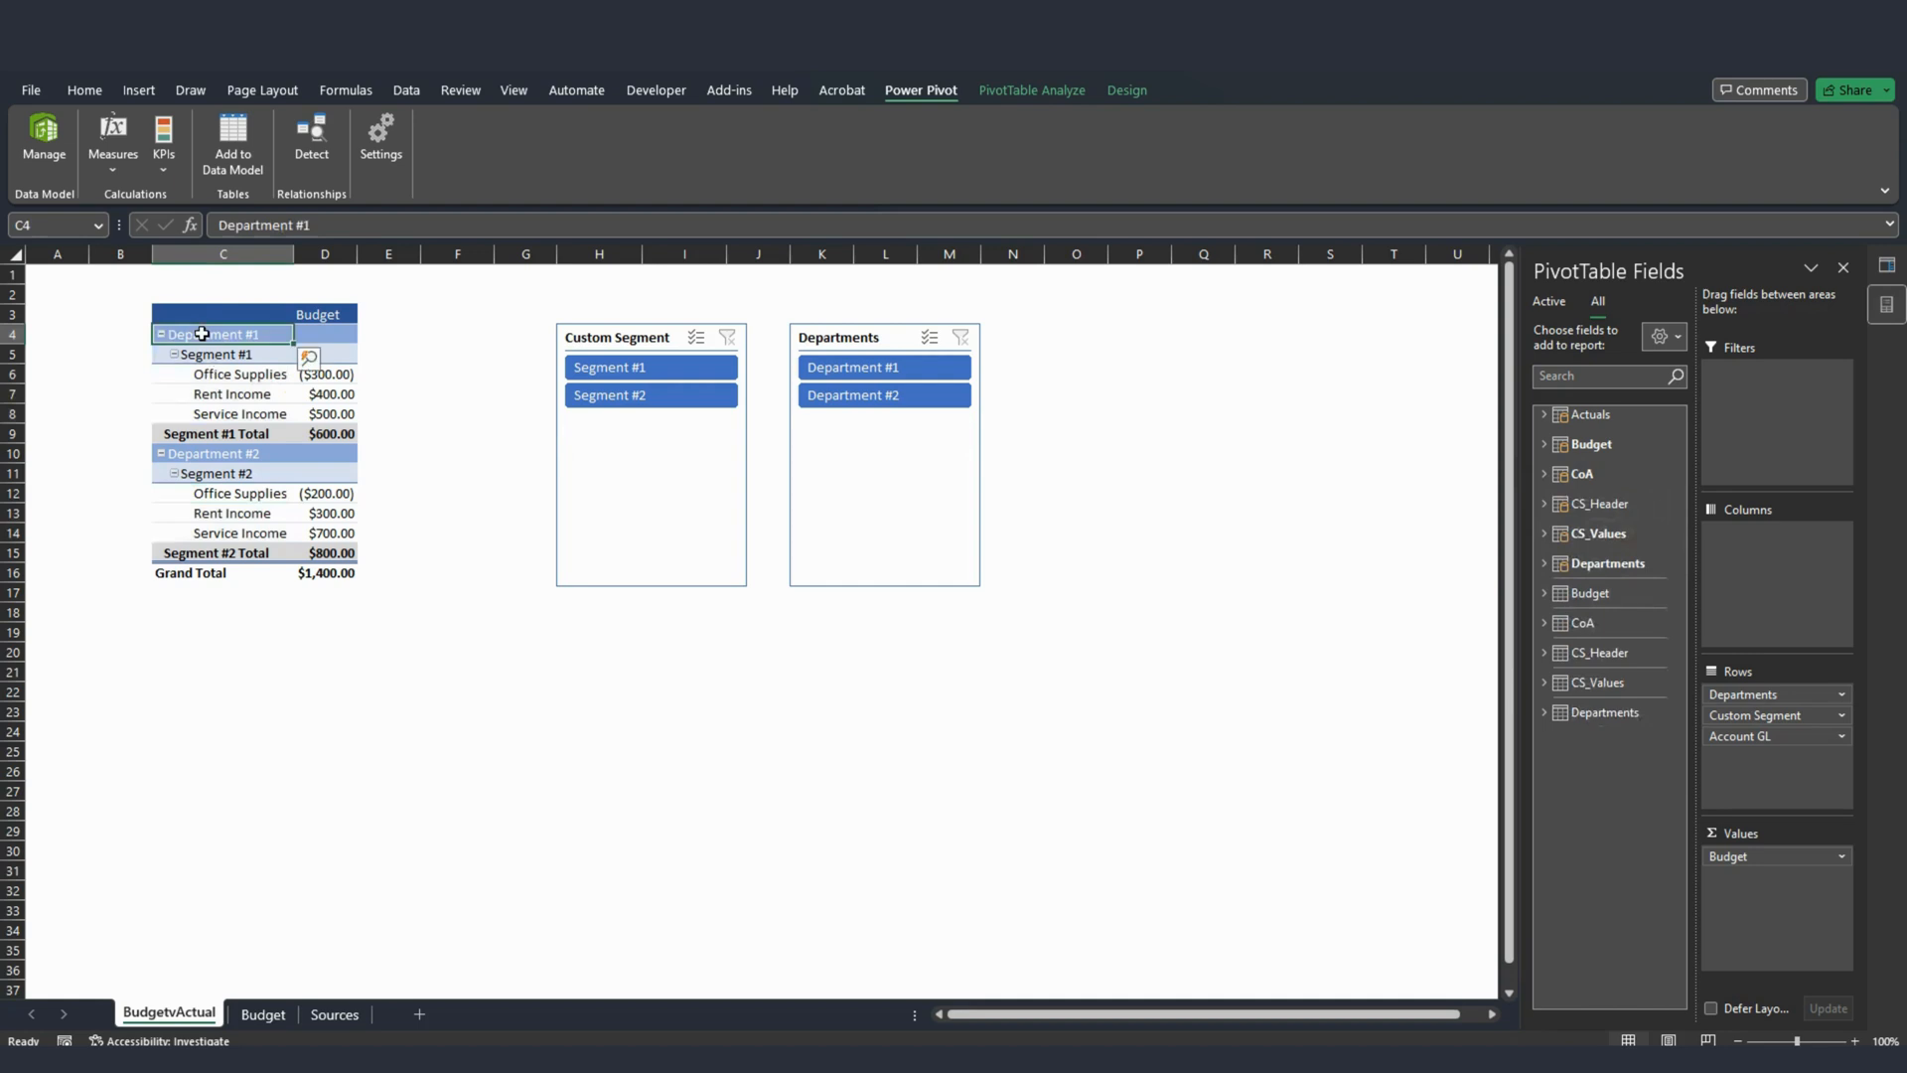
click(221, 353)
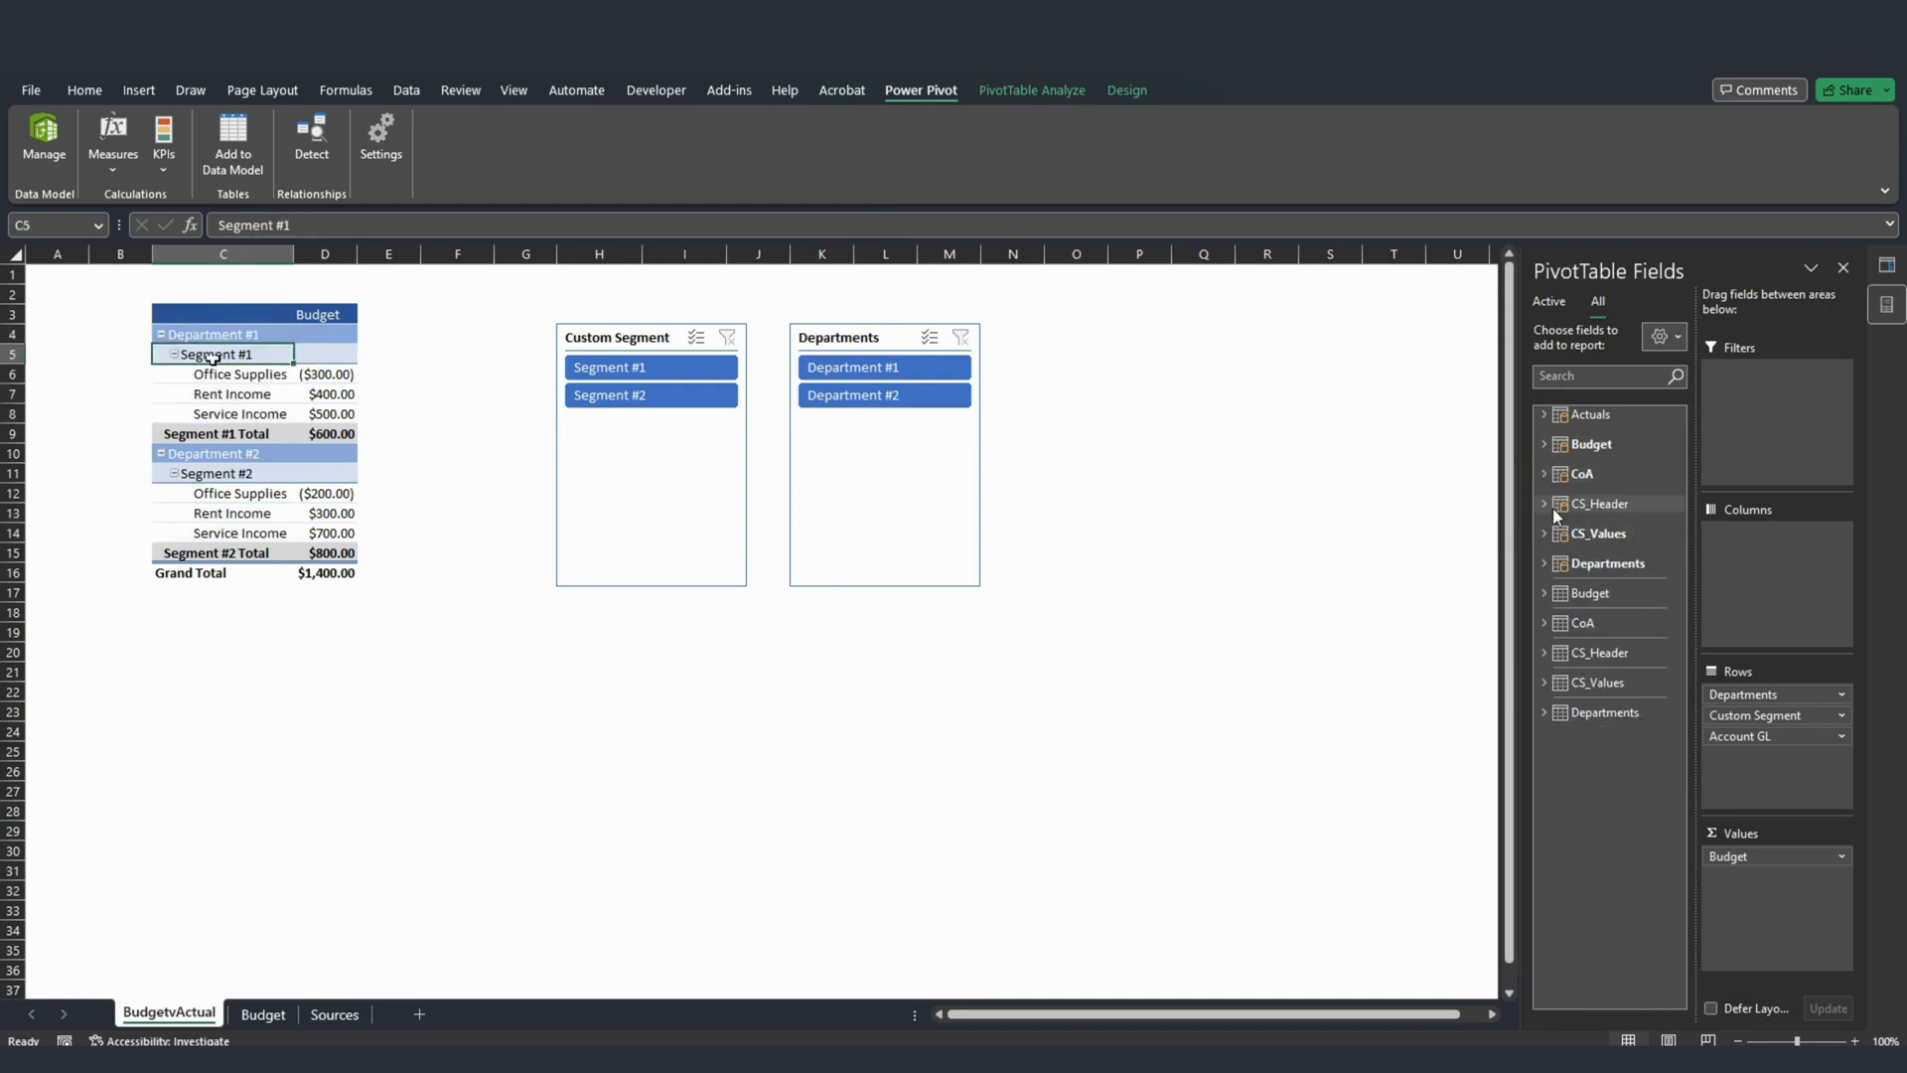
click(1543, 532)
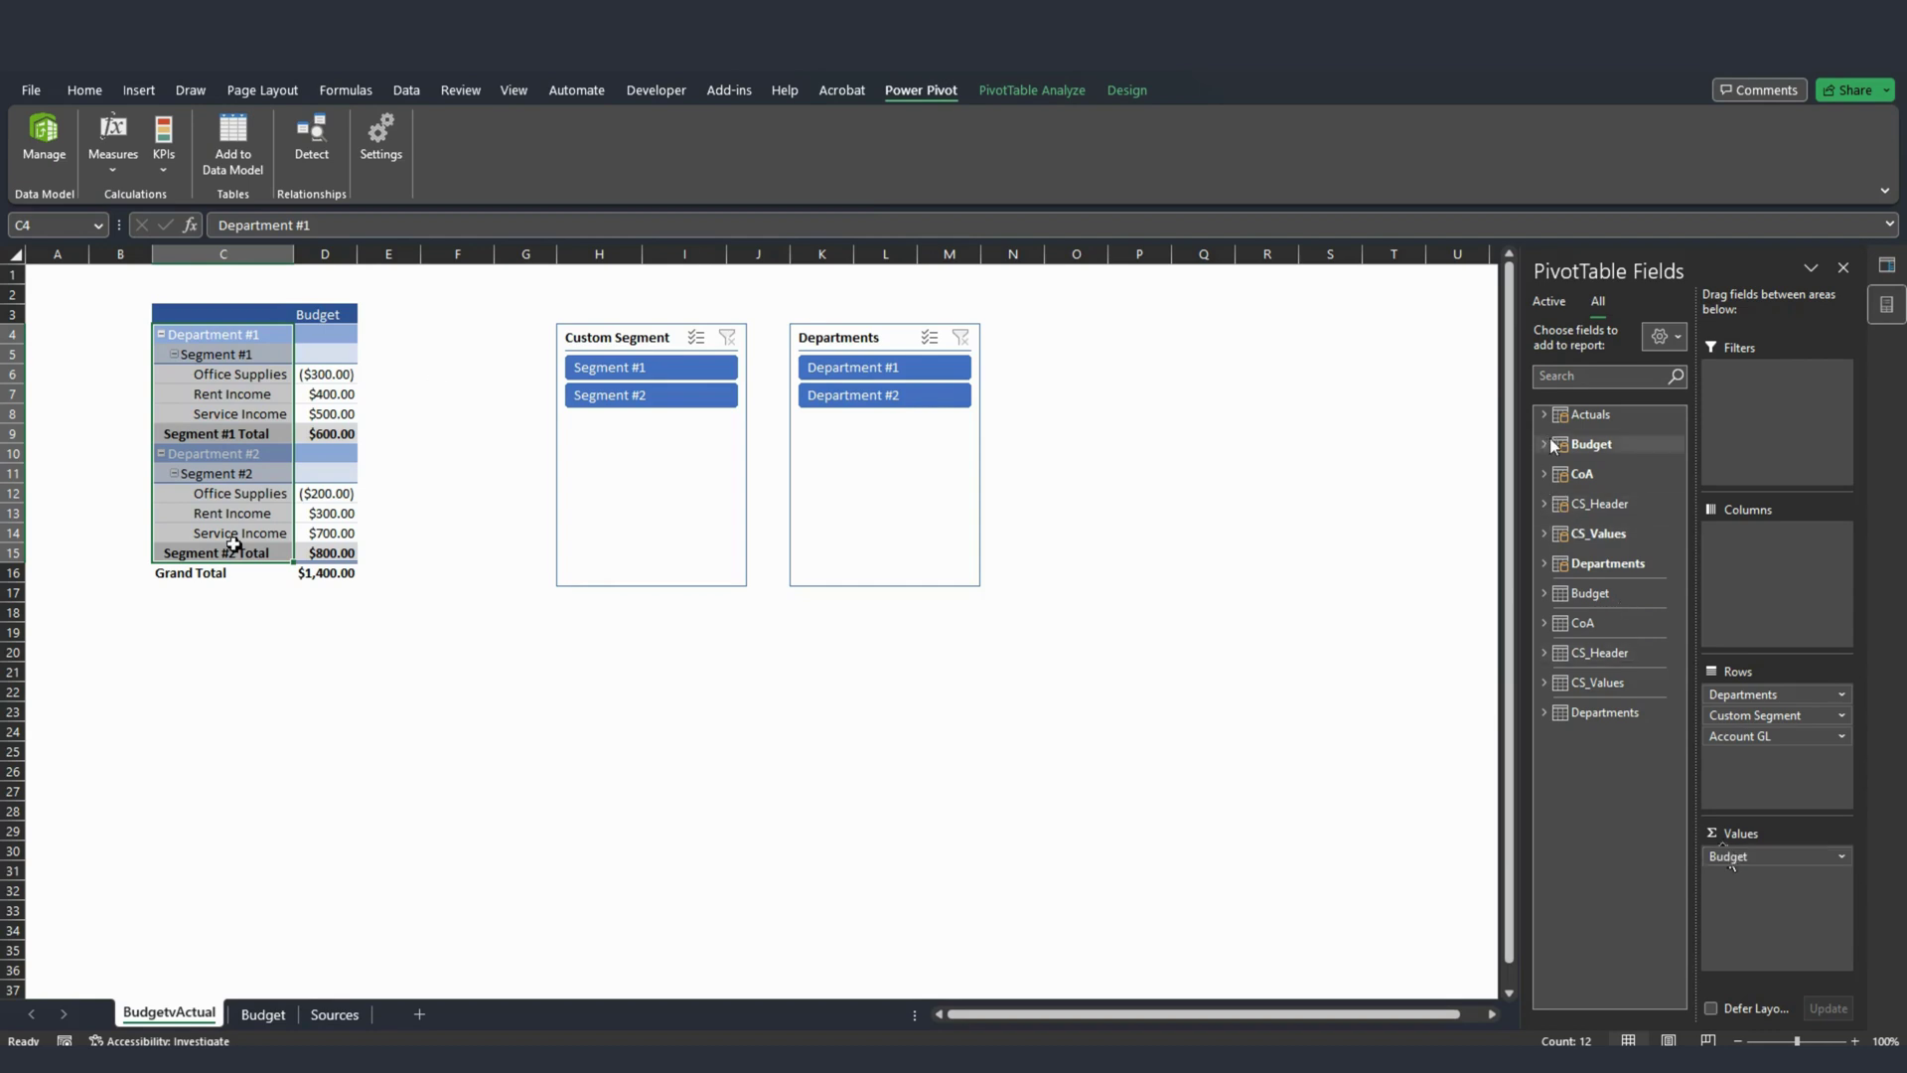
click(1543, 444)
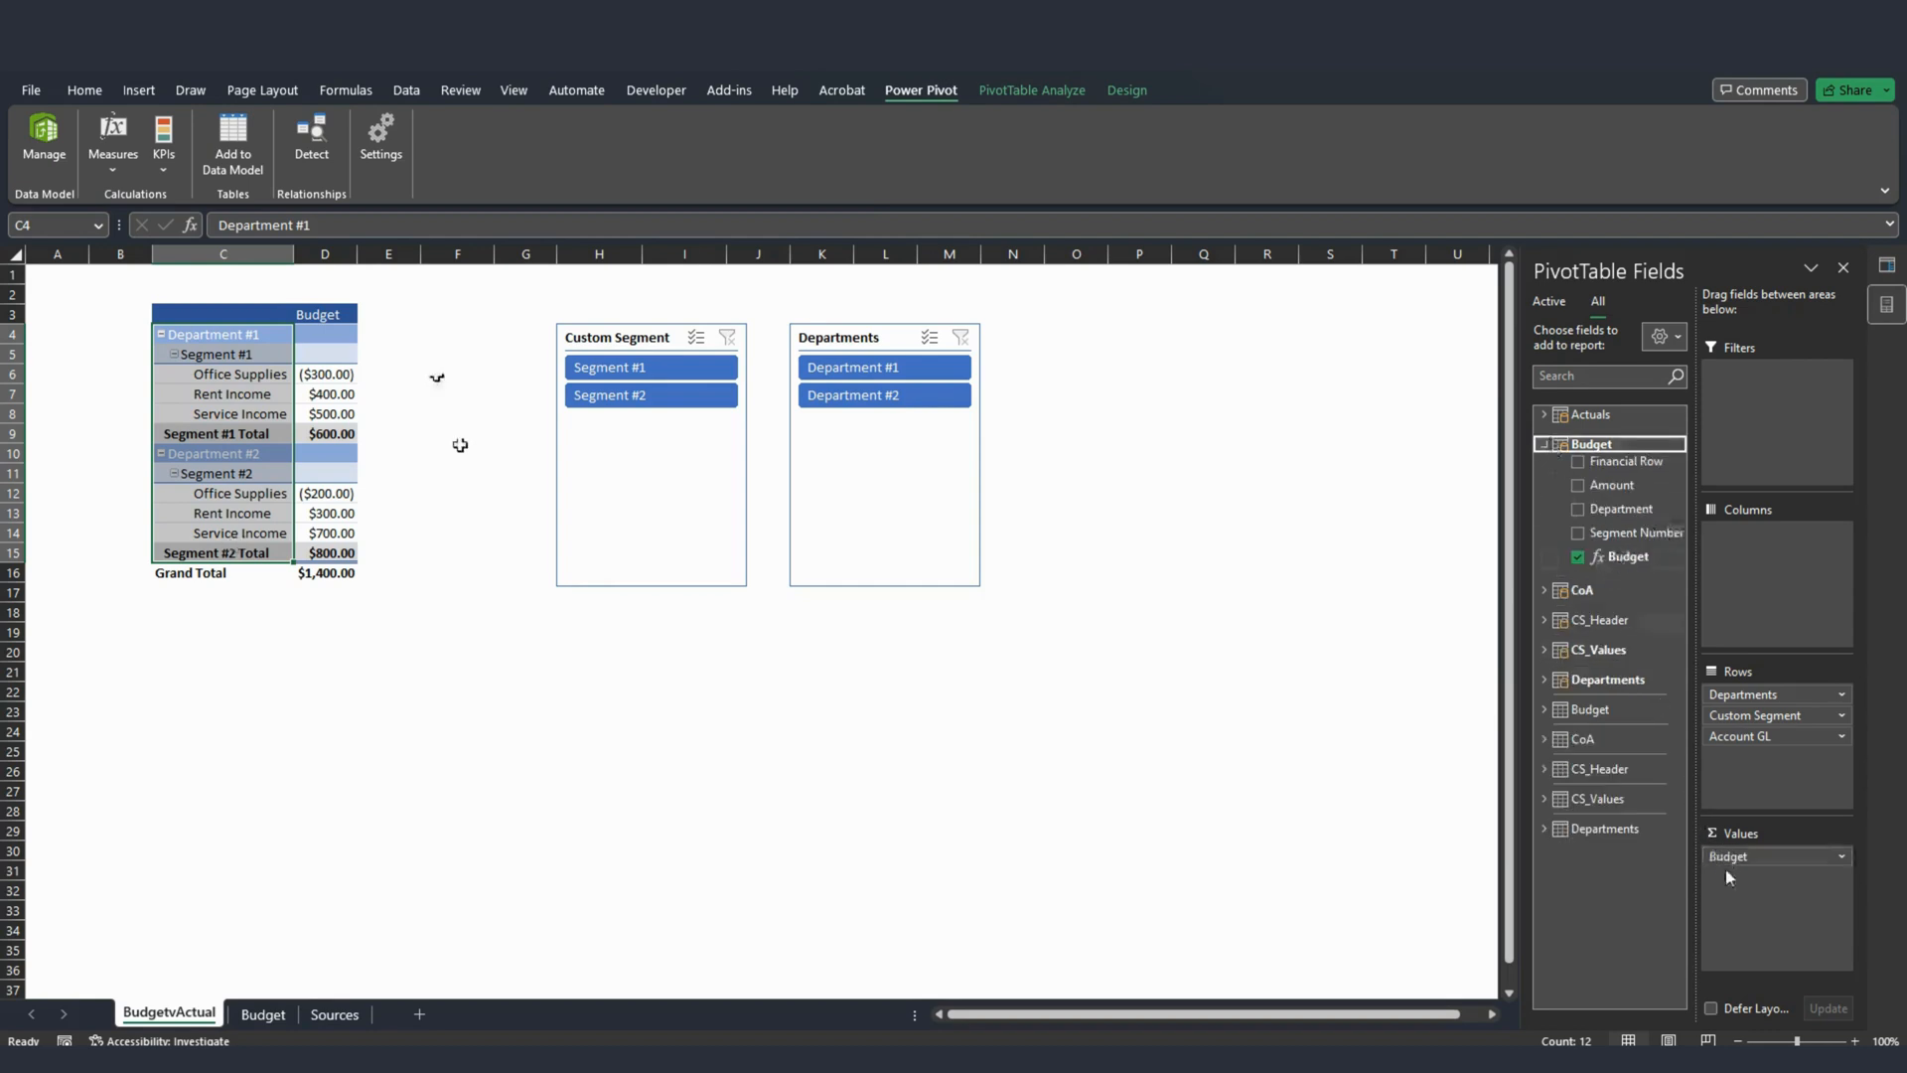
mouse_move(769, 563)
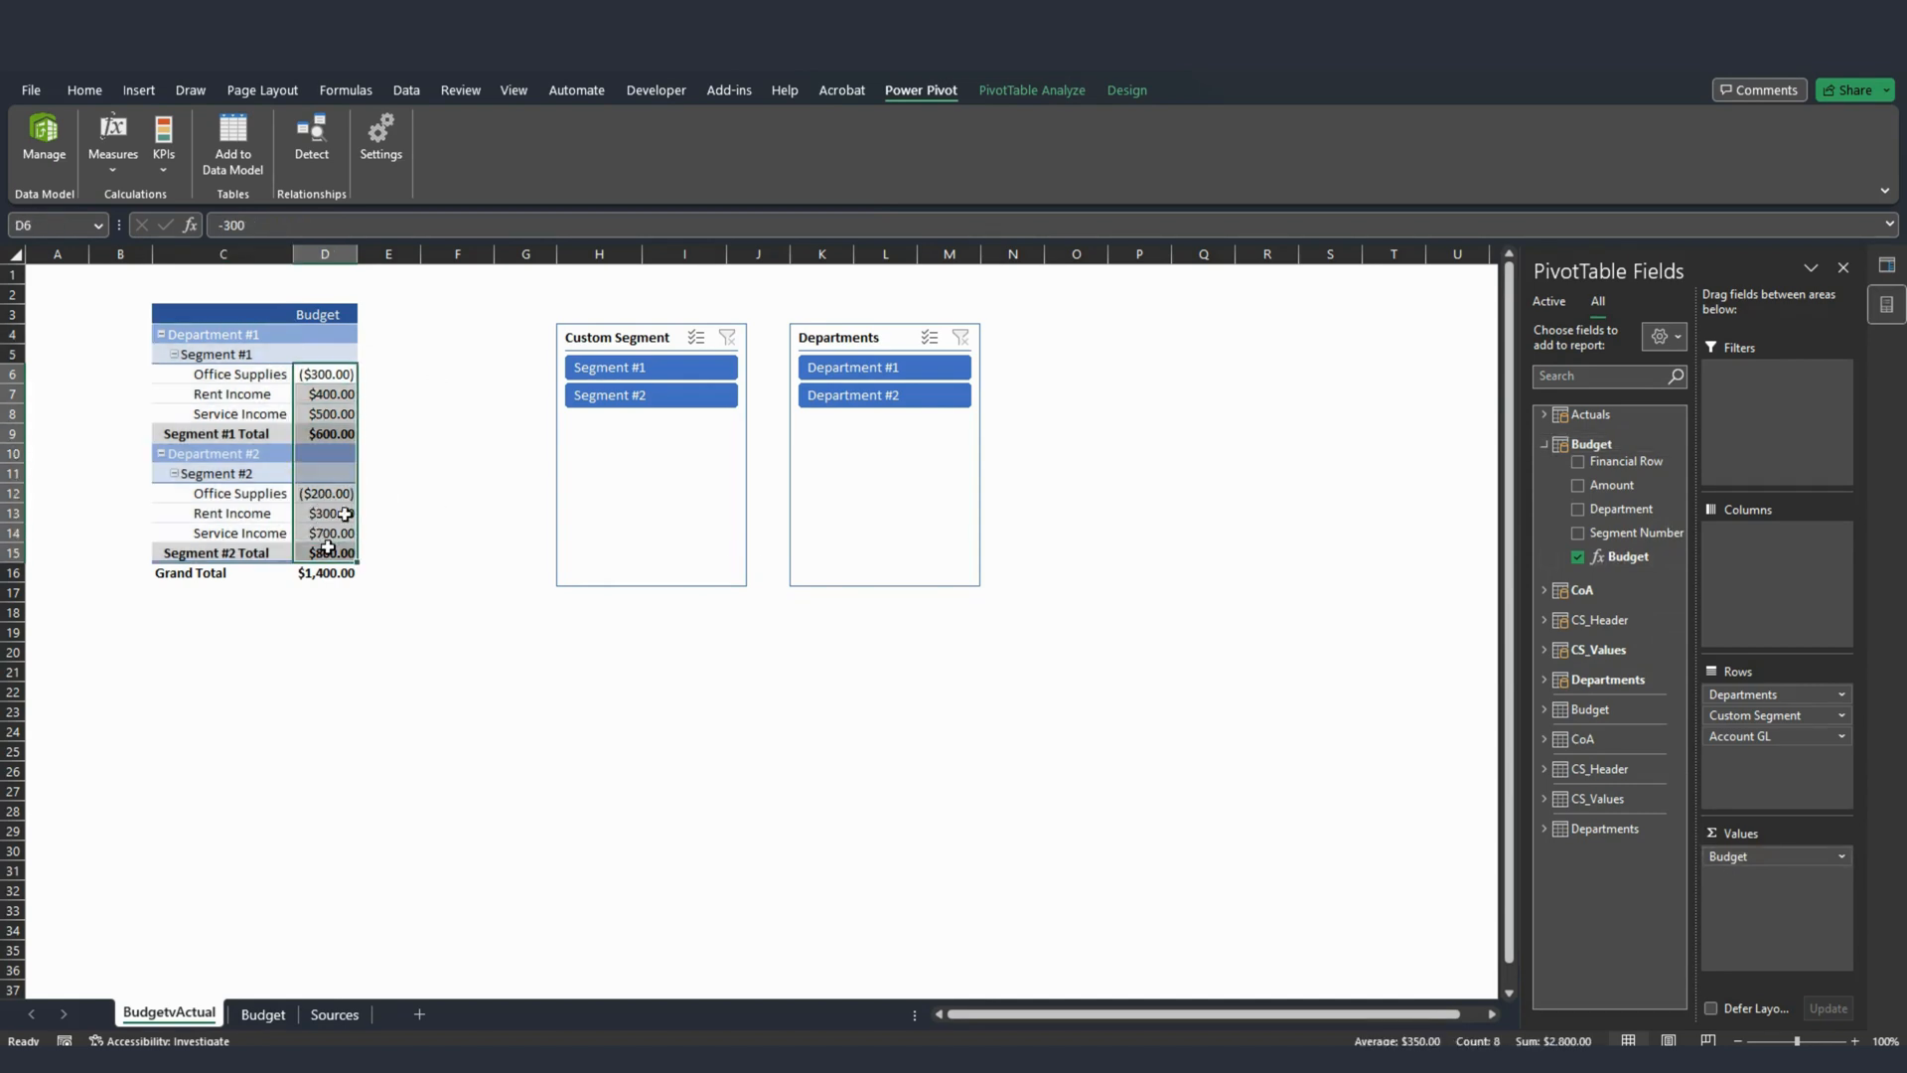
Add the Actuals measure beside Budget, then save the NetSuite journal entry.
click(325, 393)
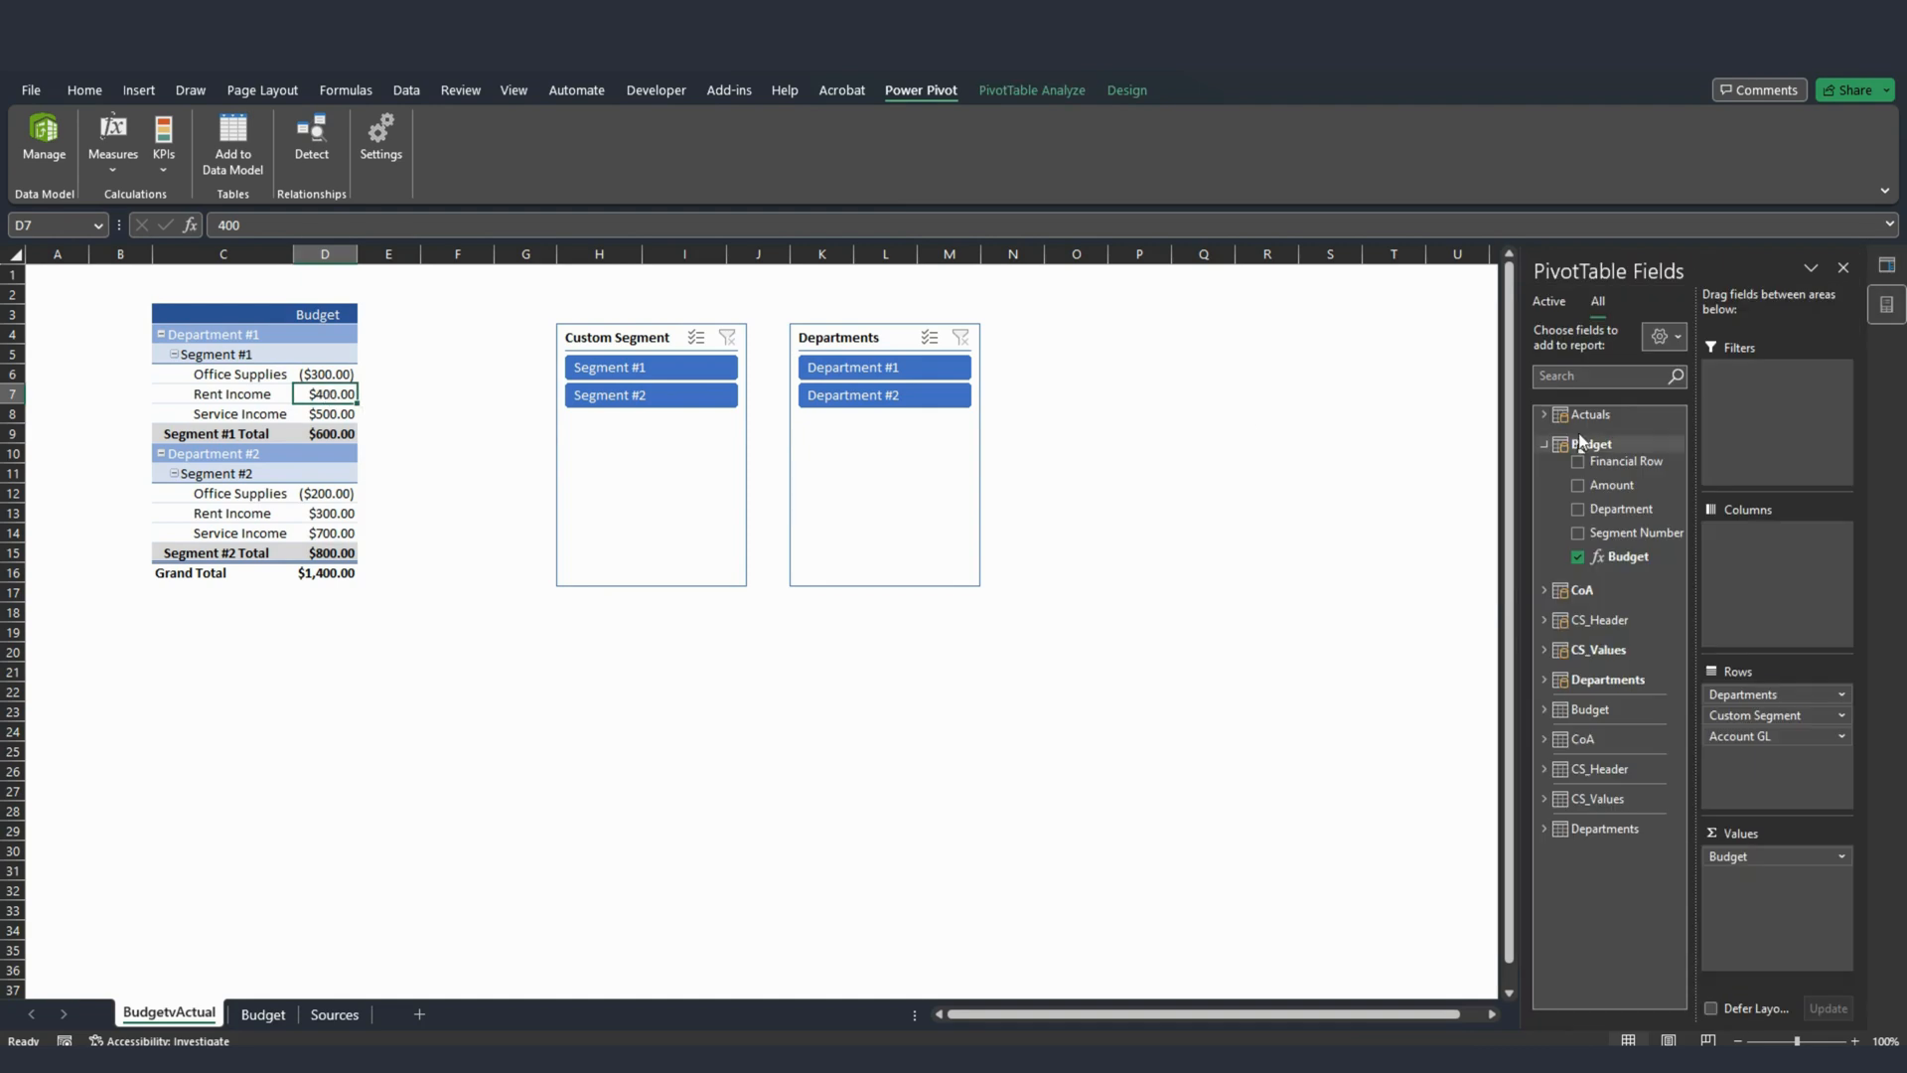
click(1544, 414)
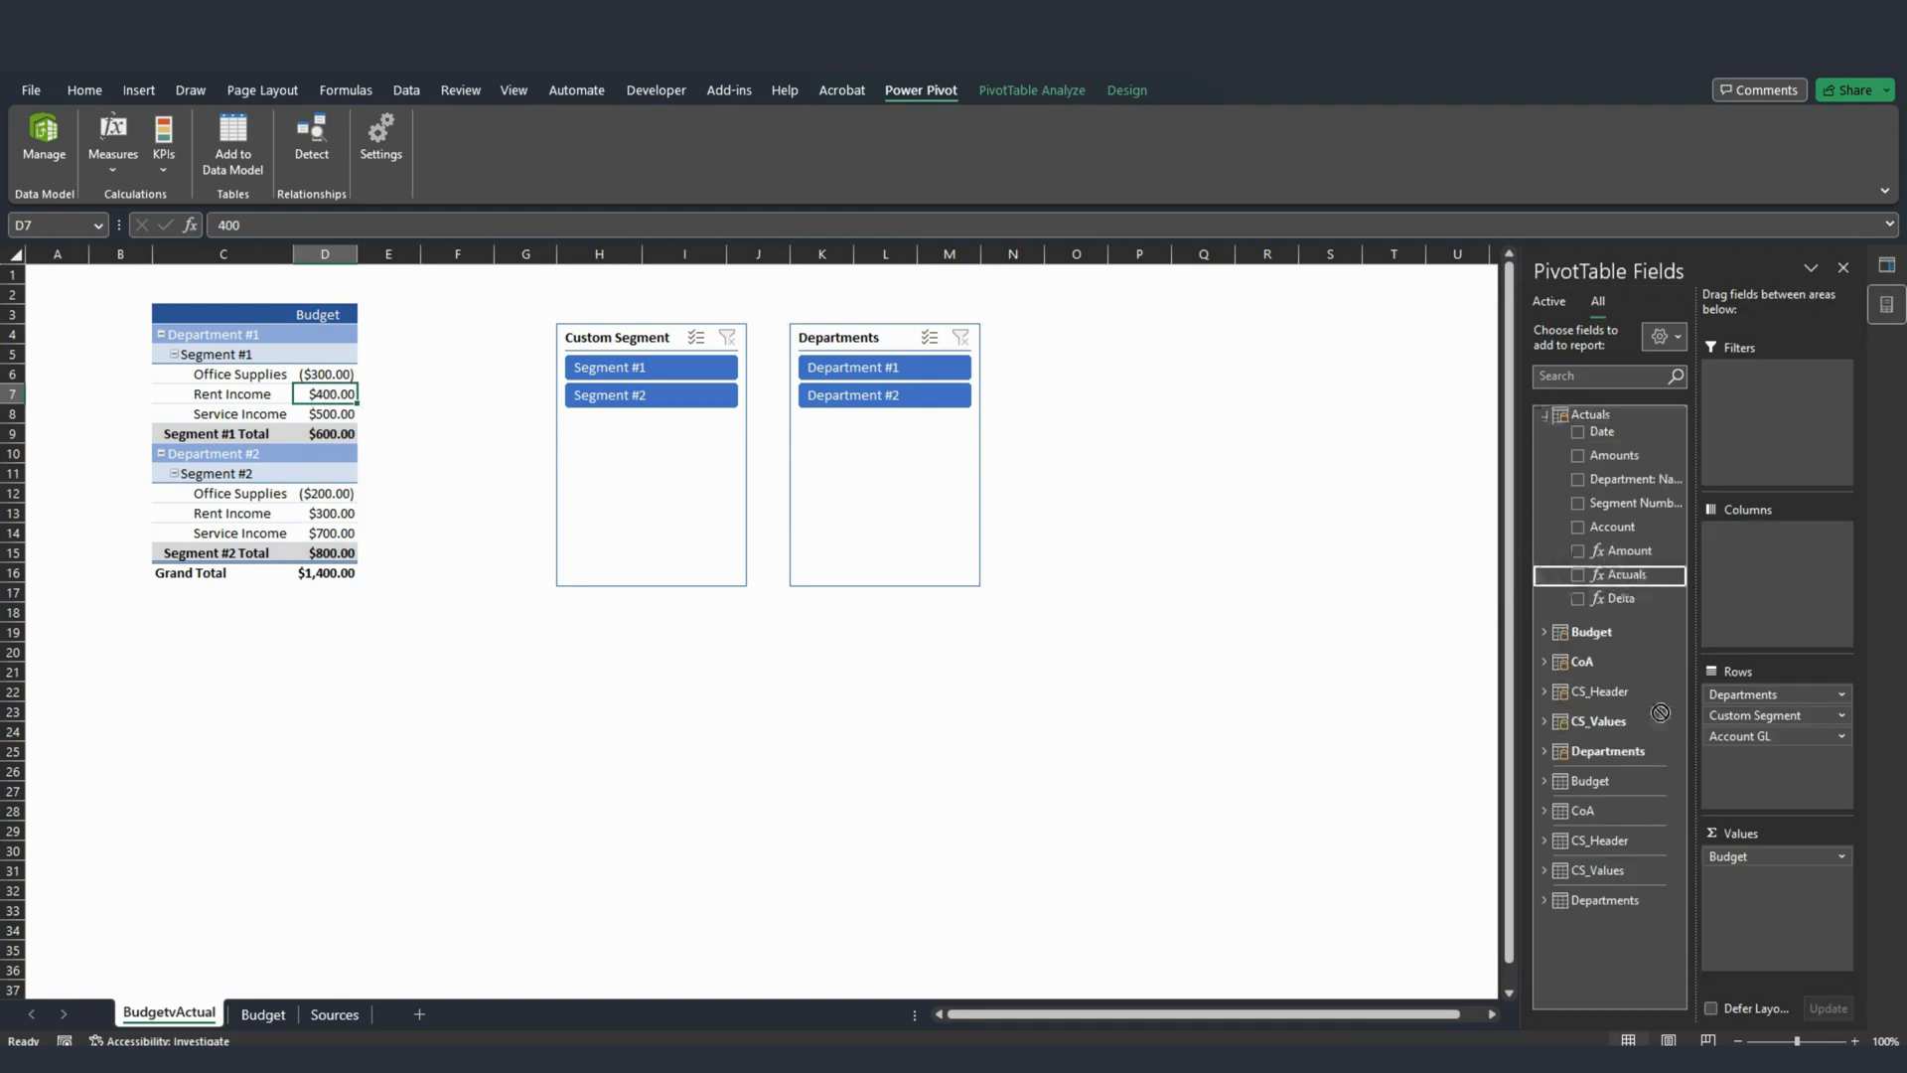
click(1577, 574)
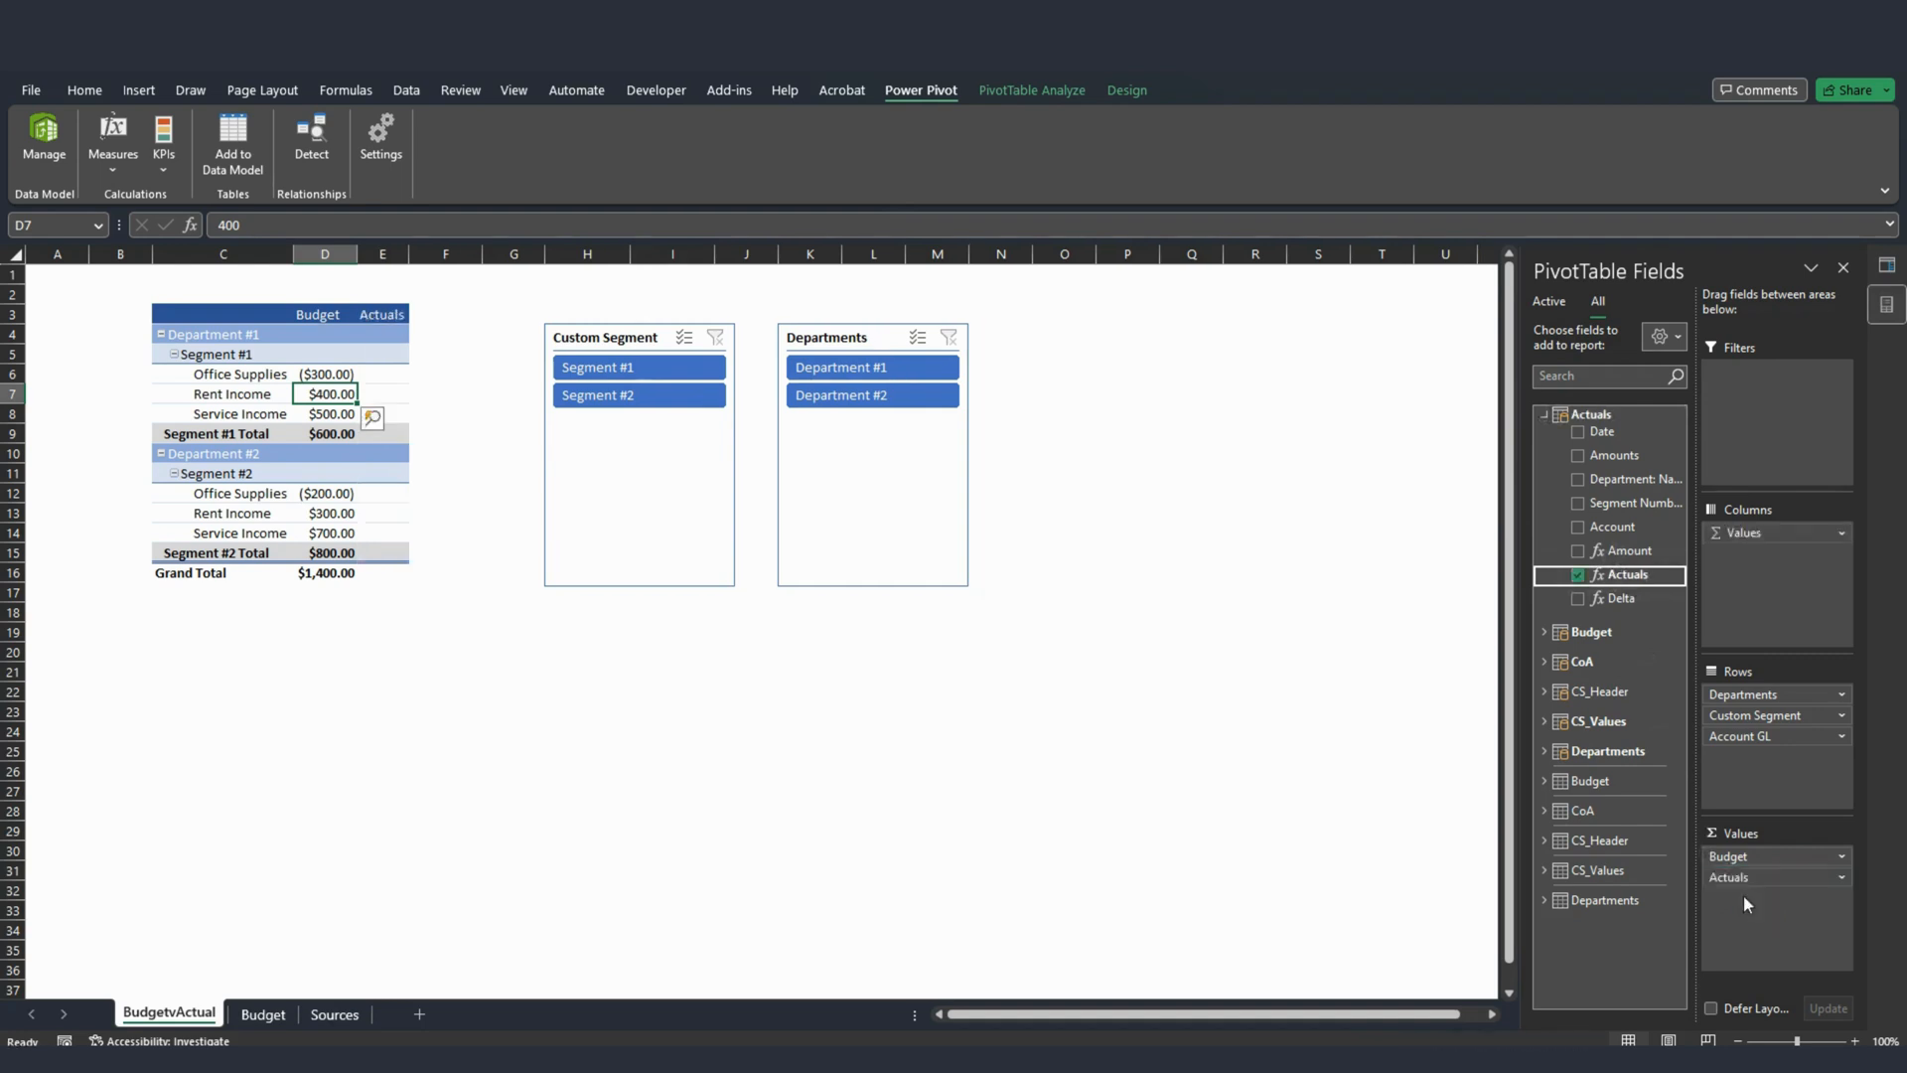
drag(381, 373, 380, 552)
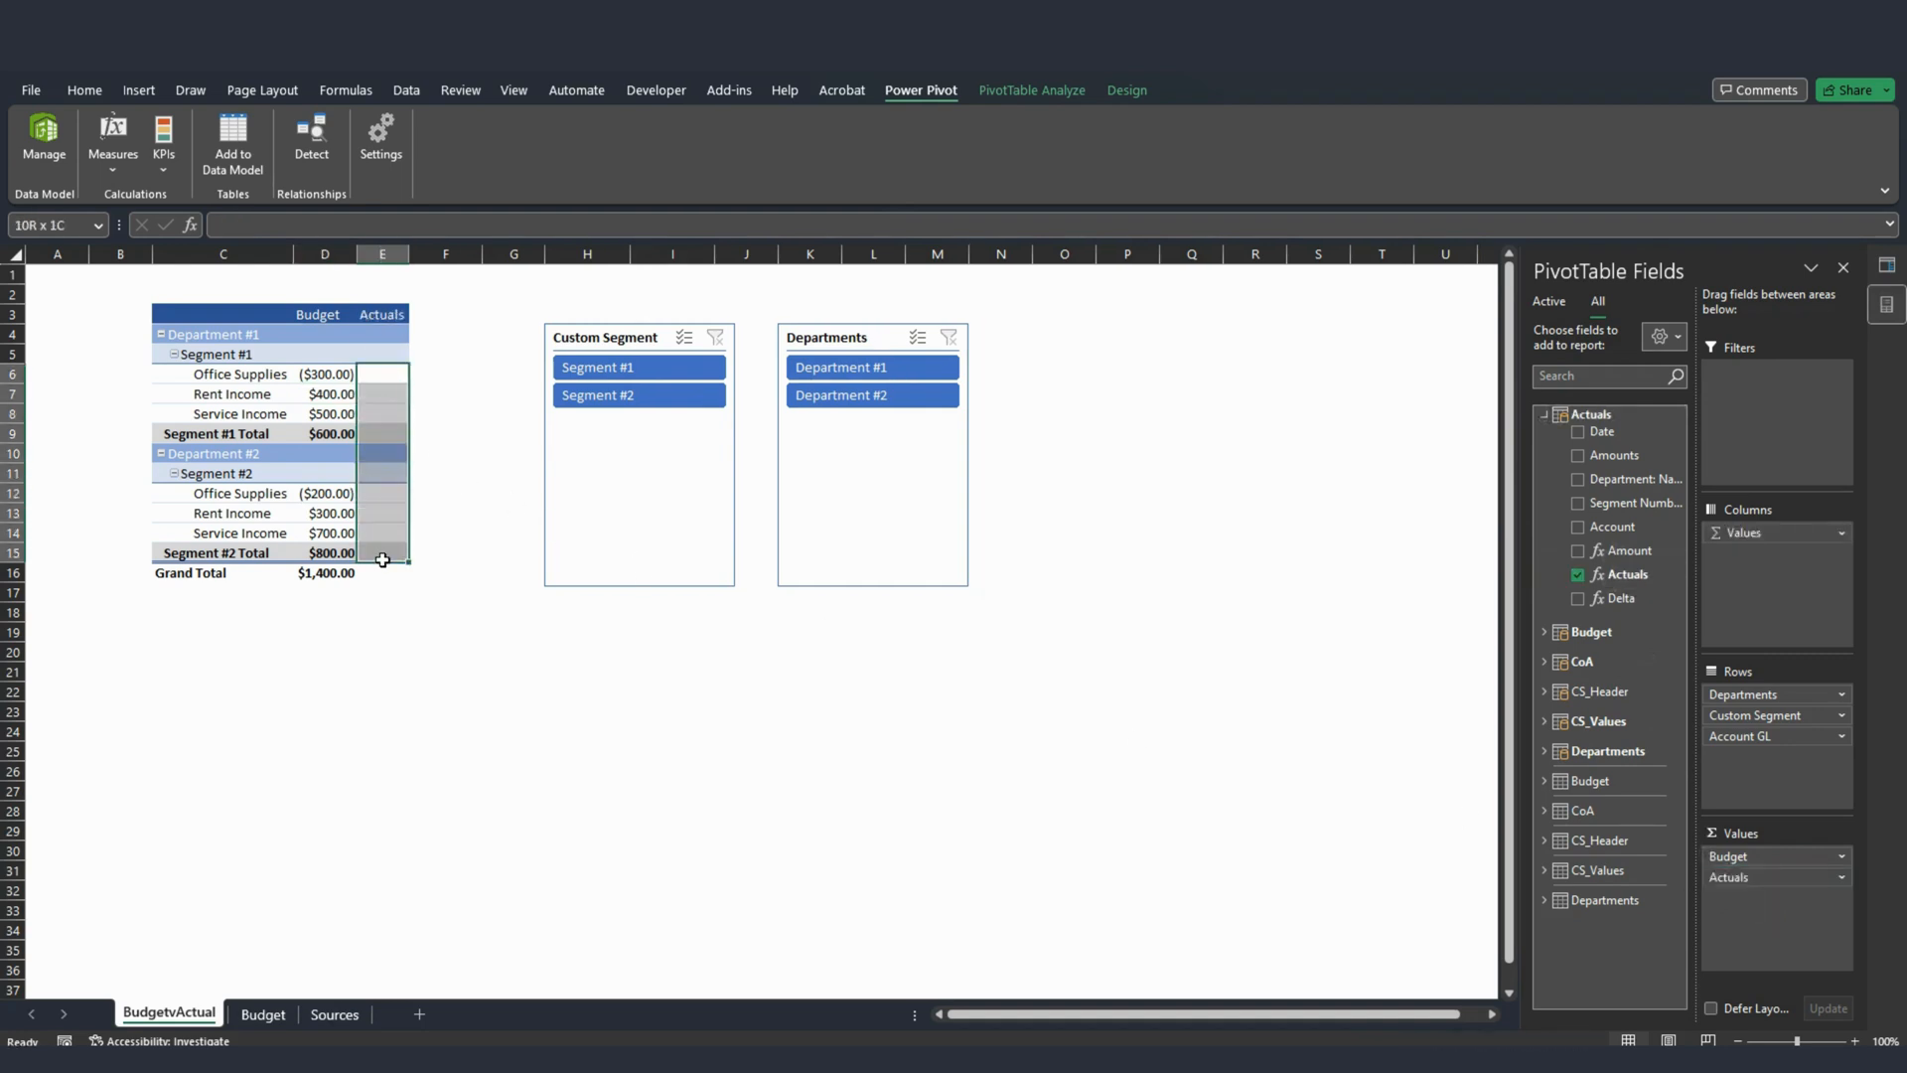
click(382, 374)
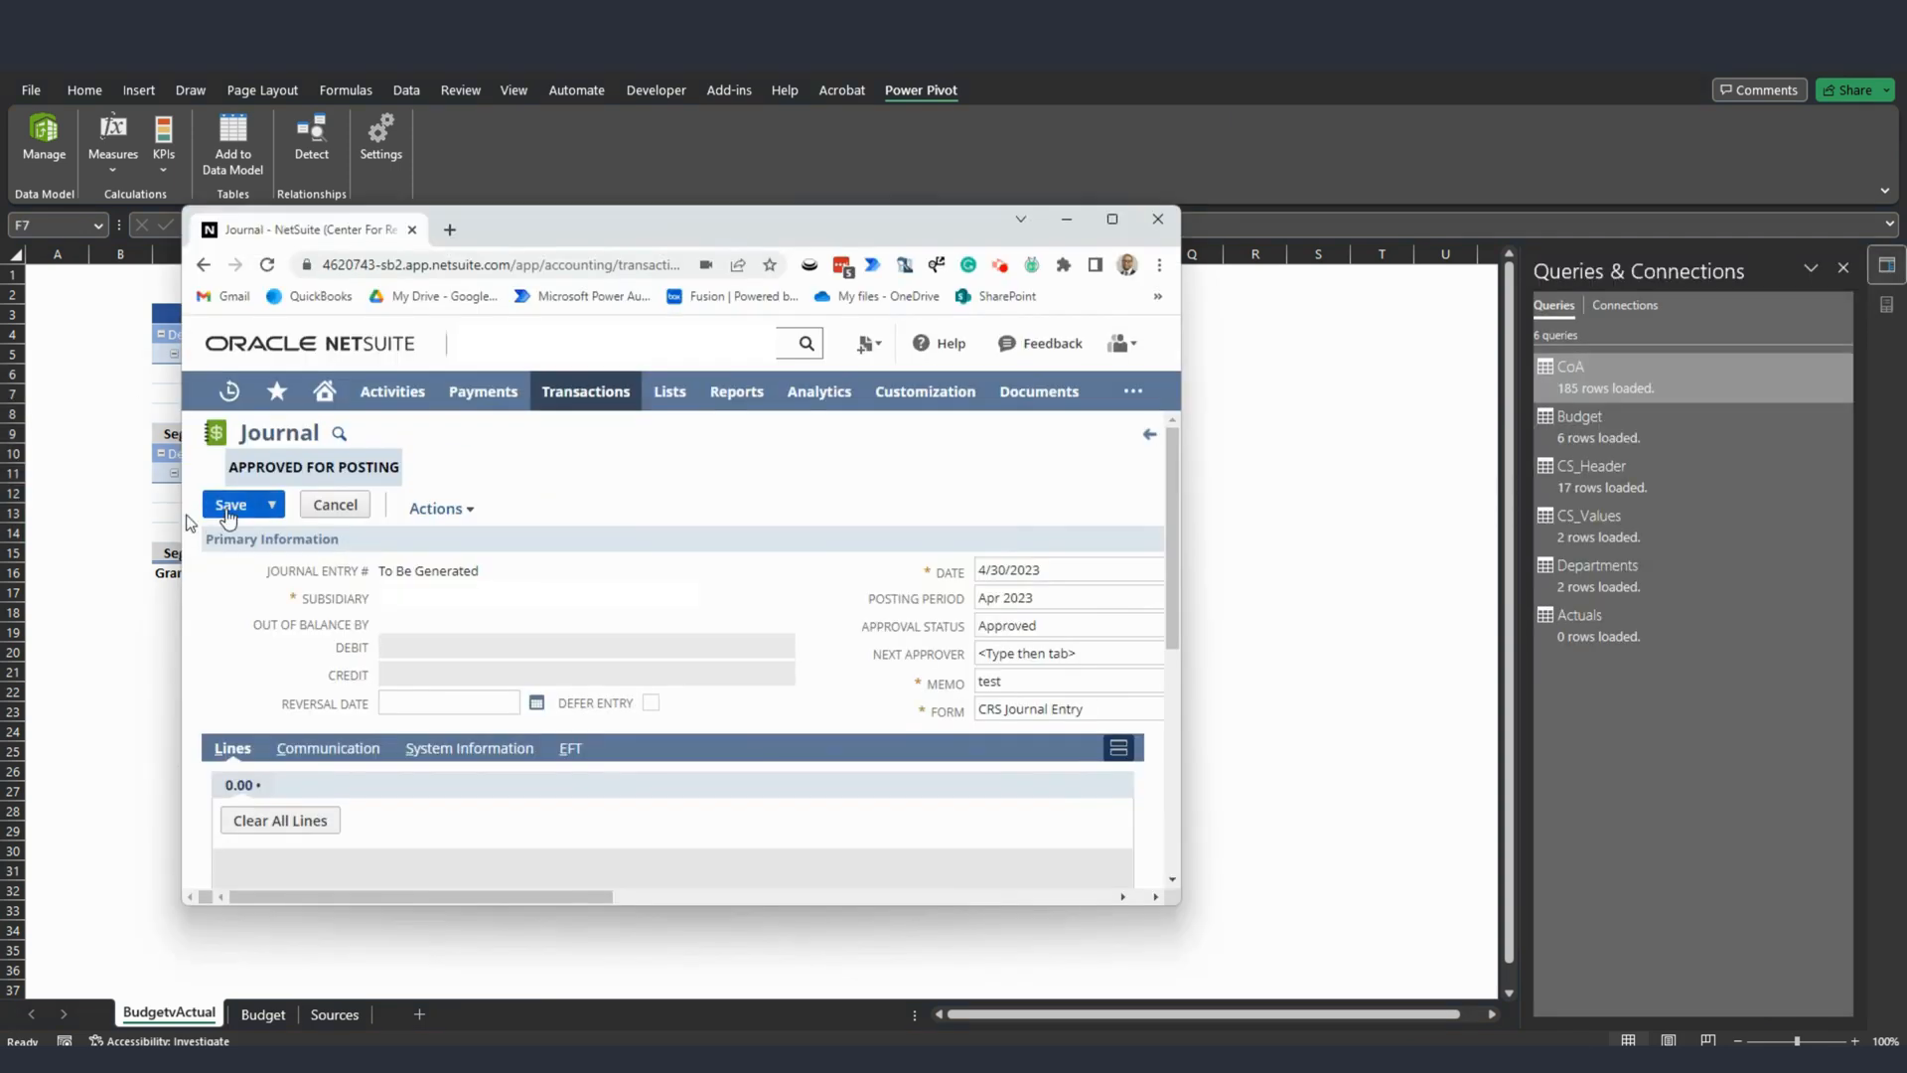
click(231, 503)
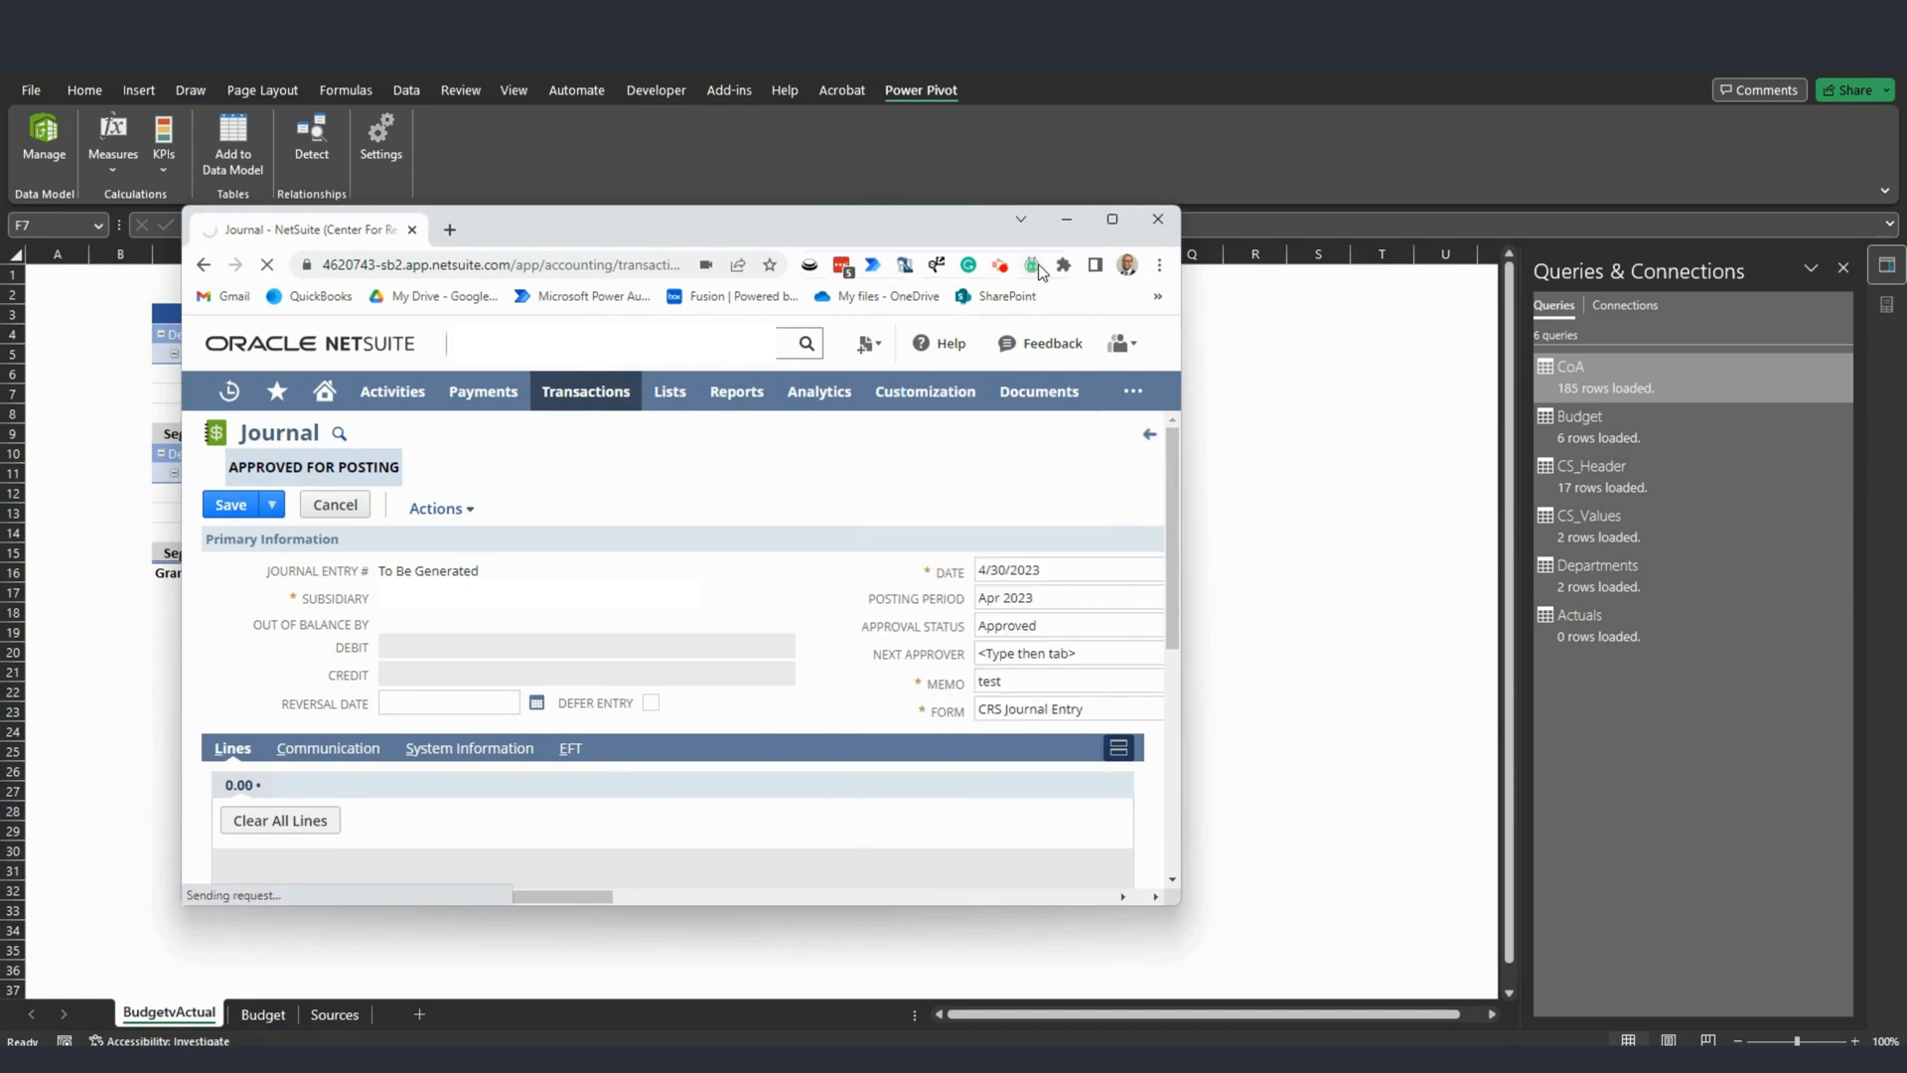
click(1157, 219)
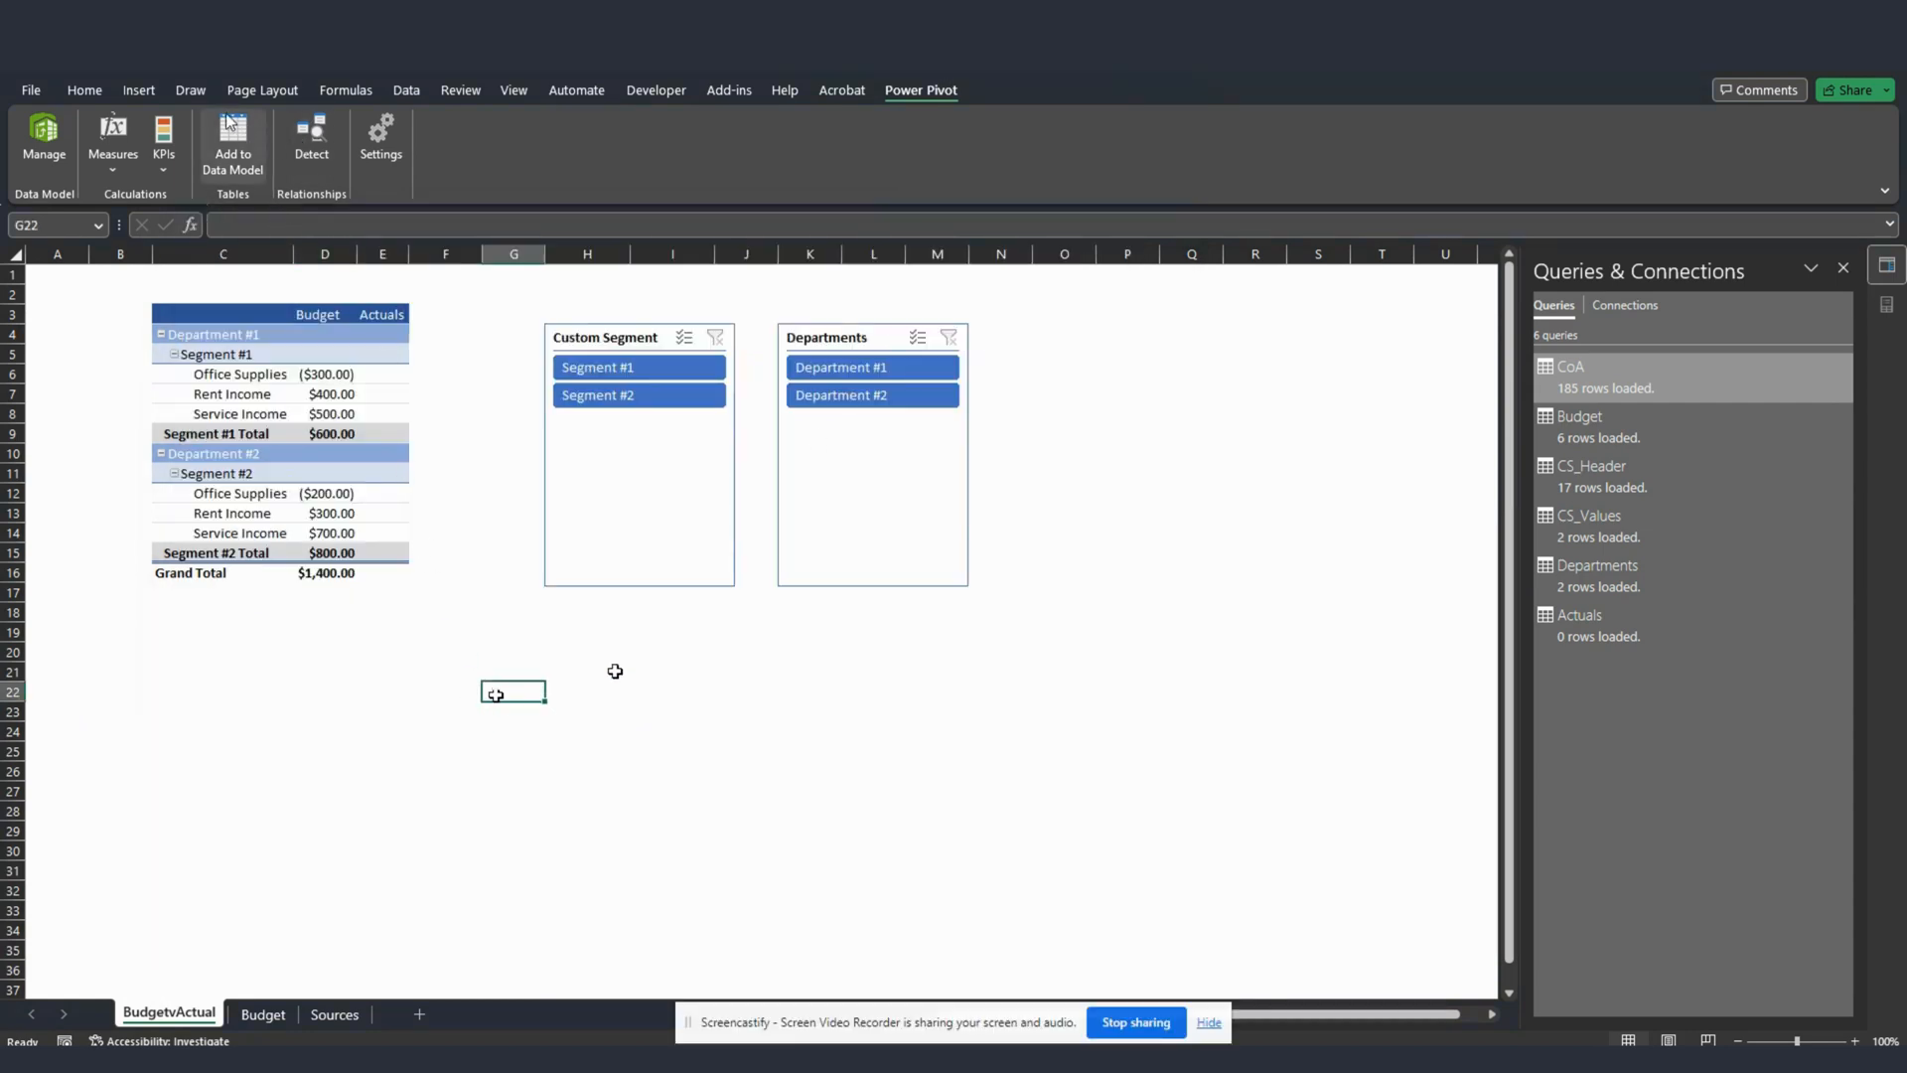
Refresh All data so Actuals loads 6 rows and totals $1,000.
click(407, 89)
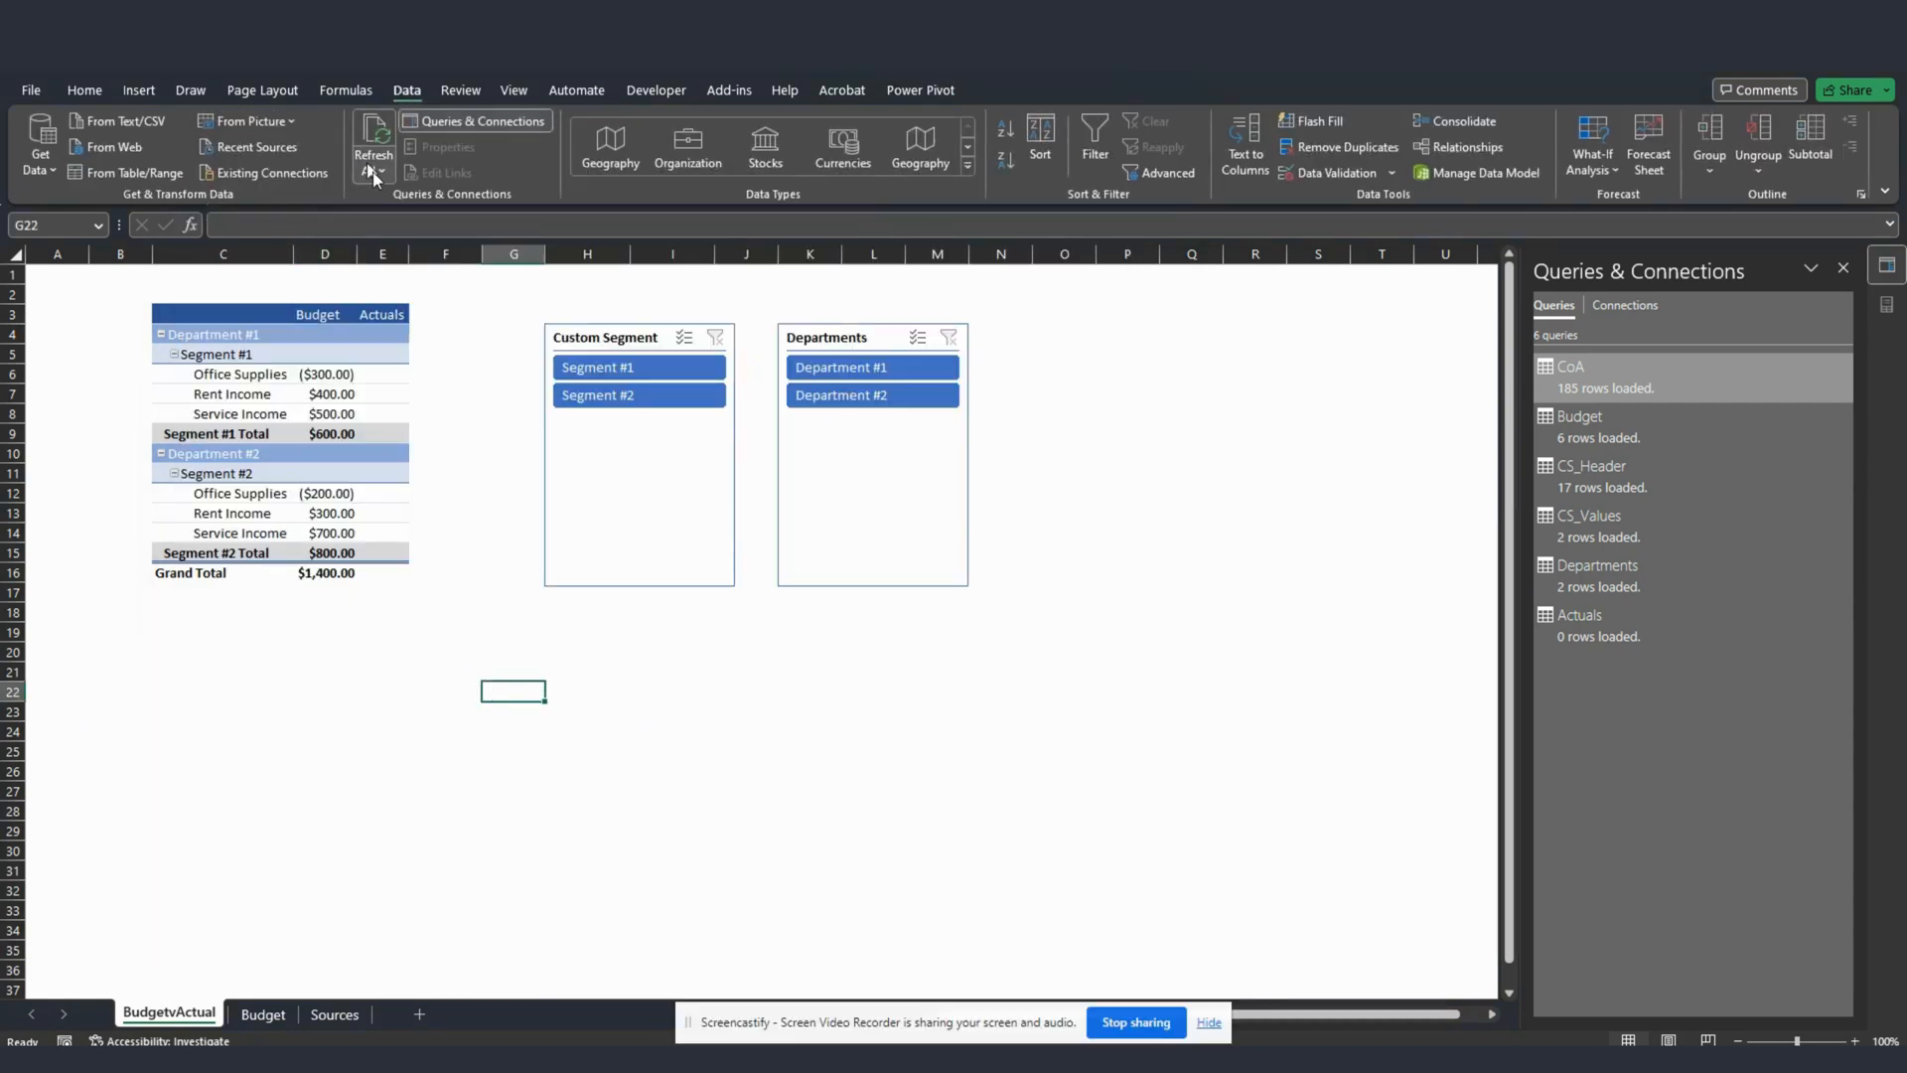
click(373, 159)
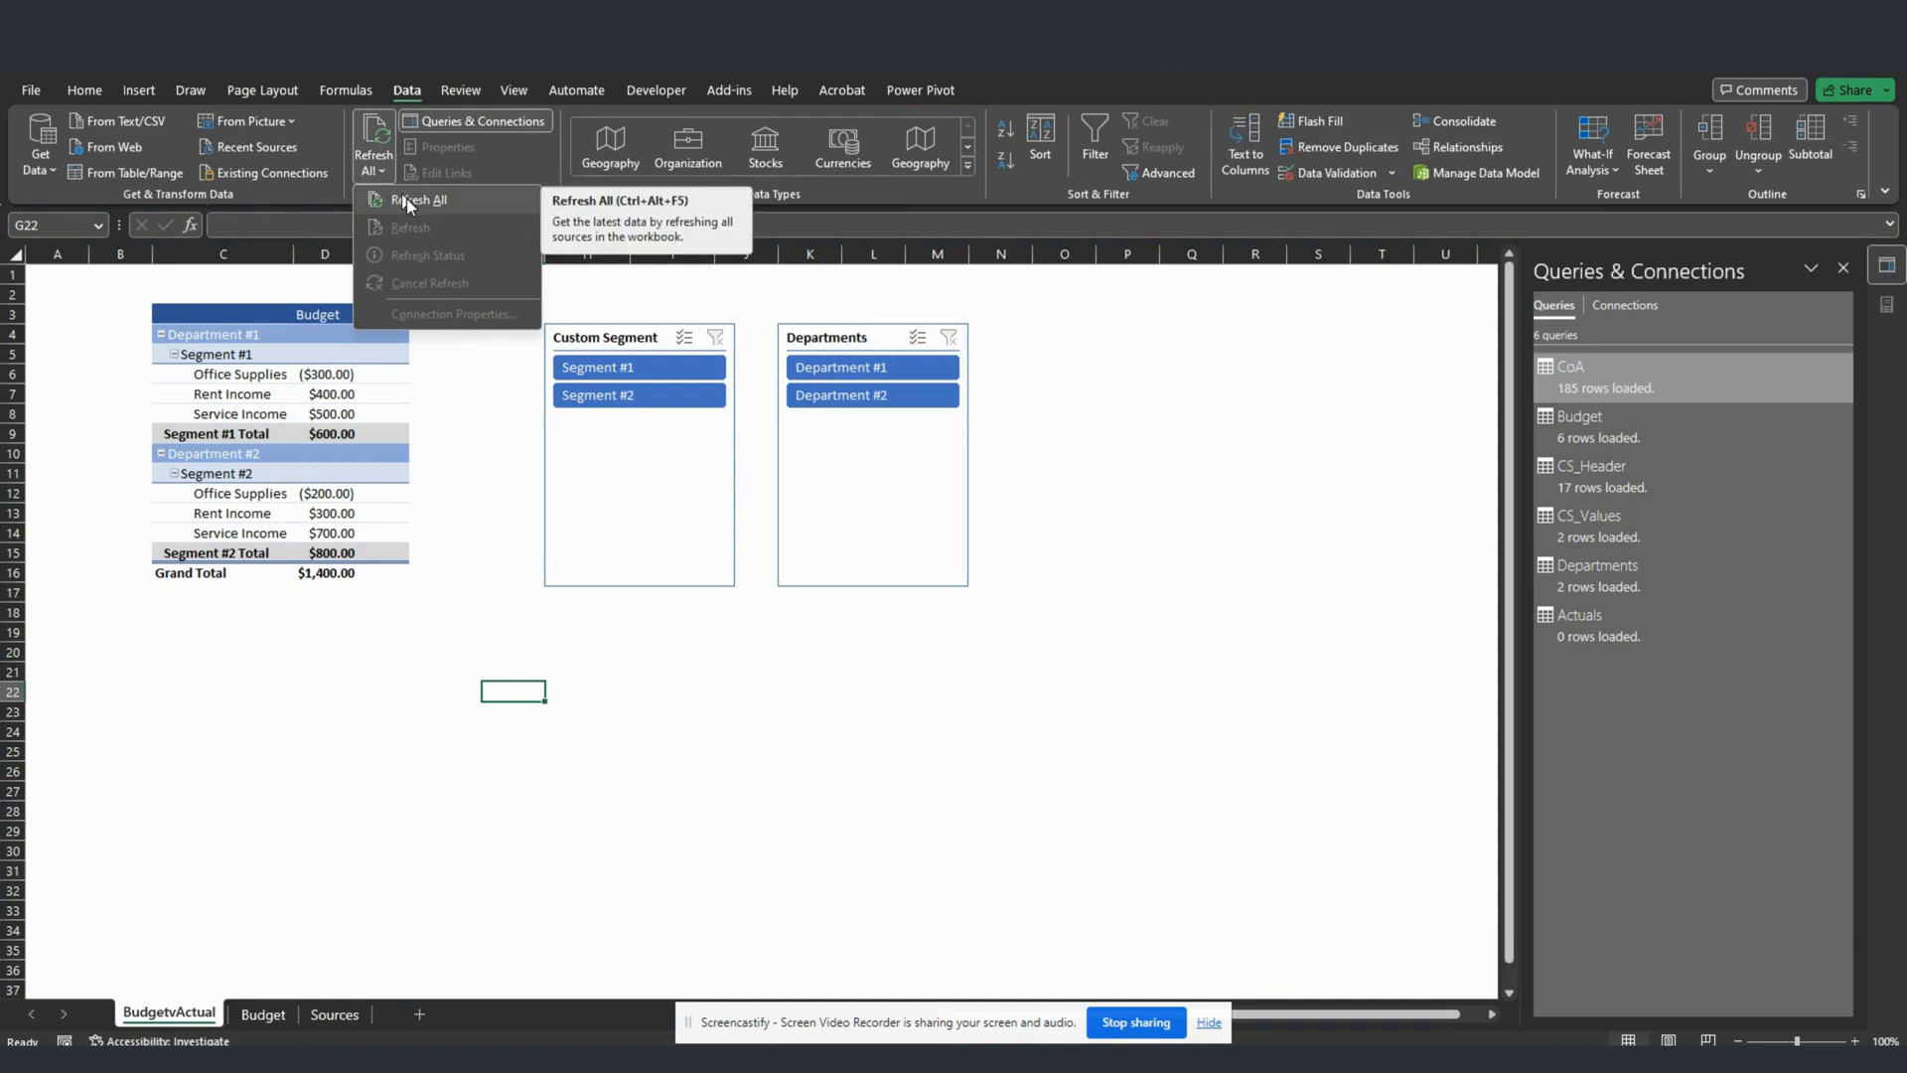
click(418, 199)
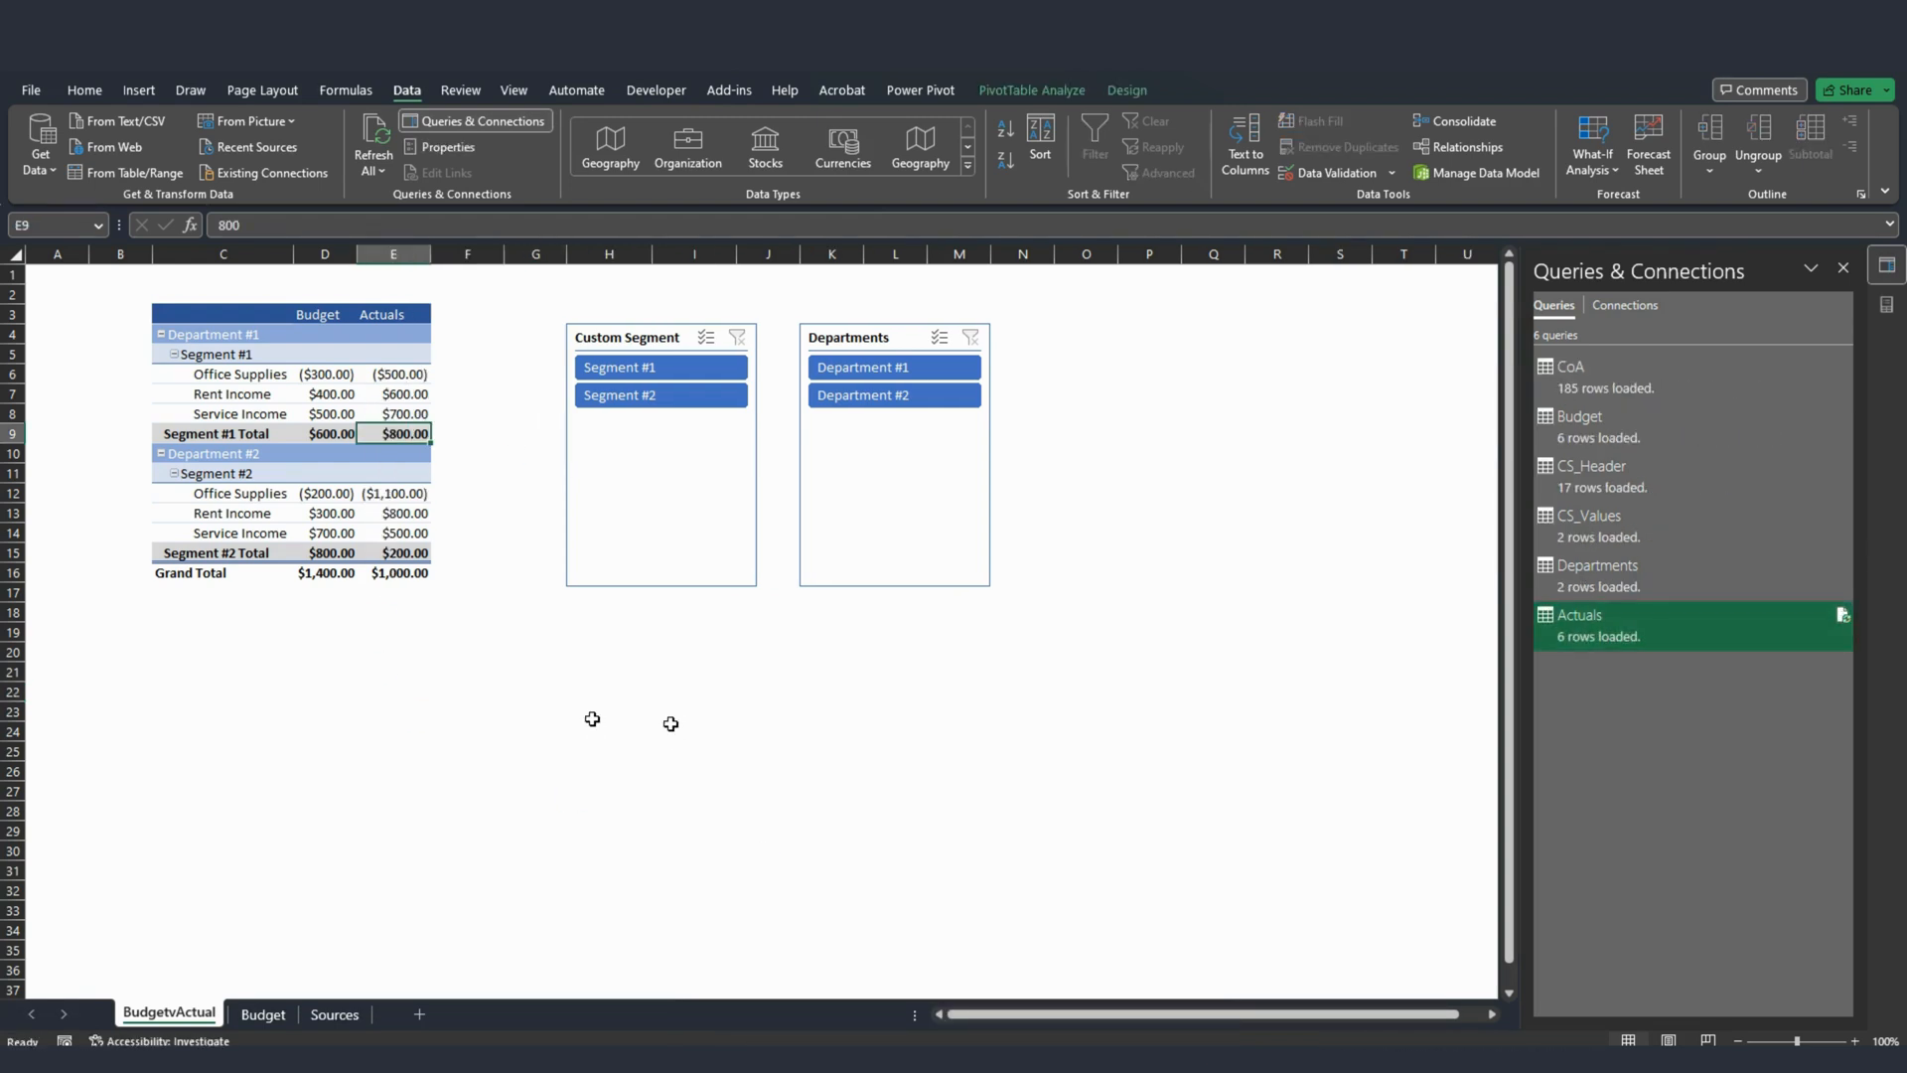
mouse_move(315, 627)
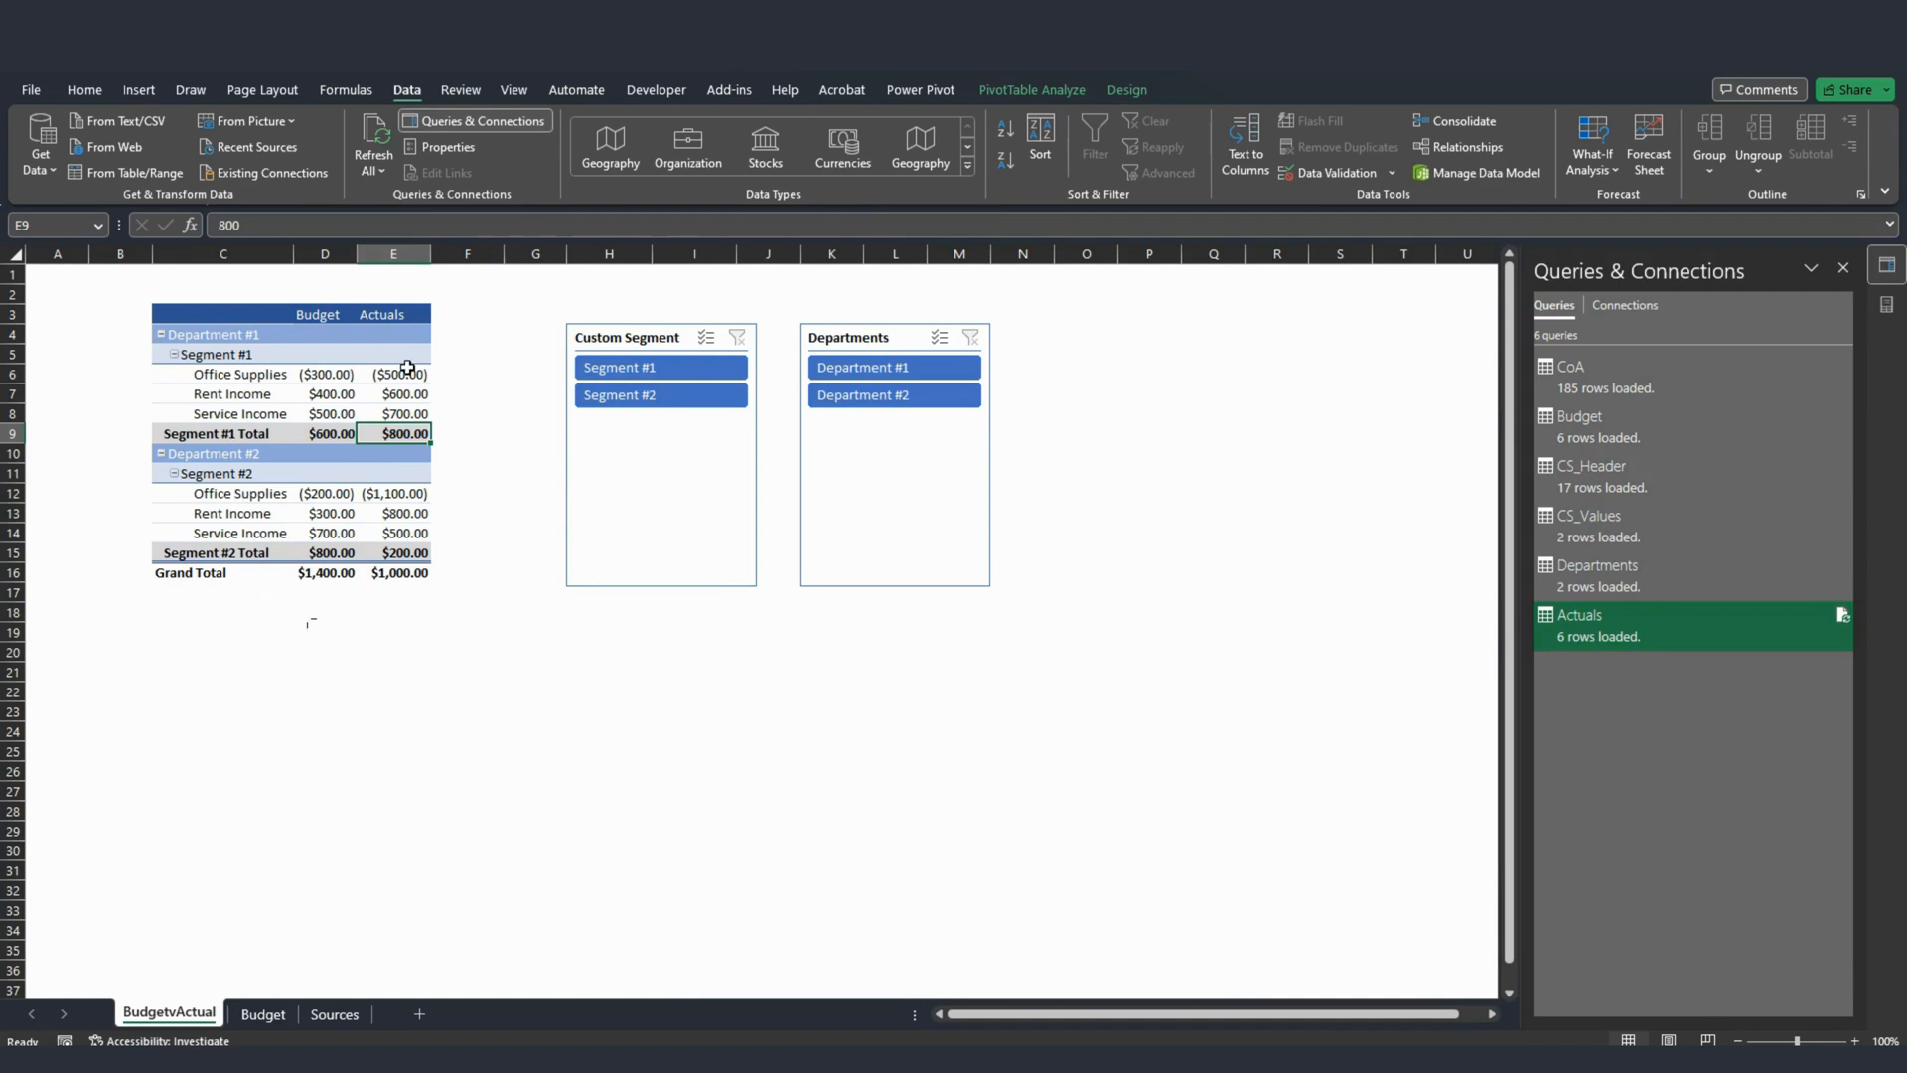
mouse_move(386, 502)
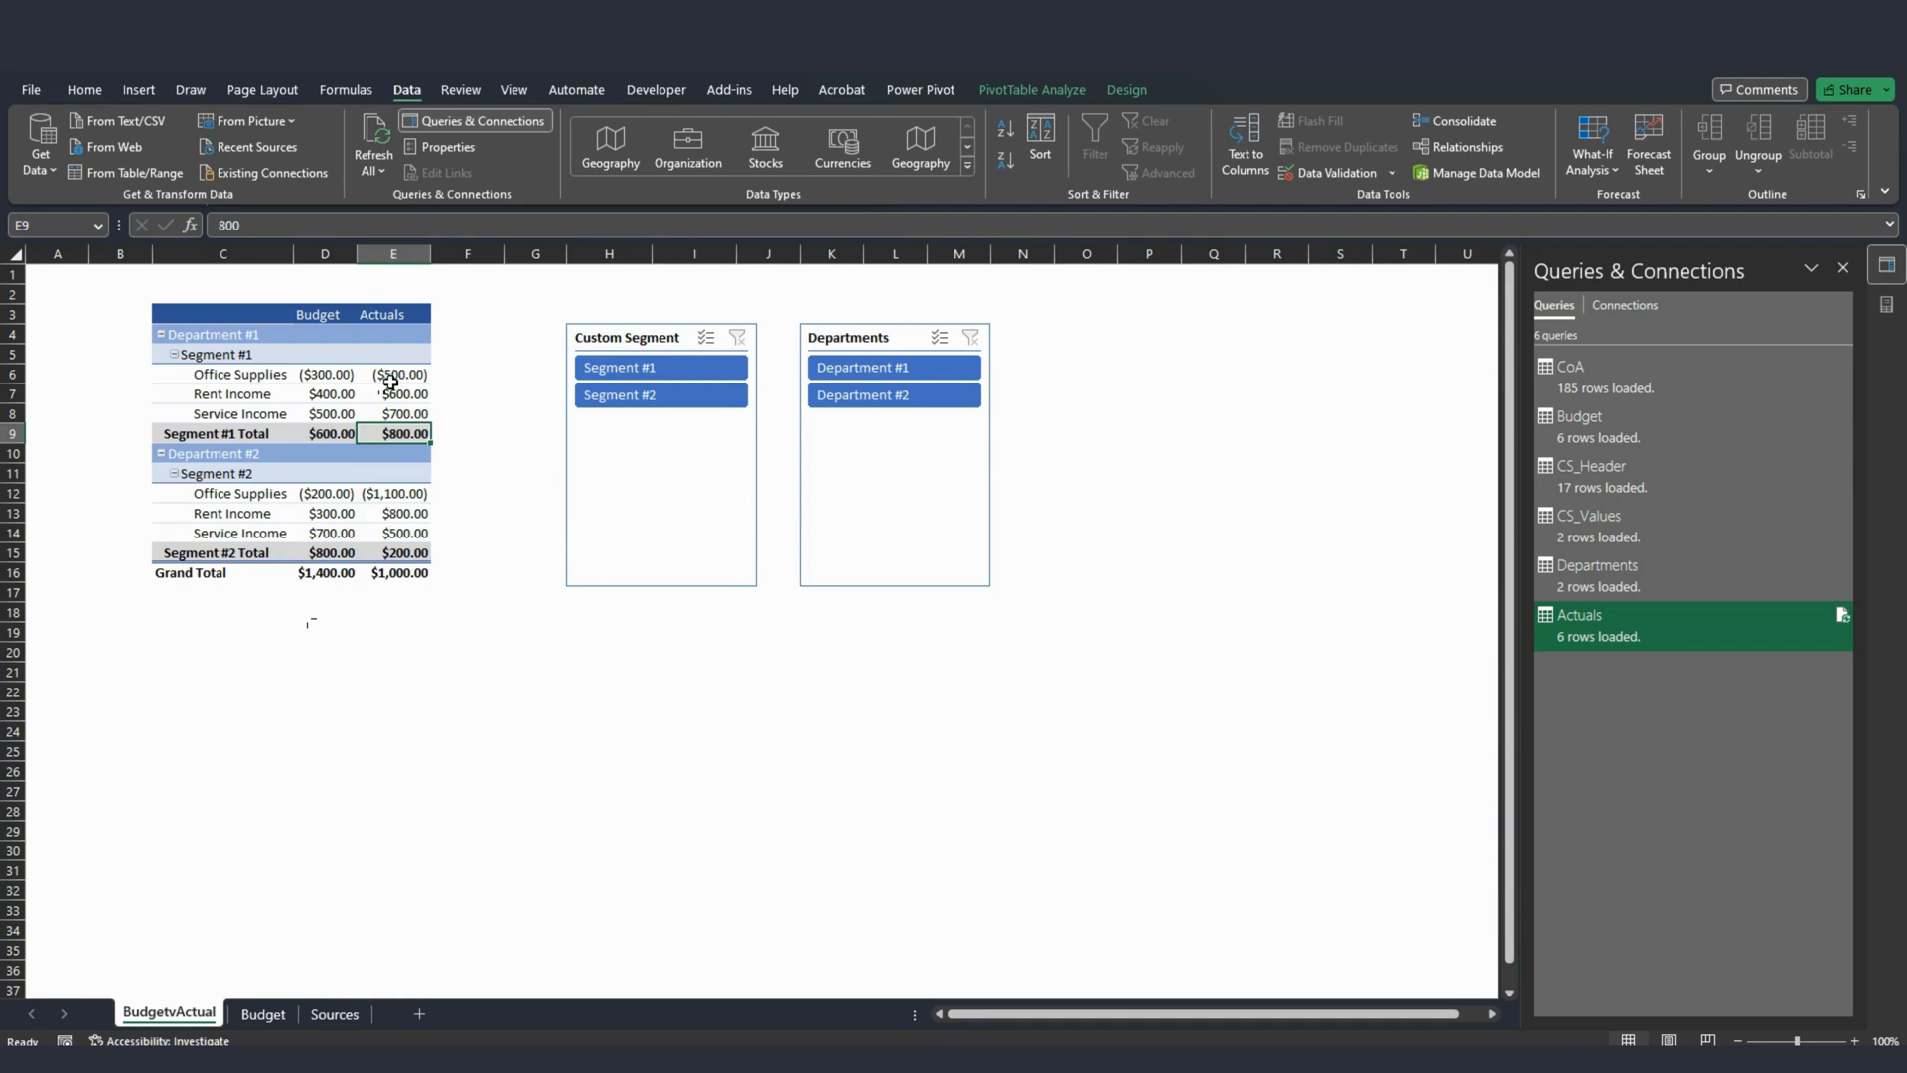
click(395, 374)
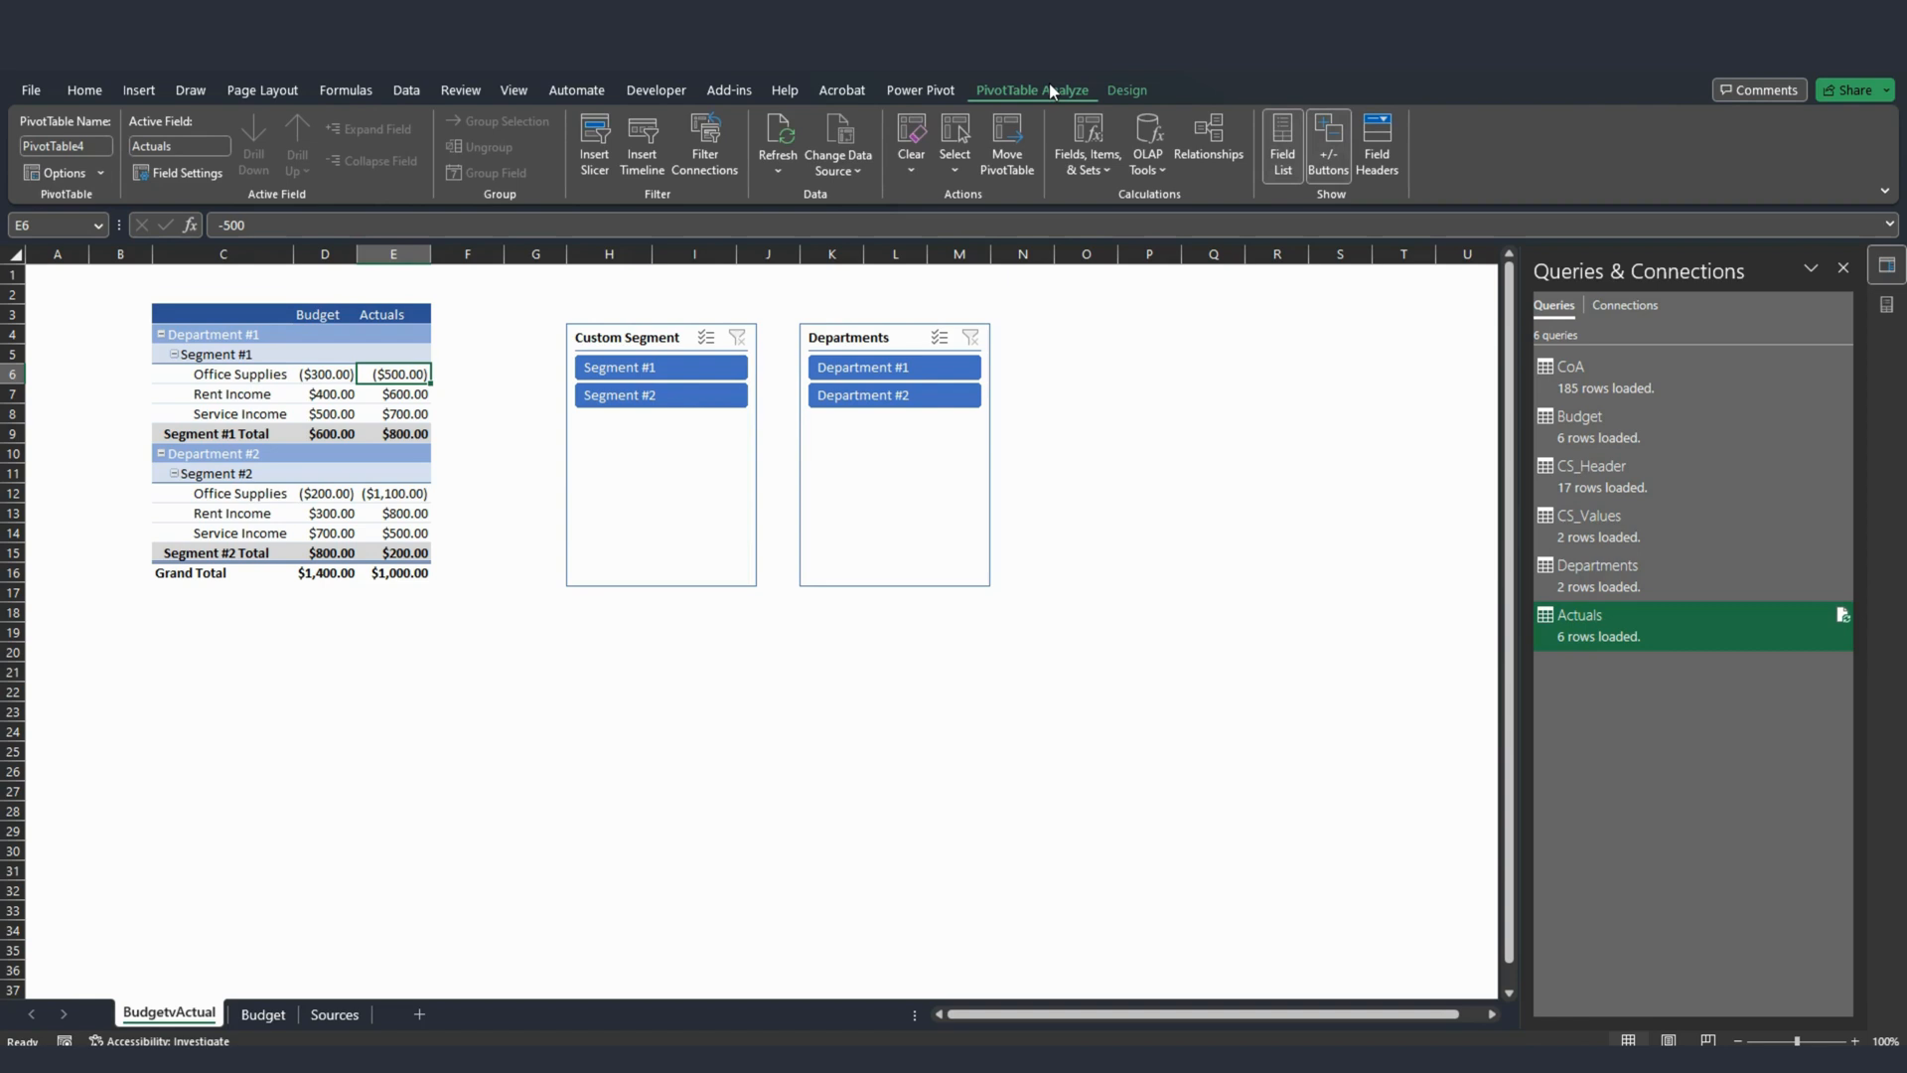
mouse_move(1375, 195)
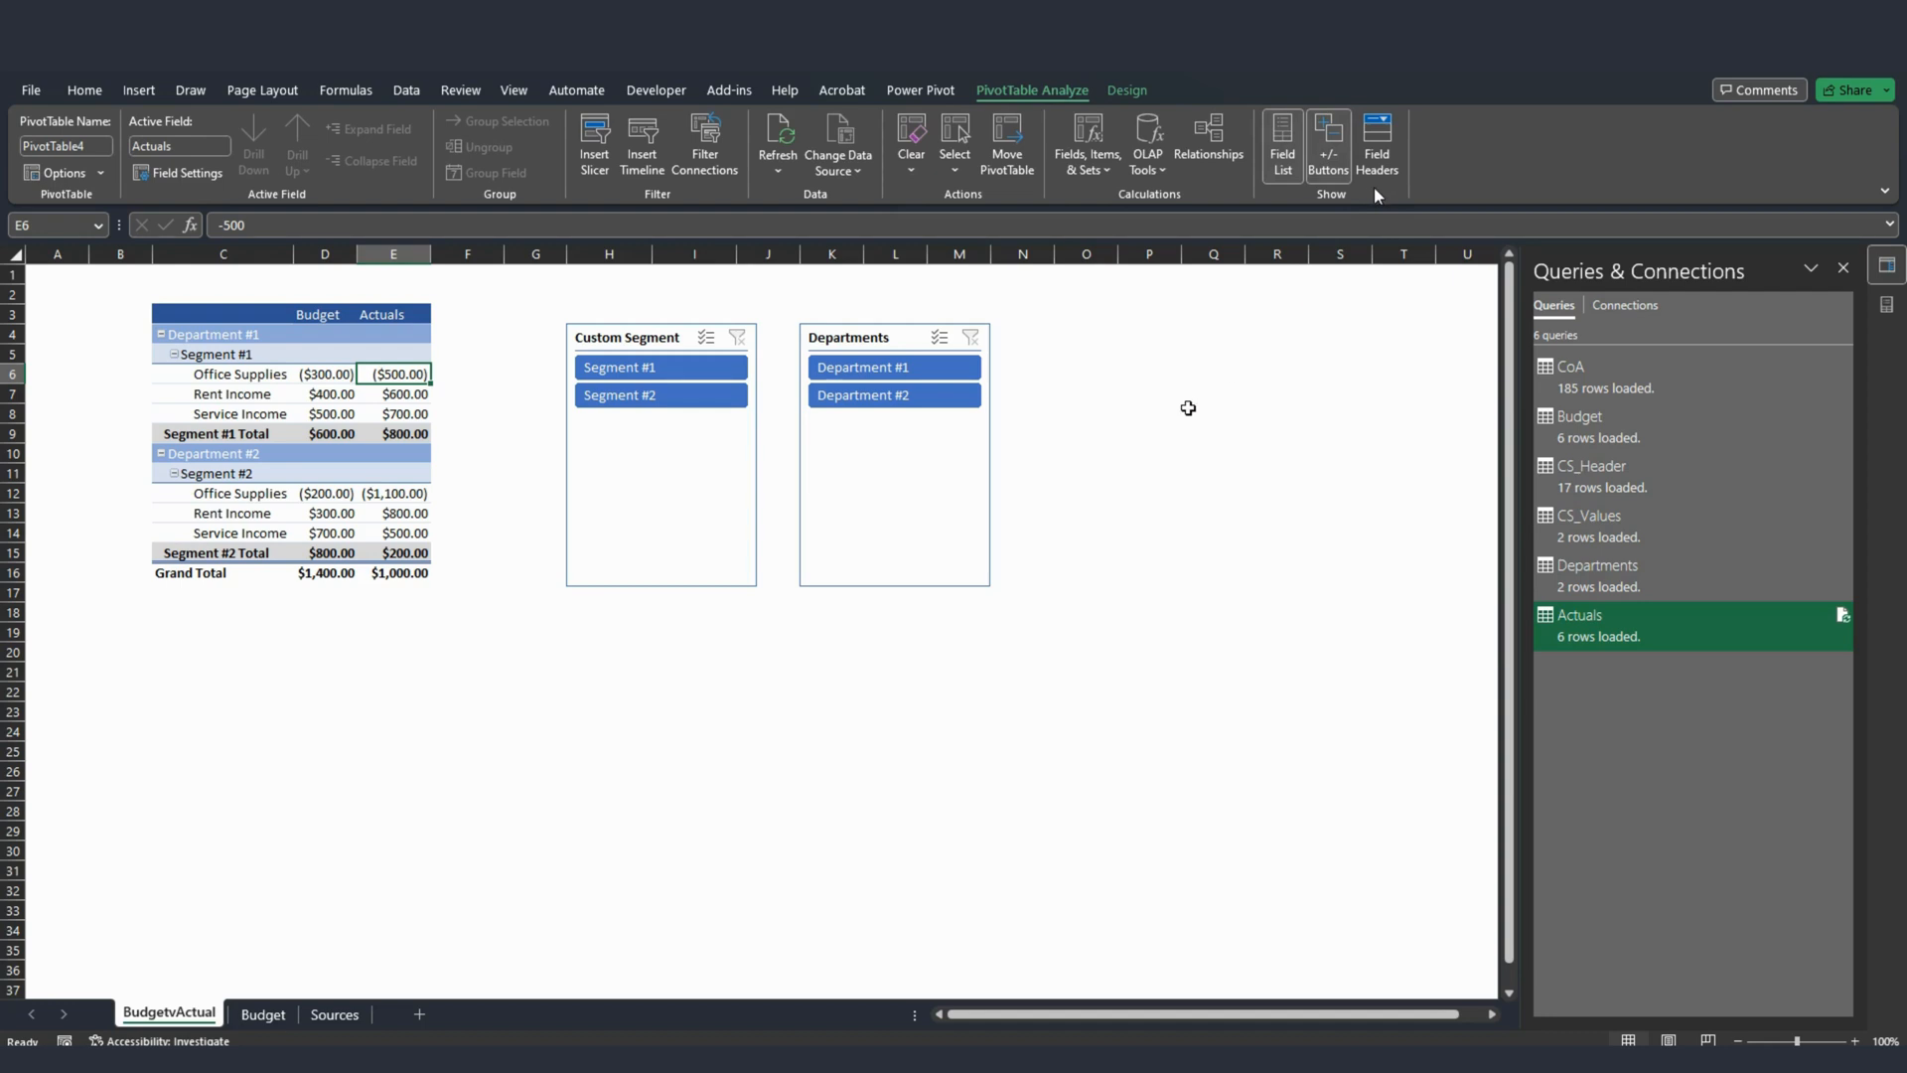
mouse_move(1136, 403)
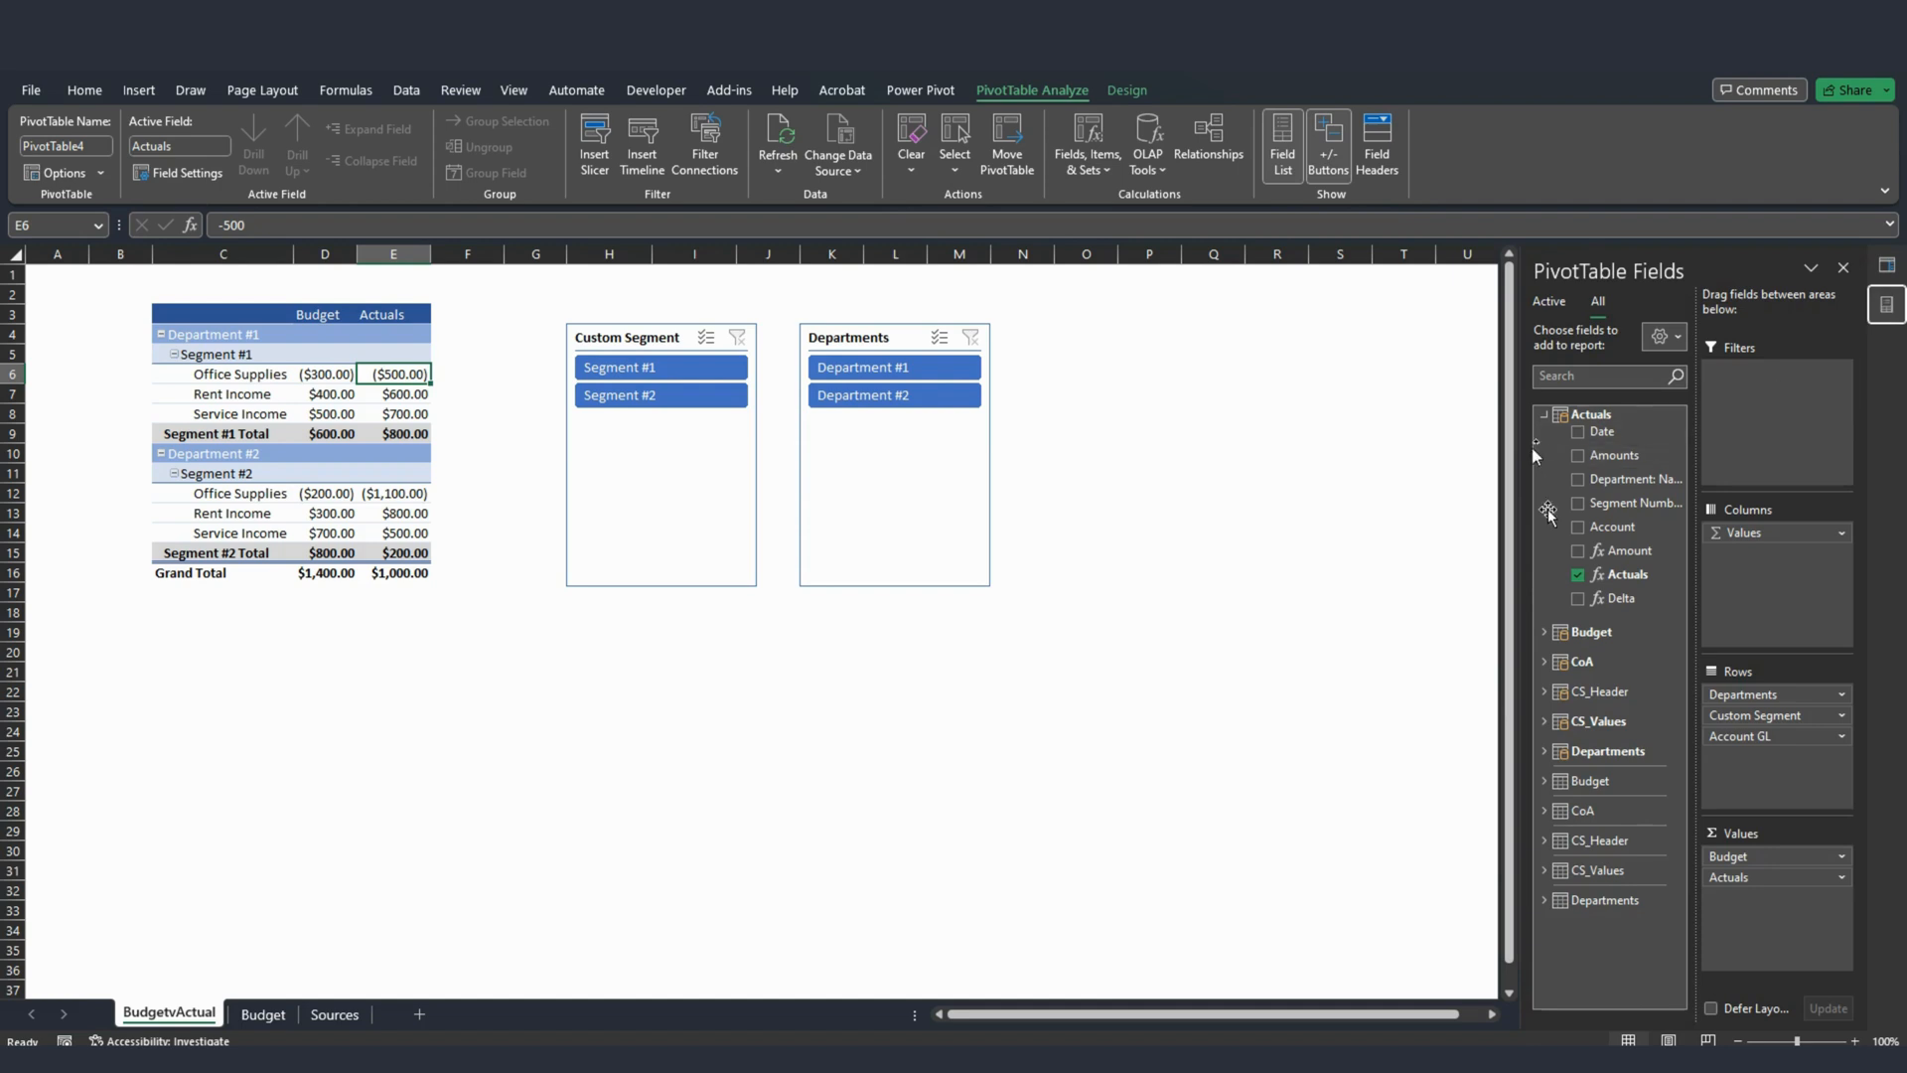
mouse_move(523, 466)
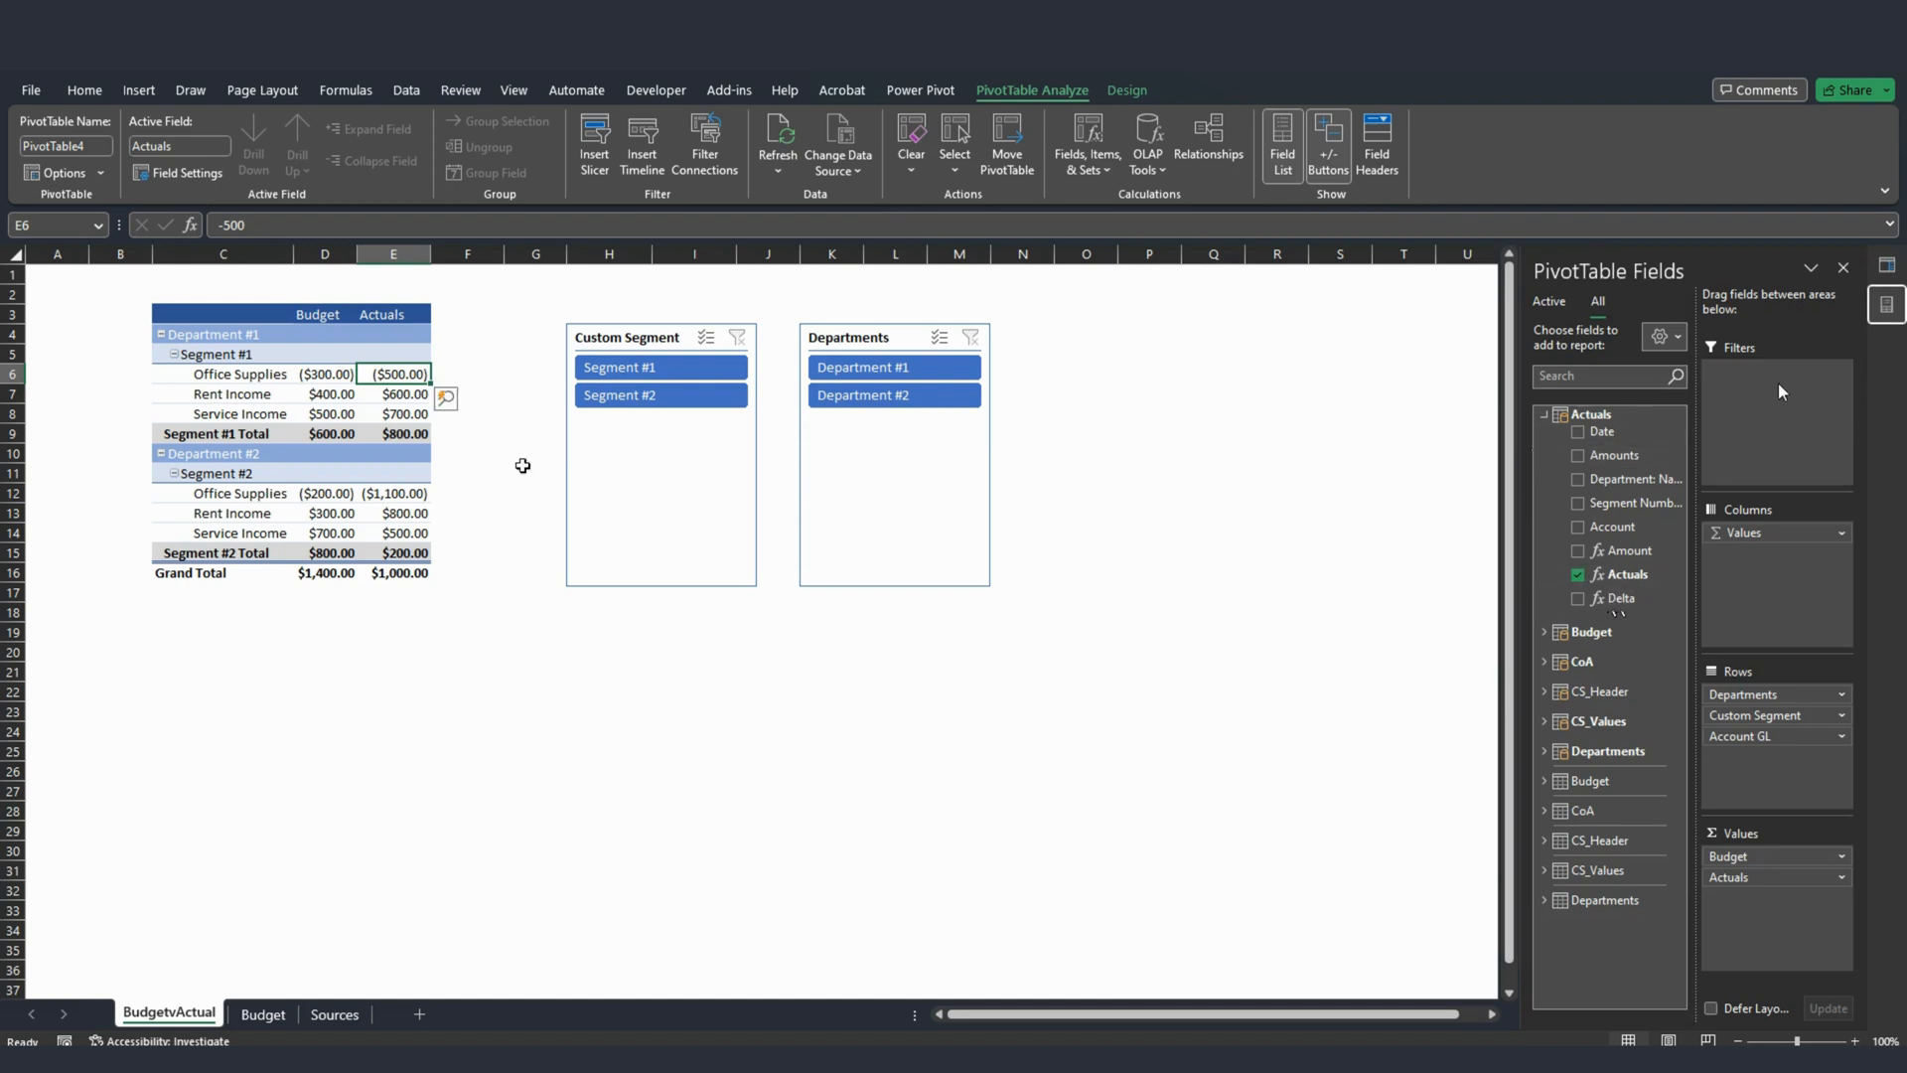
mouse_move(346, 340)
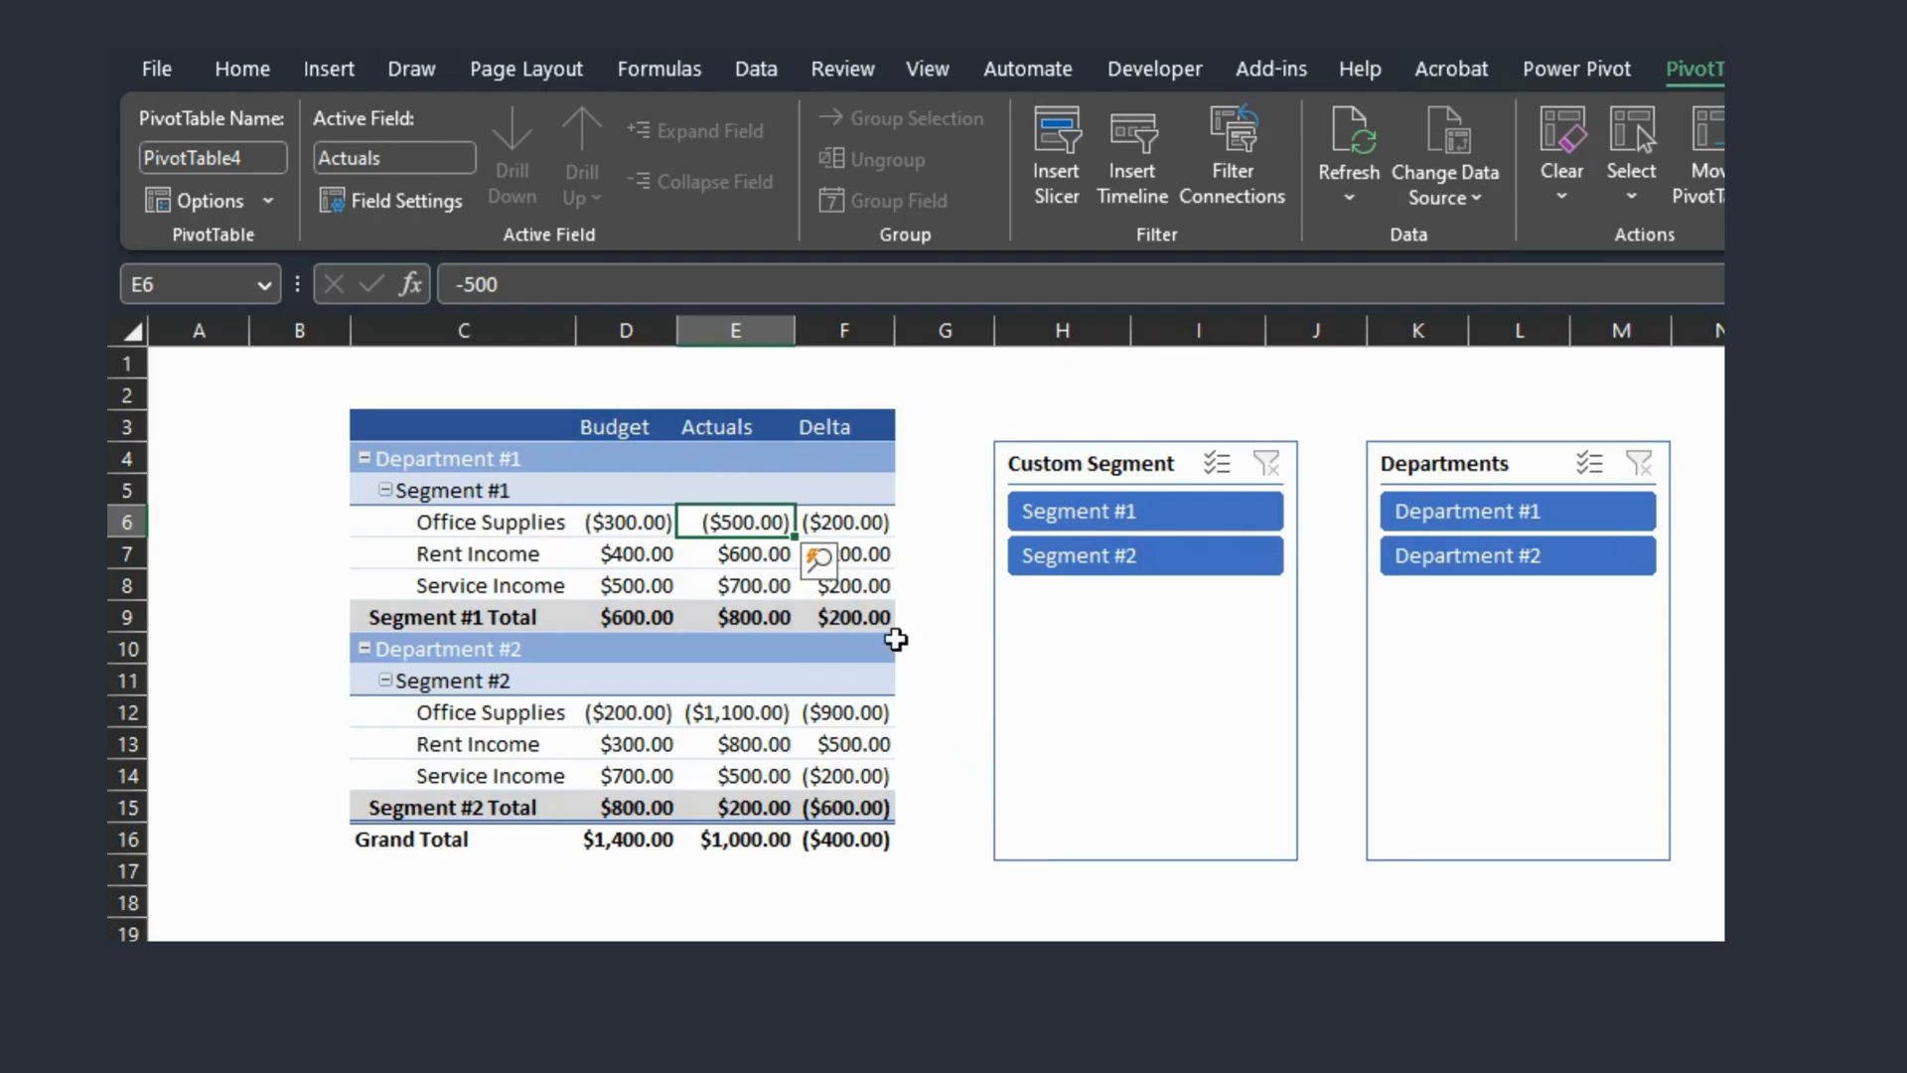
click(844, 521)
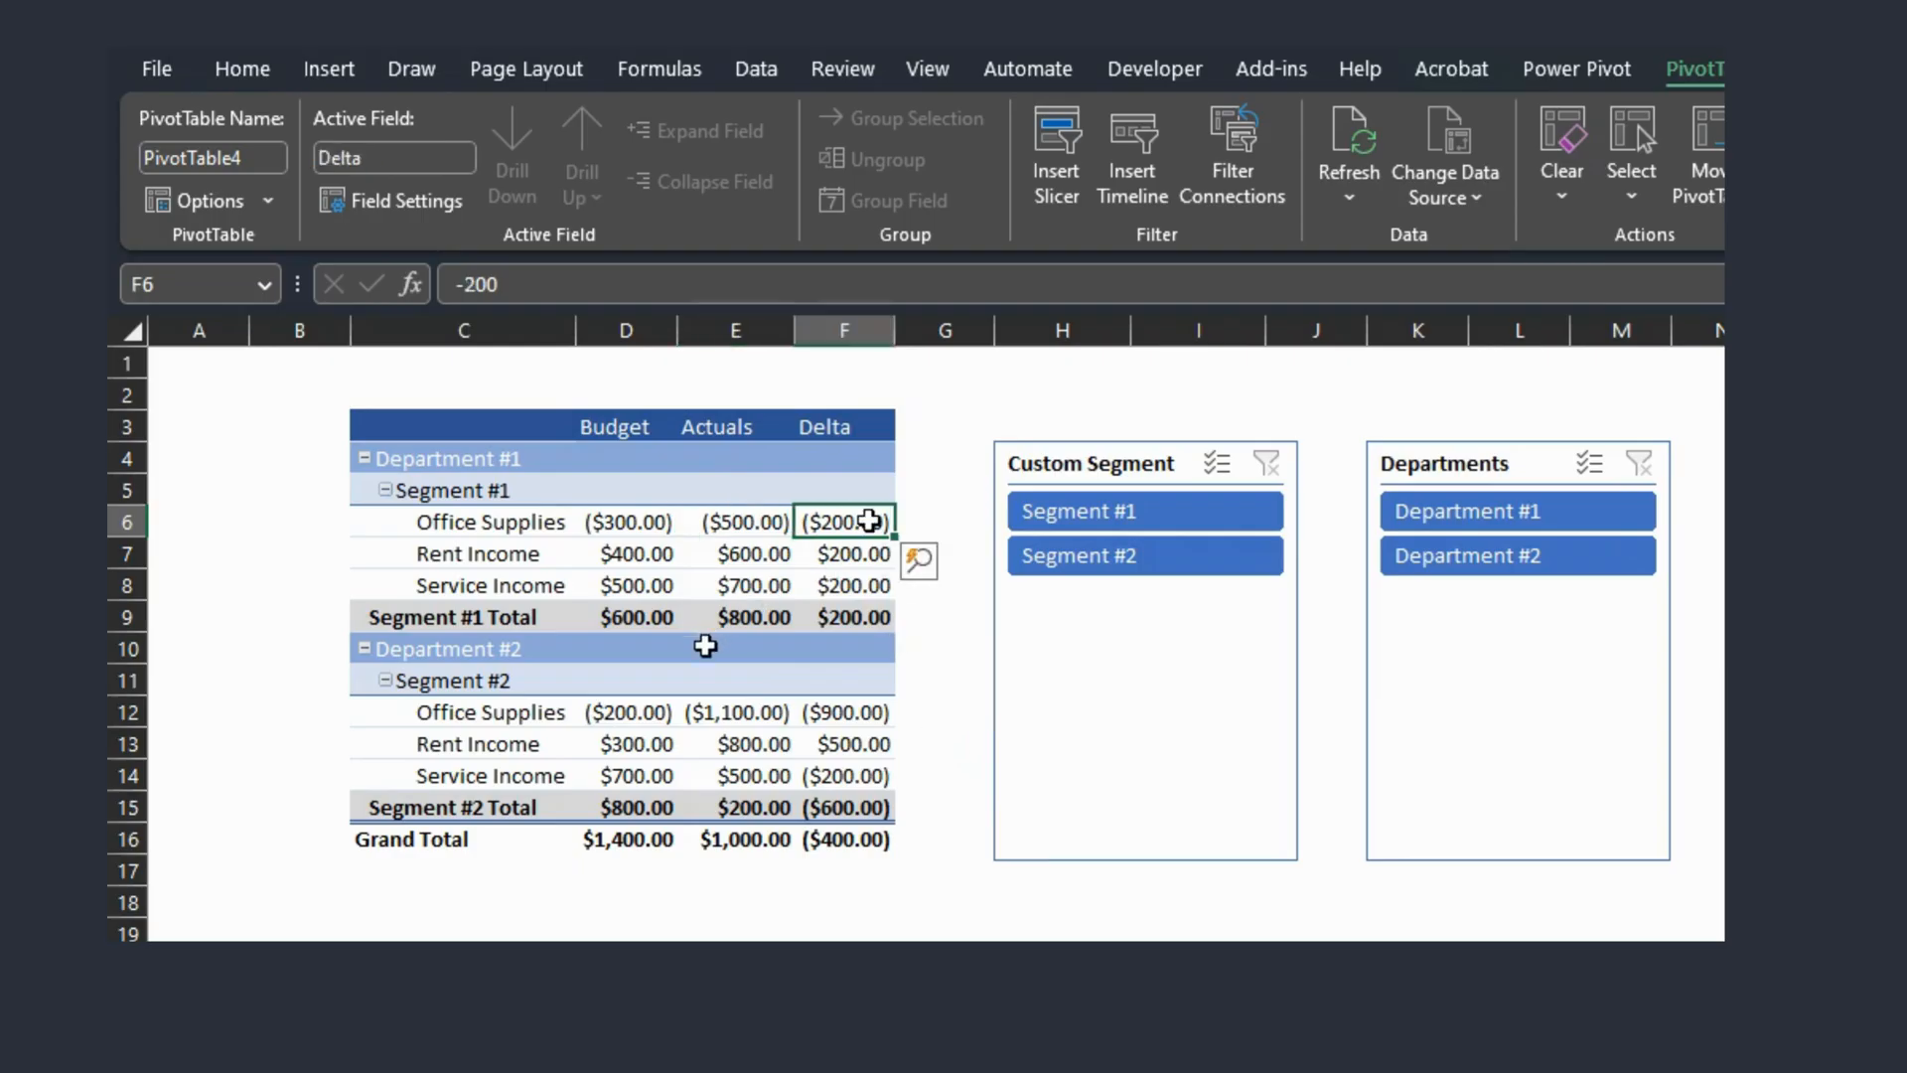
mouse_move(840, 693)
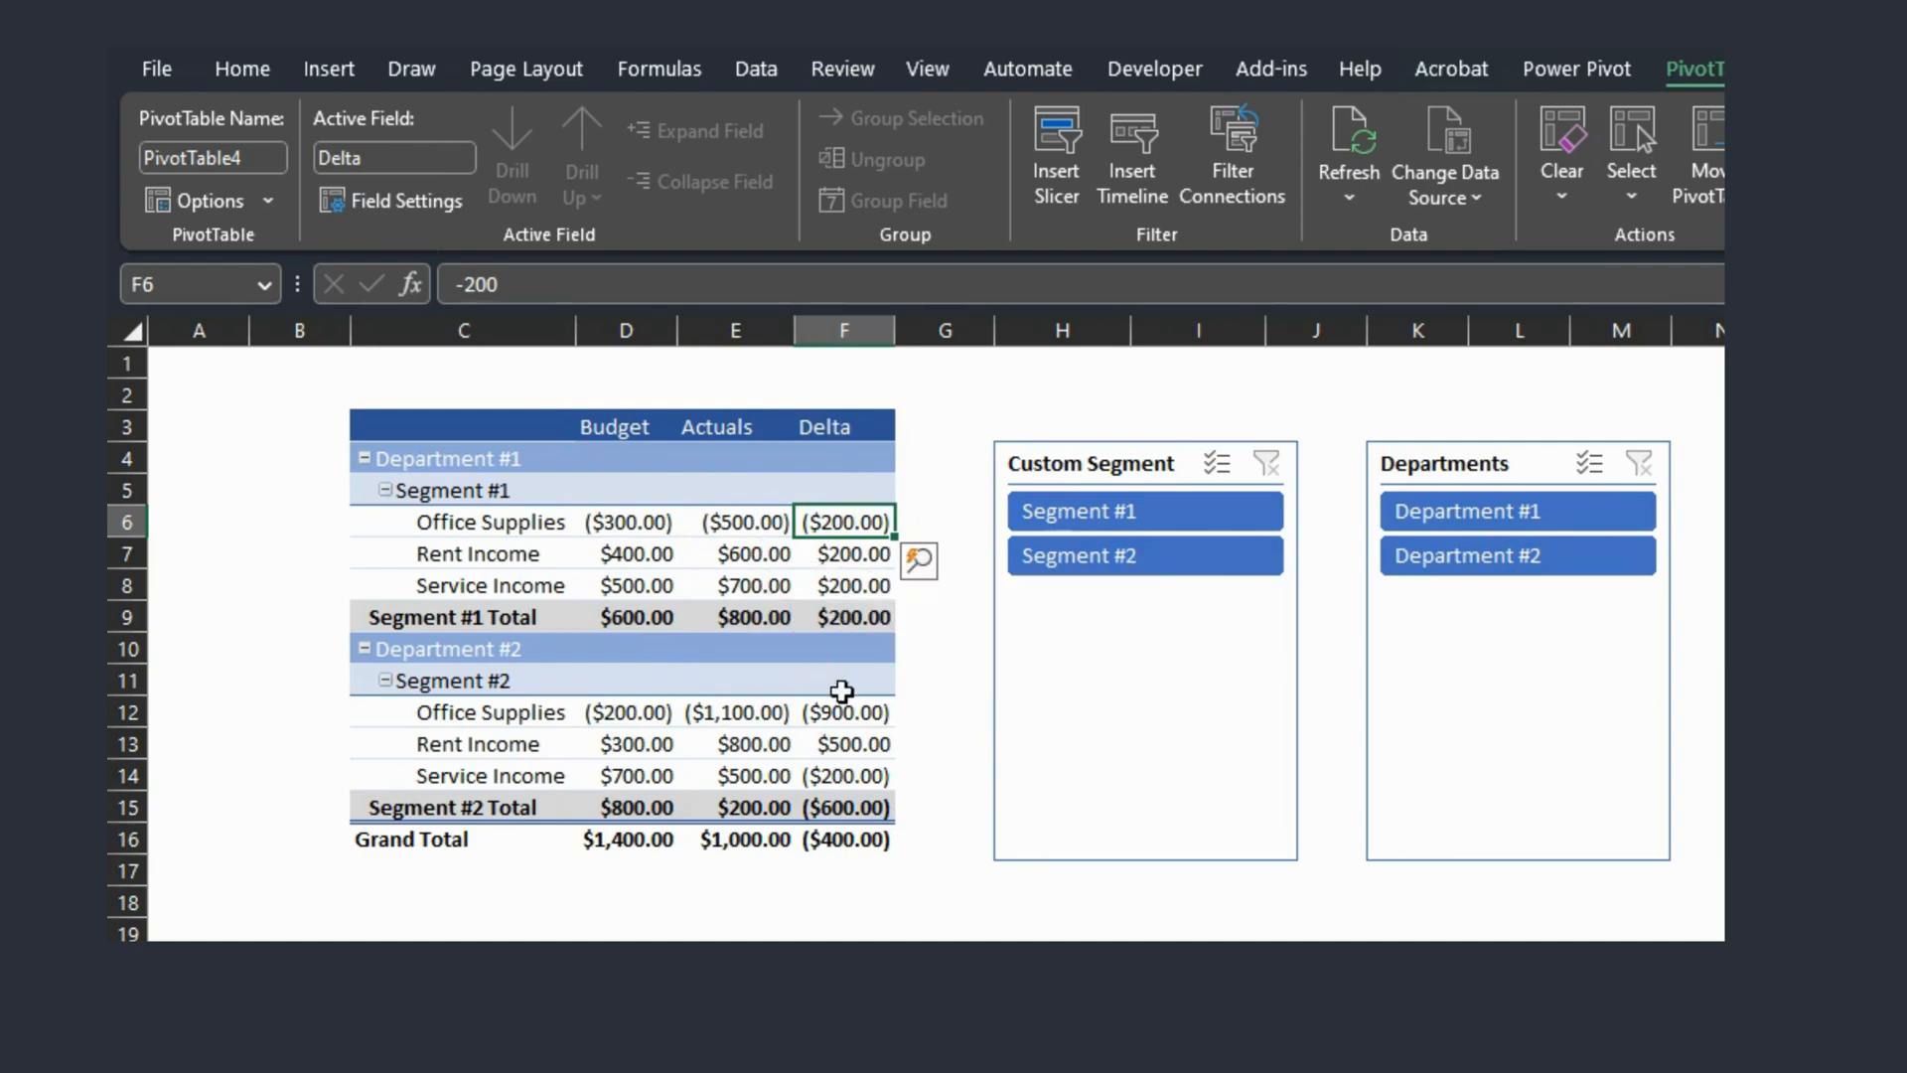
mouse_move(808, 524)
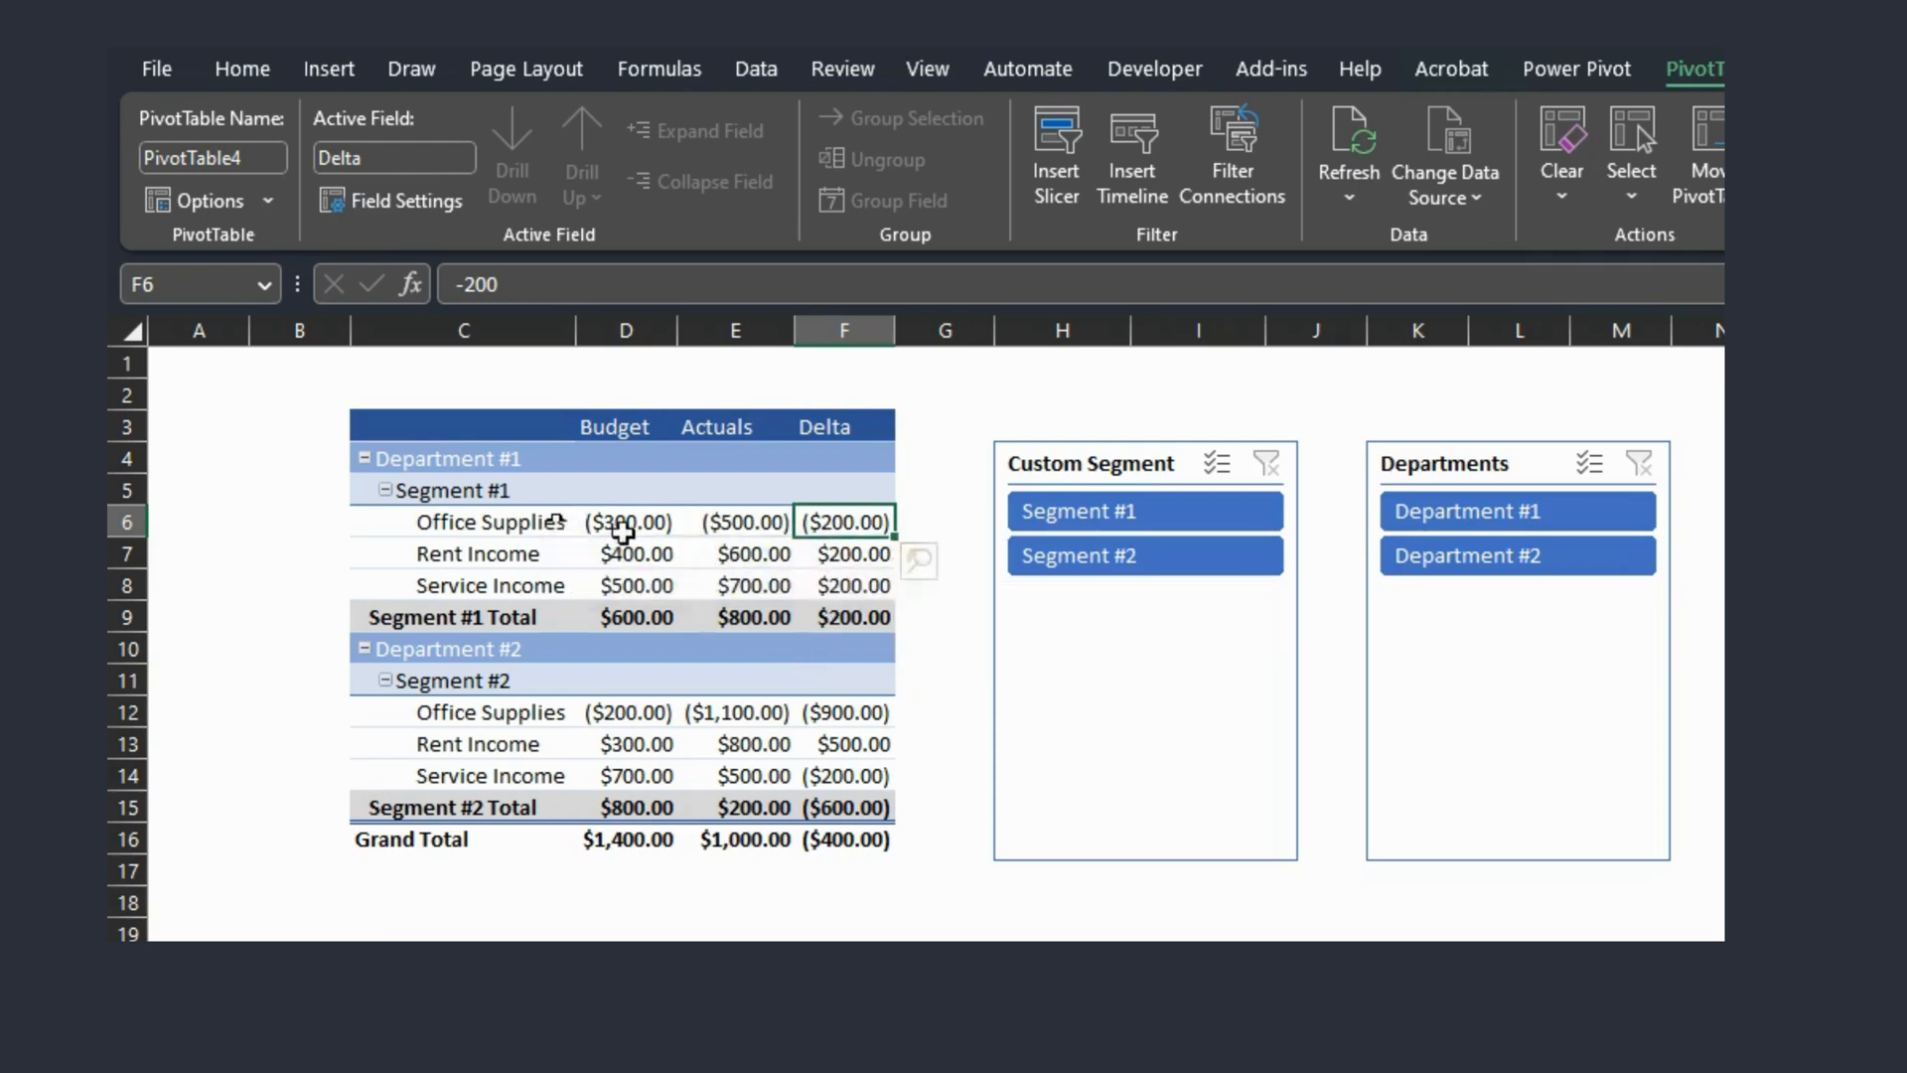
click(734, 521)
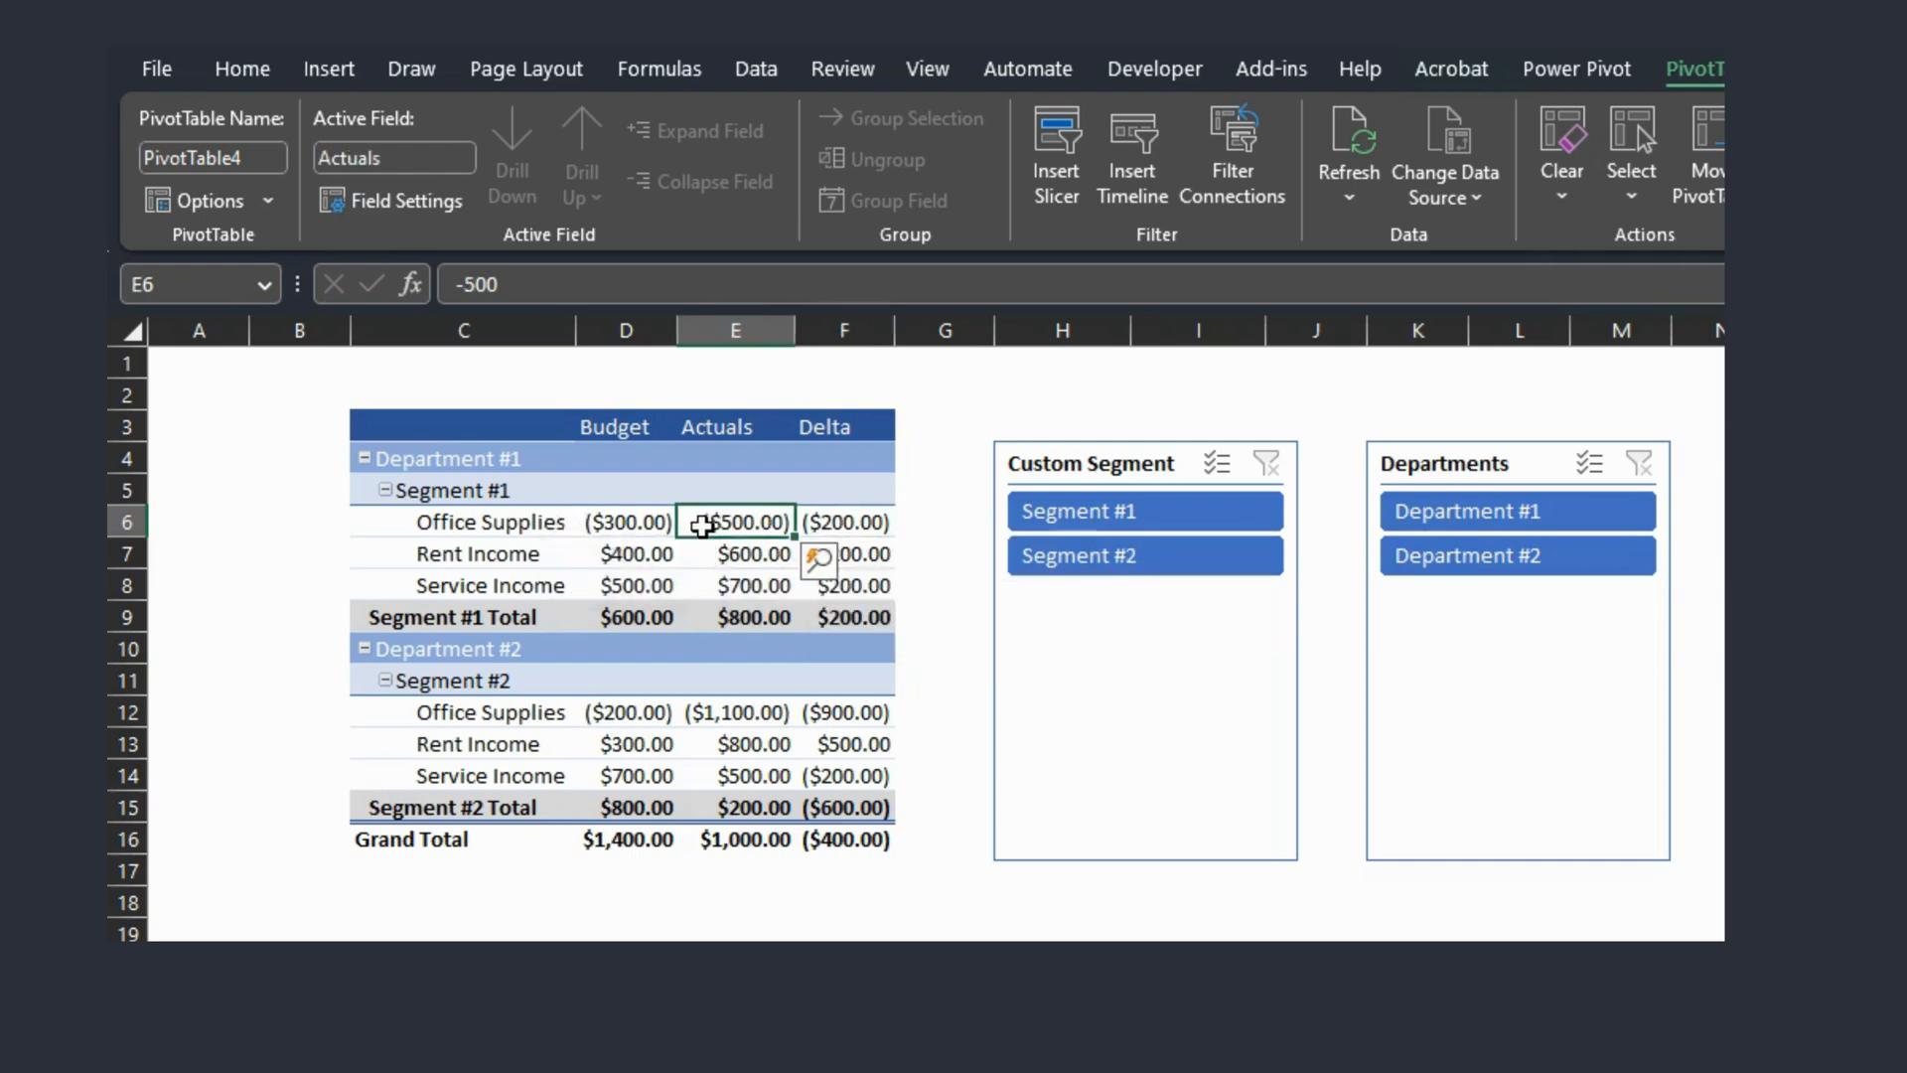
mouse_move(655, 674)
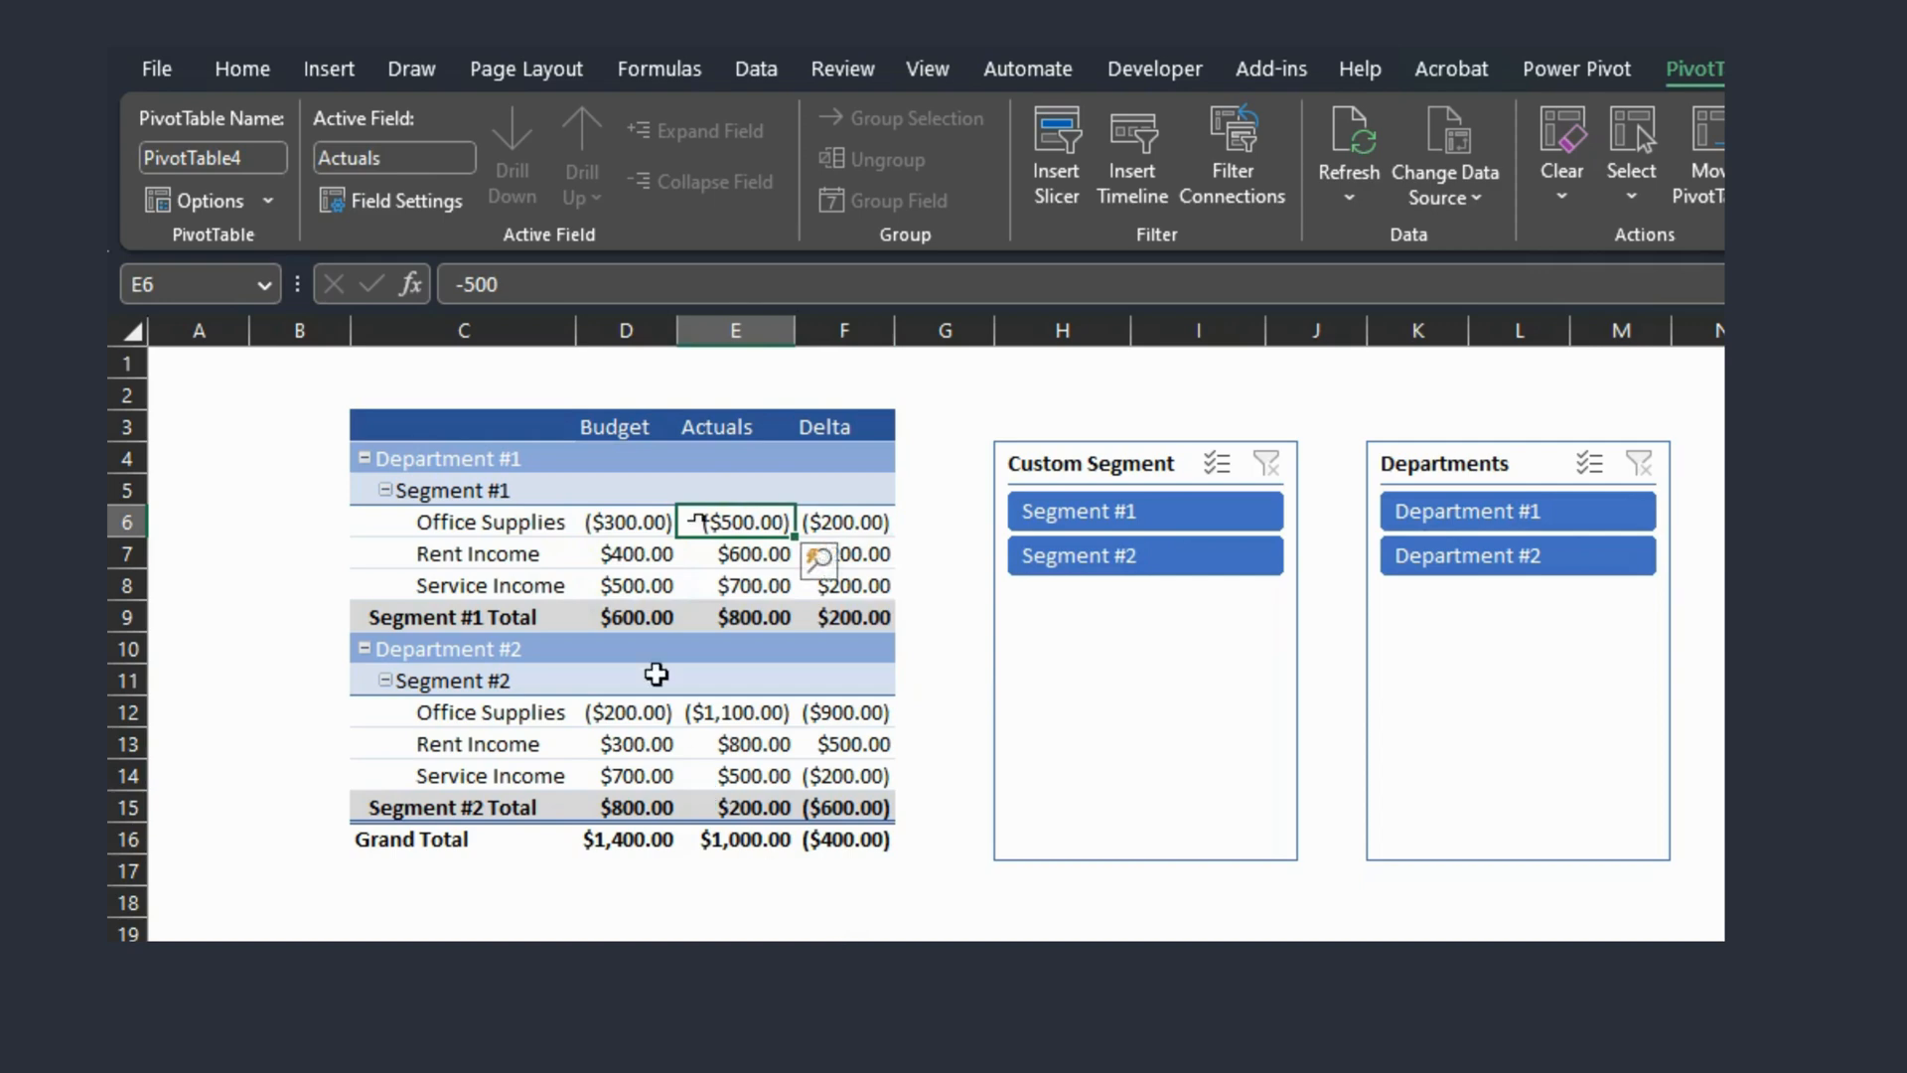
click(842, 553)
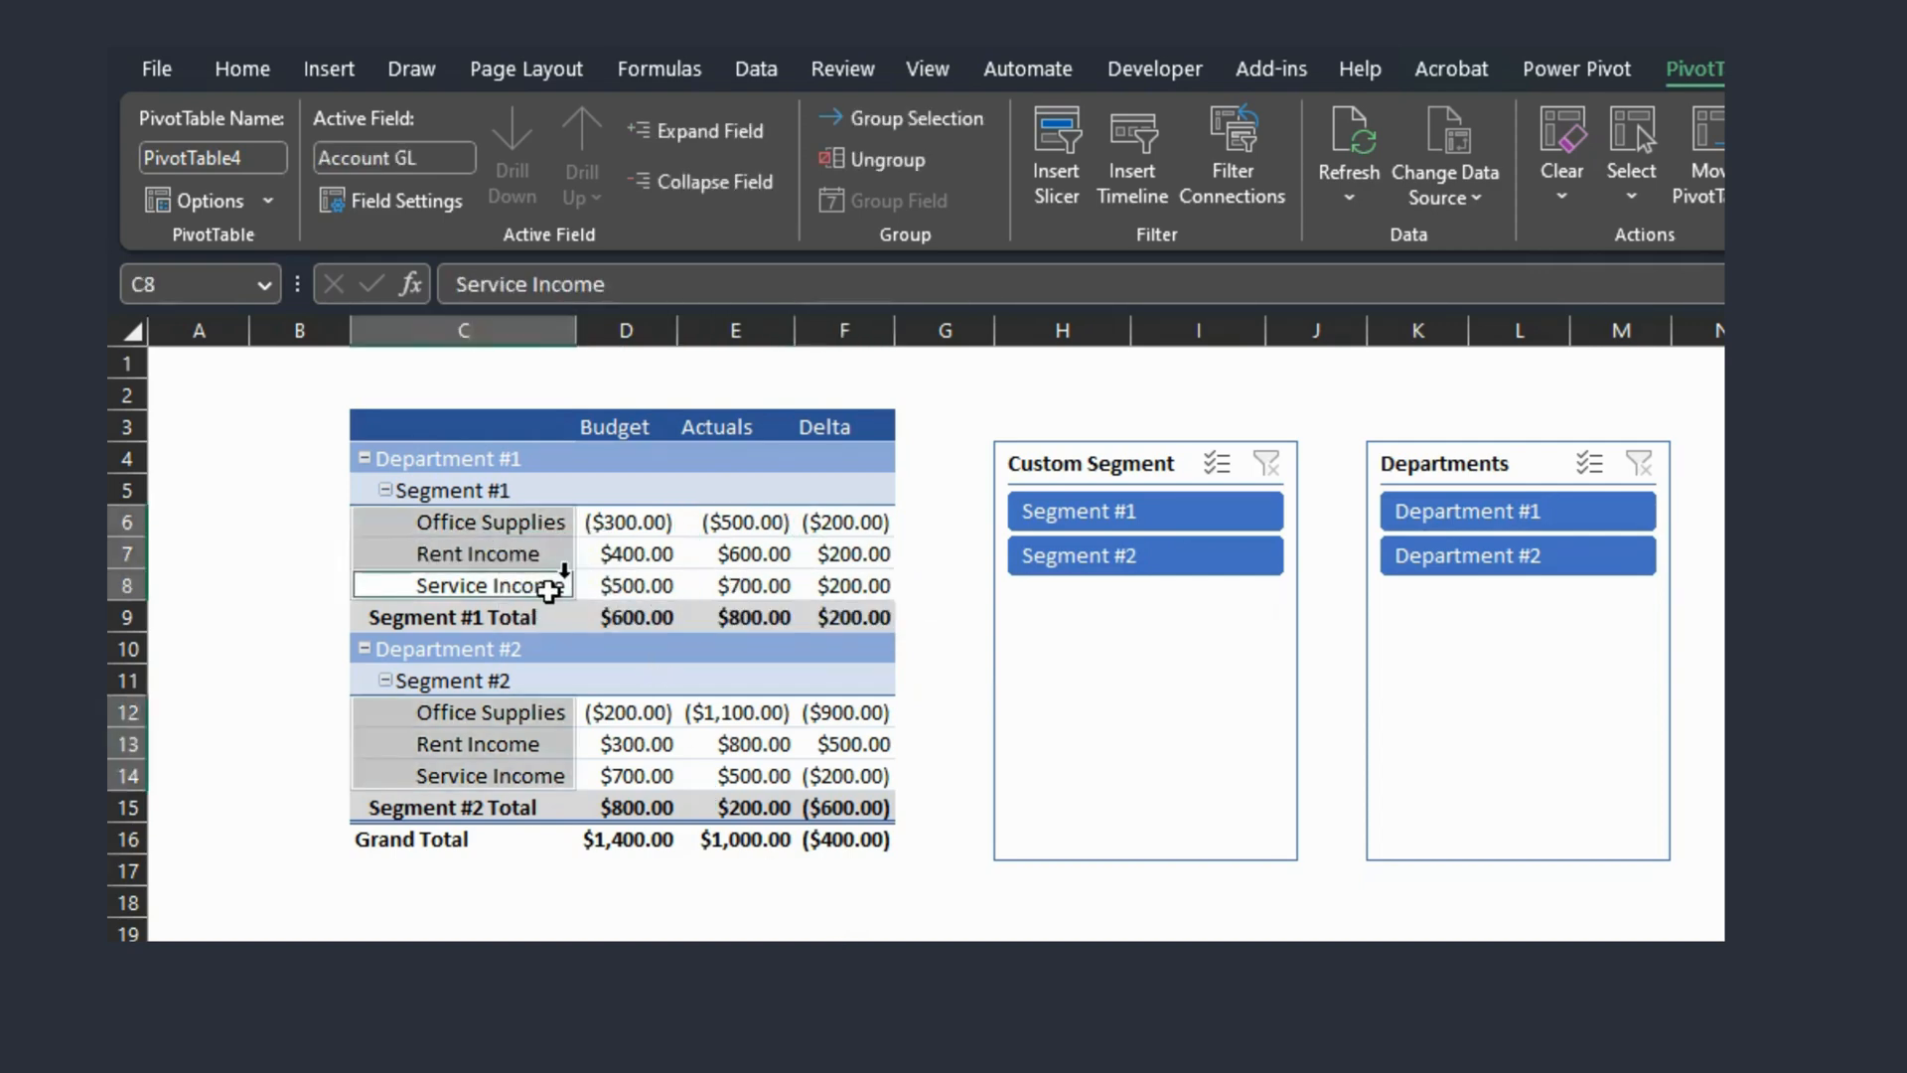
mouse_move(827, 585)
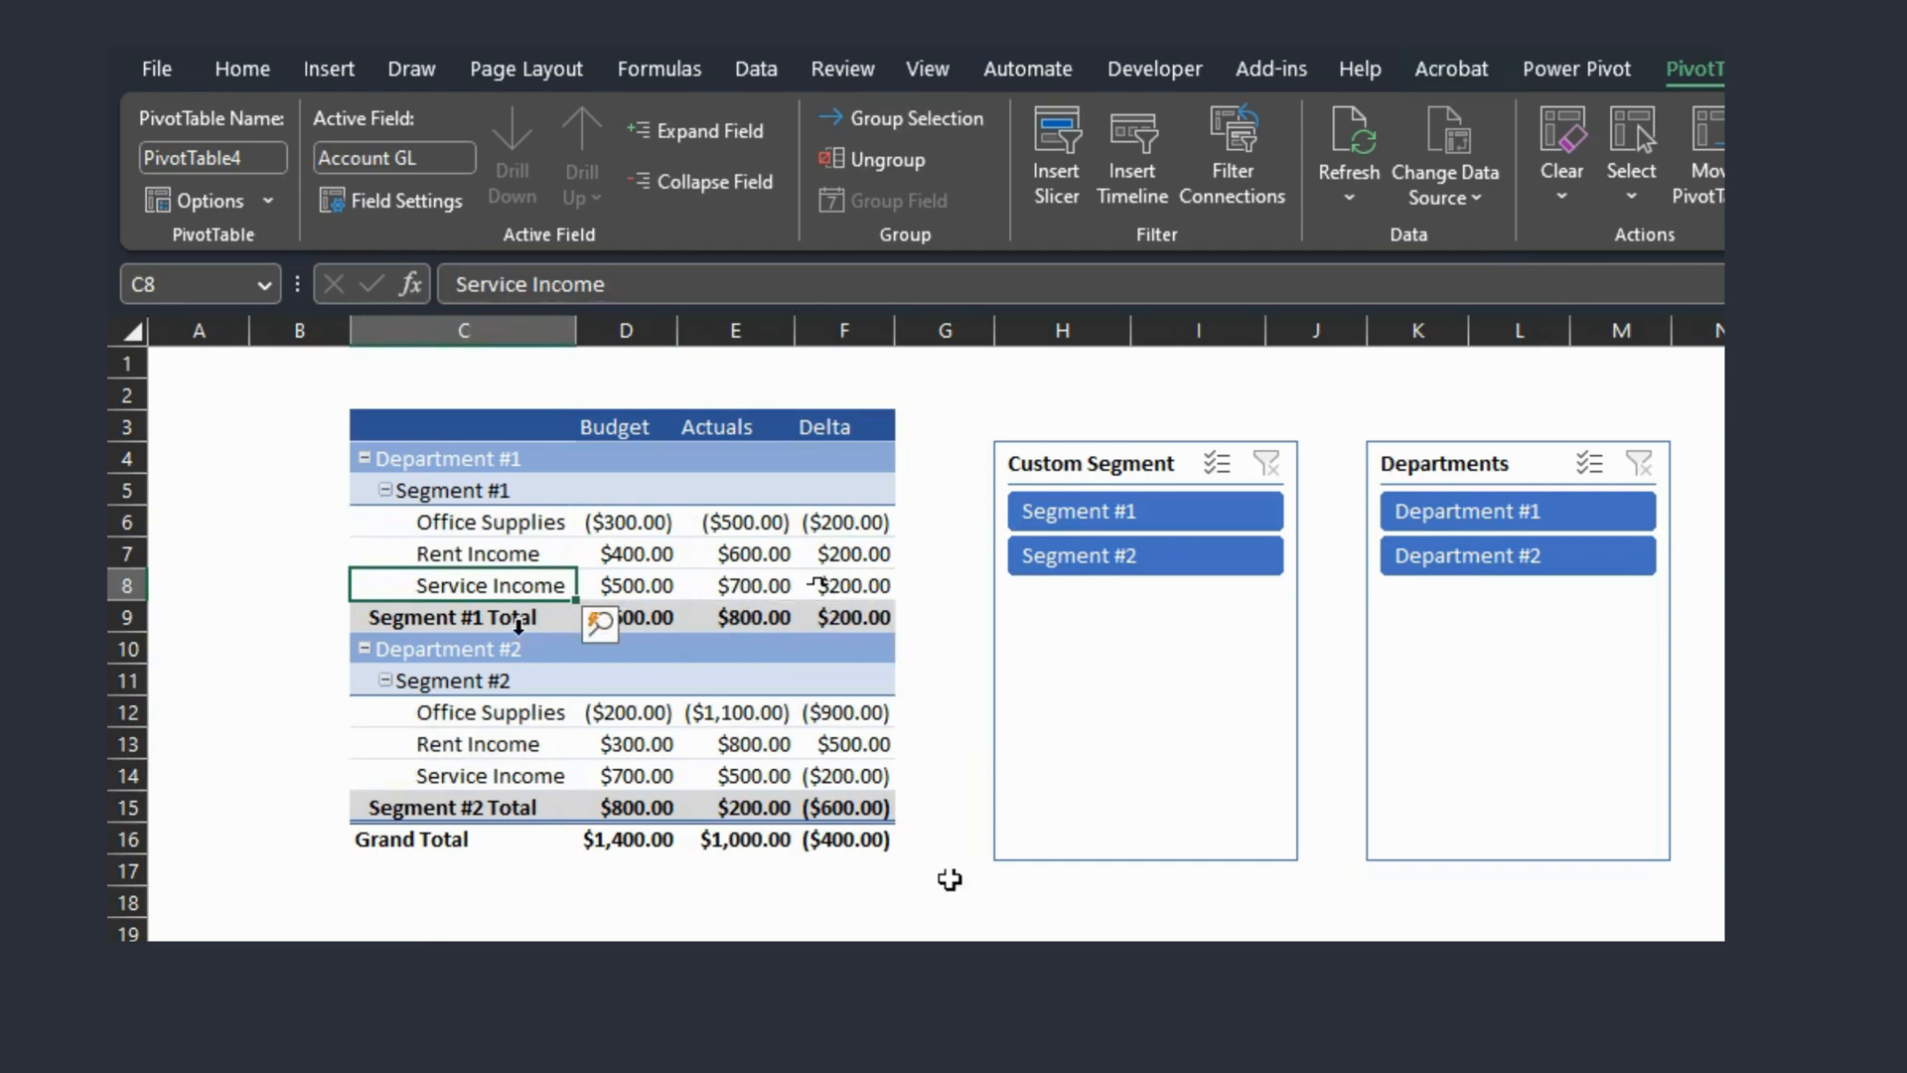
click(844, 617)
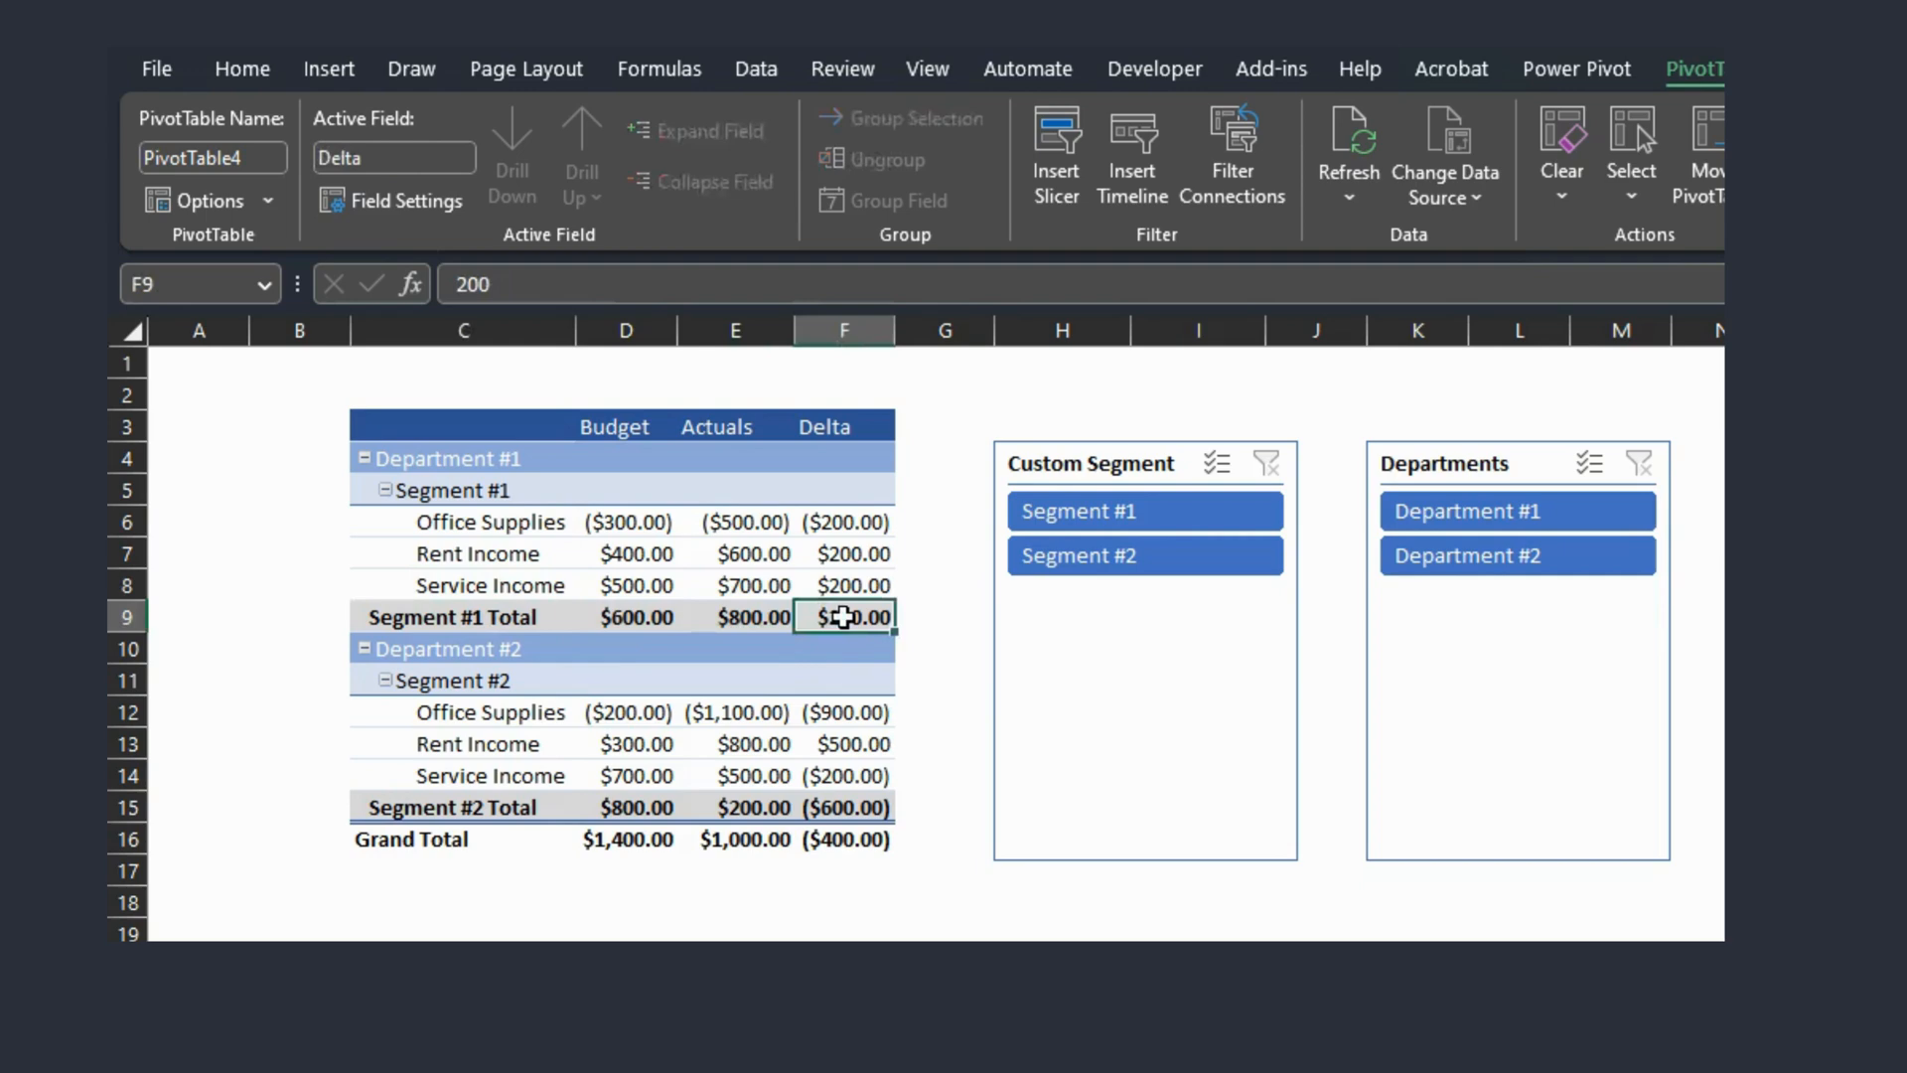
mouse_move(884, 644)
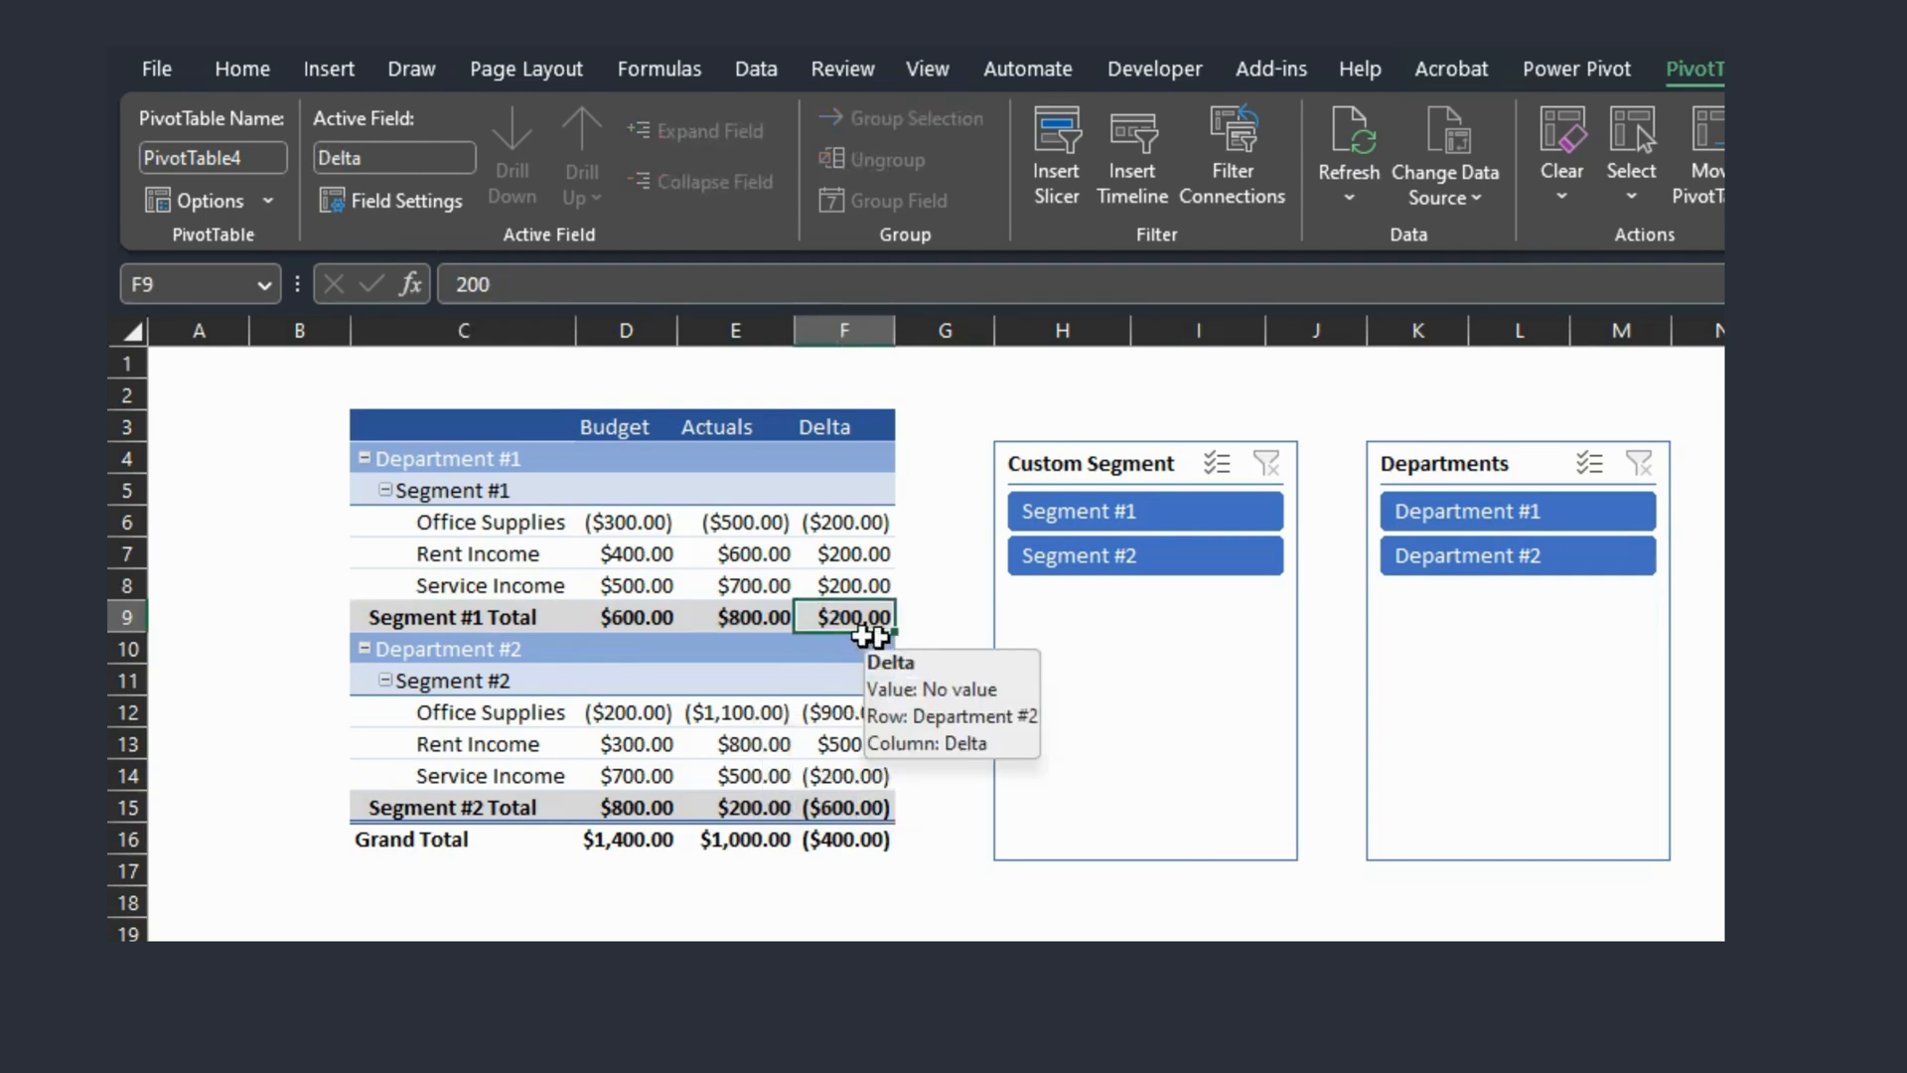
mouse_move(597, 585)
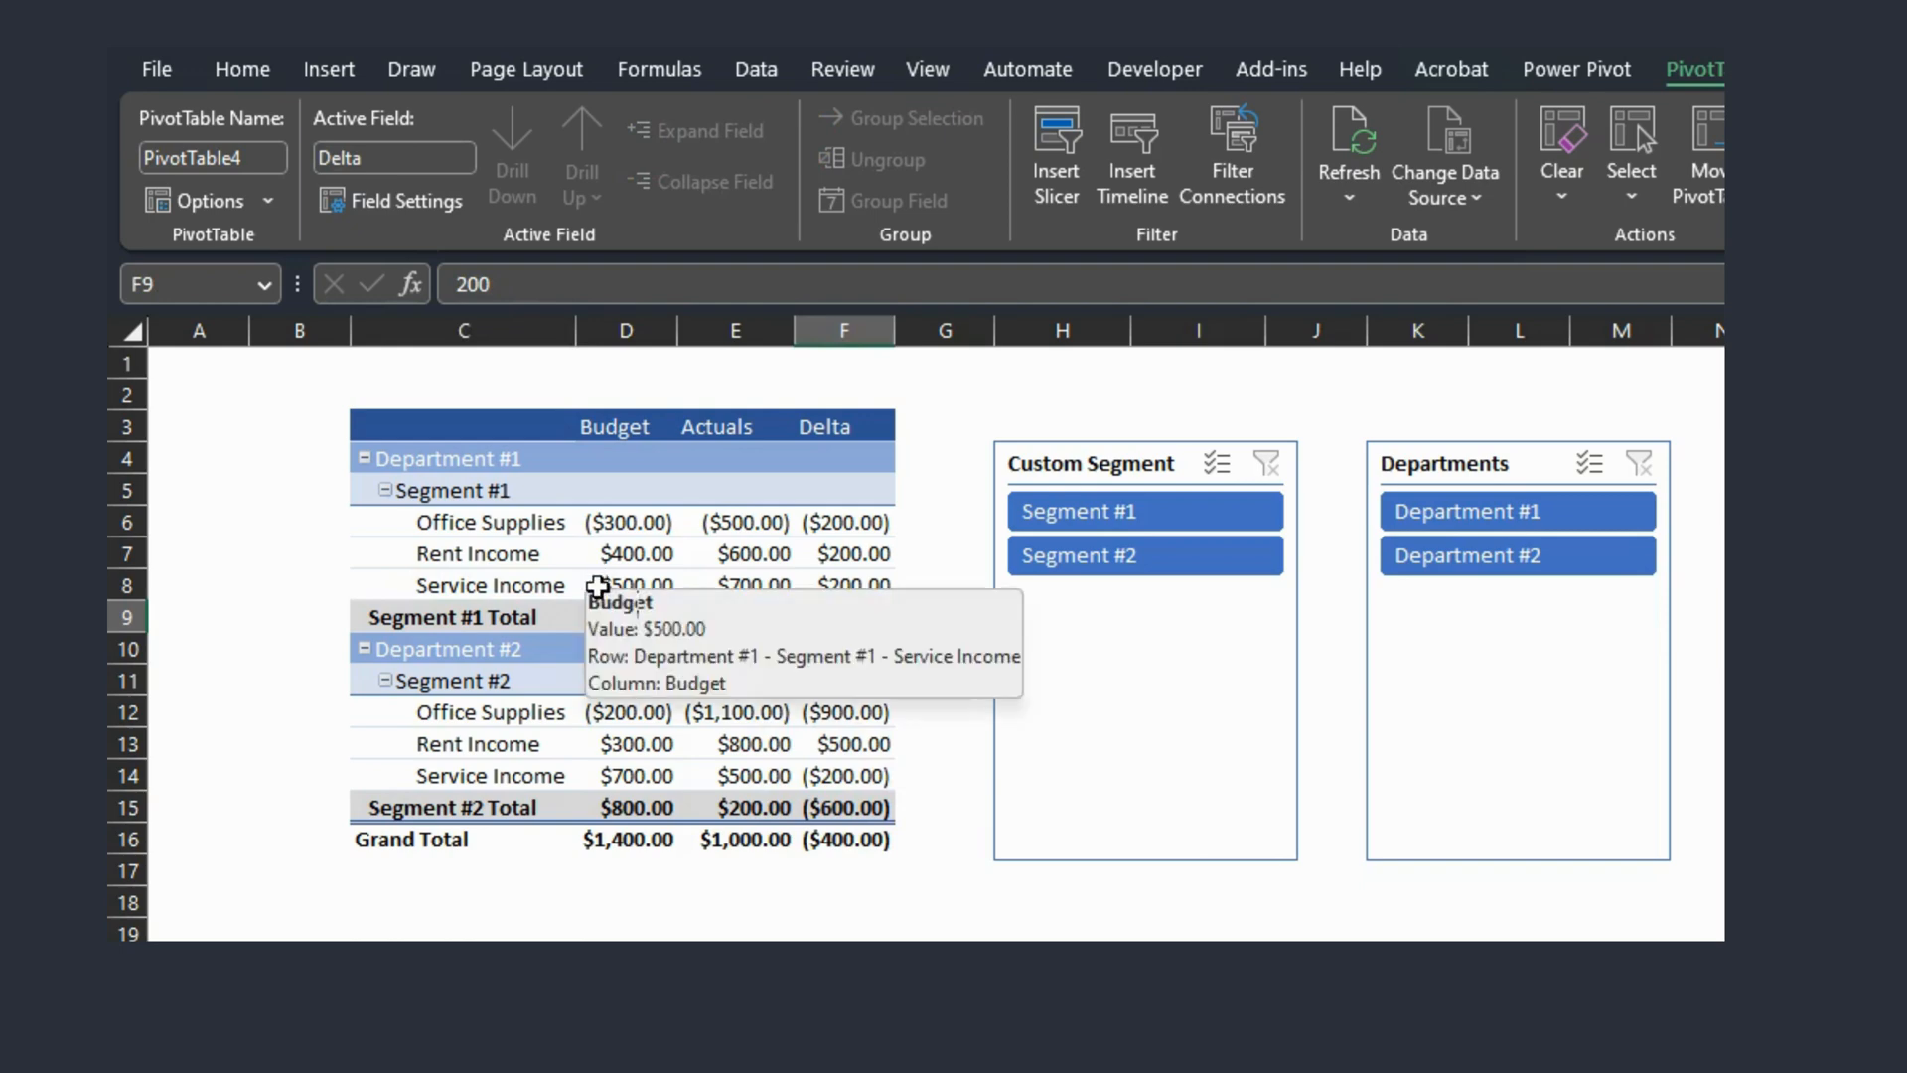
mouse_move(848, 811)
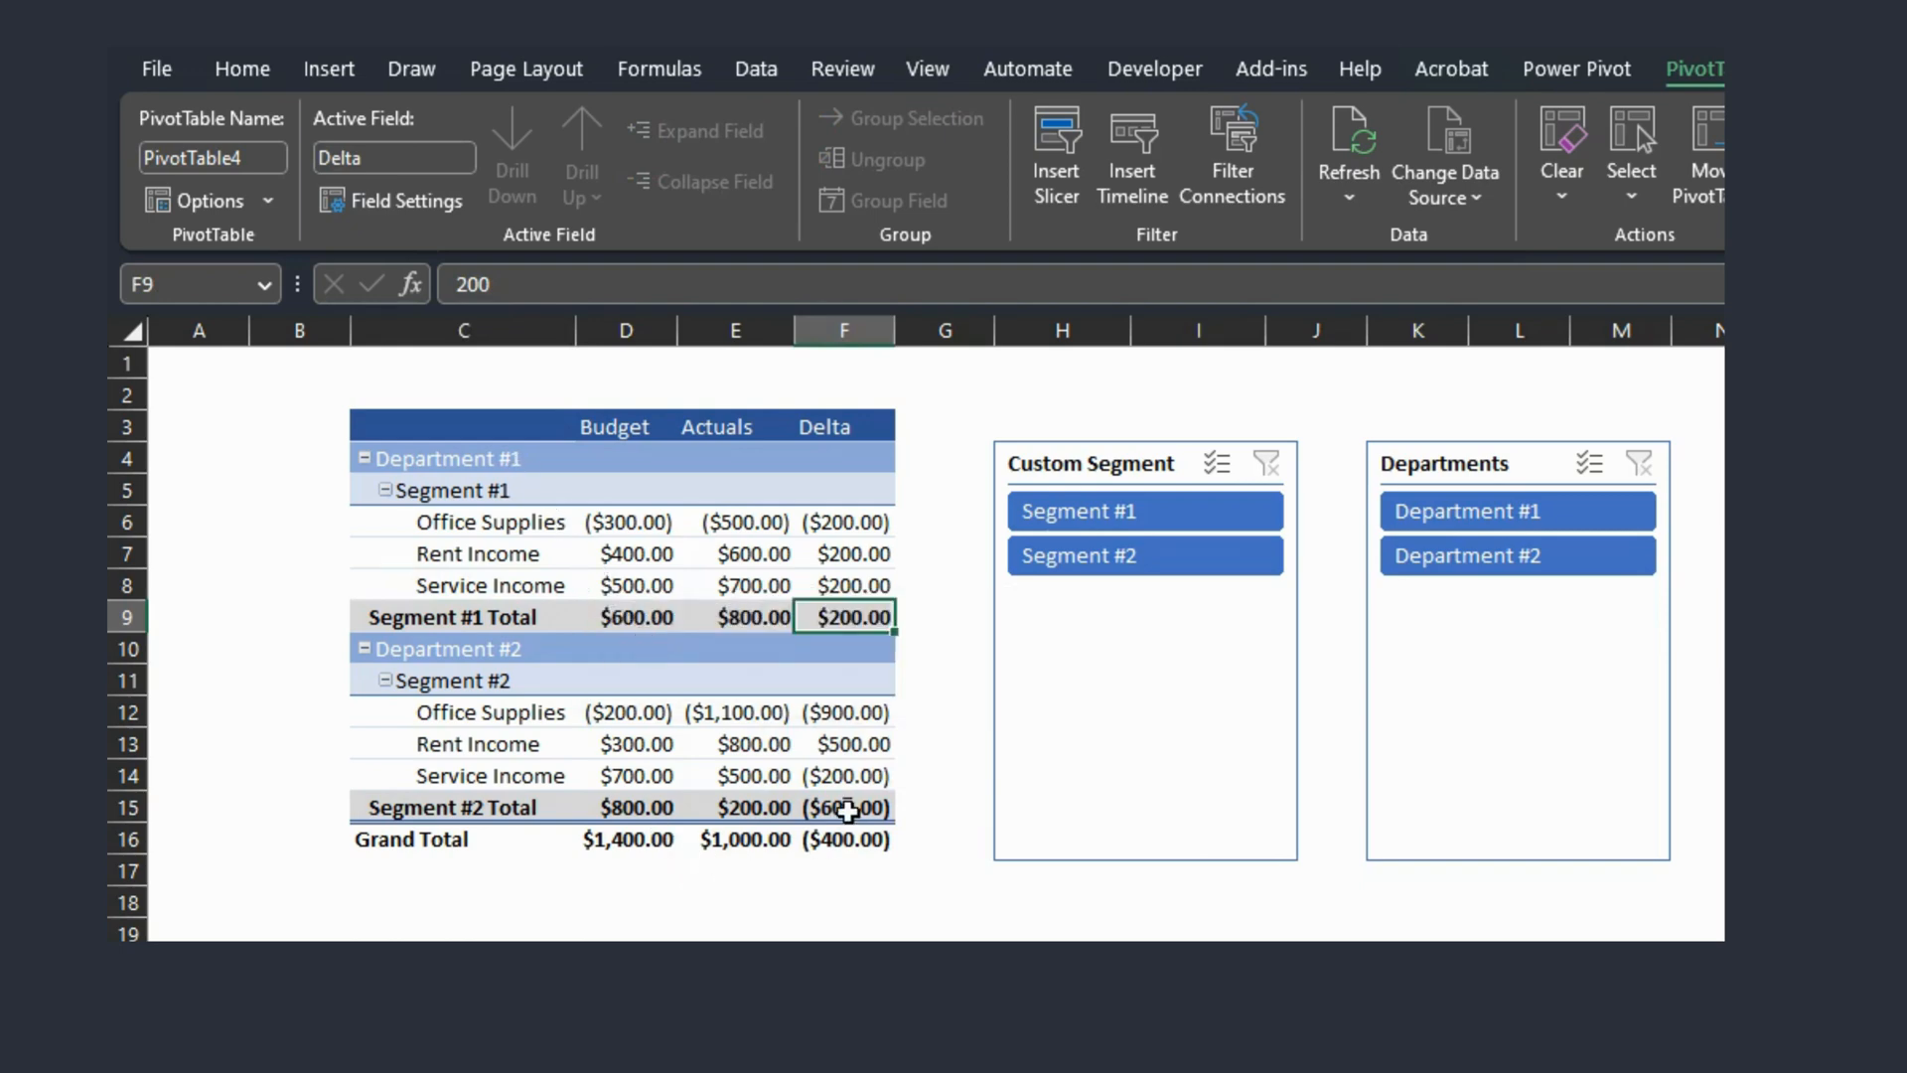
click(848, 807)
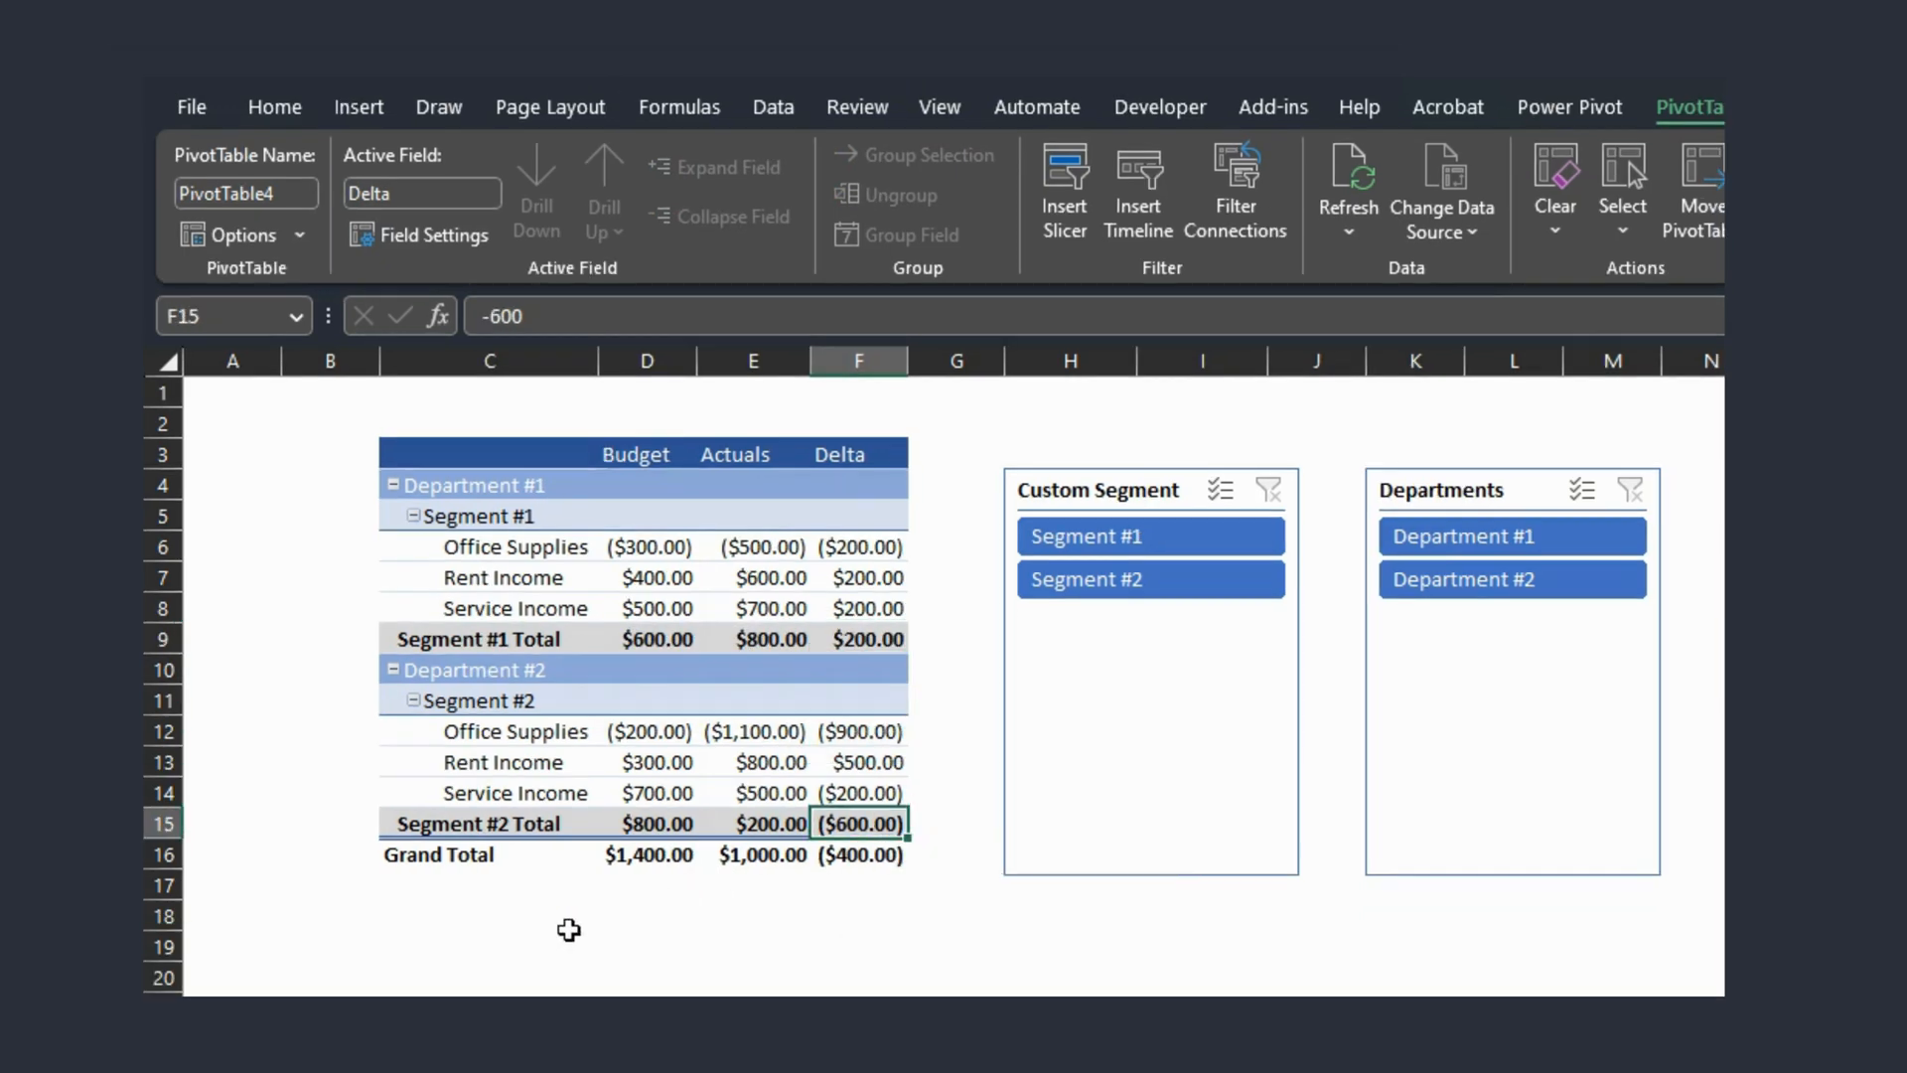
mouse_move(702, 829)
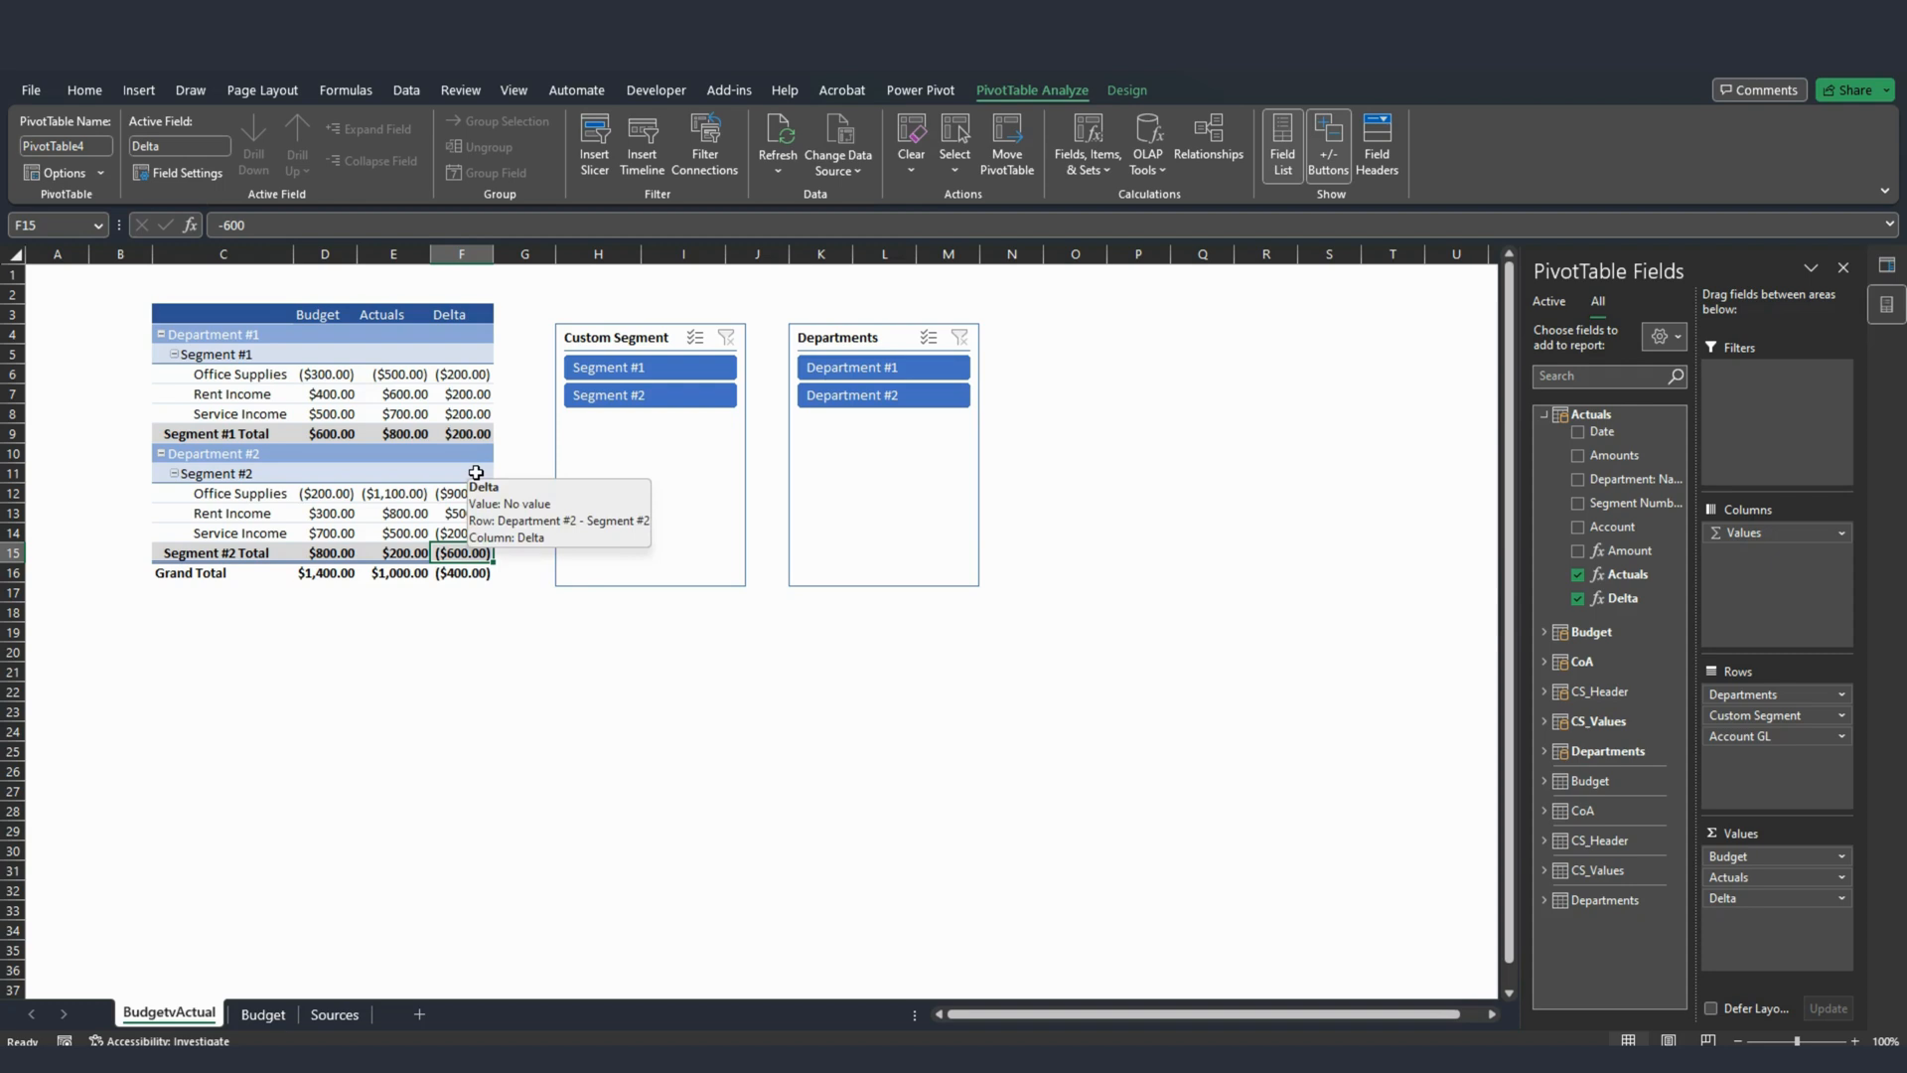
mouse_move(416, 515)
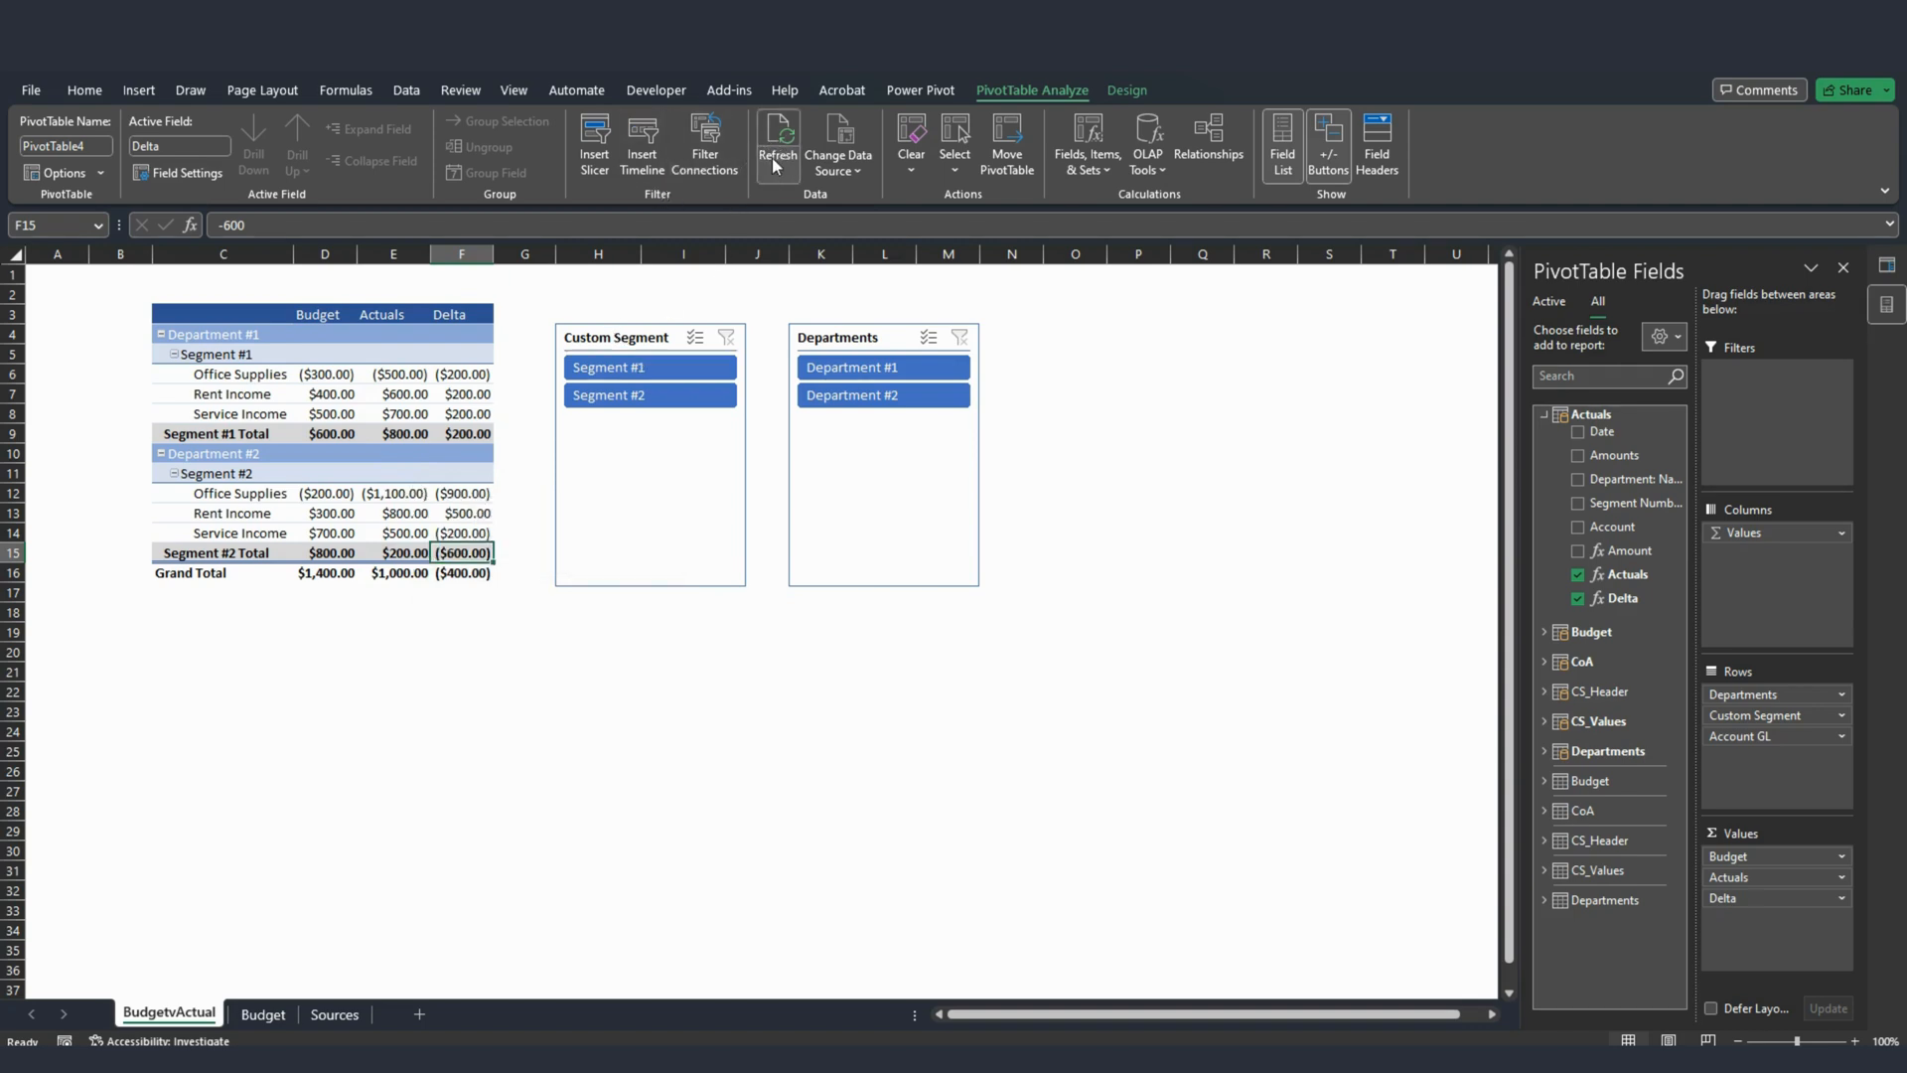
mouse_move(777, 158)
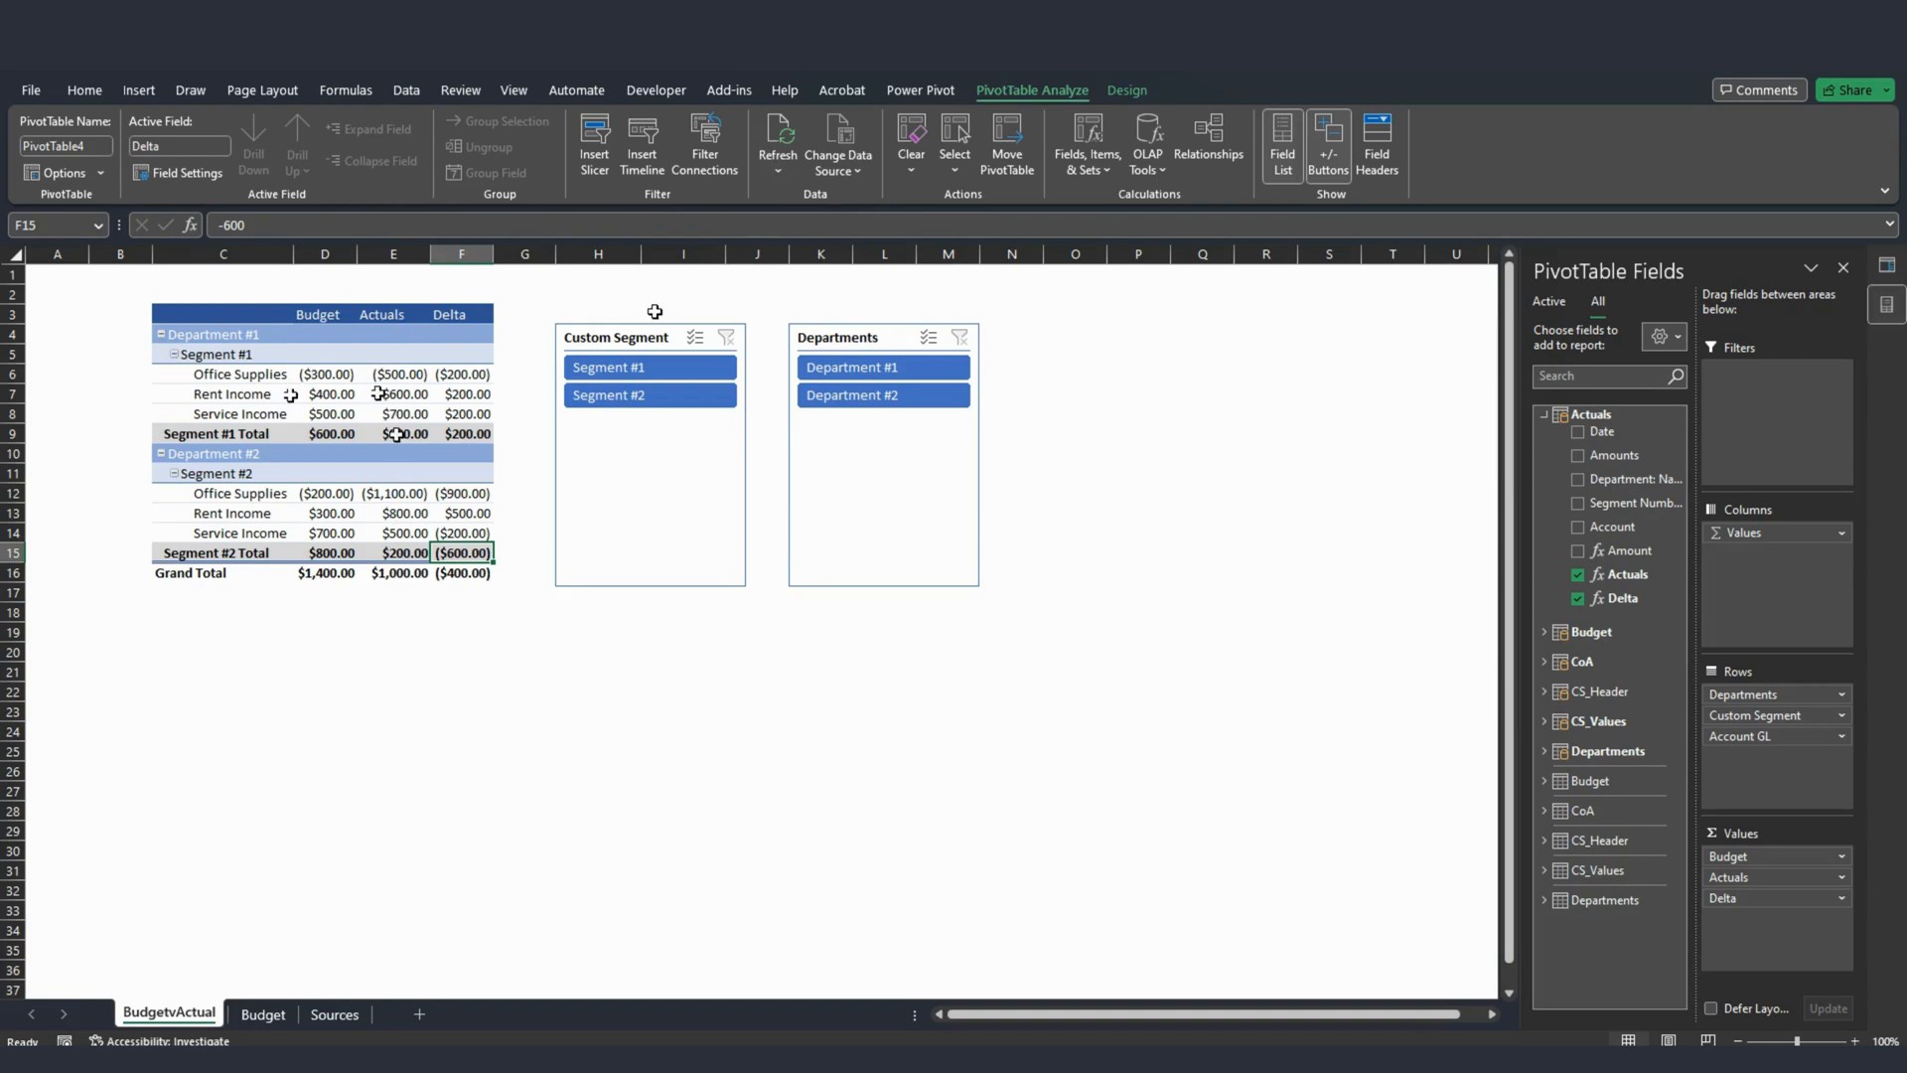
mouse_move(392, 414)
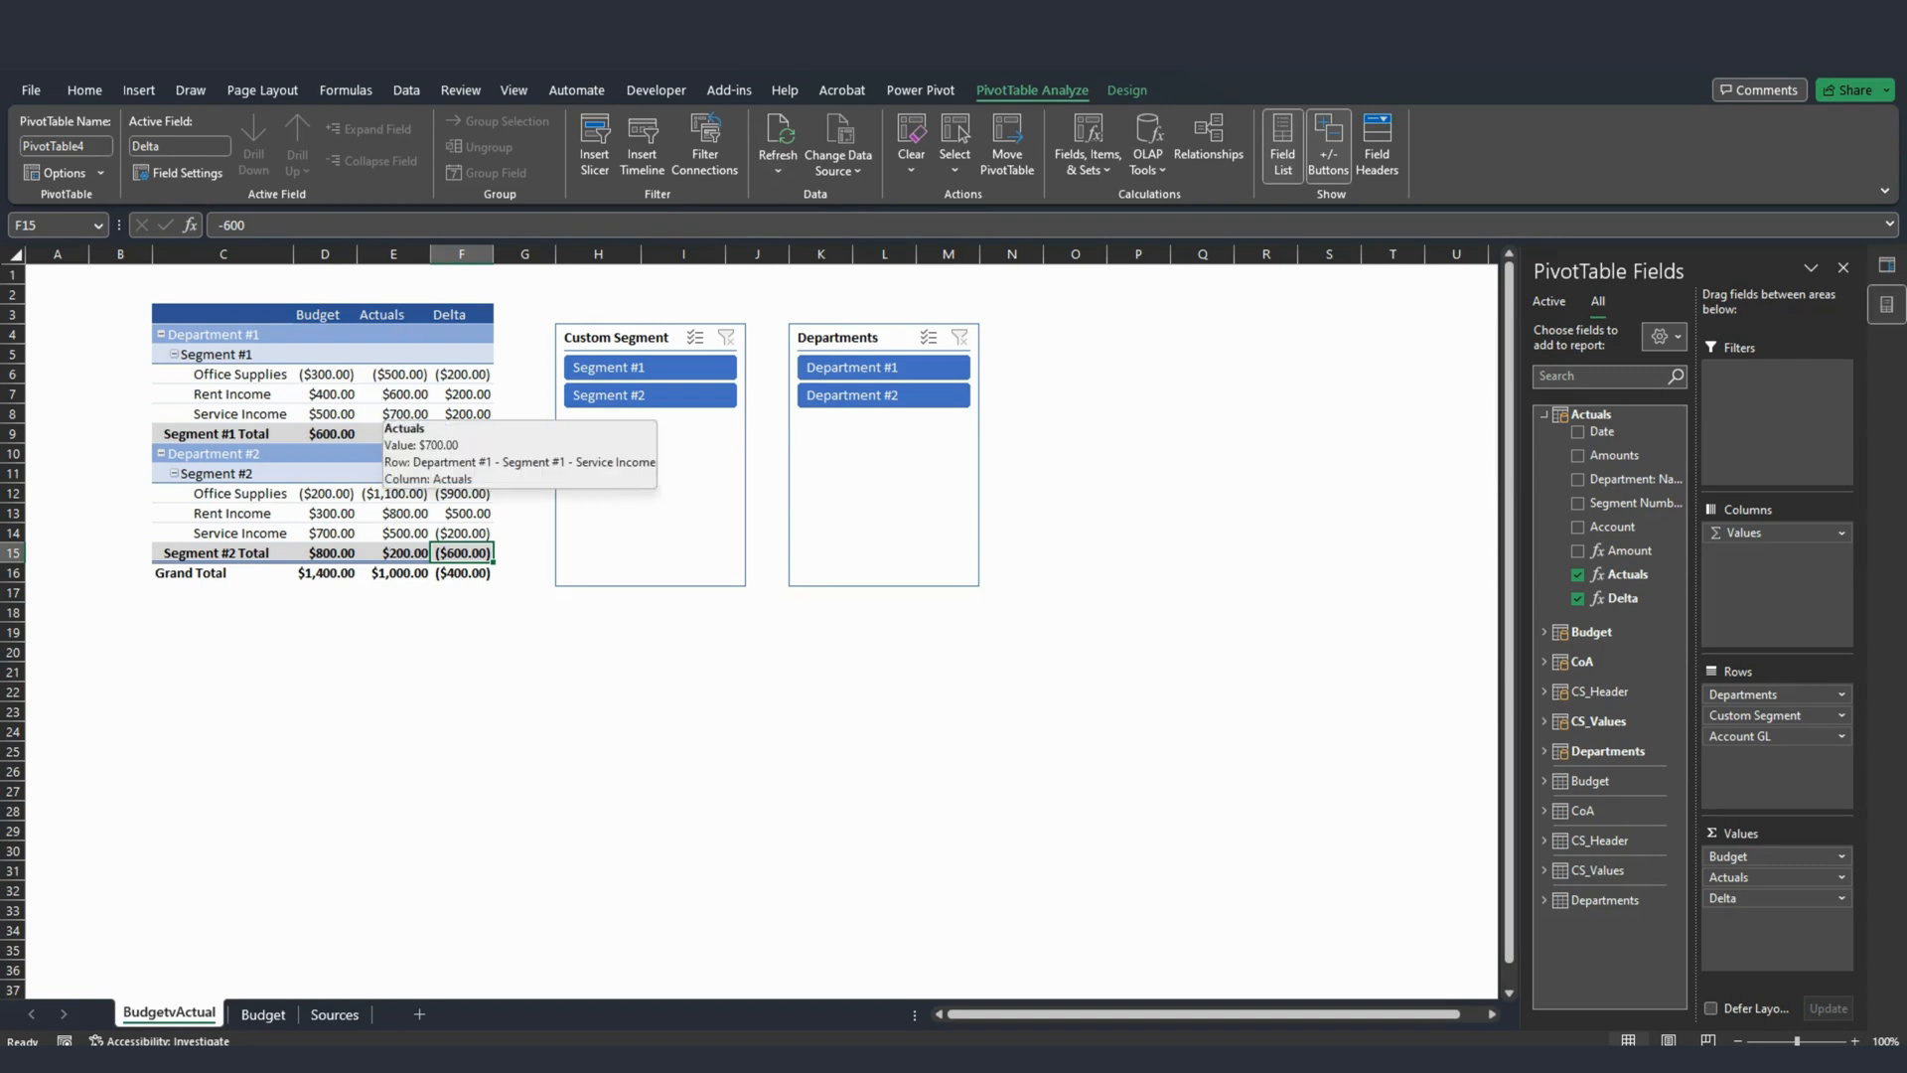
mouse_move(333, 601)
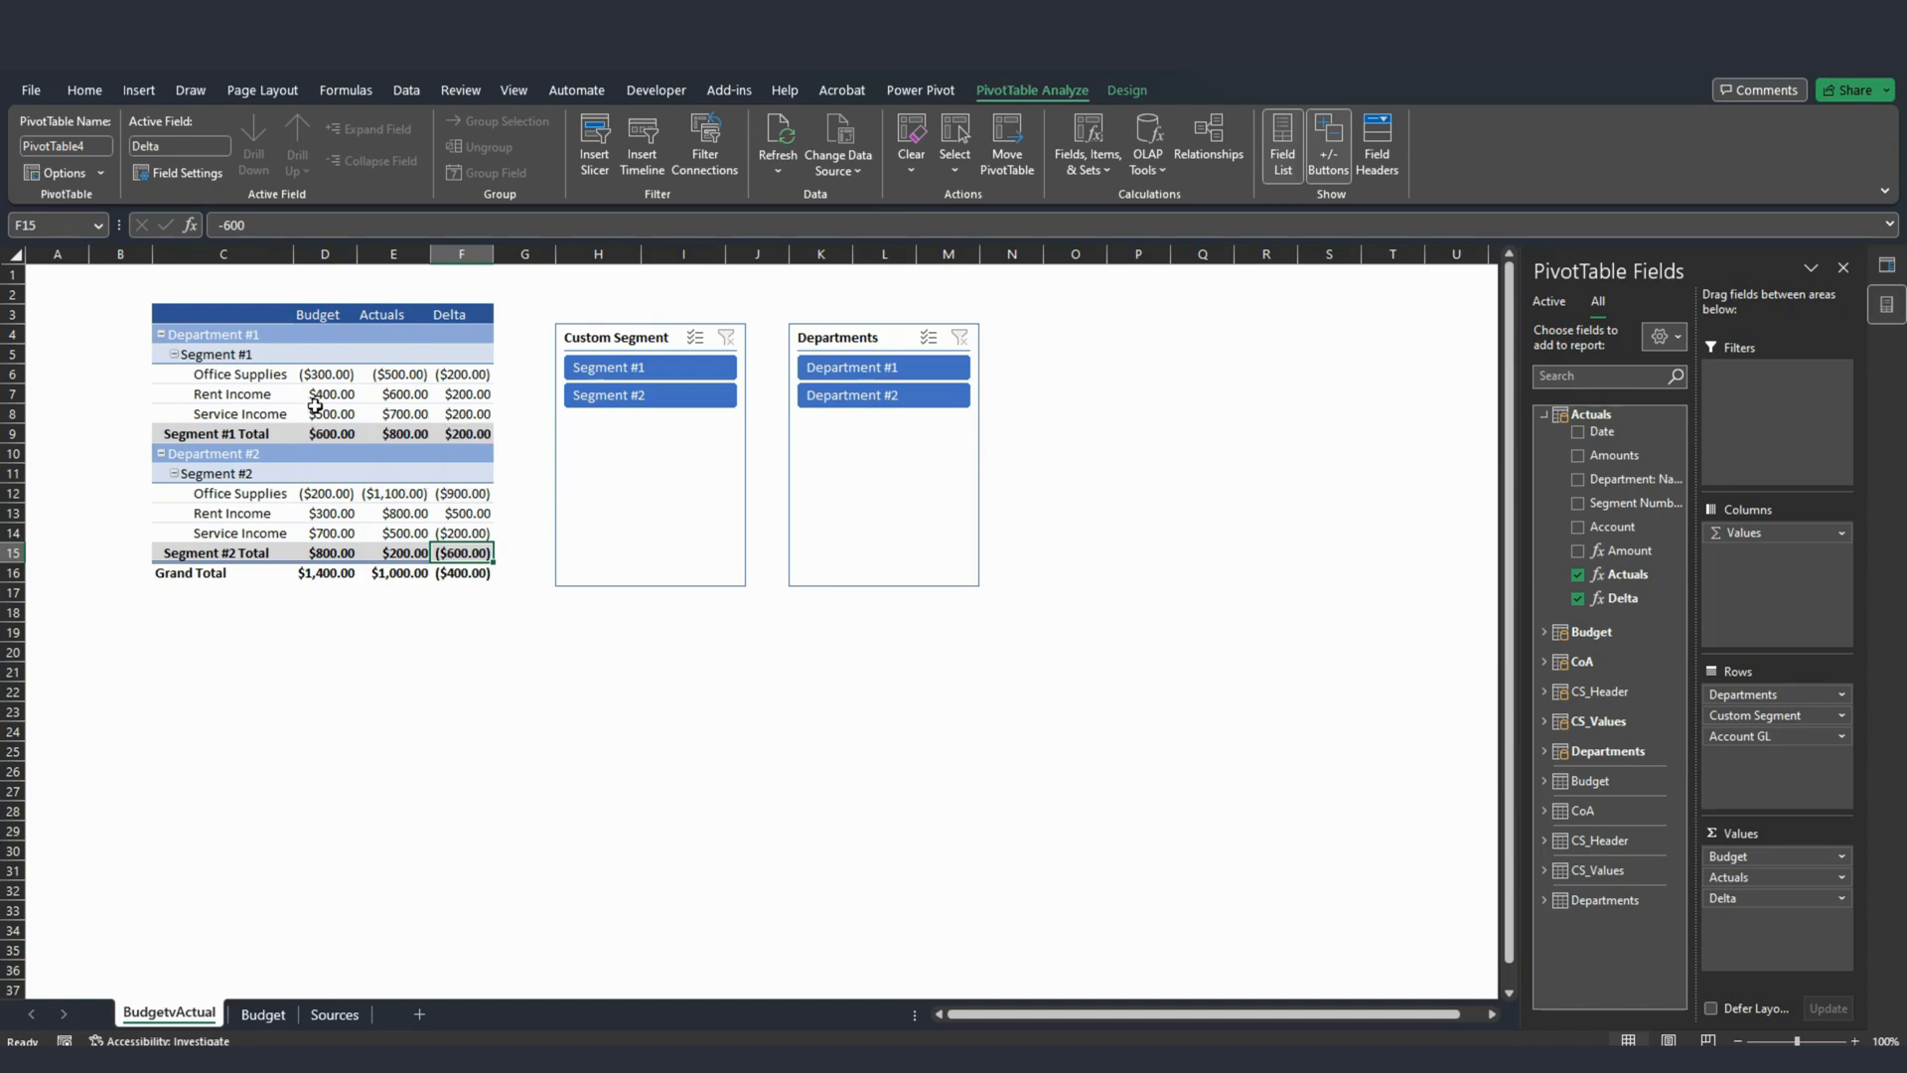
mouse_move(325, 413)
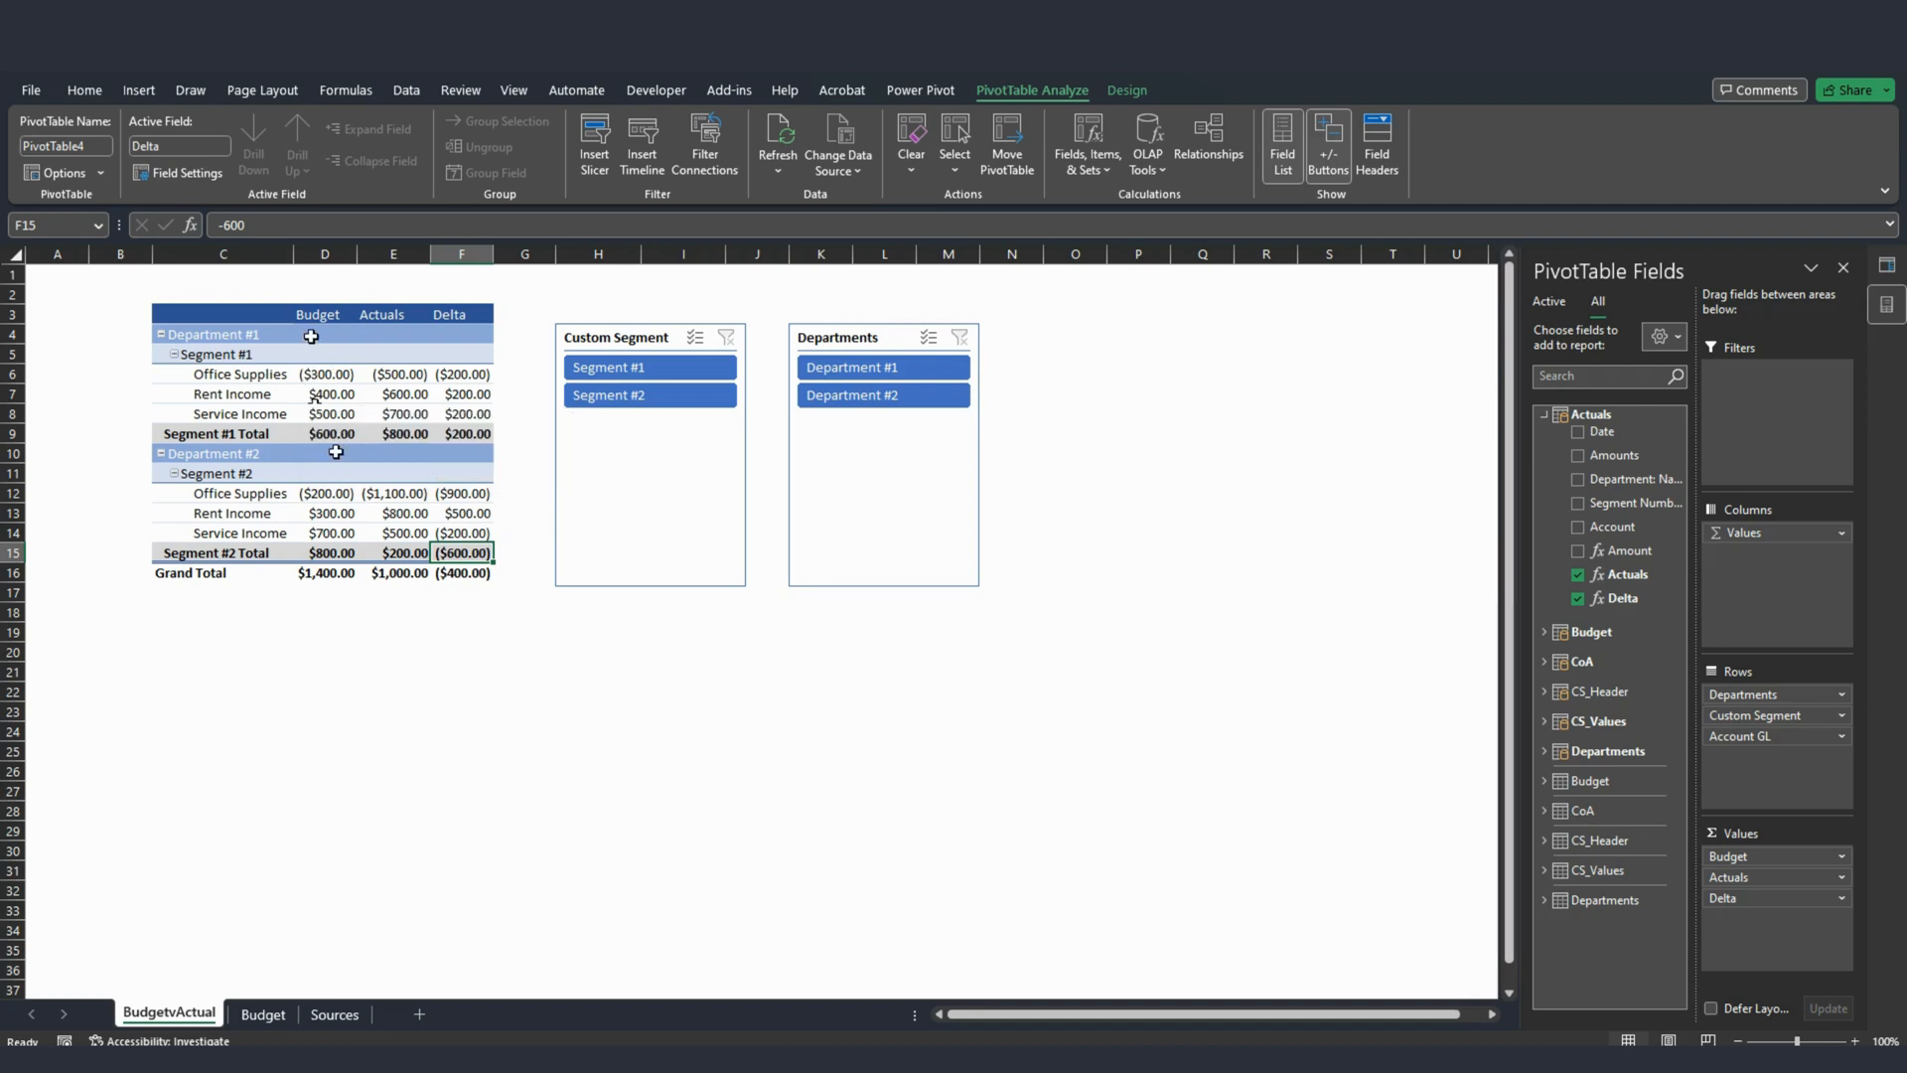
mouse_move(325, 378)
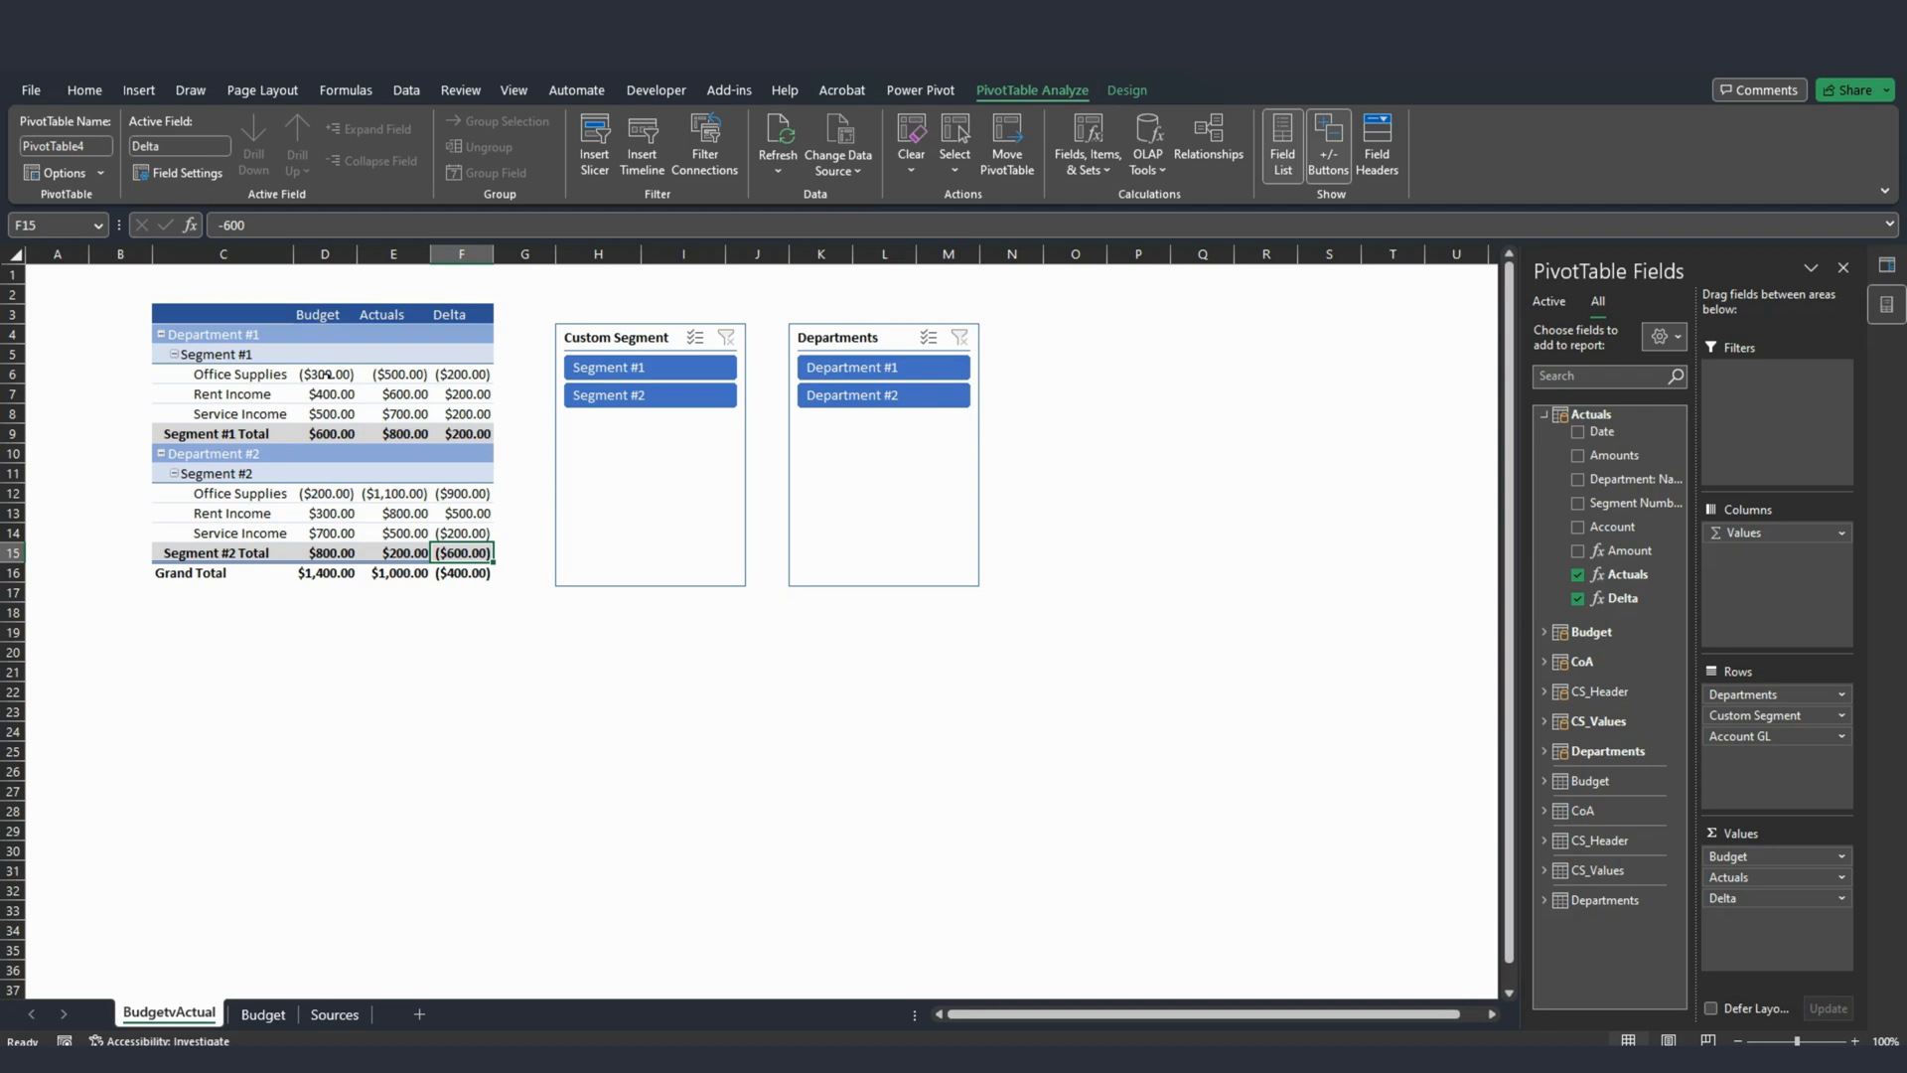
mouse_move(216, 335)
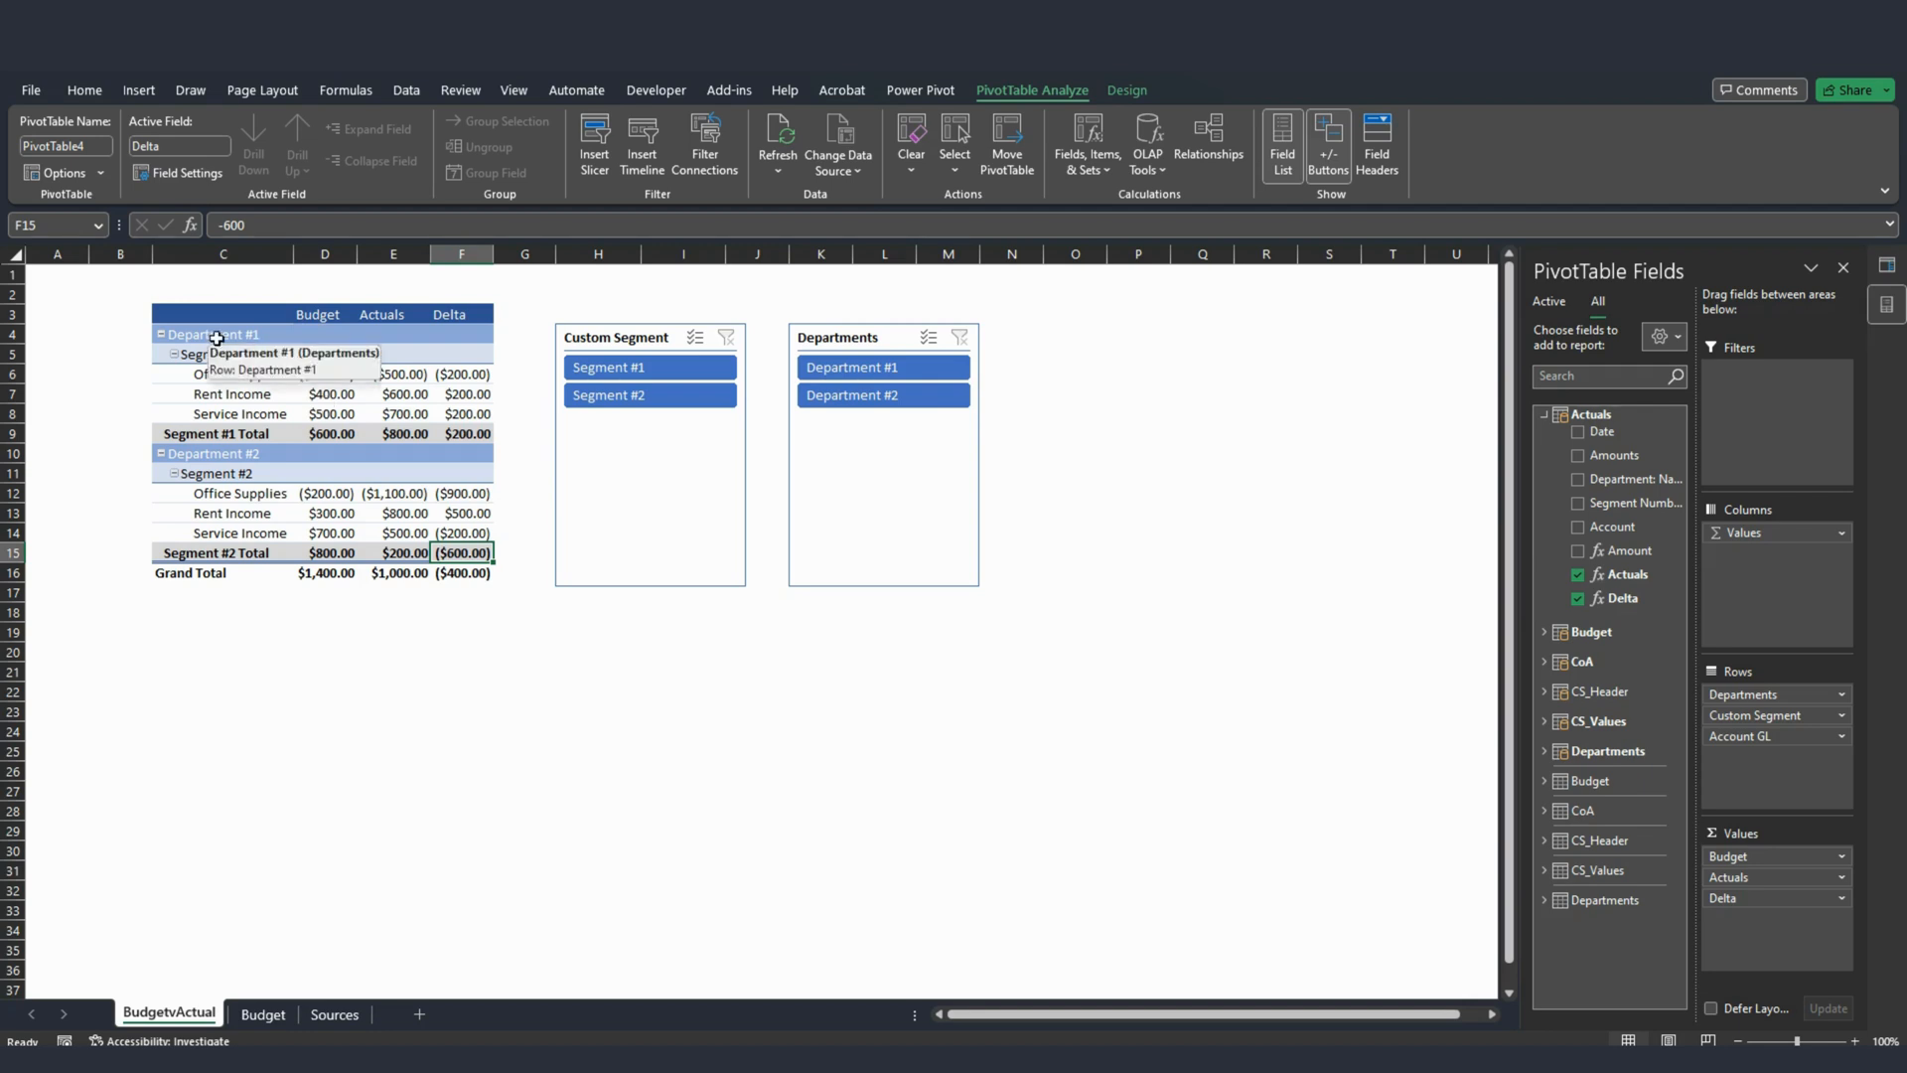
Look at the Sources sheet, then return to the BudgetvActual pivot.
click(335, 1014)
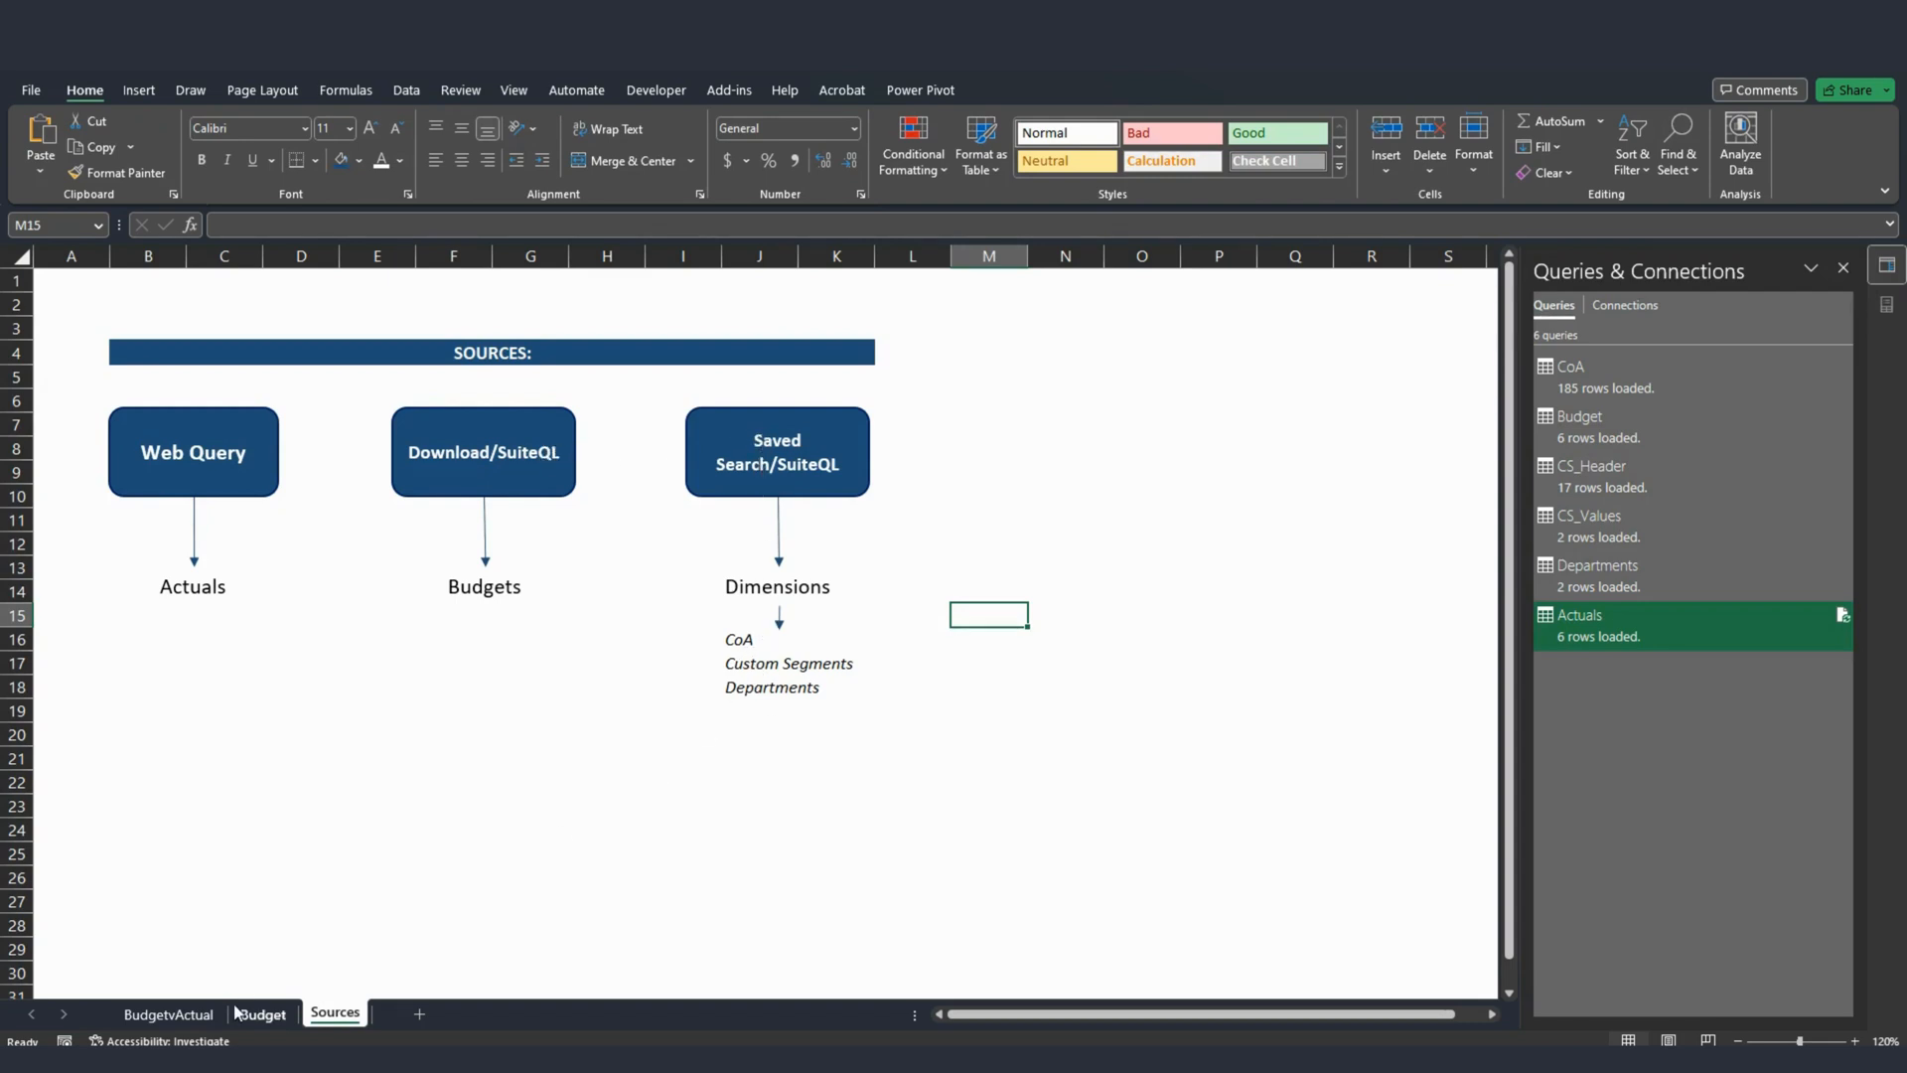
click(168, 1013)
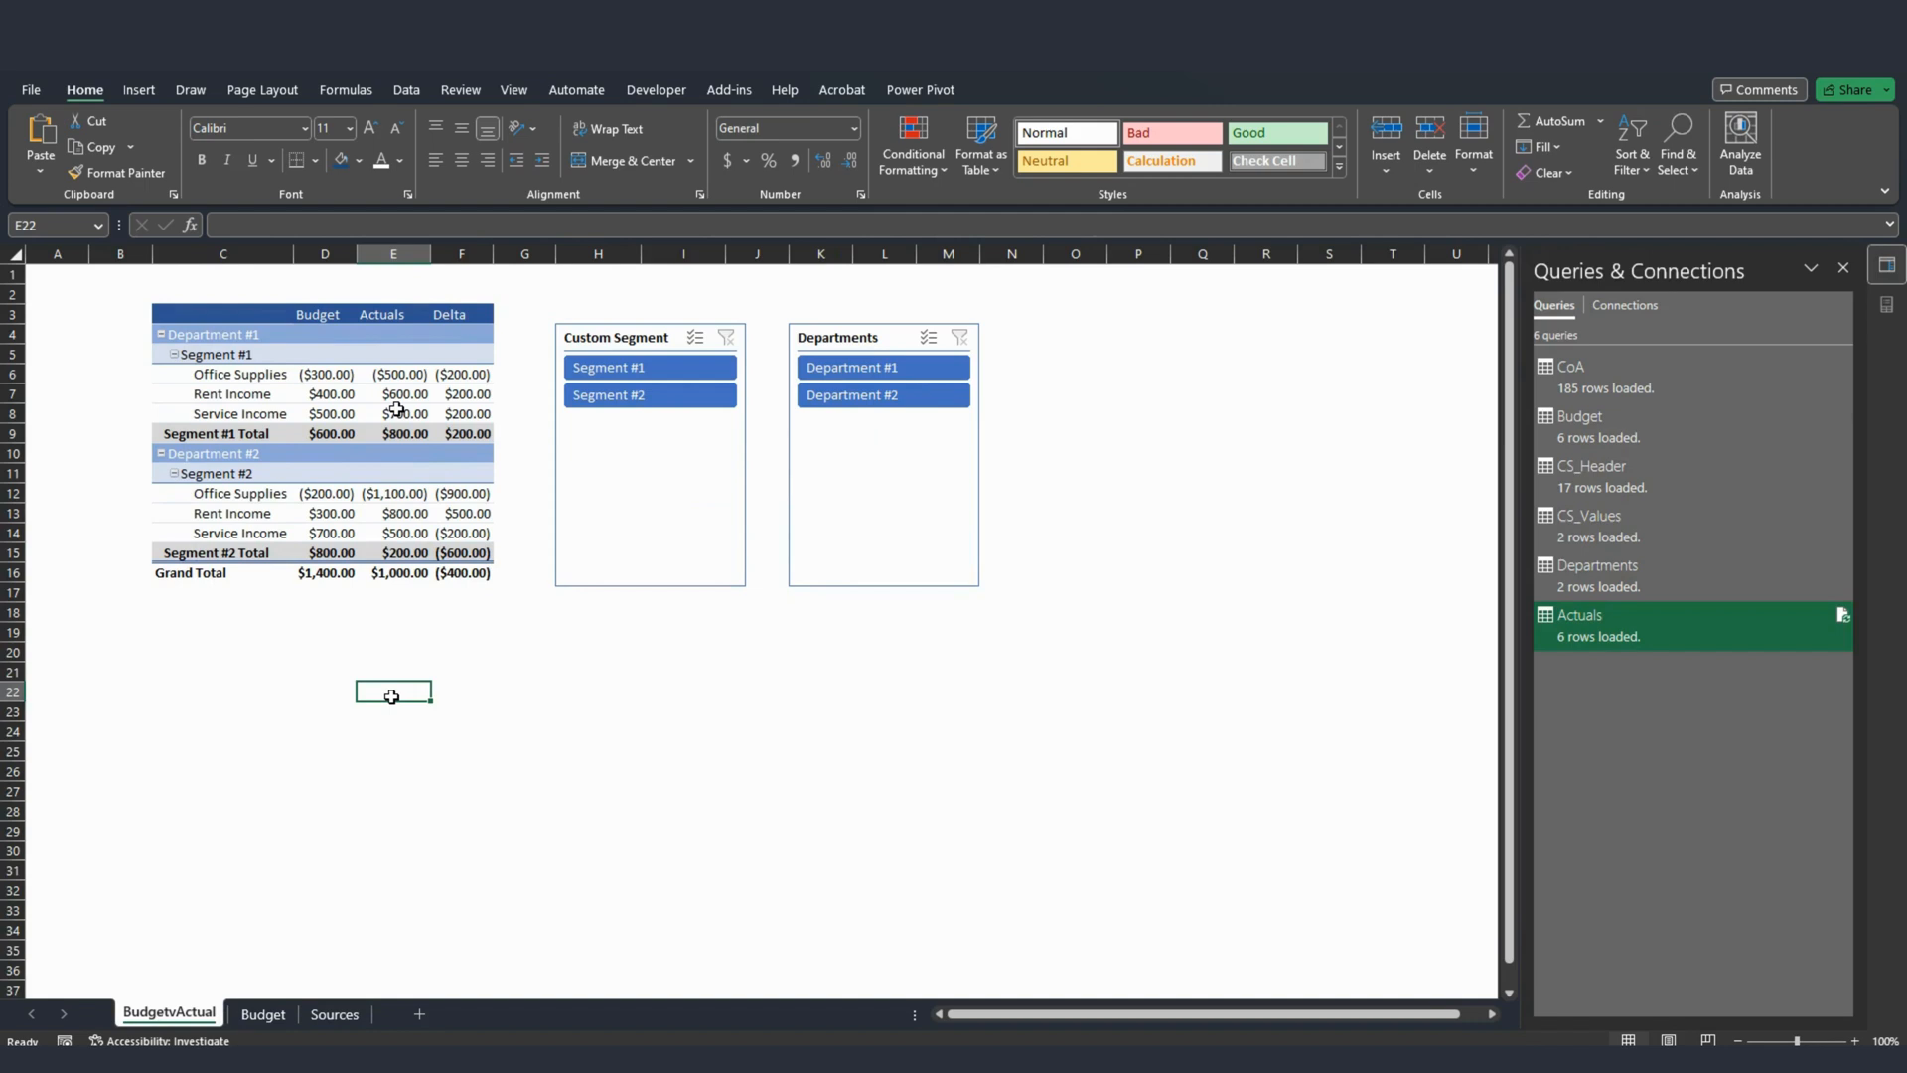
mouse_move(399, 413)
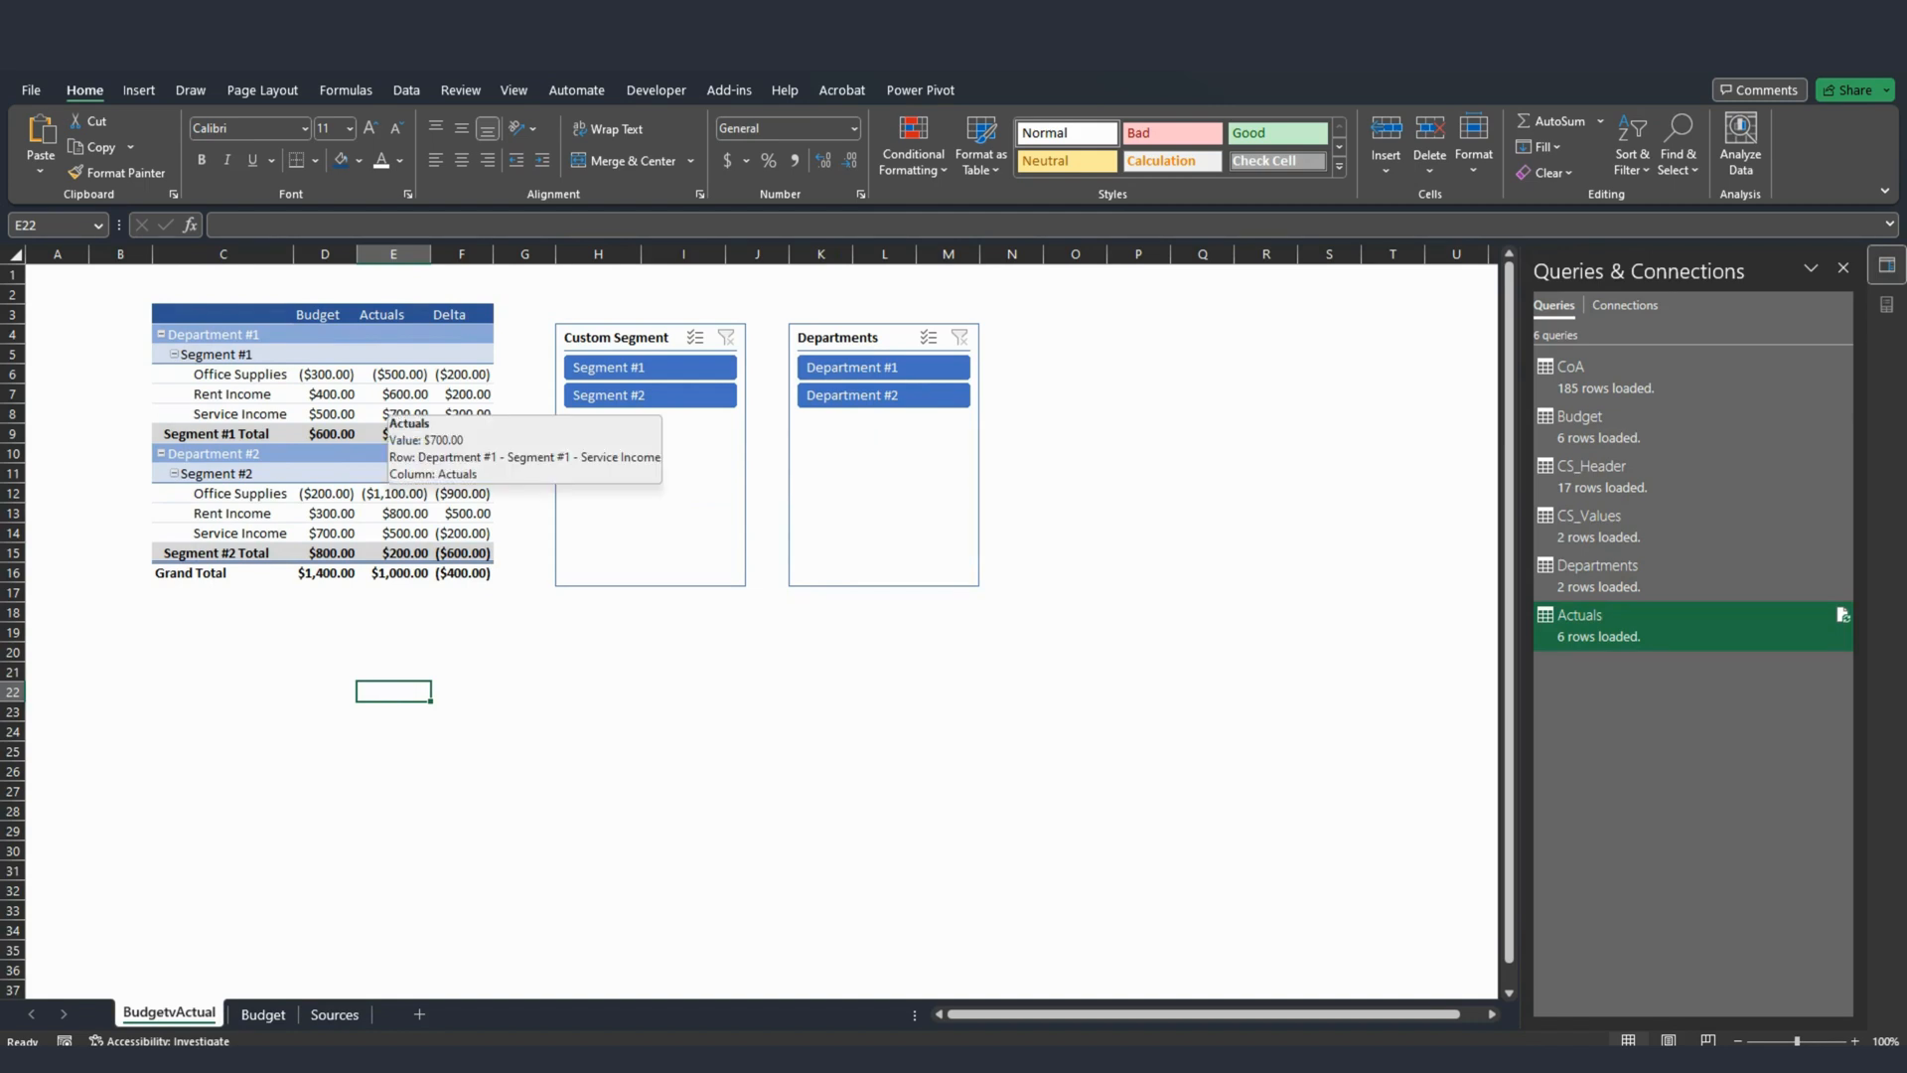
mouse_move(236, 354)
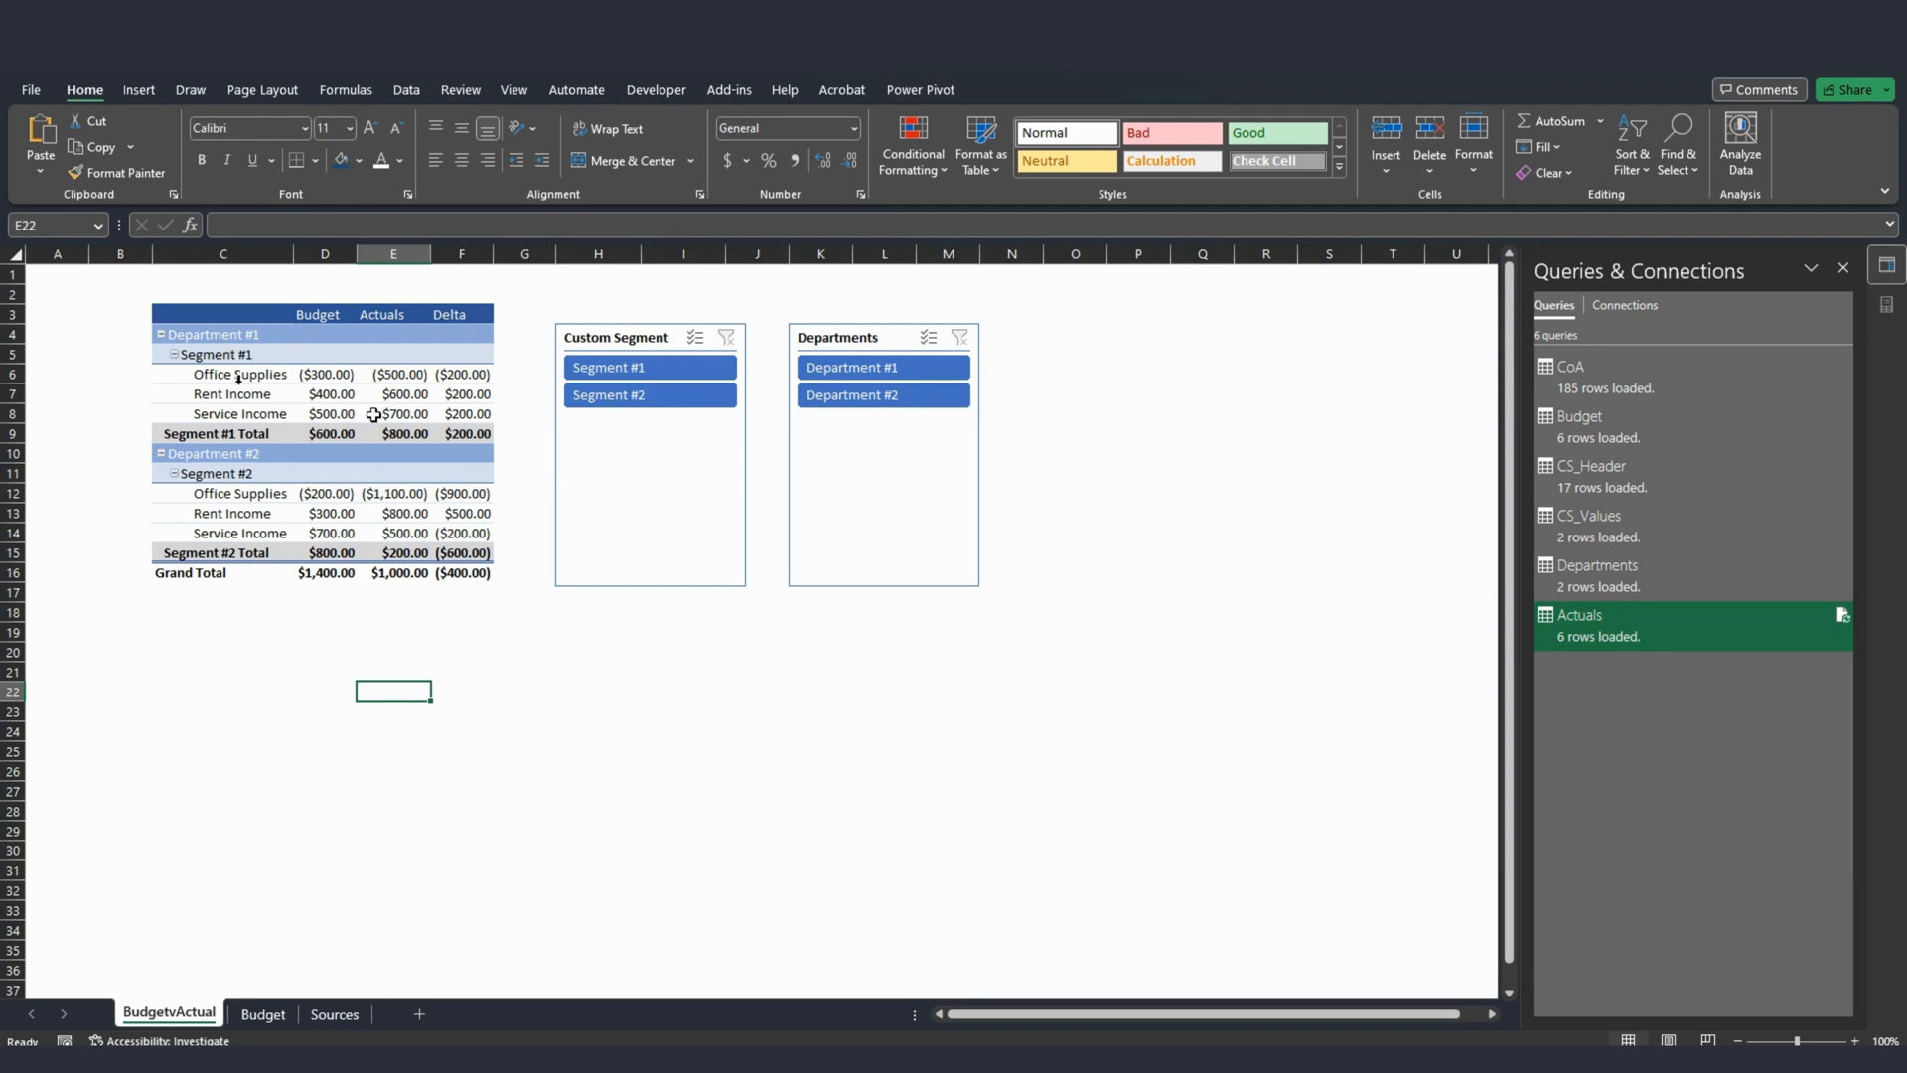
click(646, 366)
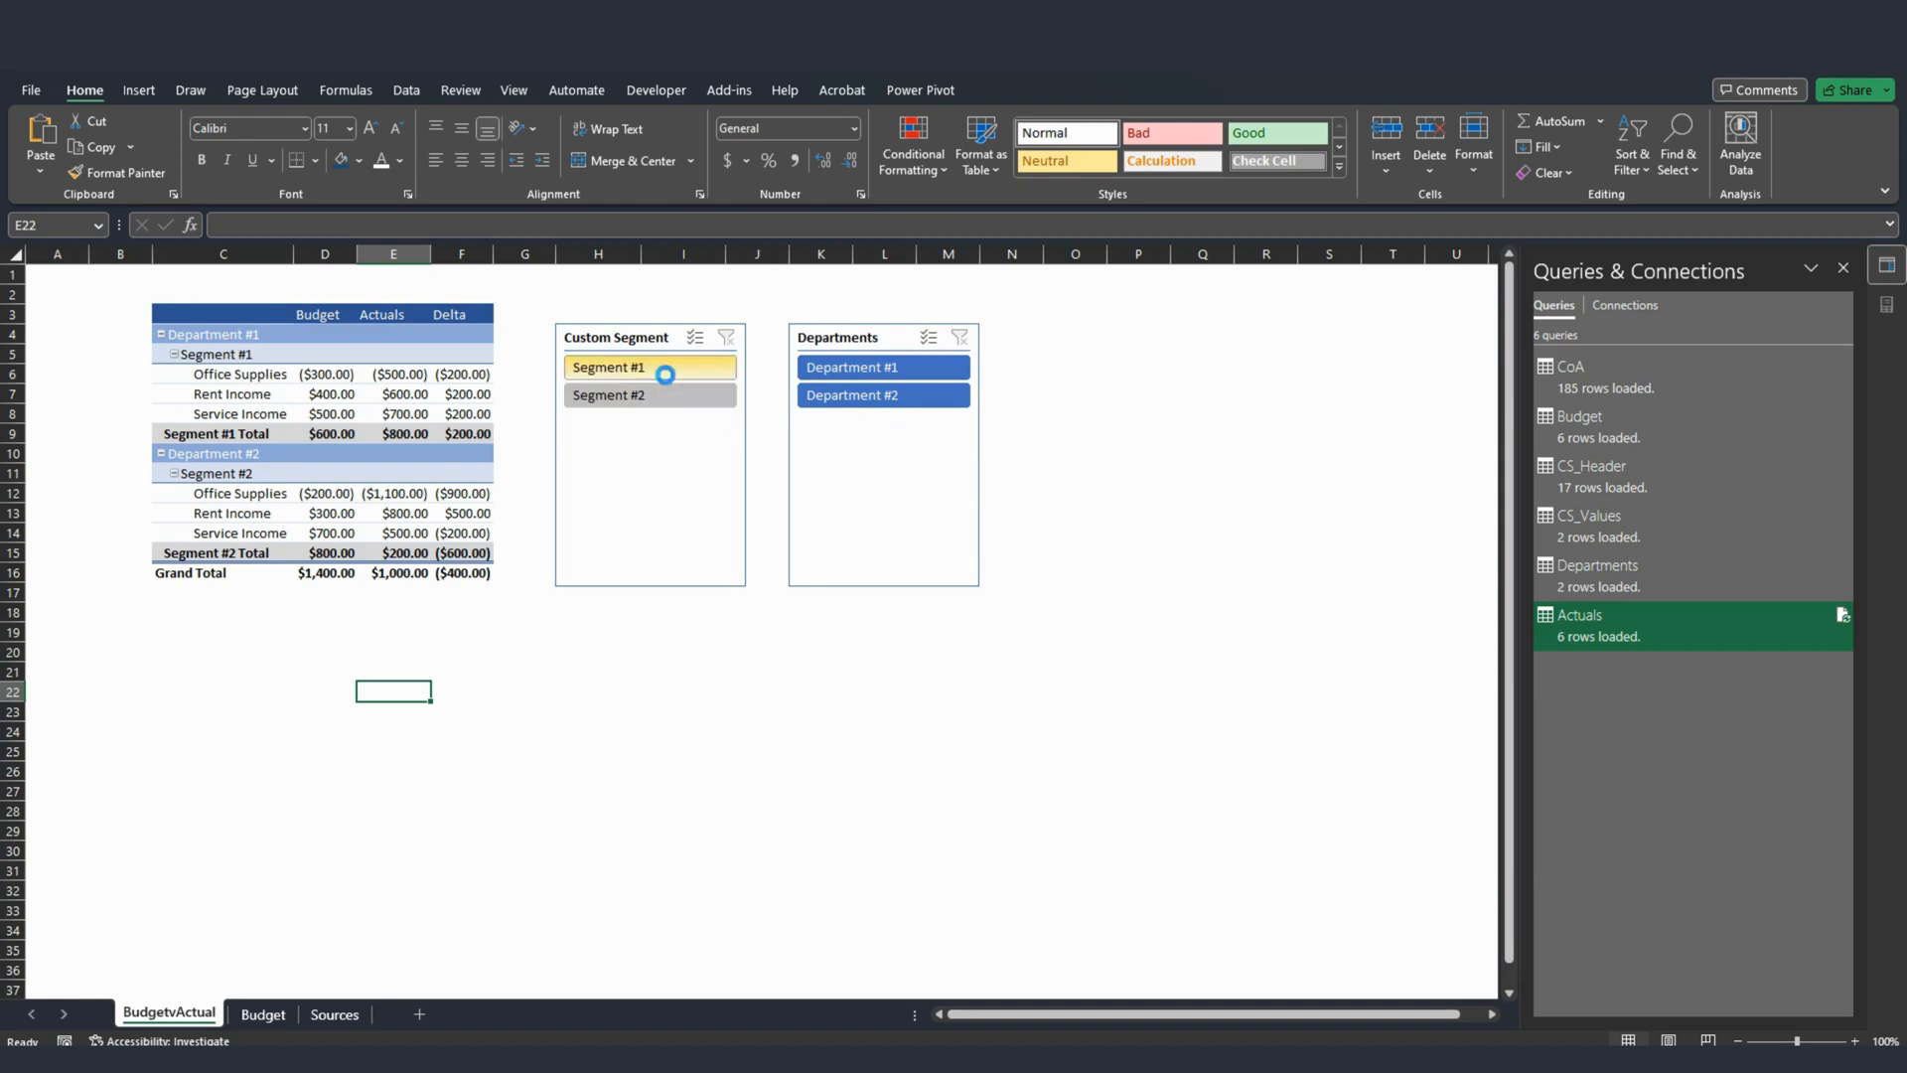
click(637, 394)
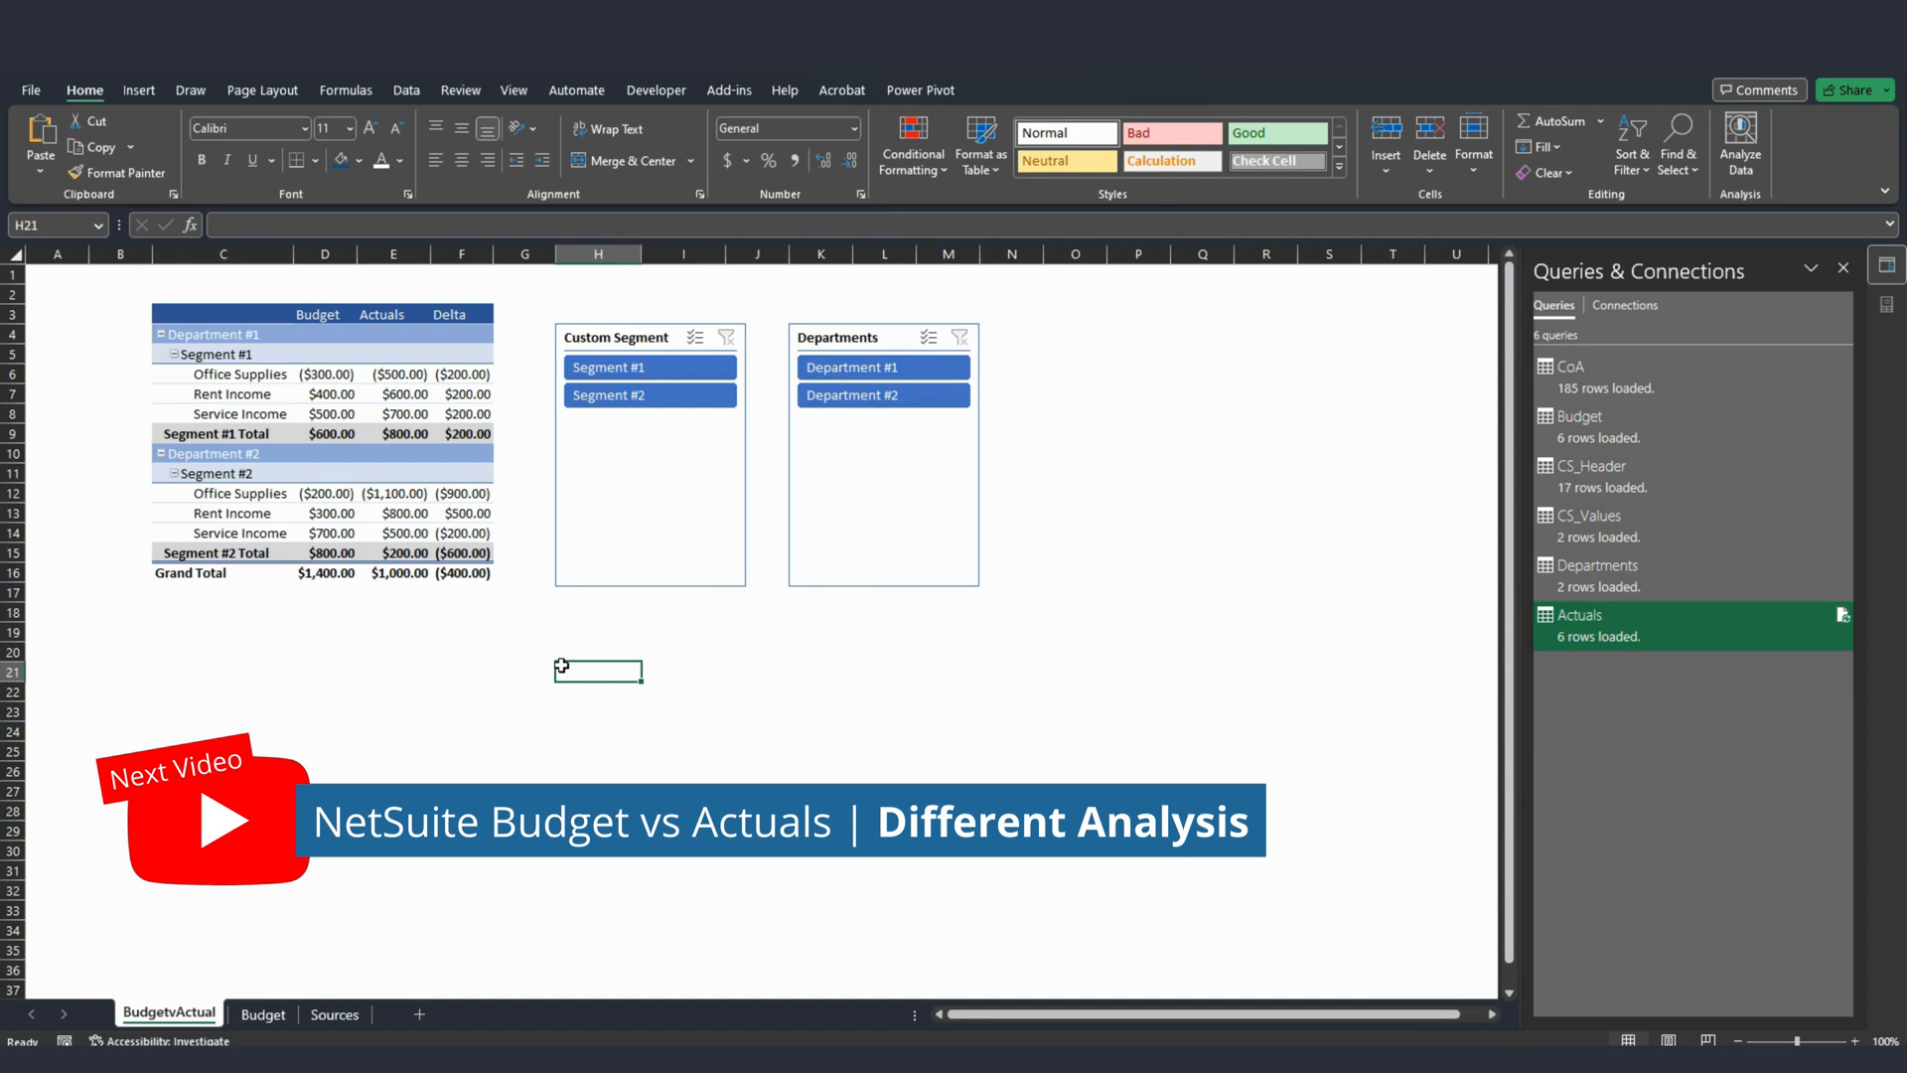
mouse_move(537, 657)
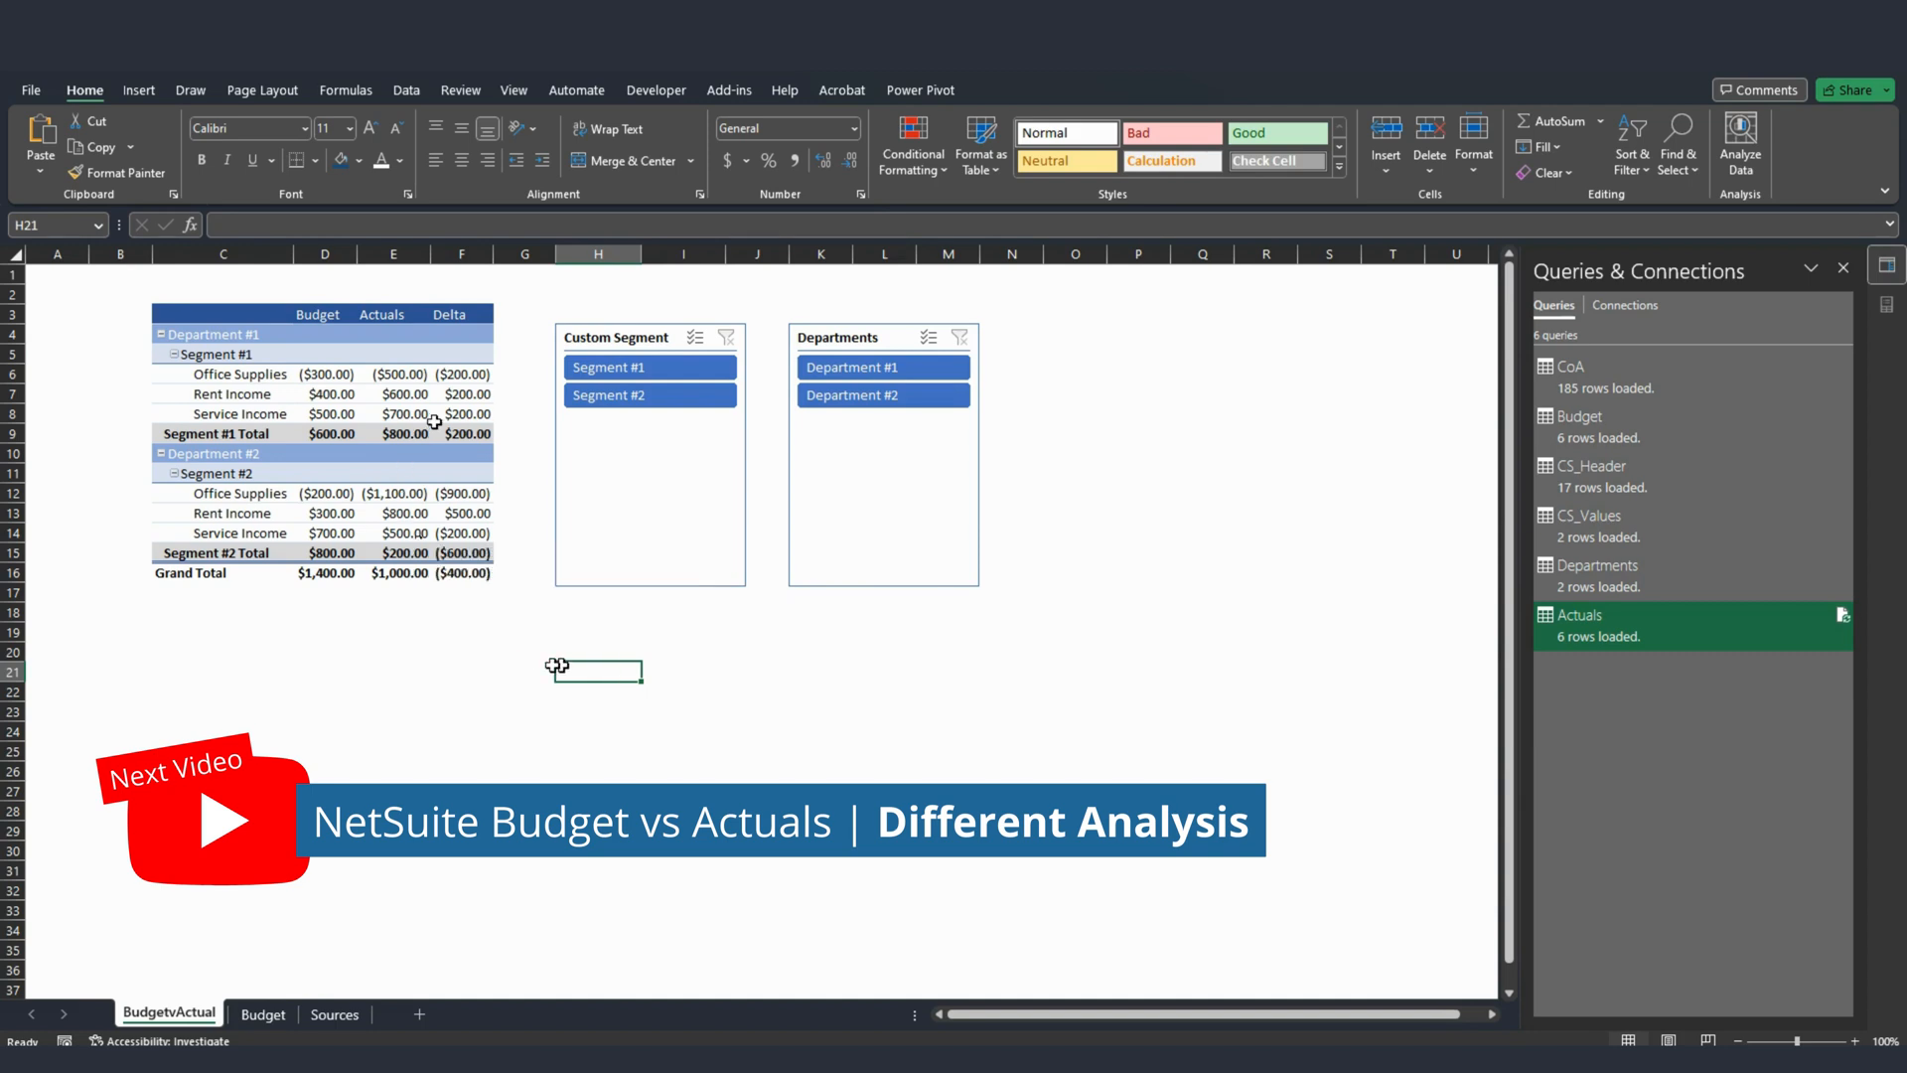
mouse_move(438, 414)
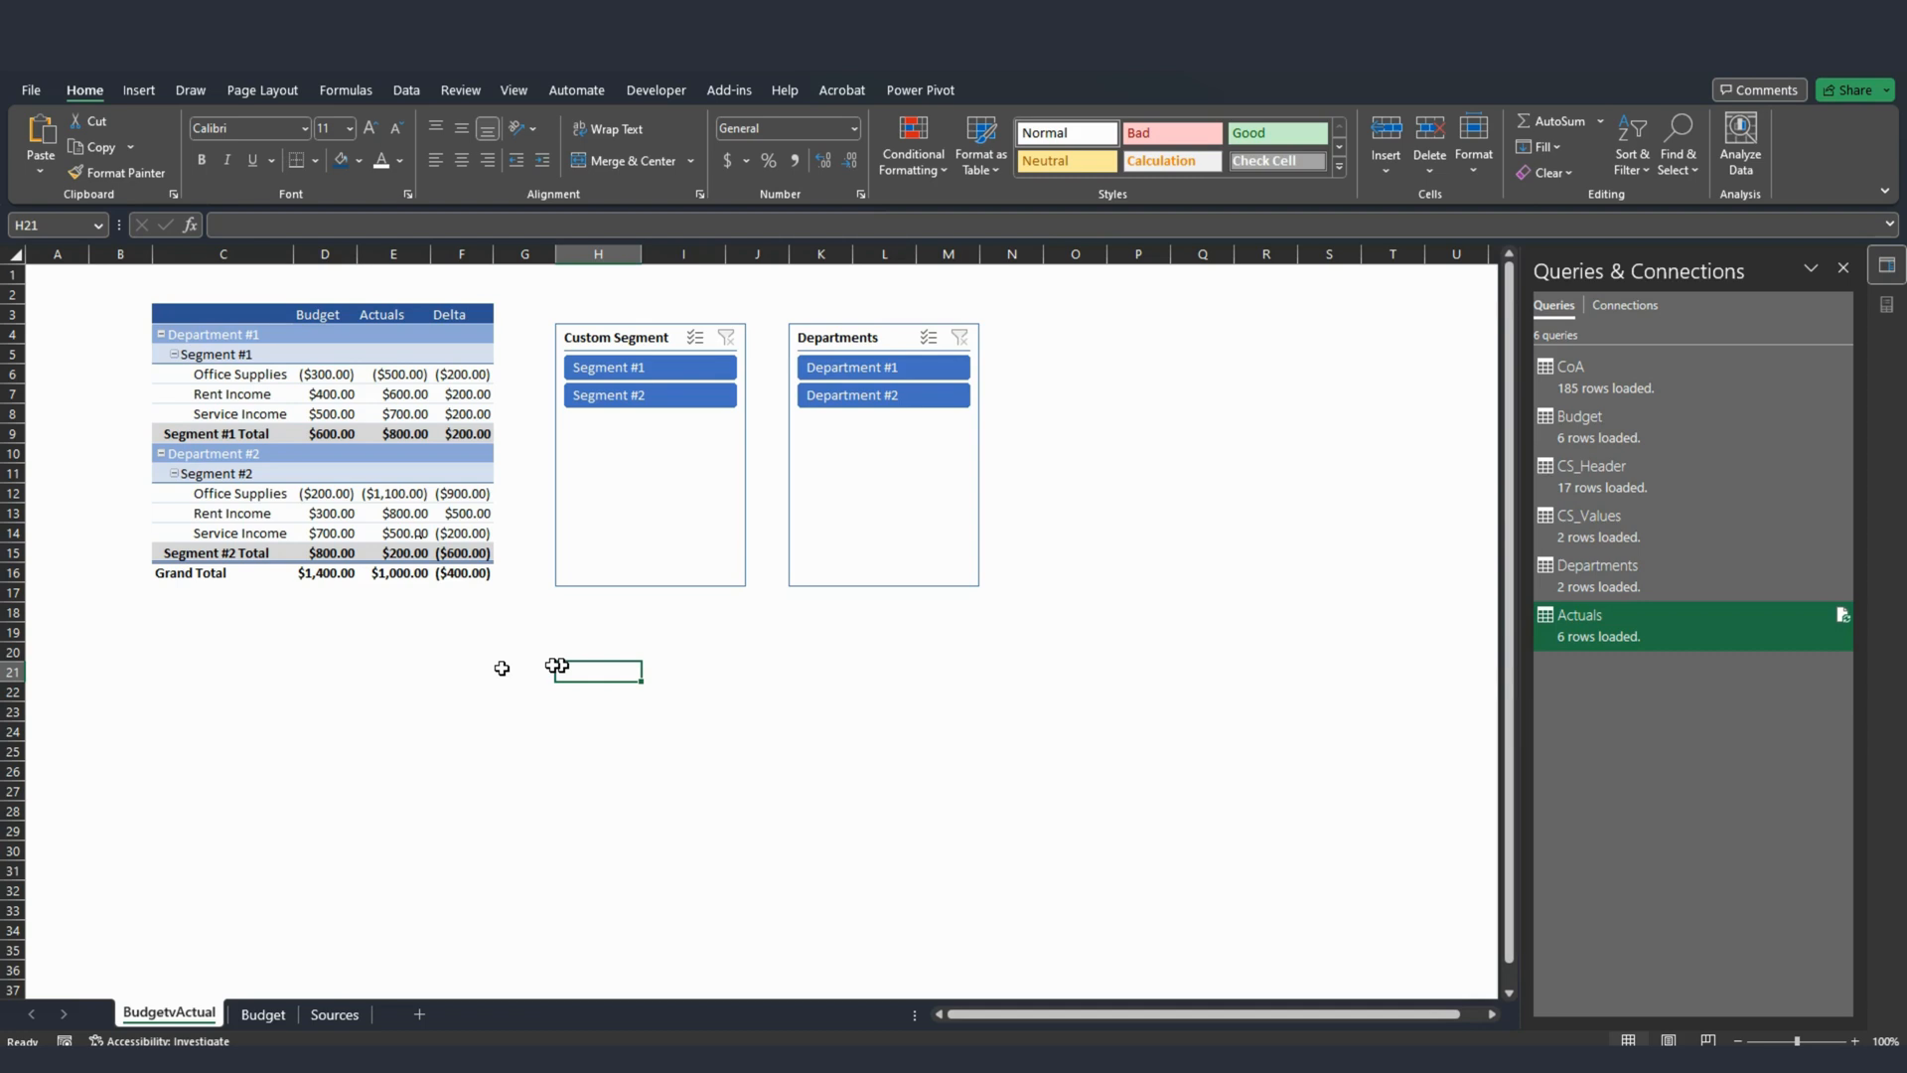
mouse_move(421, 645)
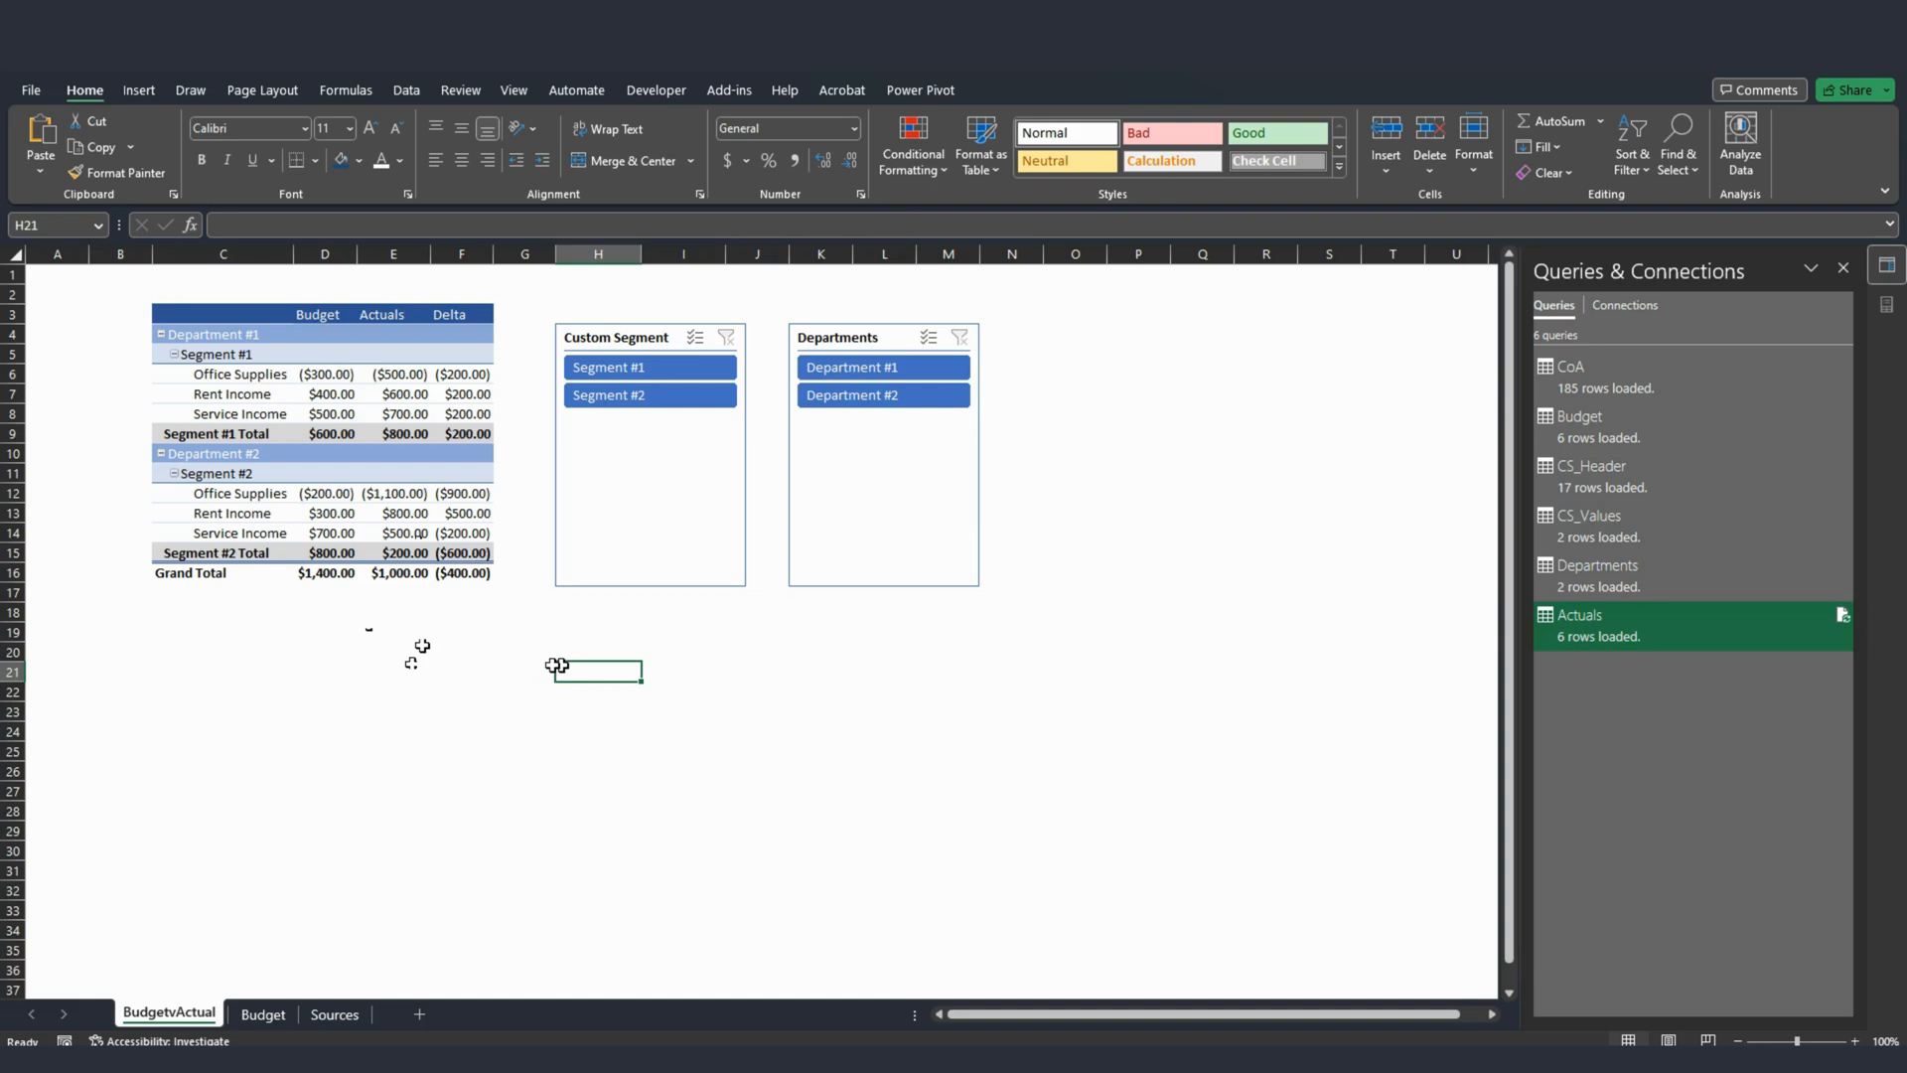
mouse_move(338, 440)
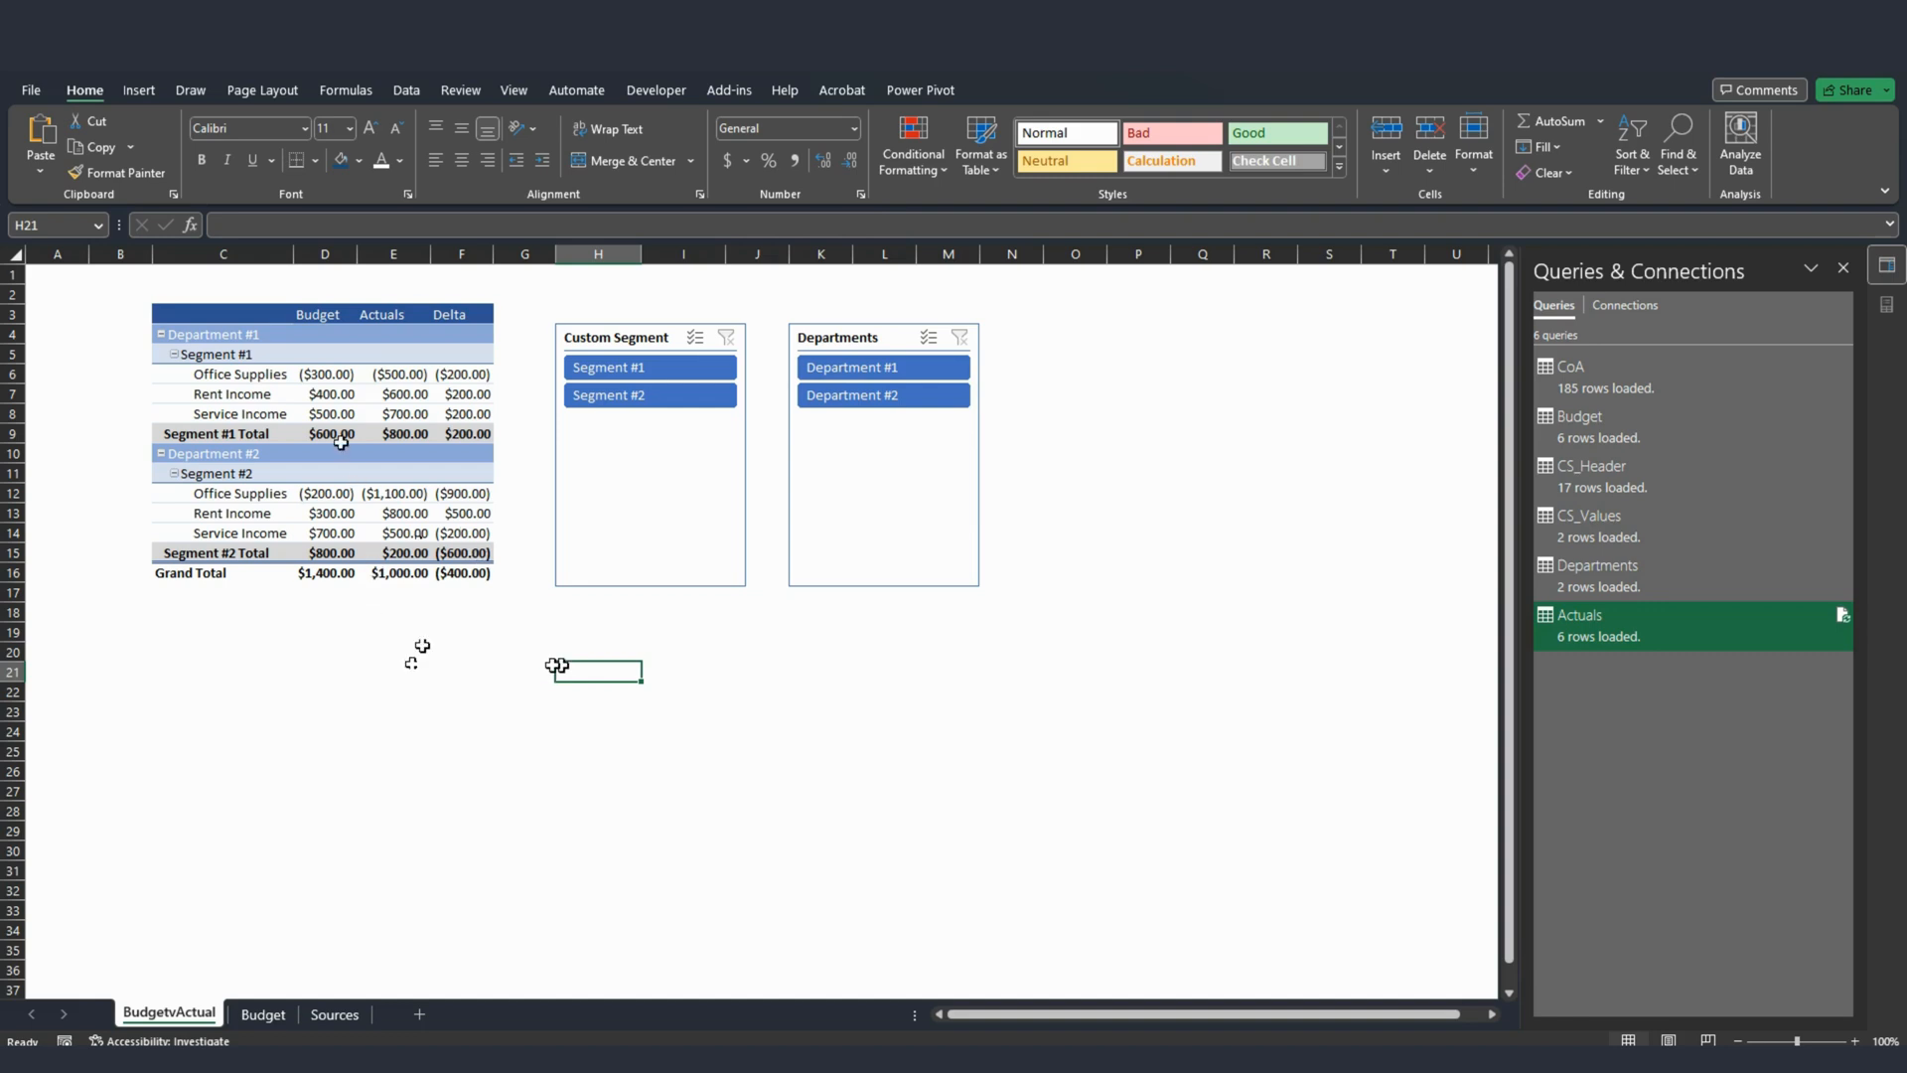
mouse_move(396, 338)
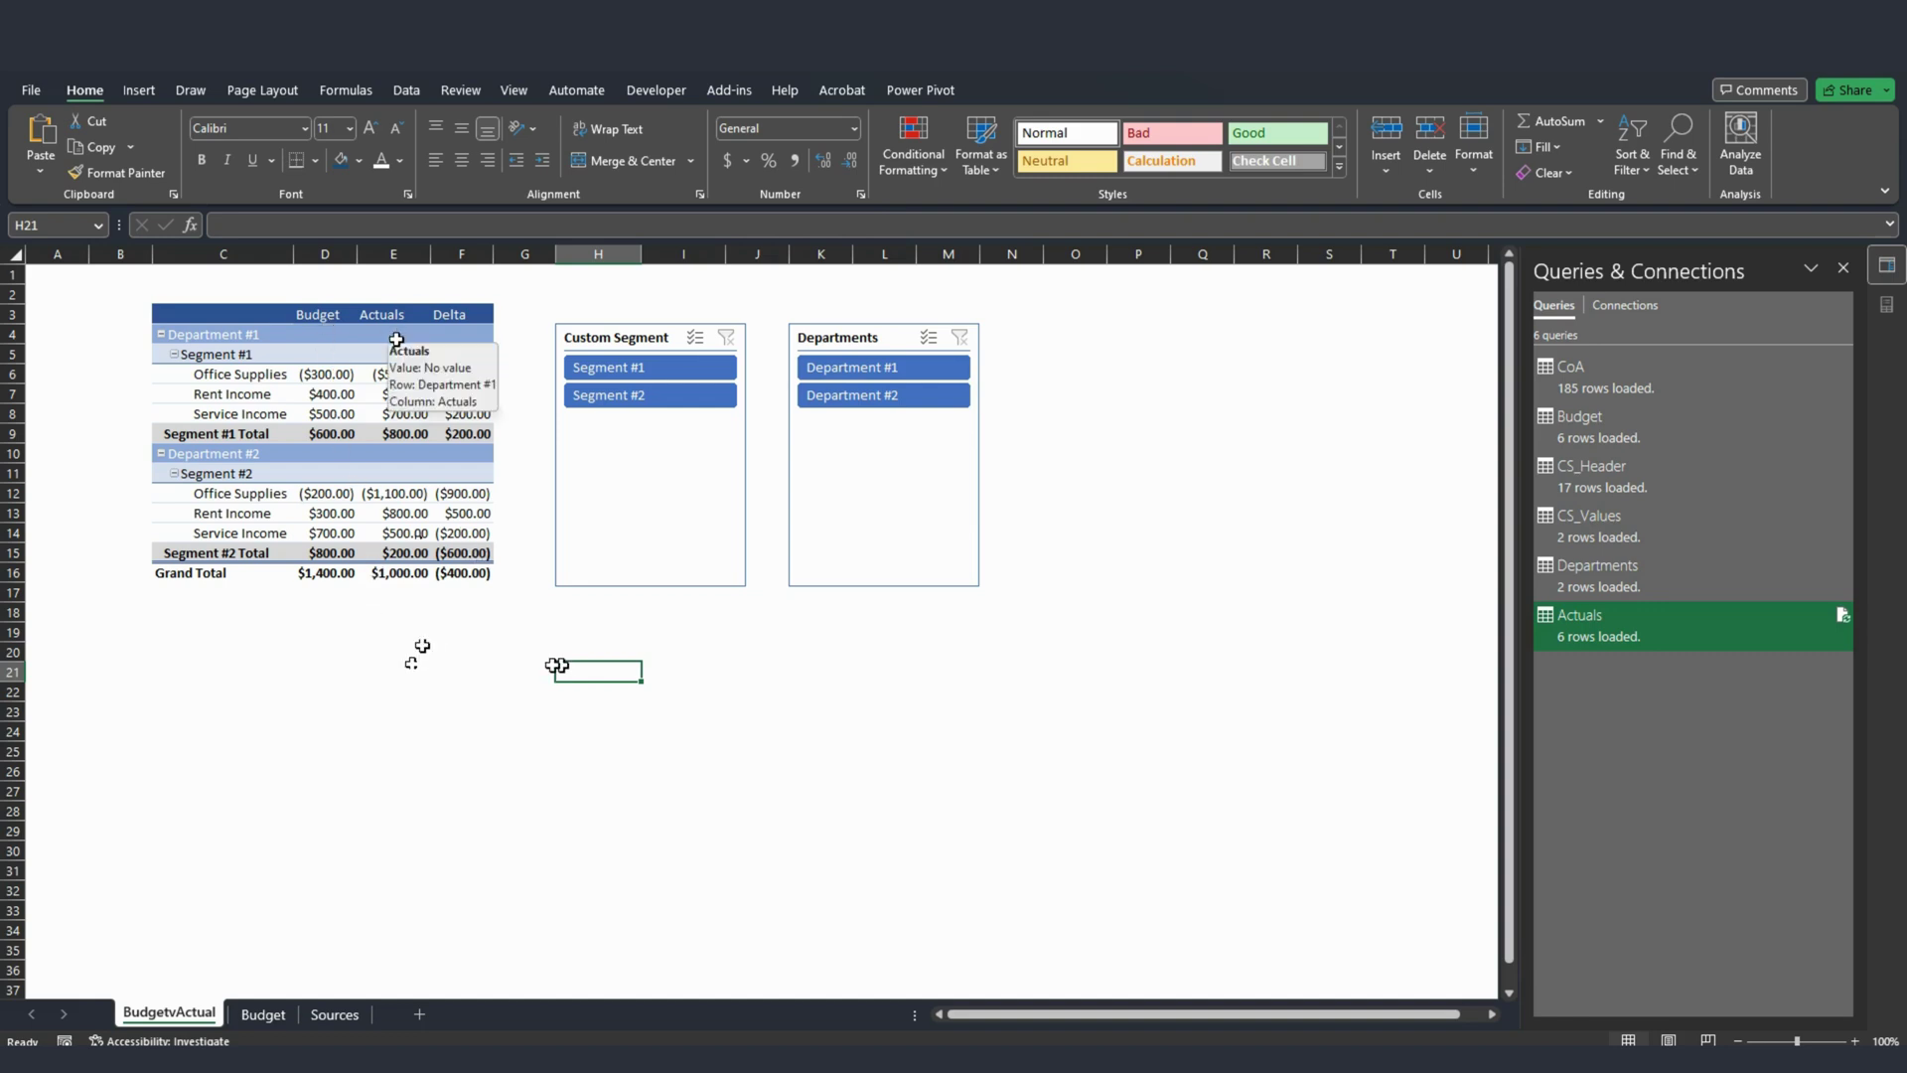